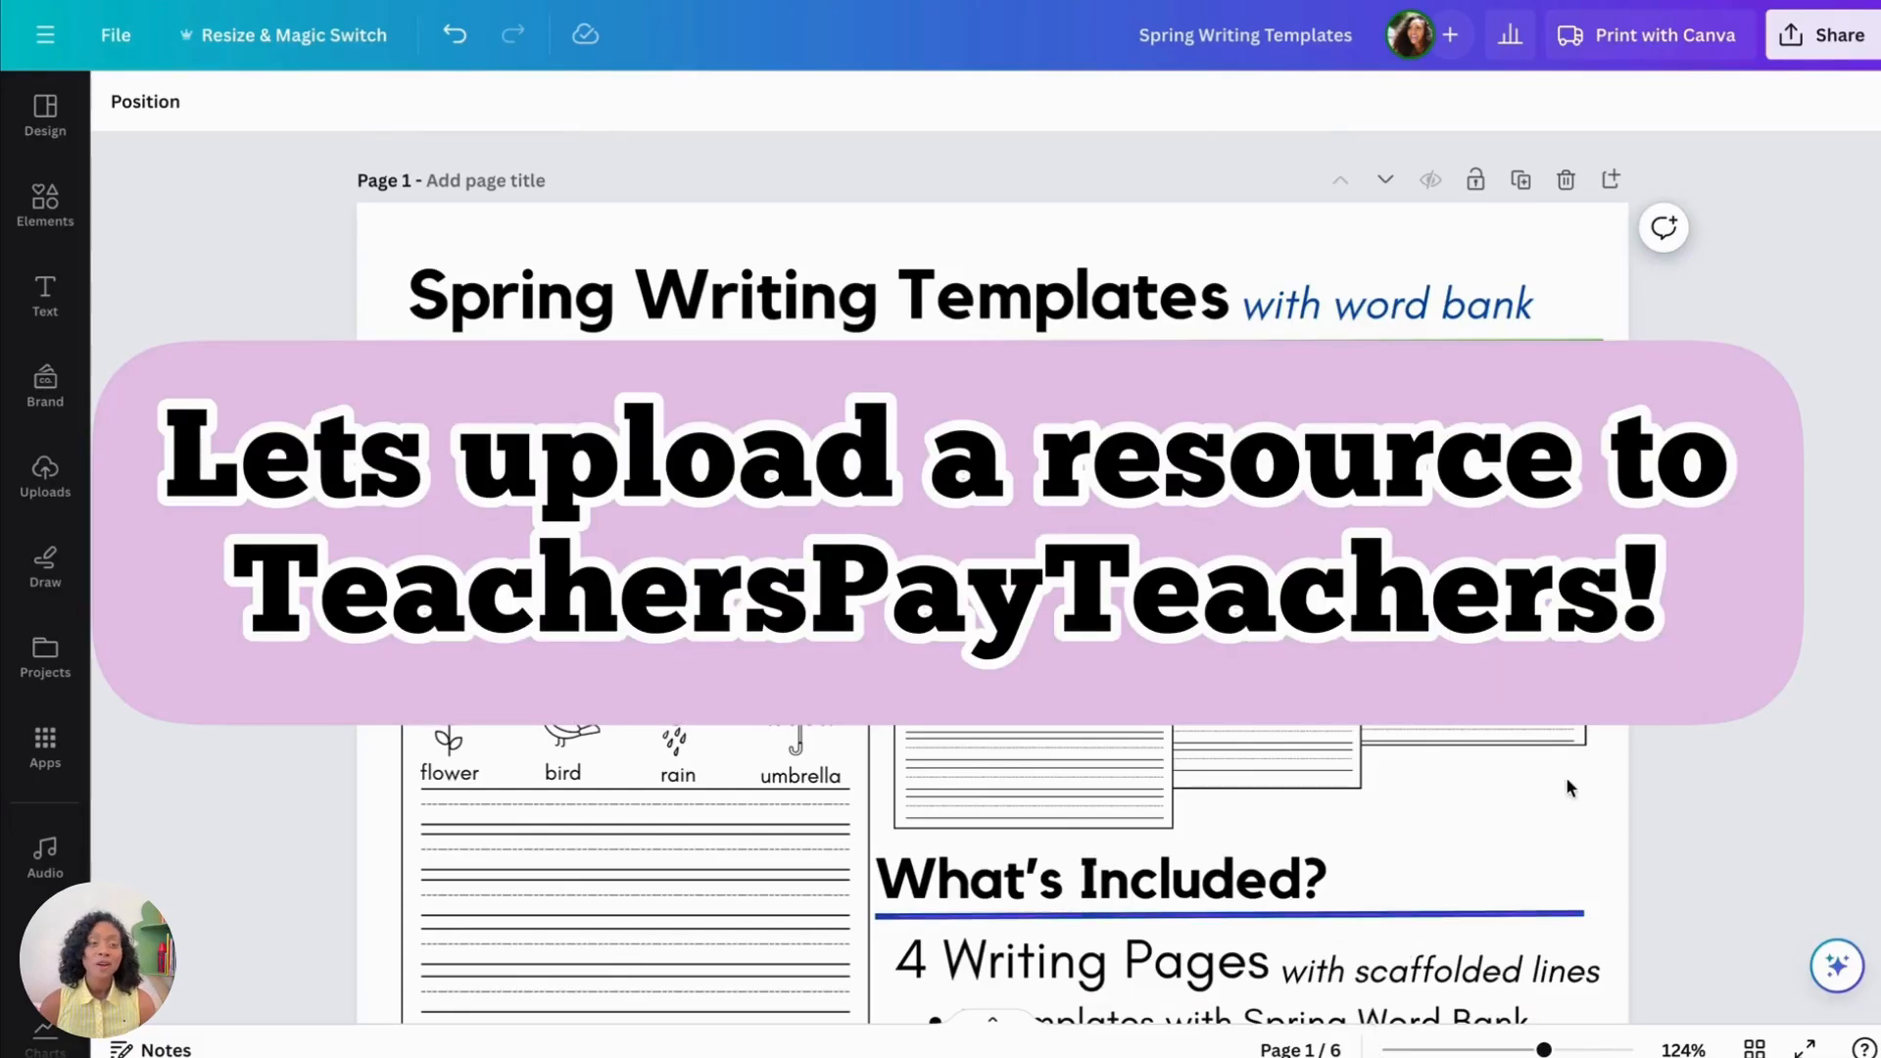
mouse_move(1825, 669)
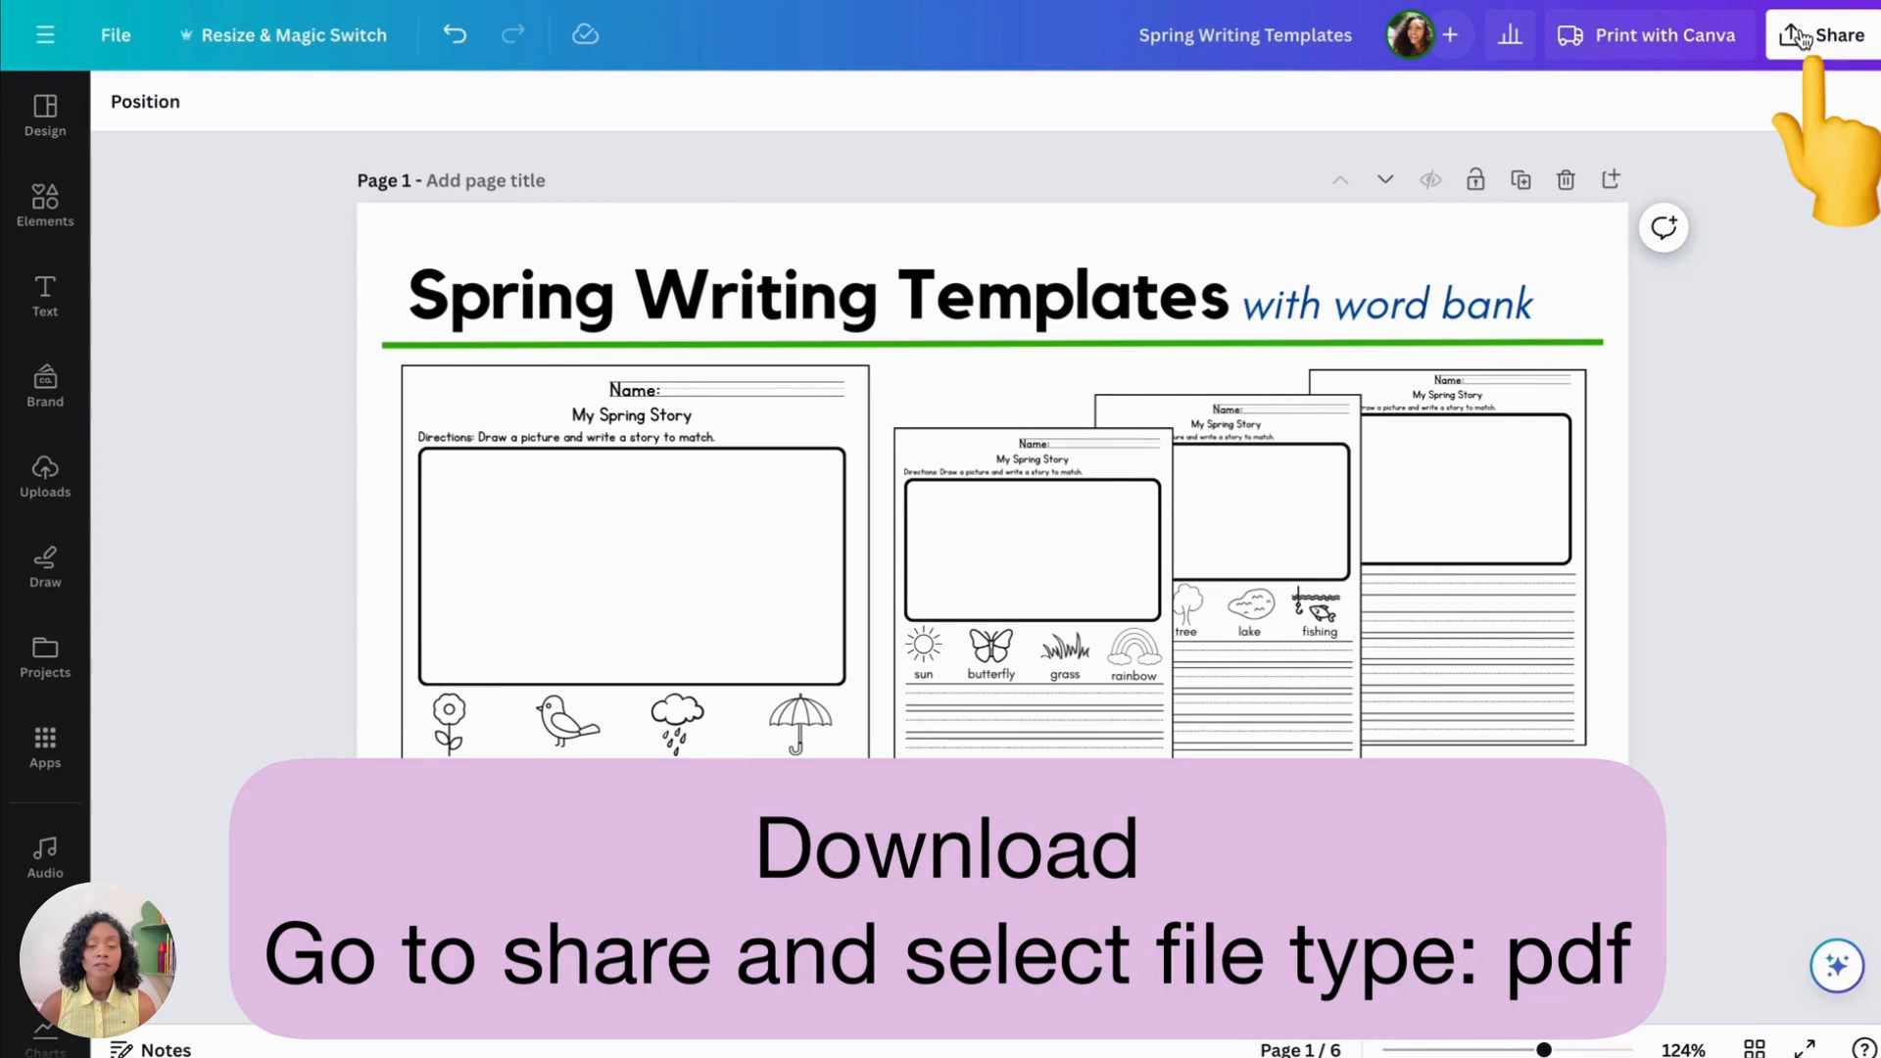
Step: Download all six Spring Writing Templates pages as a PDF Print file and move it
left_click(1833, 35)
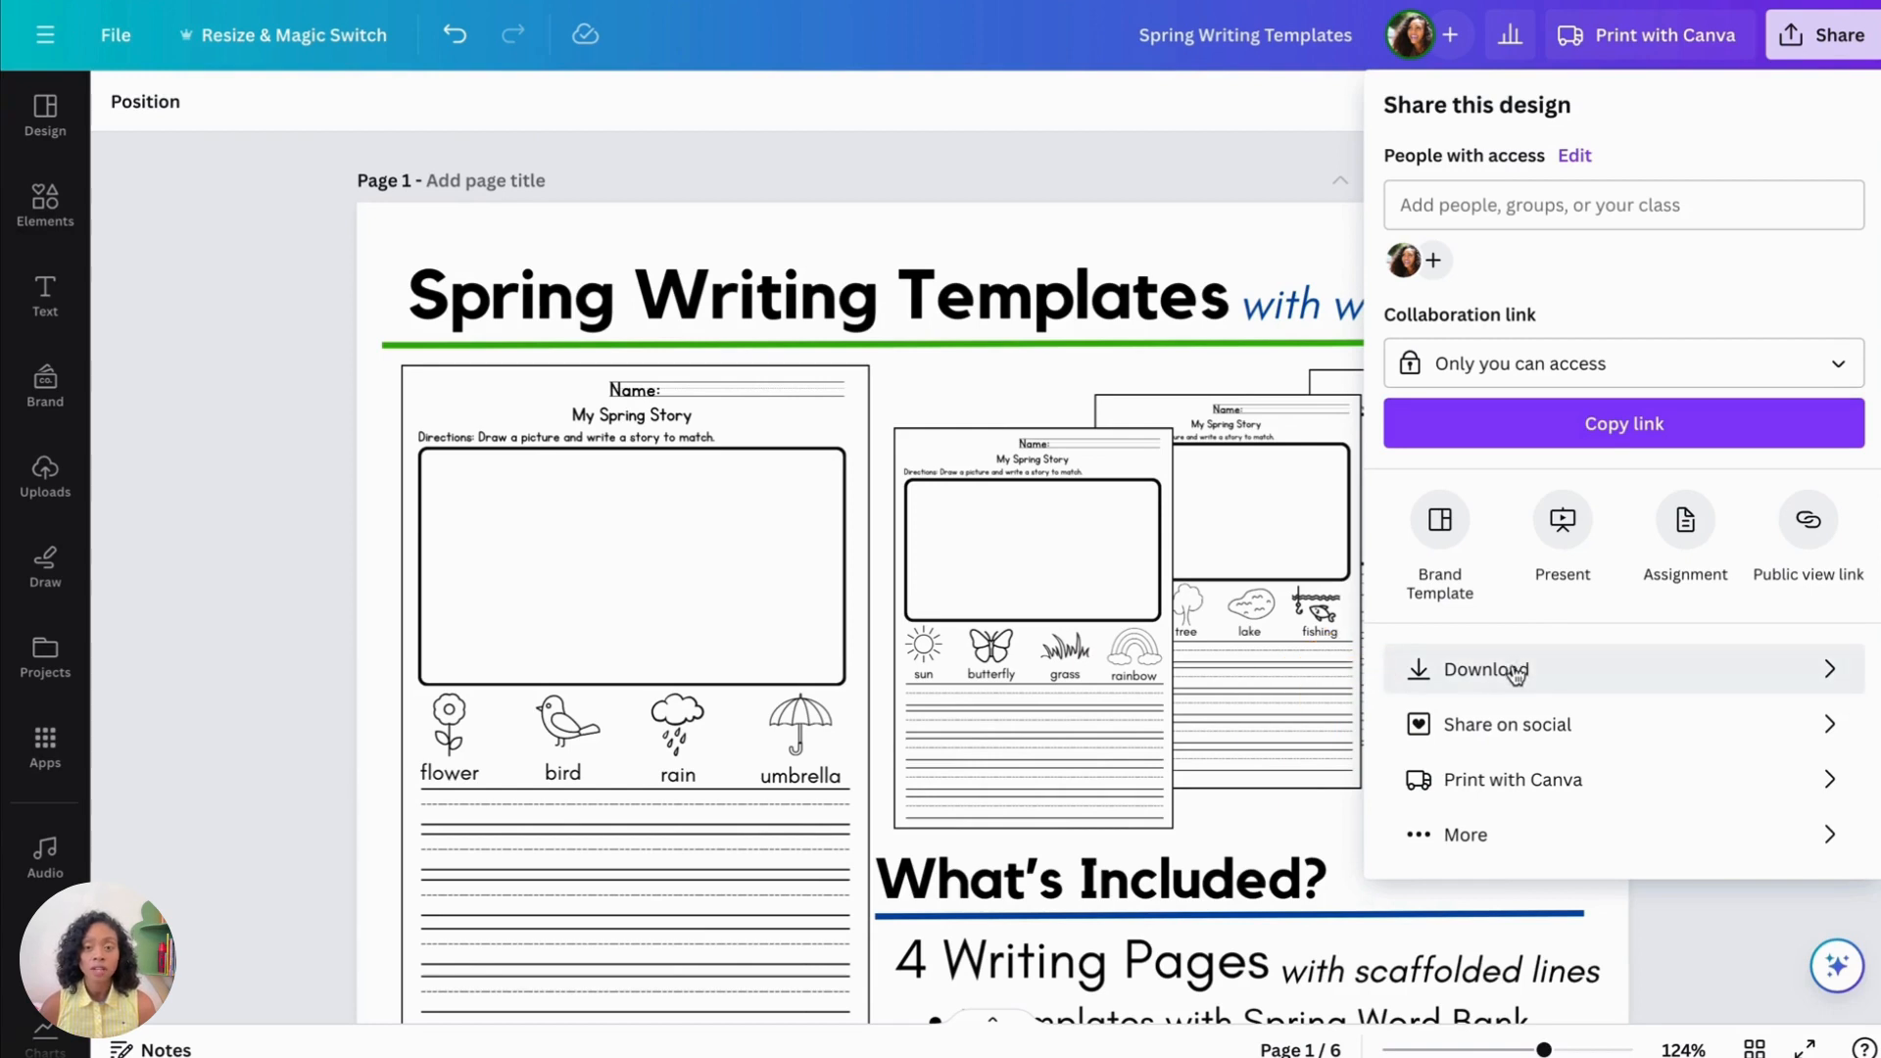
left_click(1485, 669)
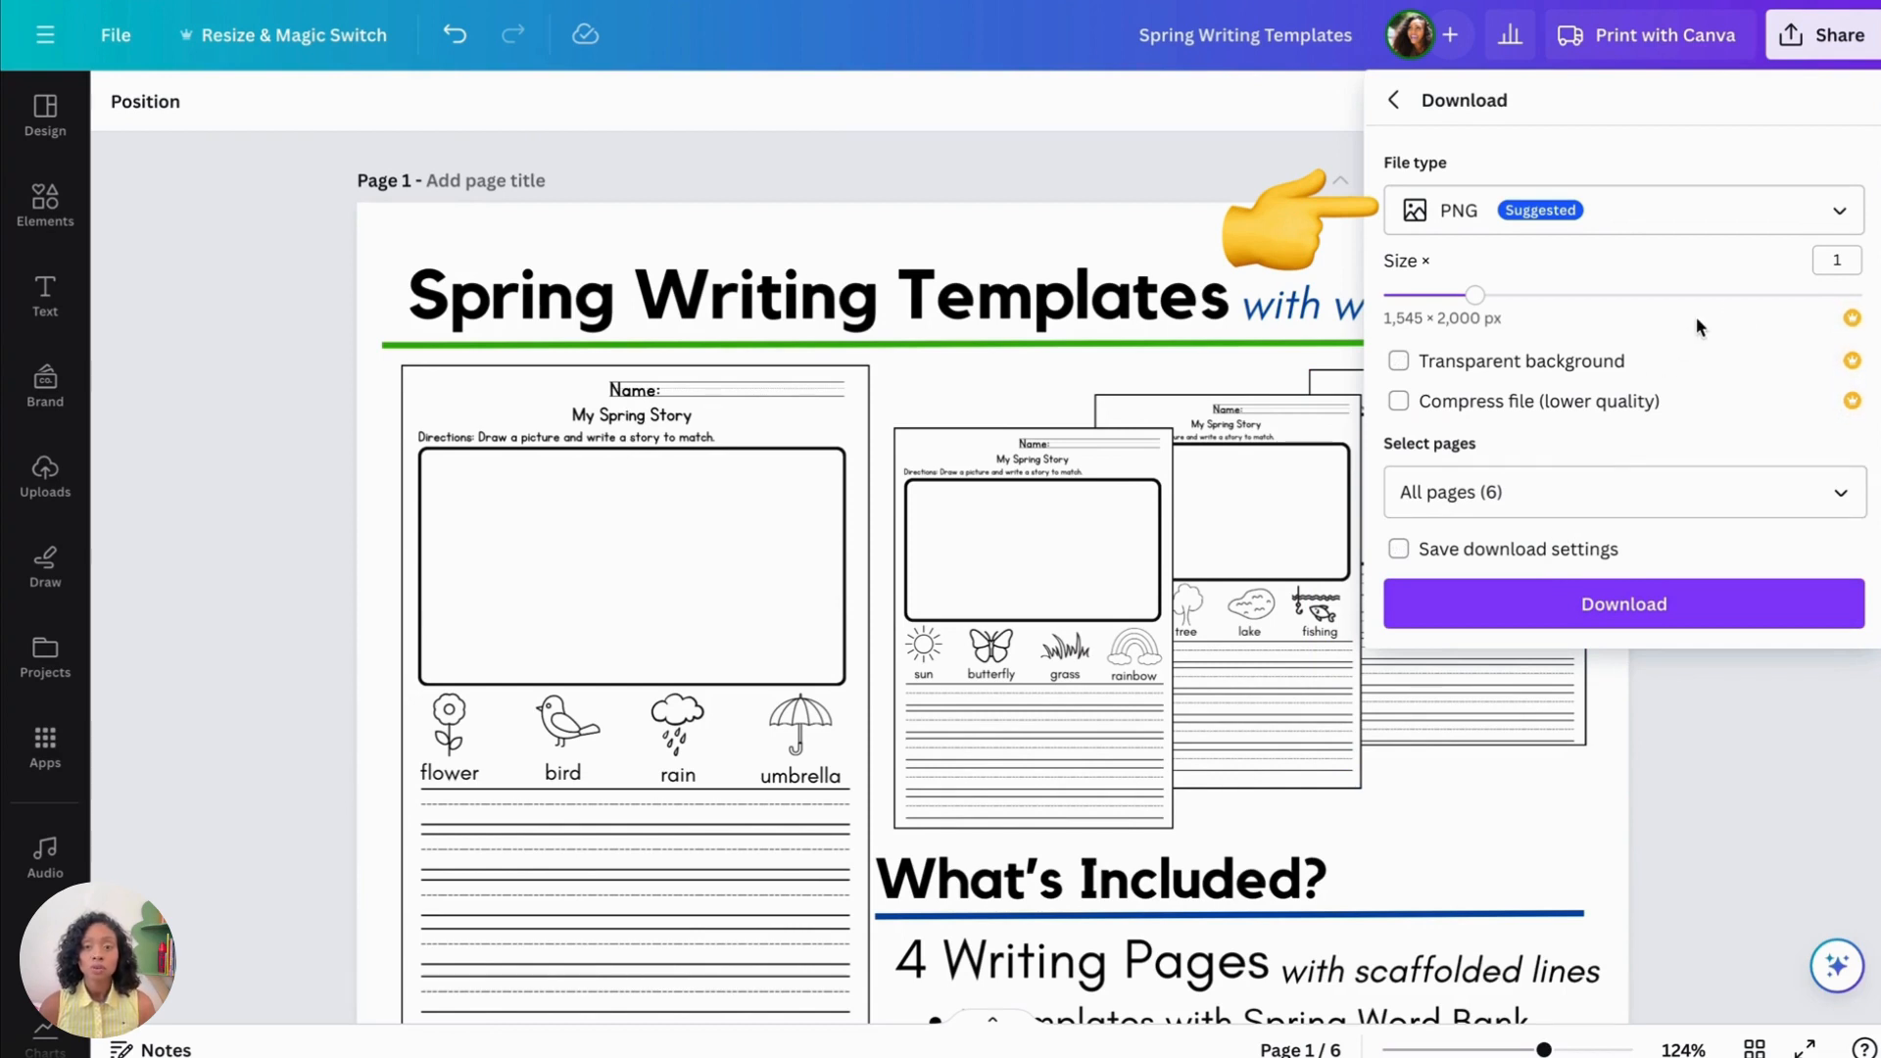
left_click(1619, 209)
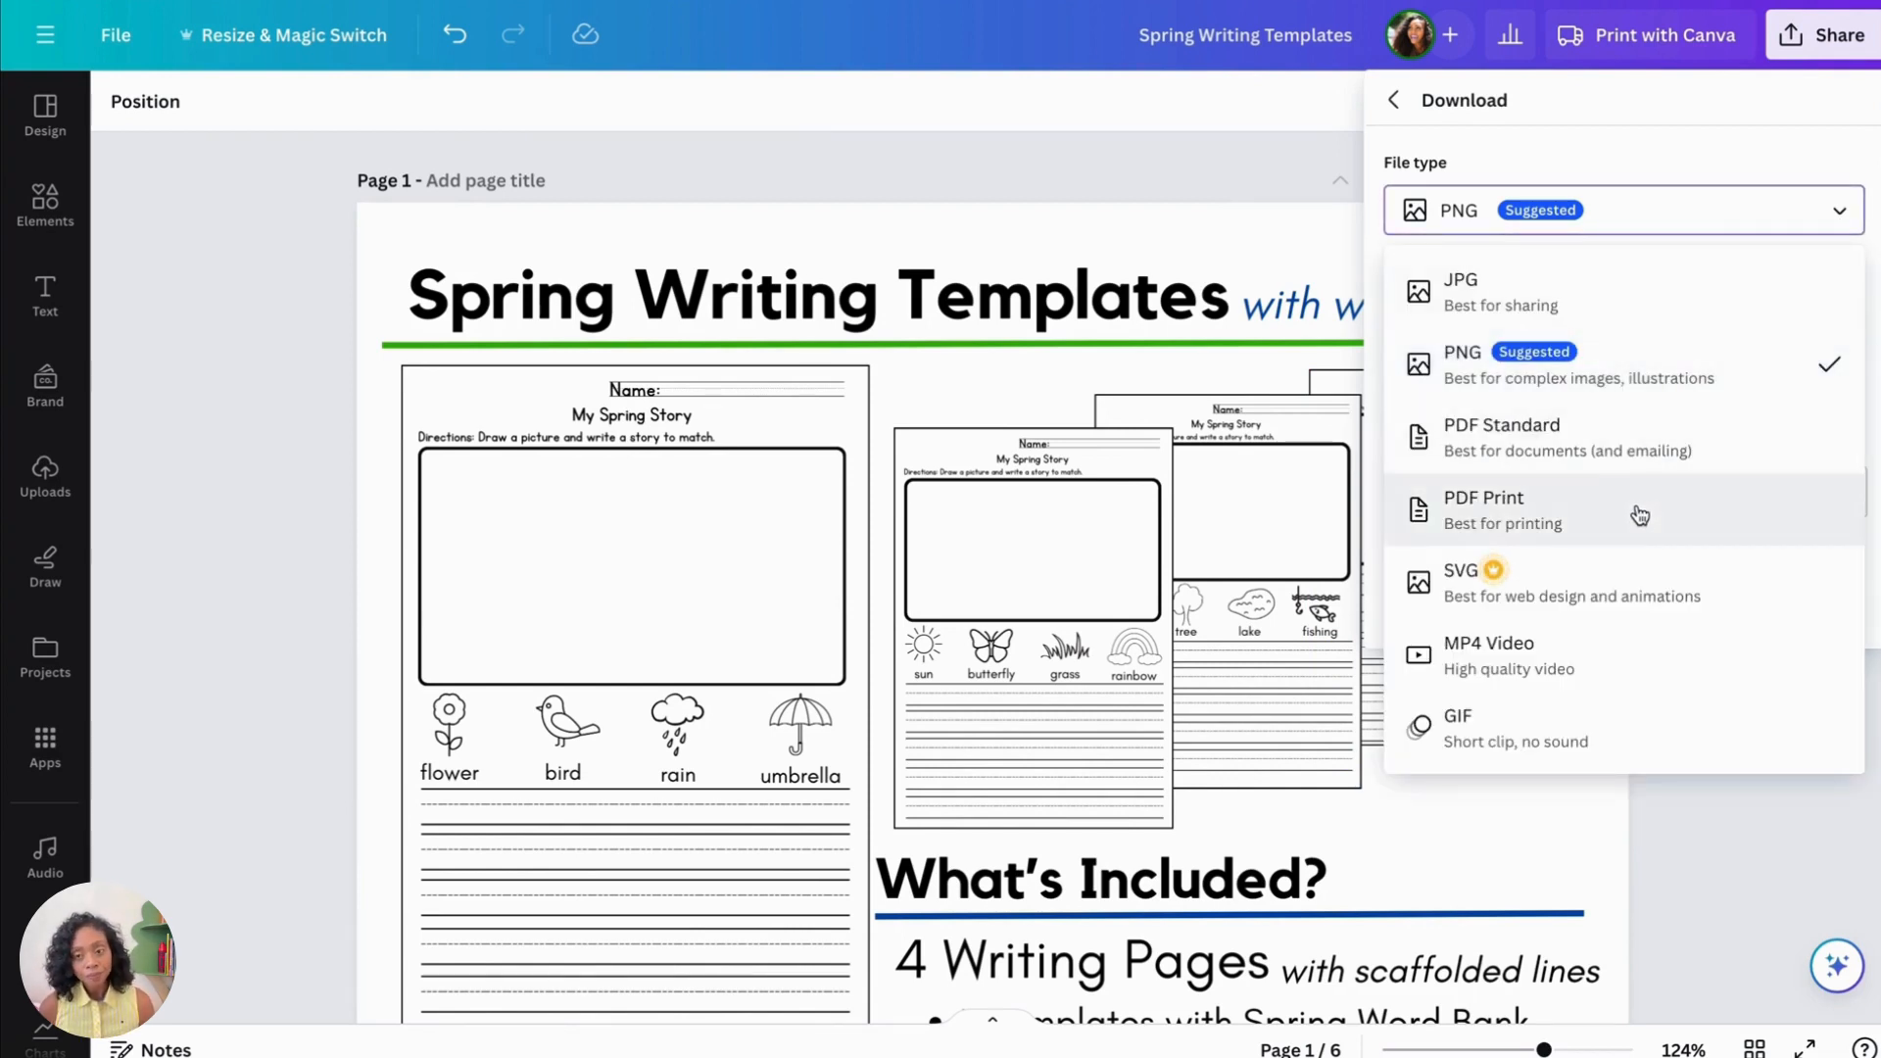
mouse_move(1626, 536)
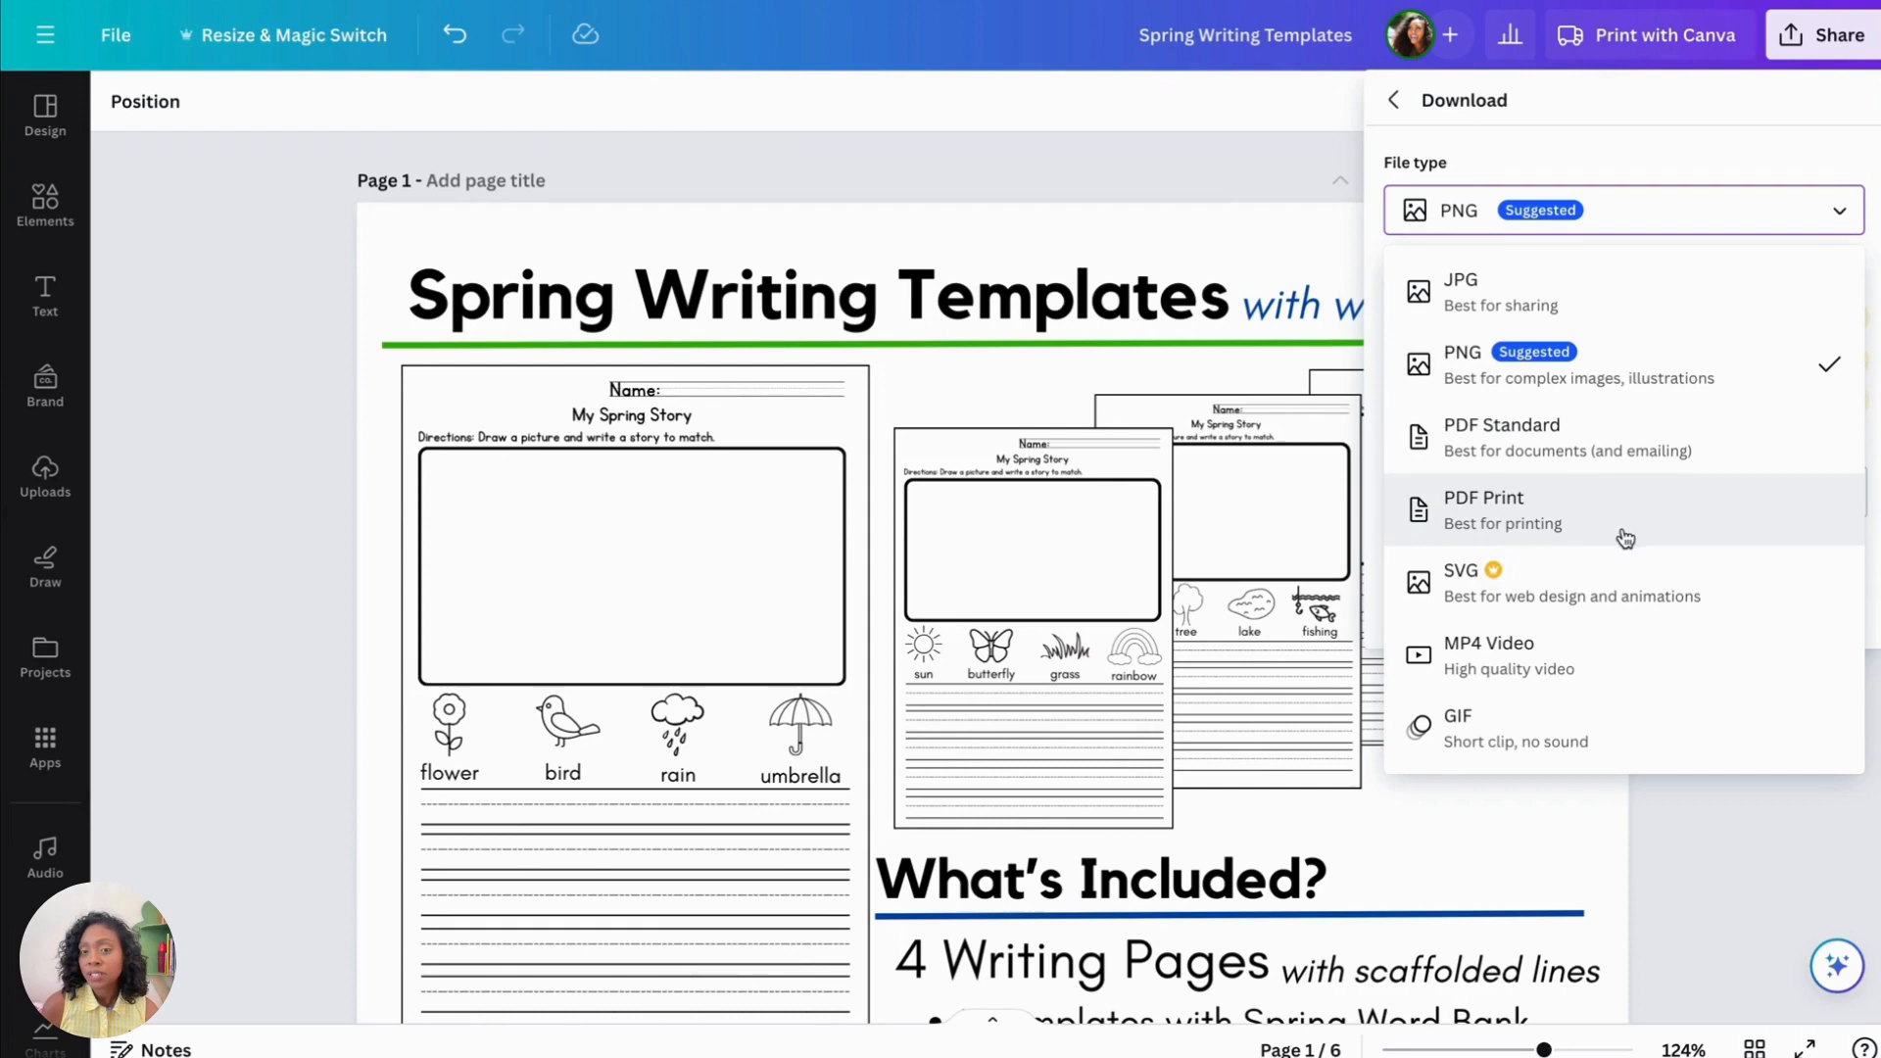
left_click(1485, 509)
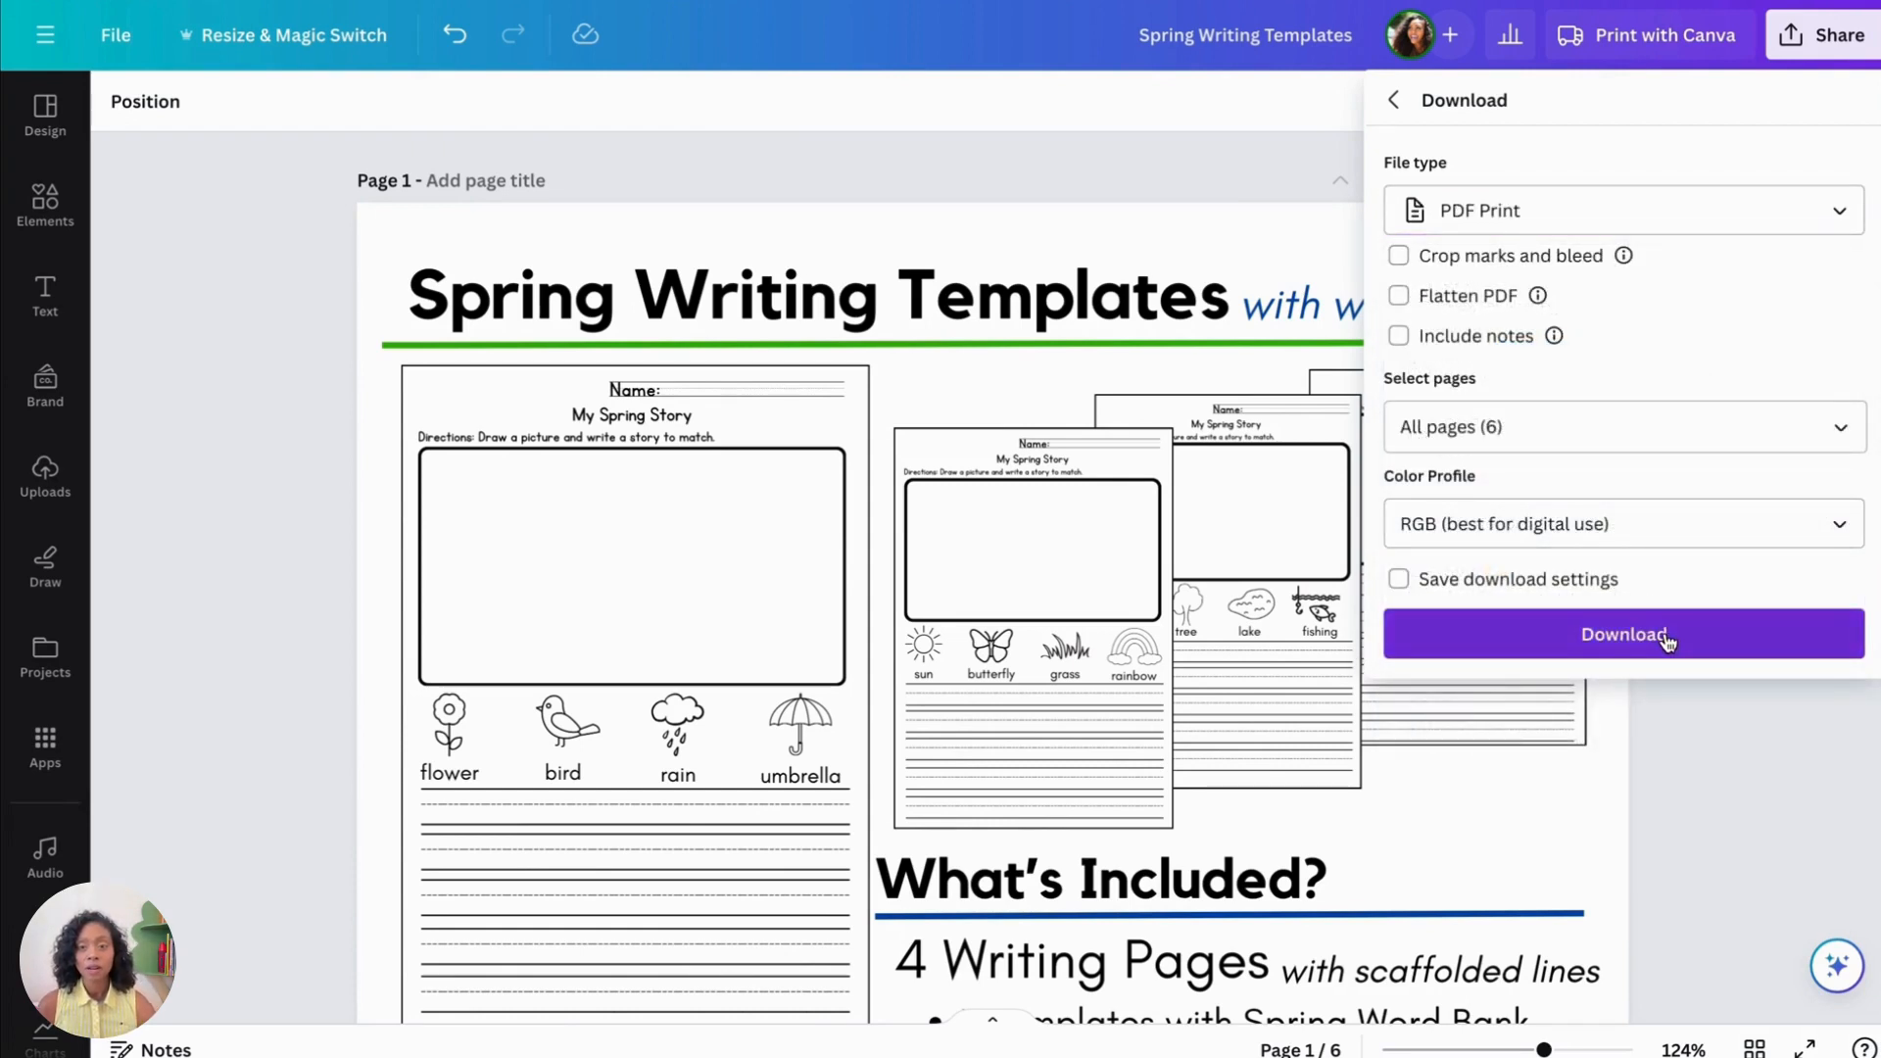
left_click(1622, 634)
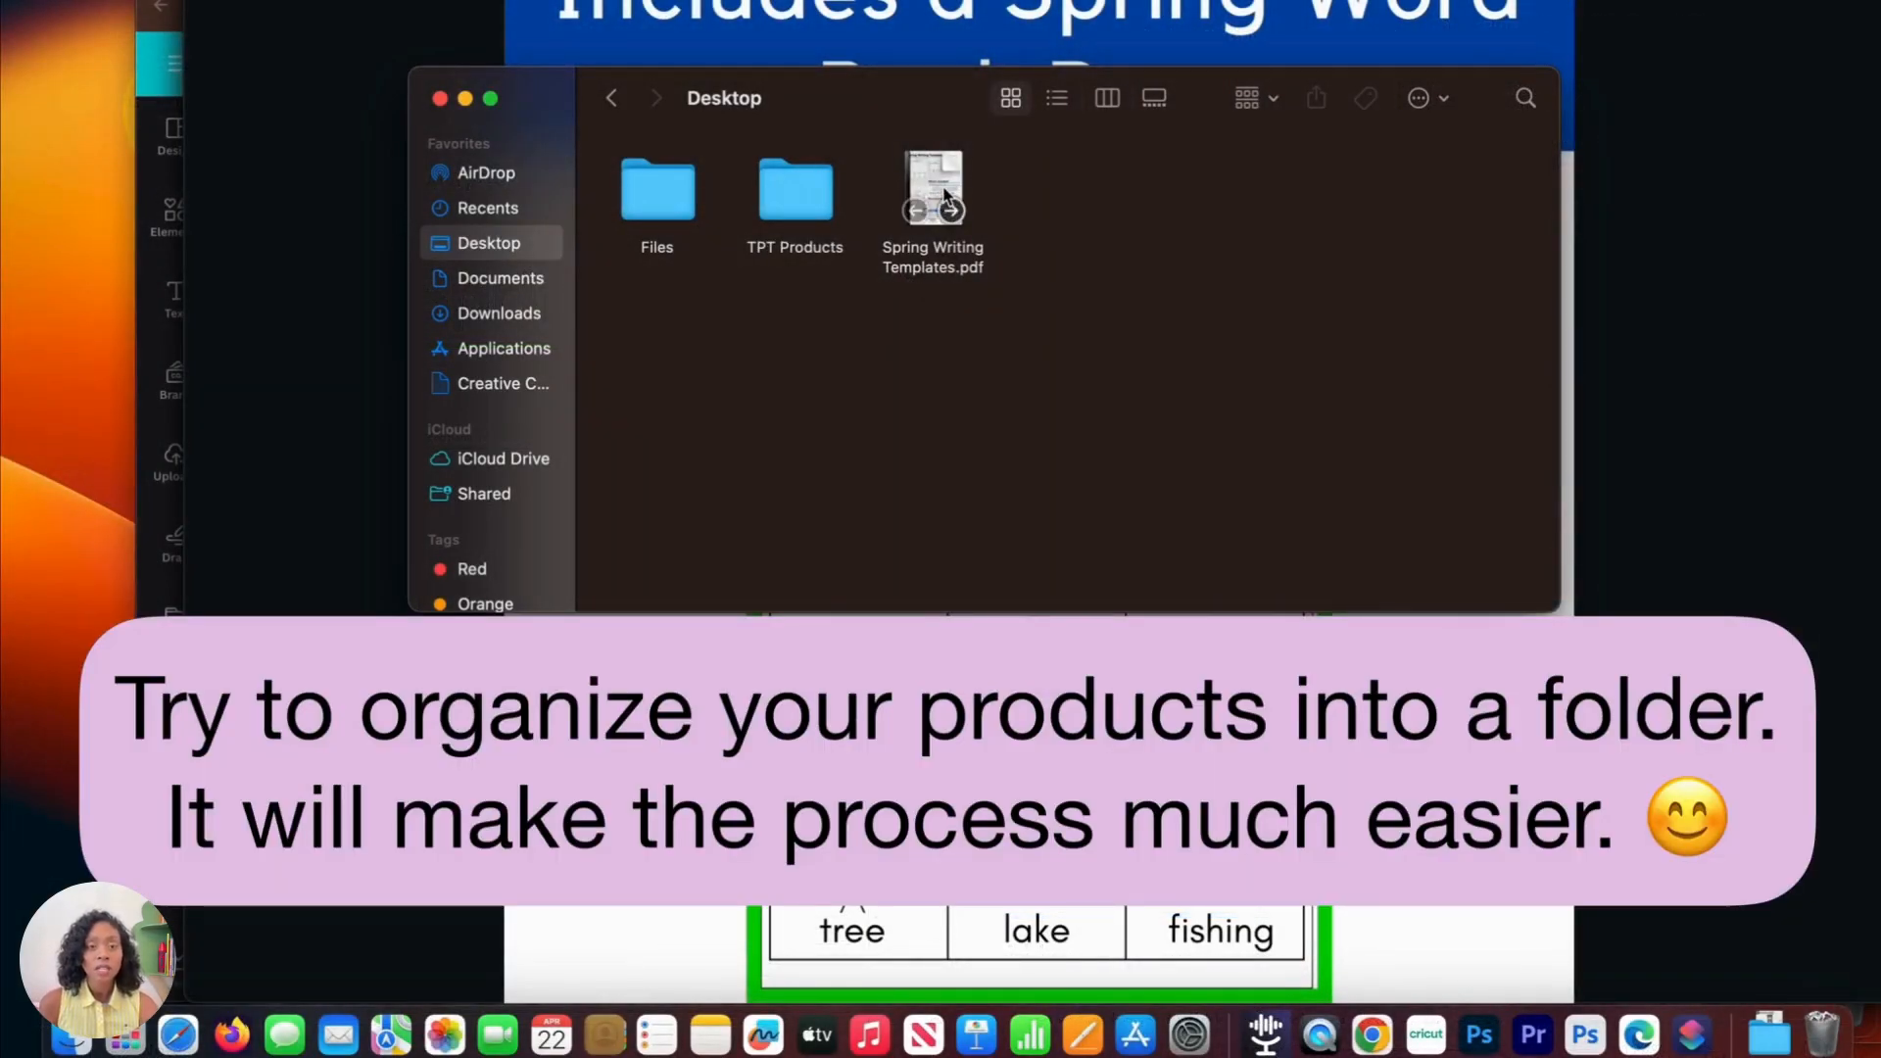
left_click(932, 187)
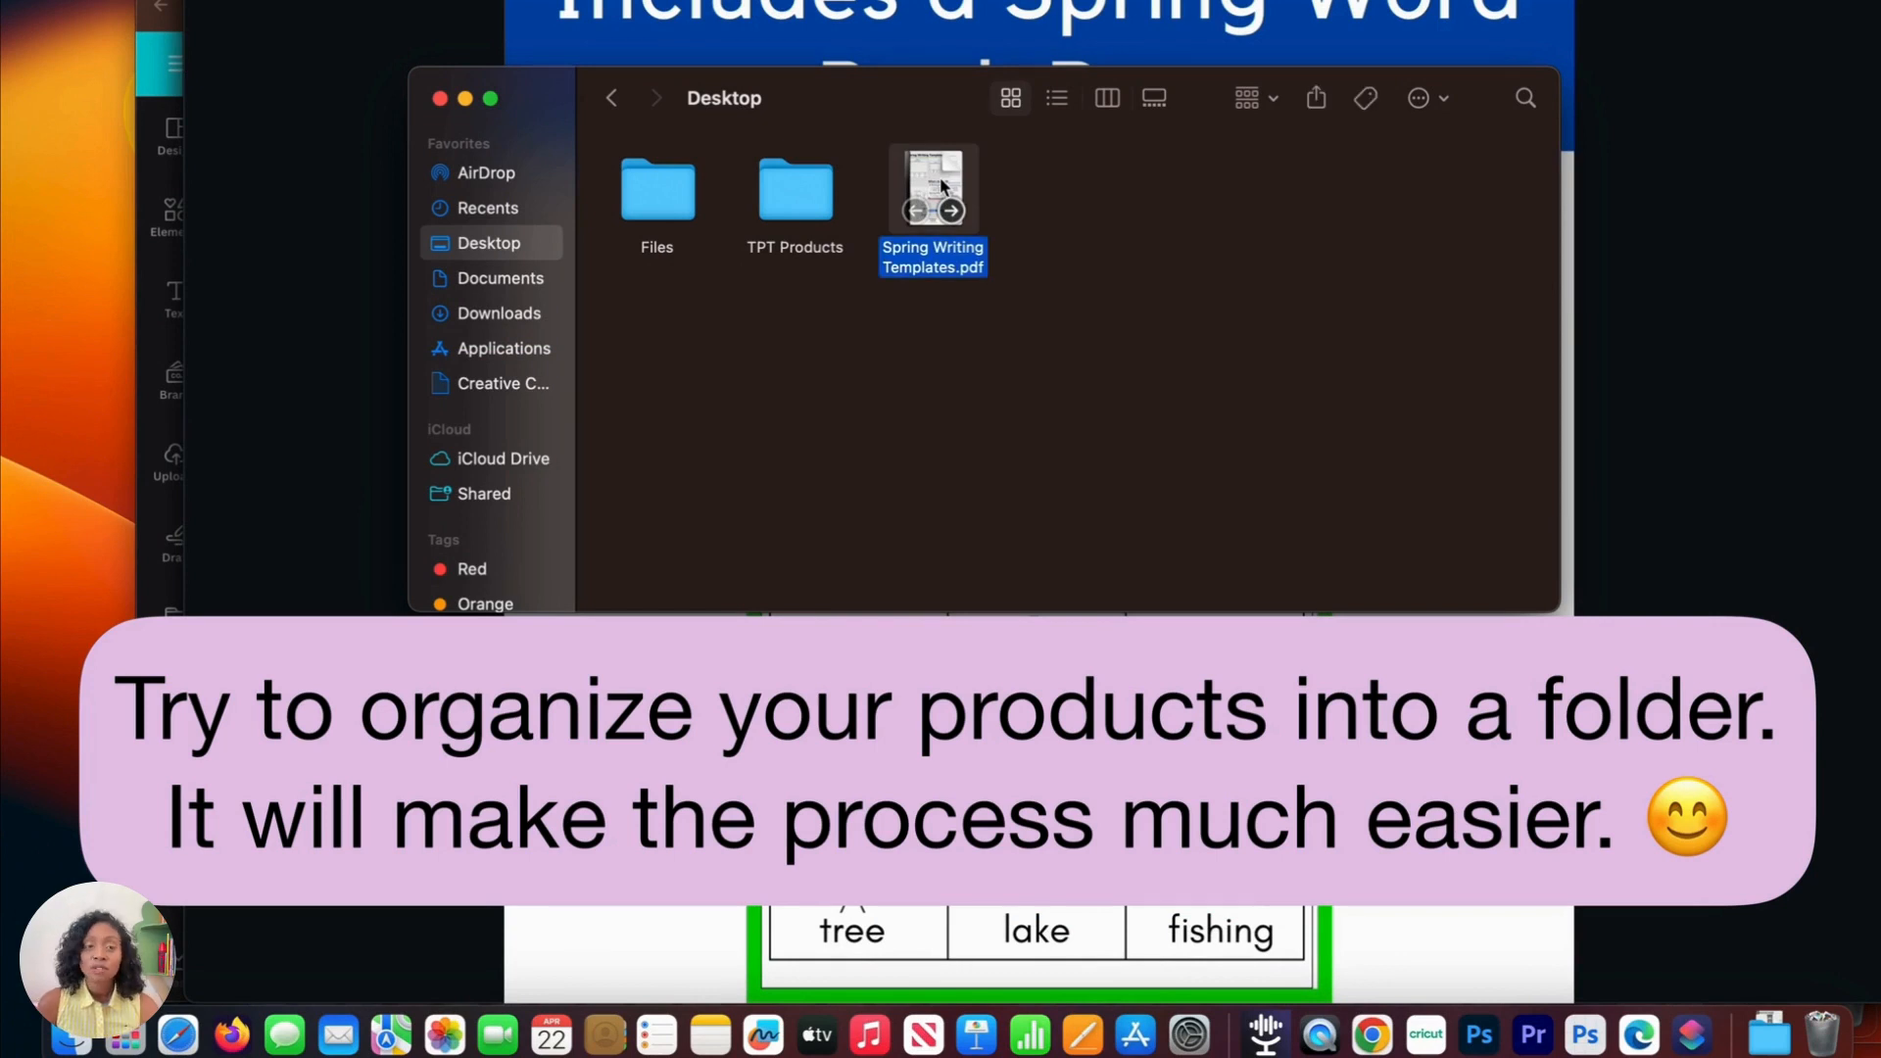
left_click_drag(932, 190, 794, 189)
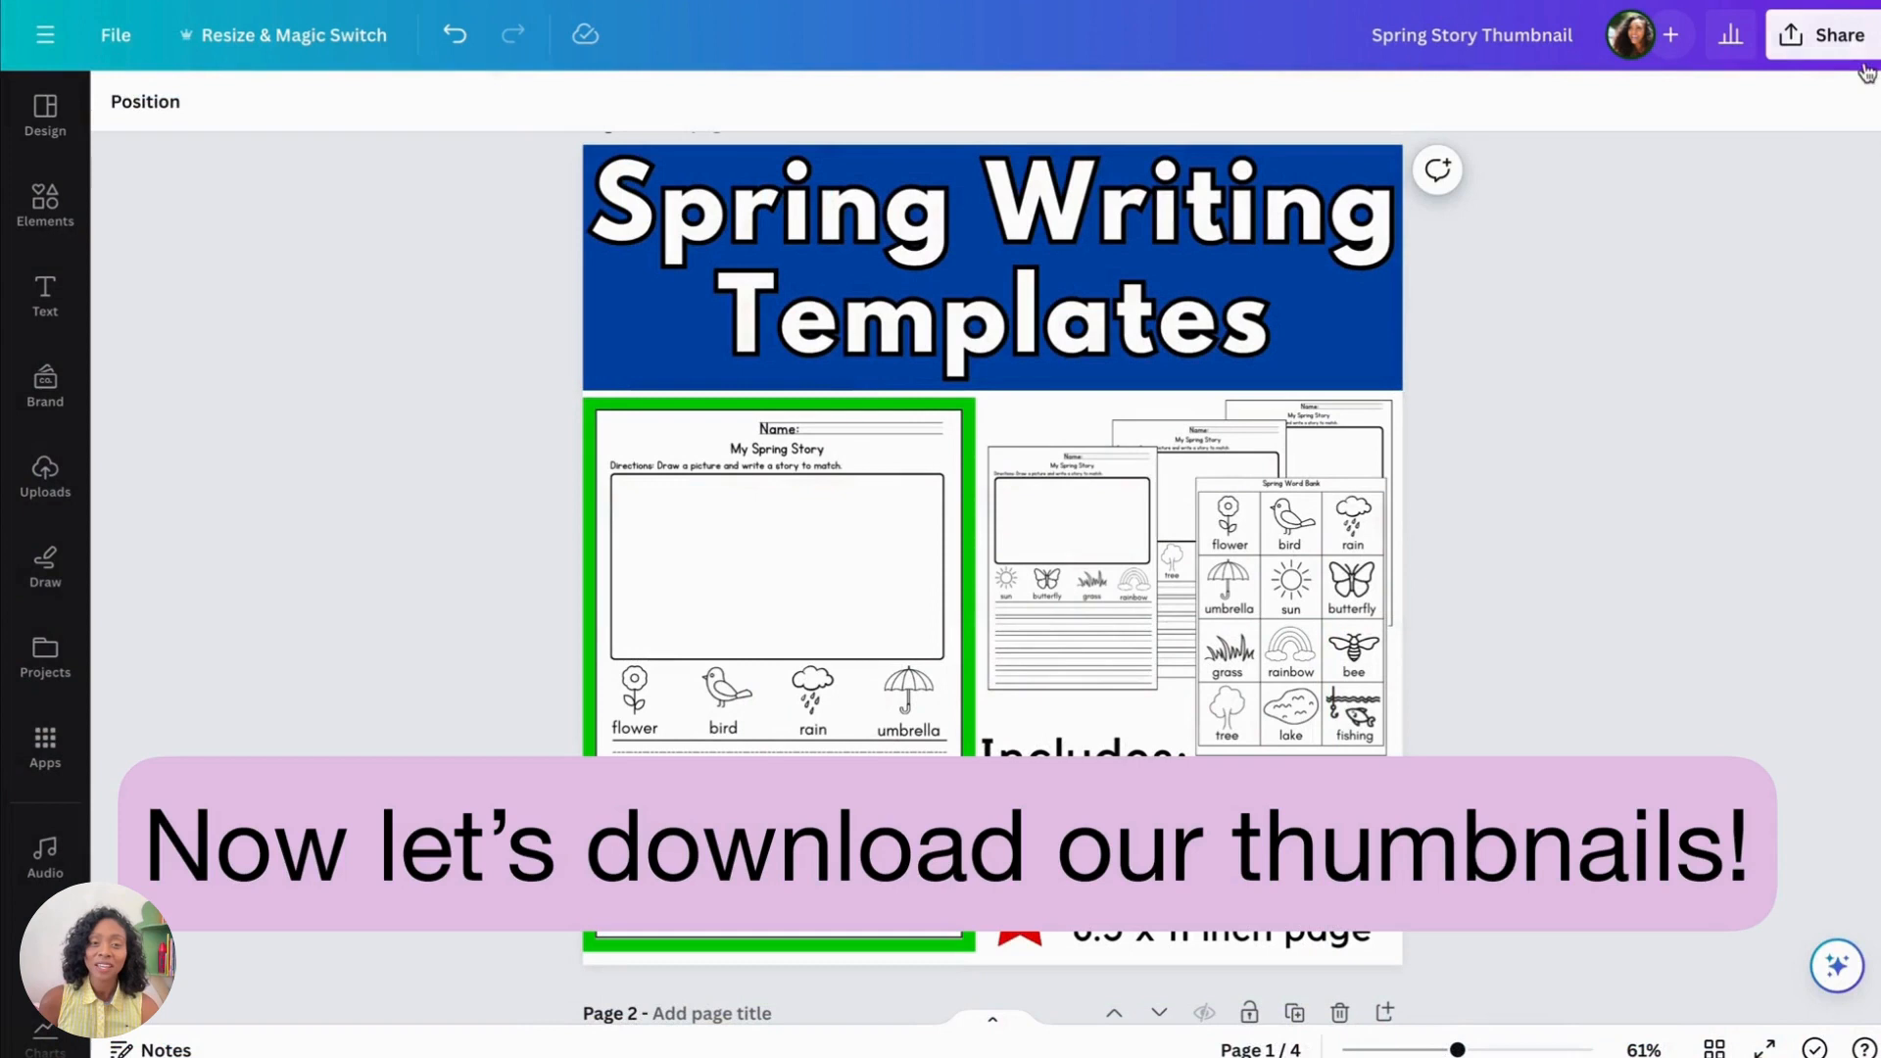
Step: Download all four Spring Story Thumbnail pages as PNG images
left_click(1837, 33)
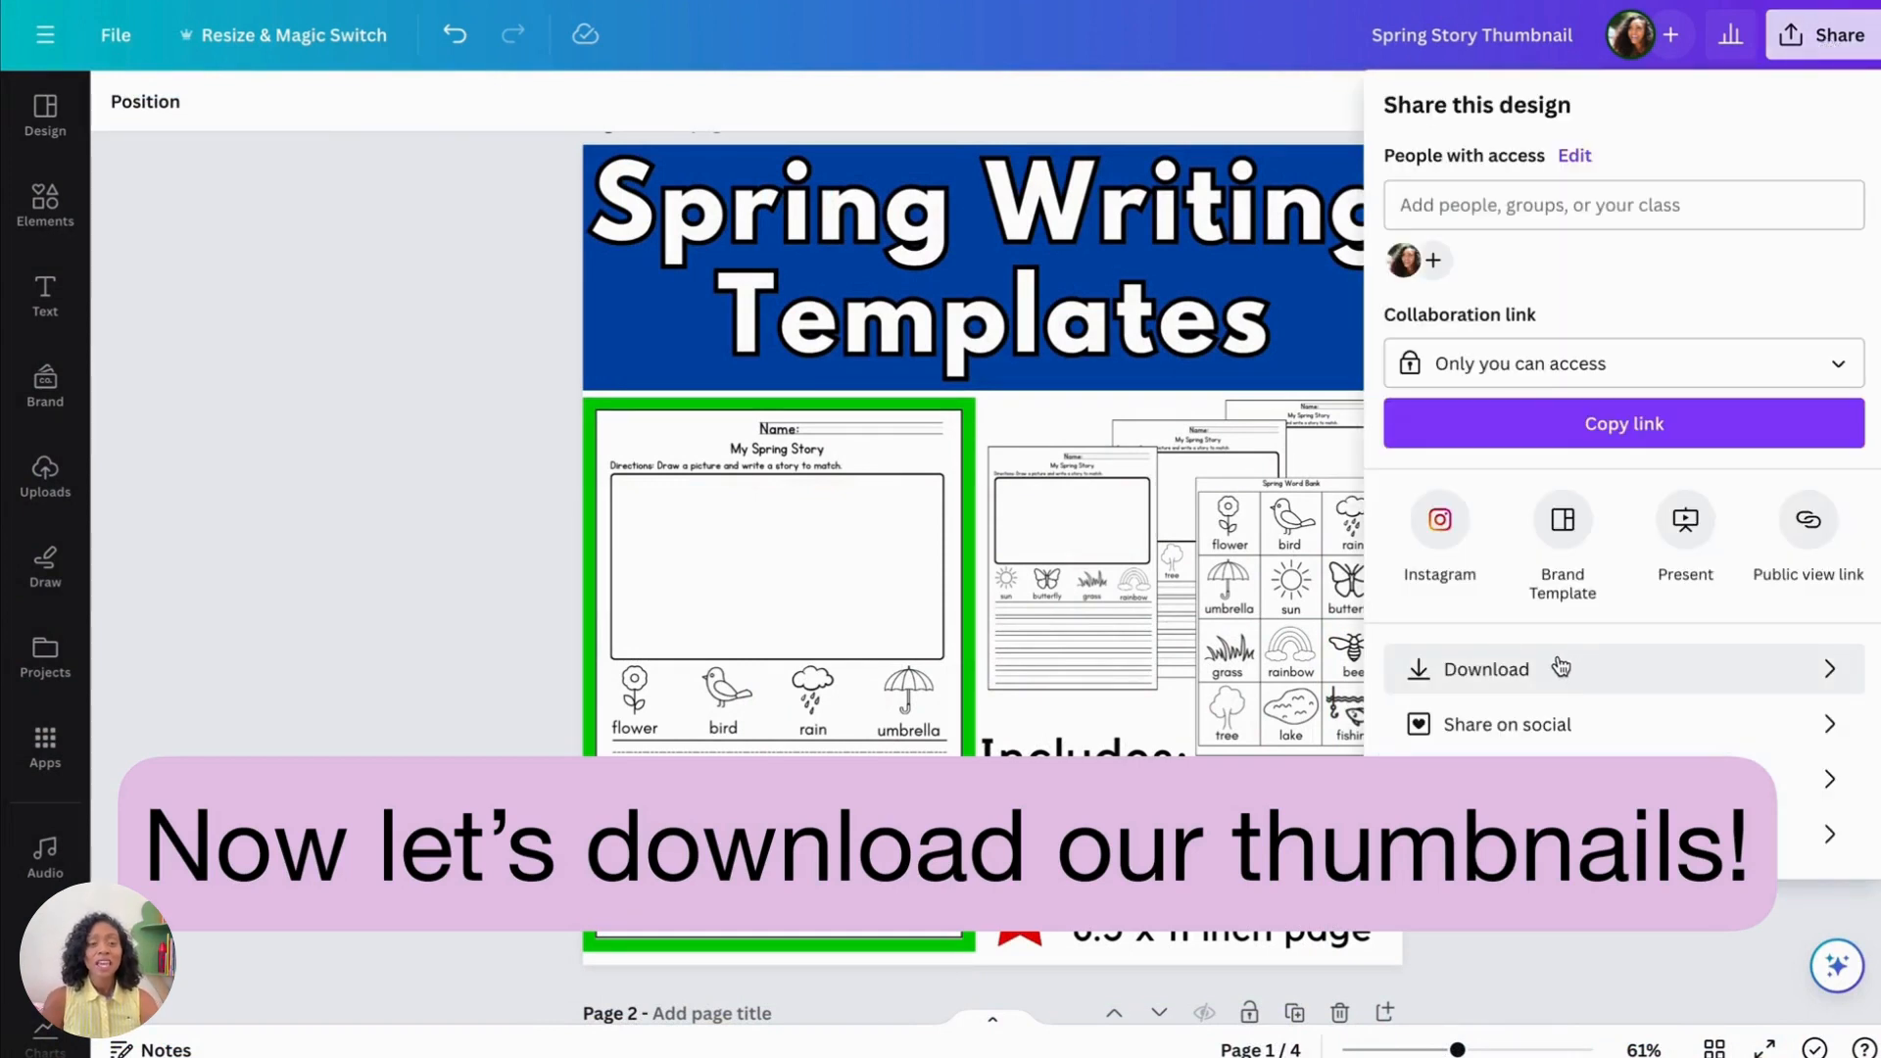
left_click(1485, 668)
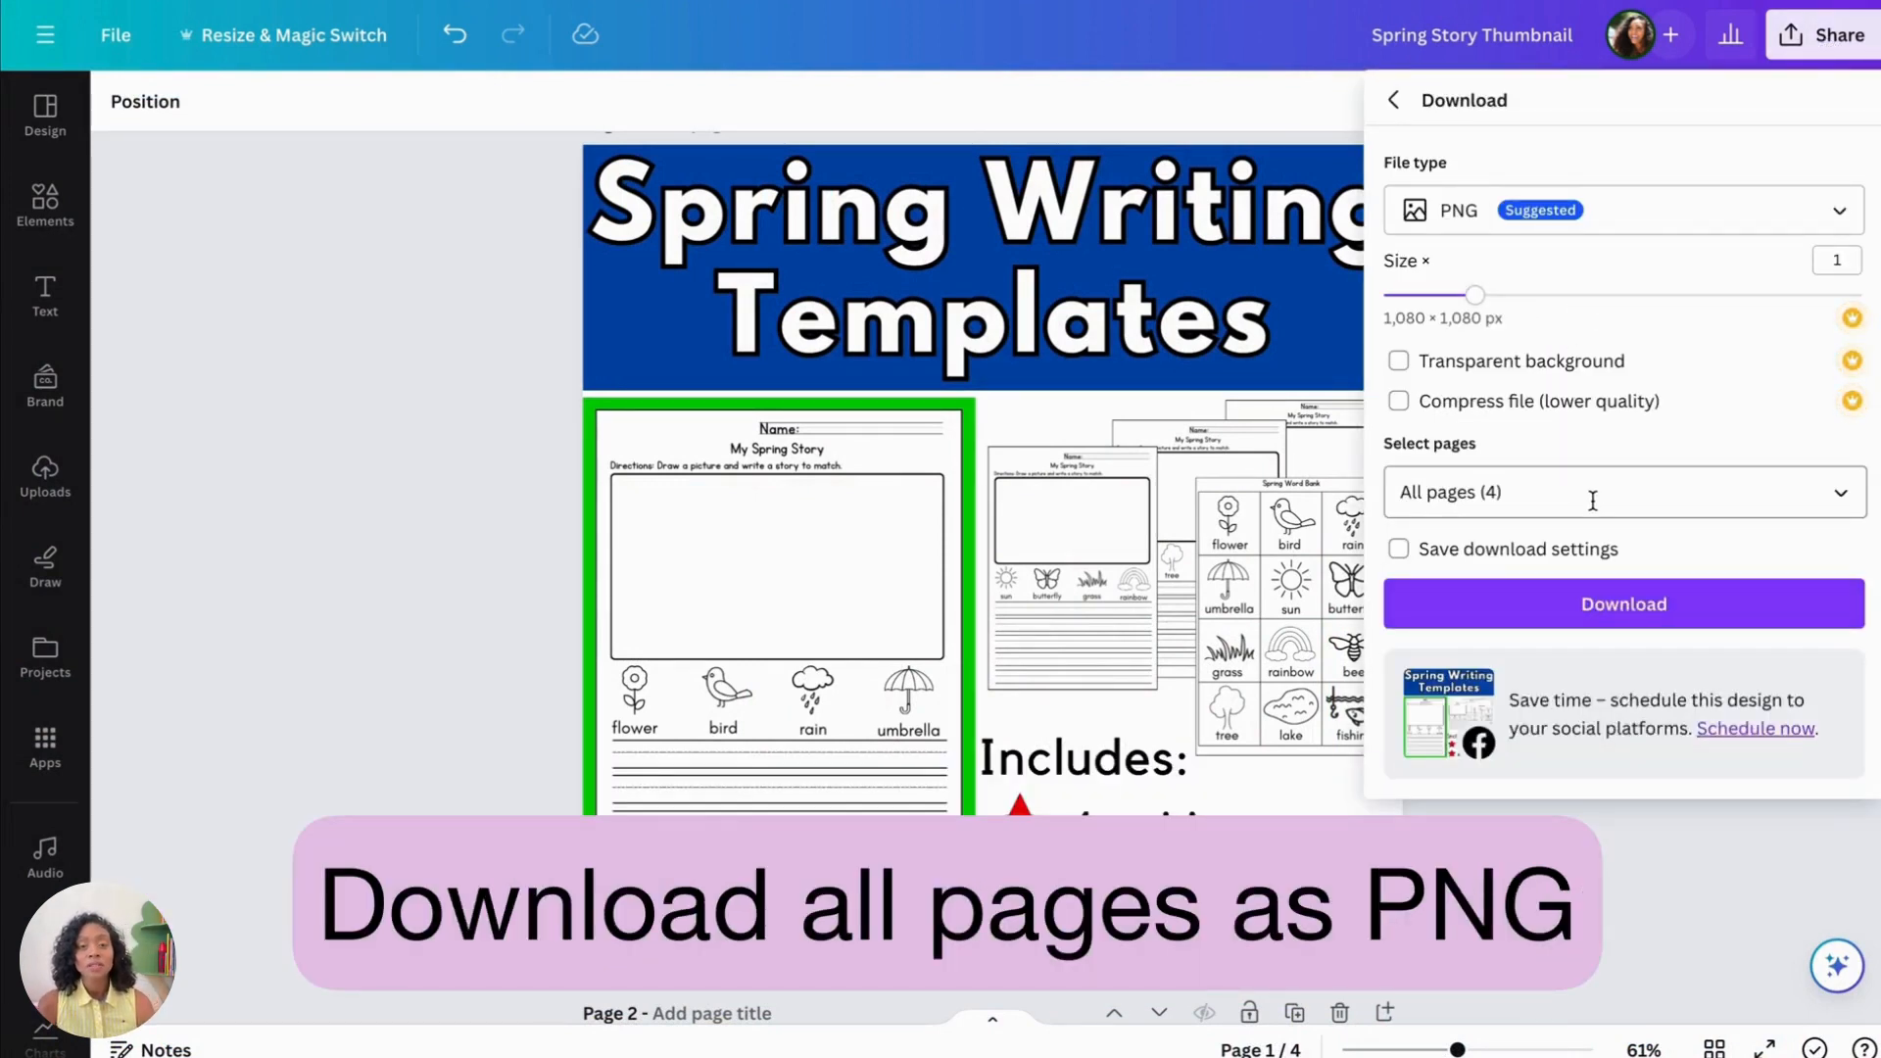
left_click(1623, 603)
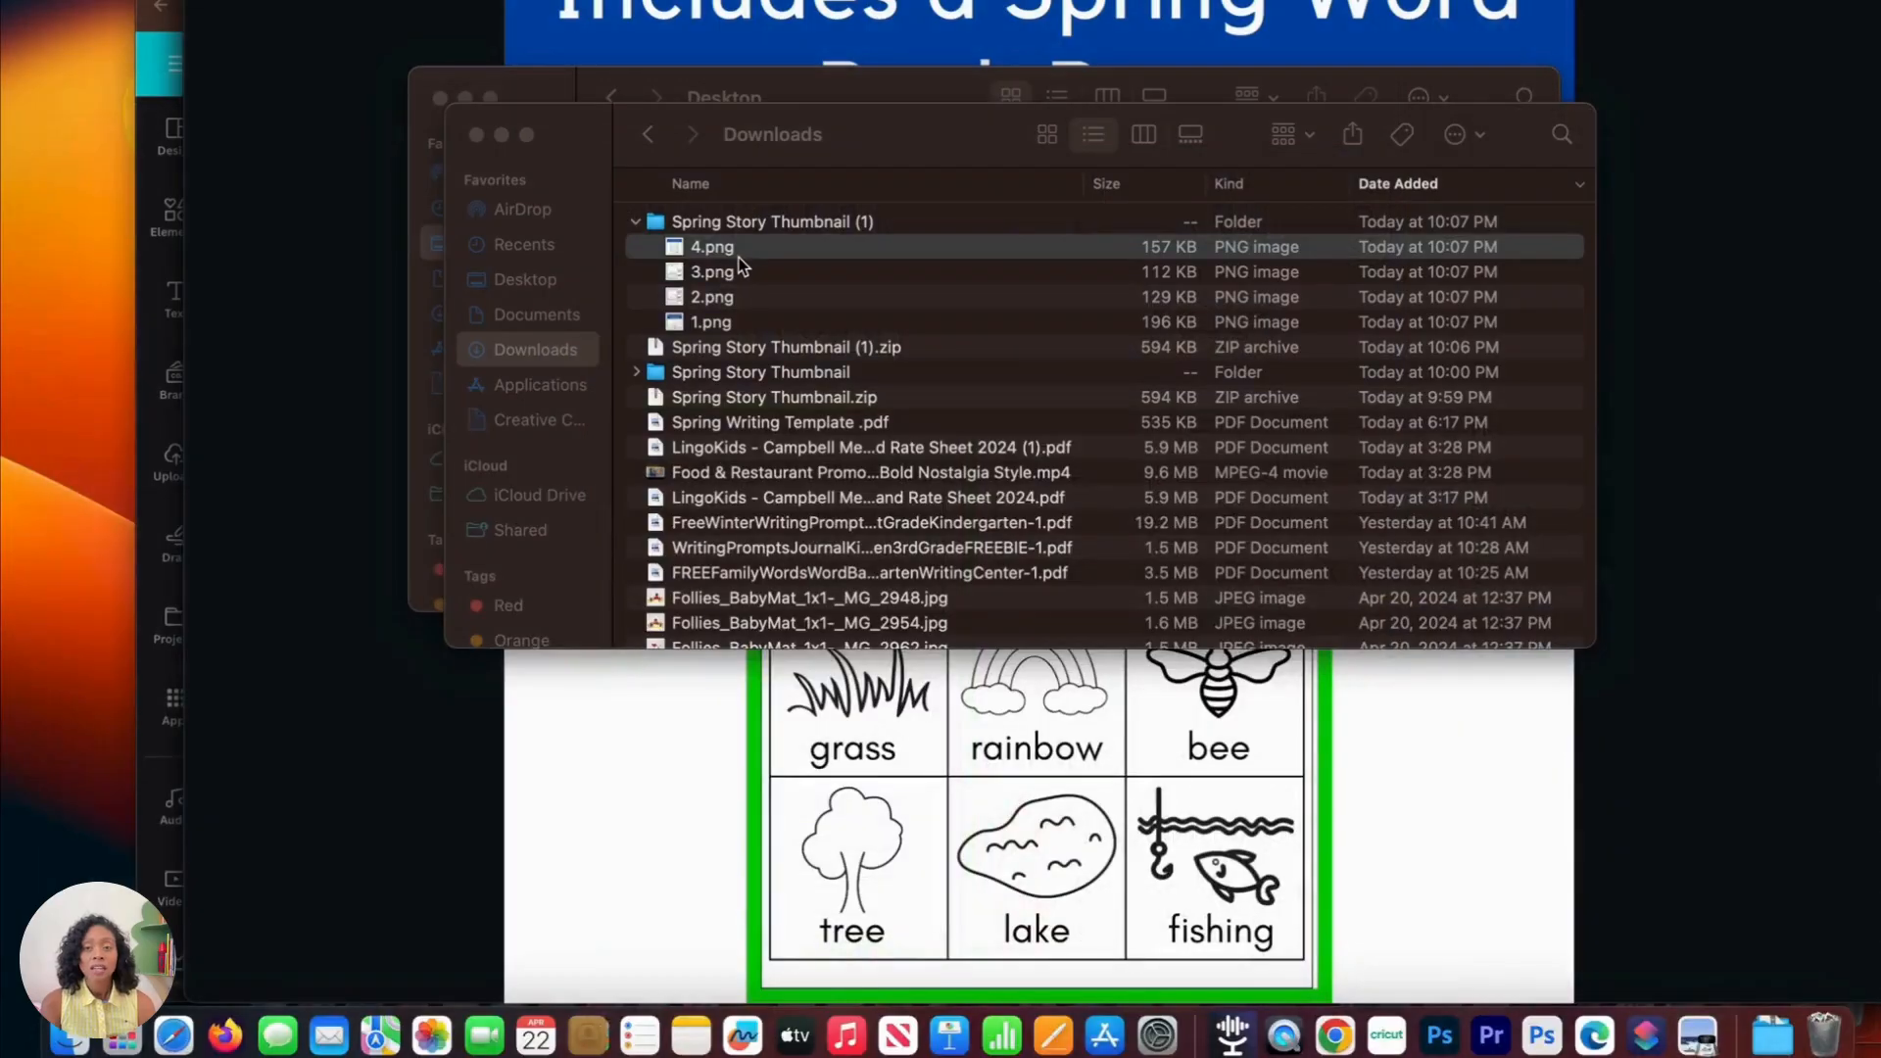
Step: Browse Downloads to the Spring Story Thumbnail (1) folder and its four PNGs
left_click(524, 279)
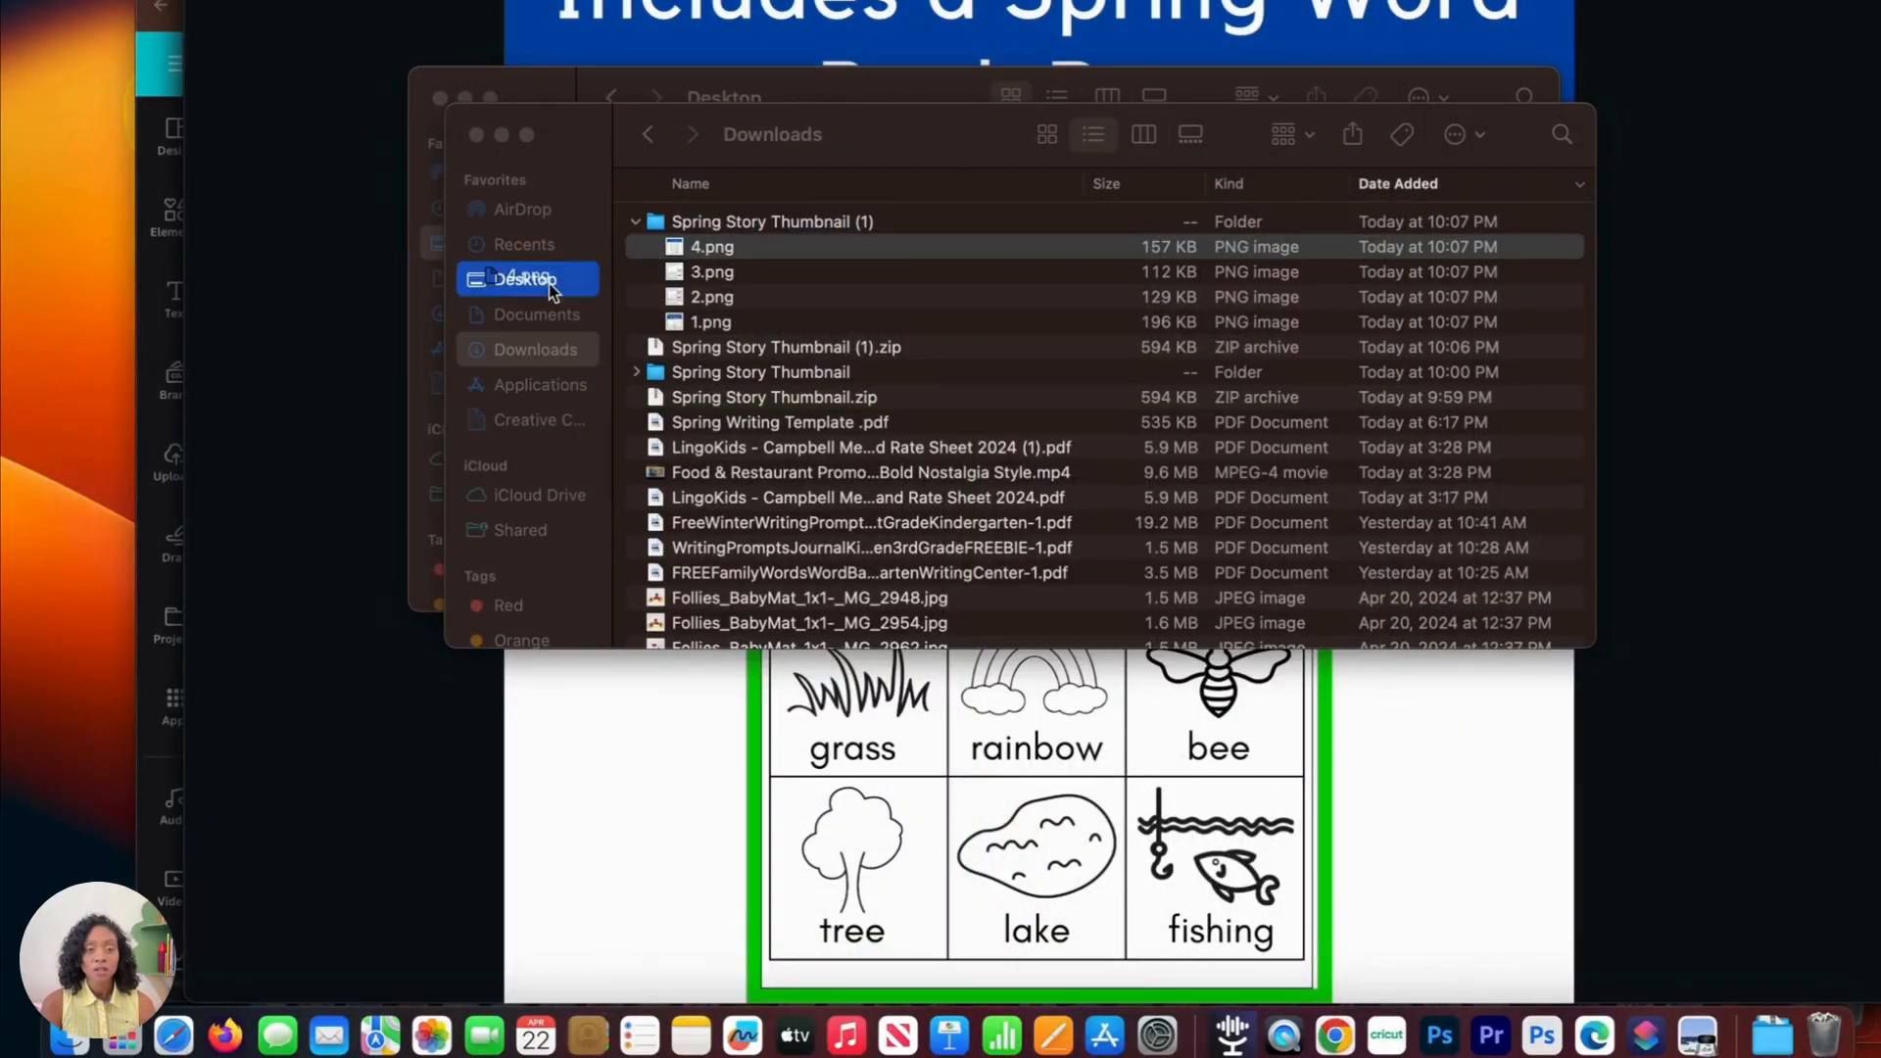
scroll("down", 3)
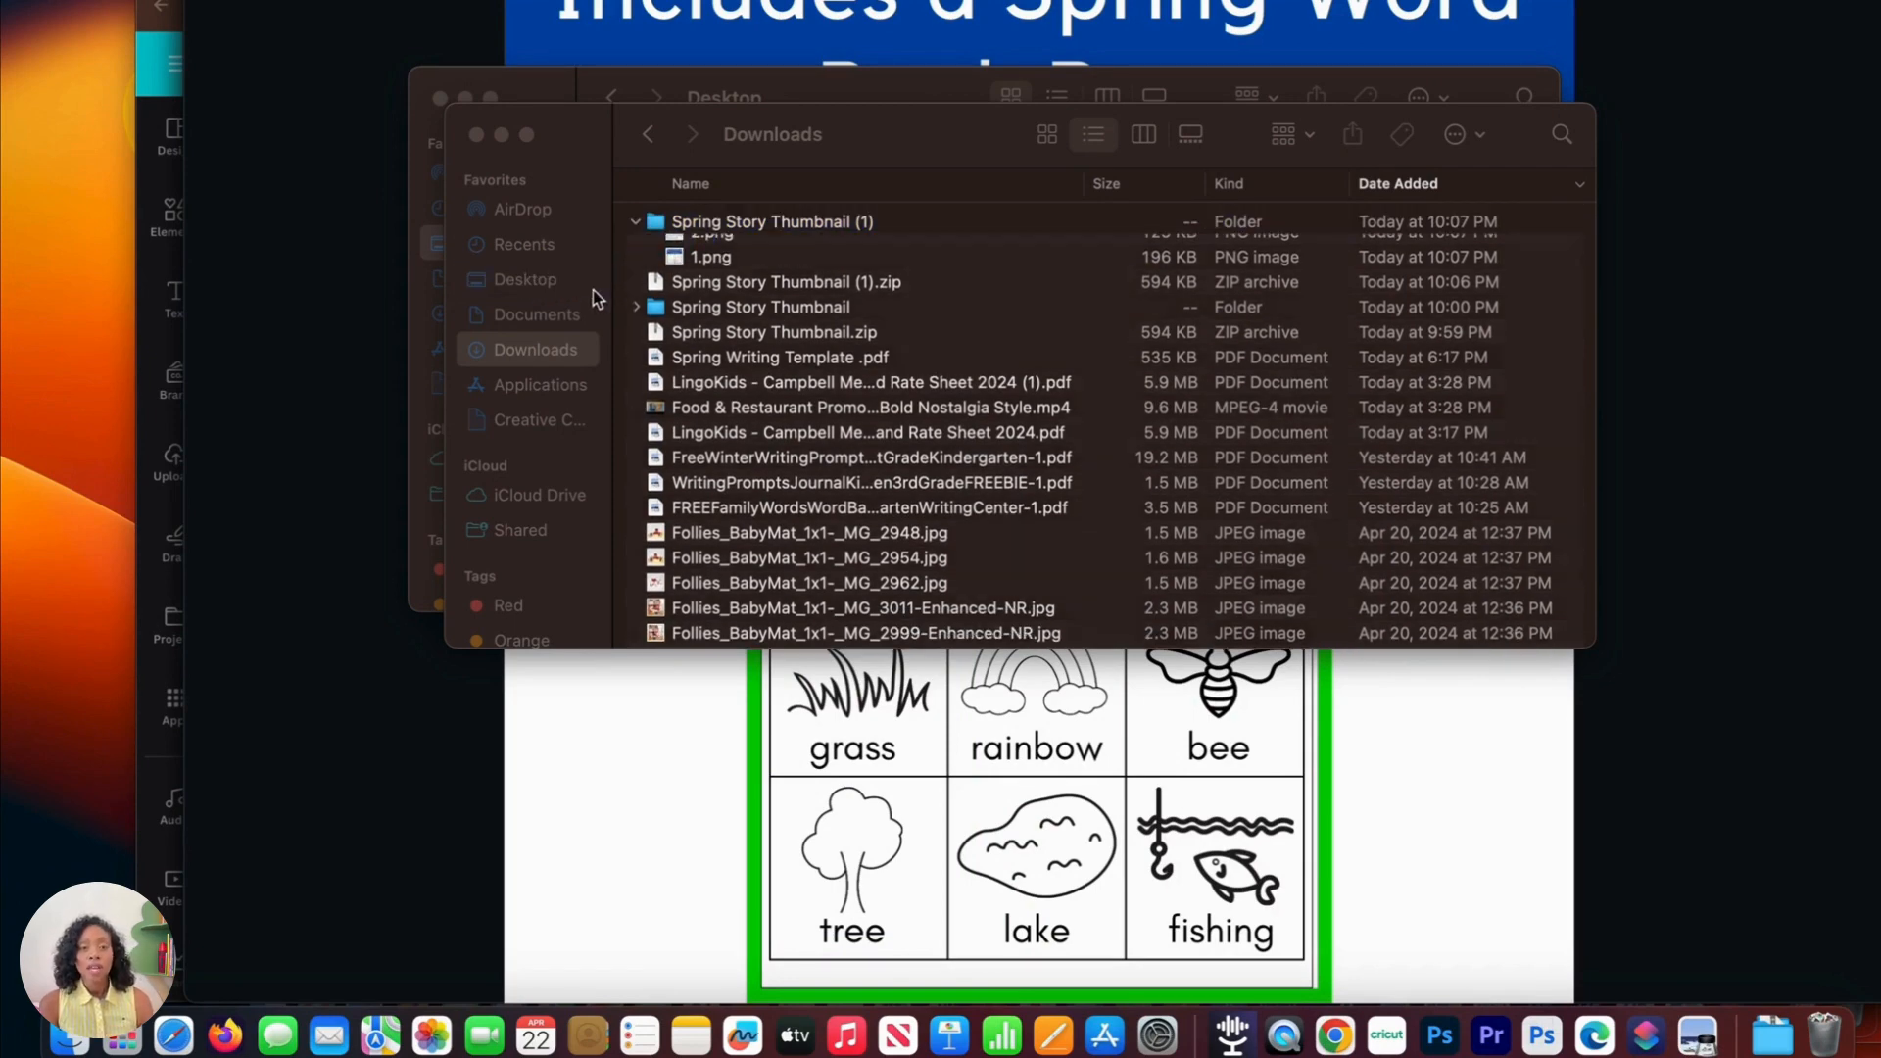
left_click(526, 278)
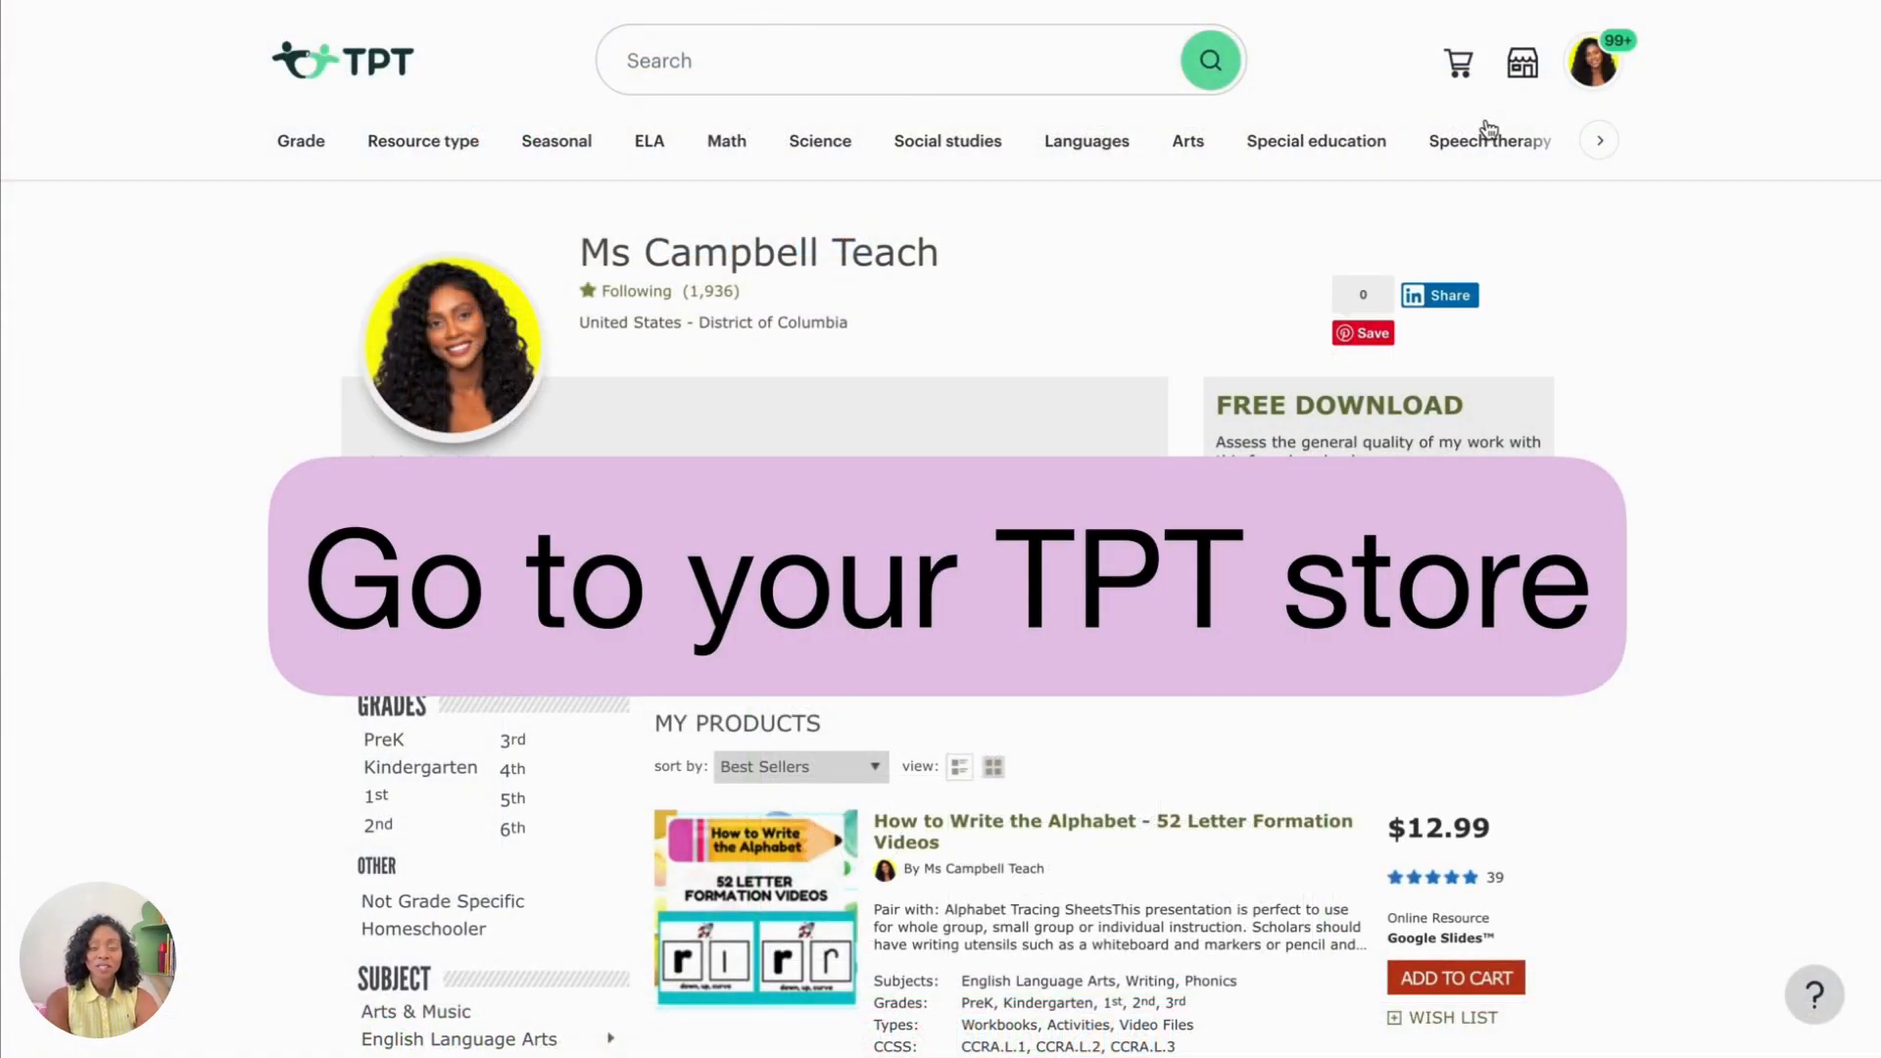
Step: Choose Add New Product from the store menu to reach Select a Product Type
left_click(1520, 61)
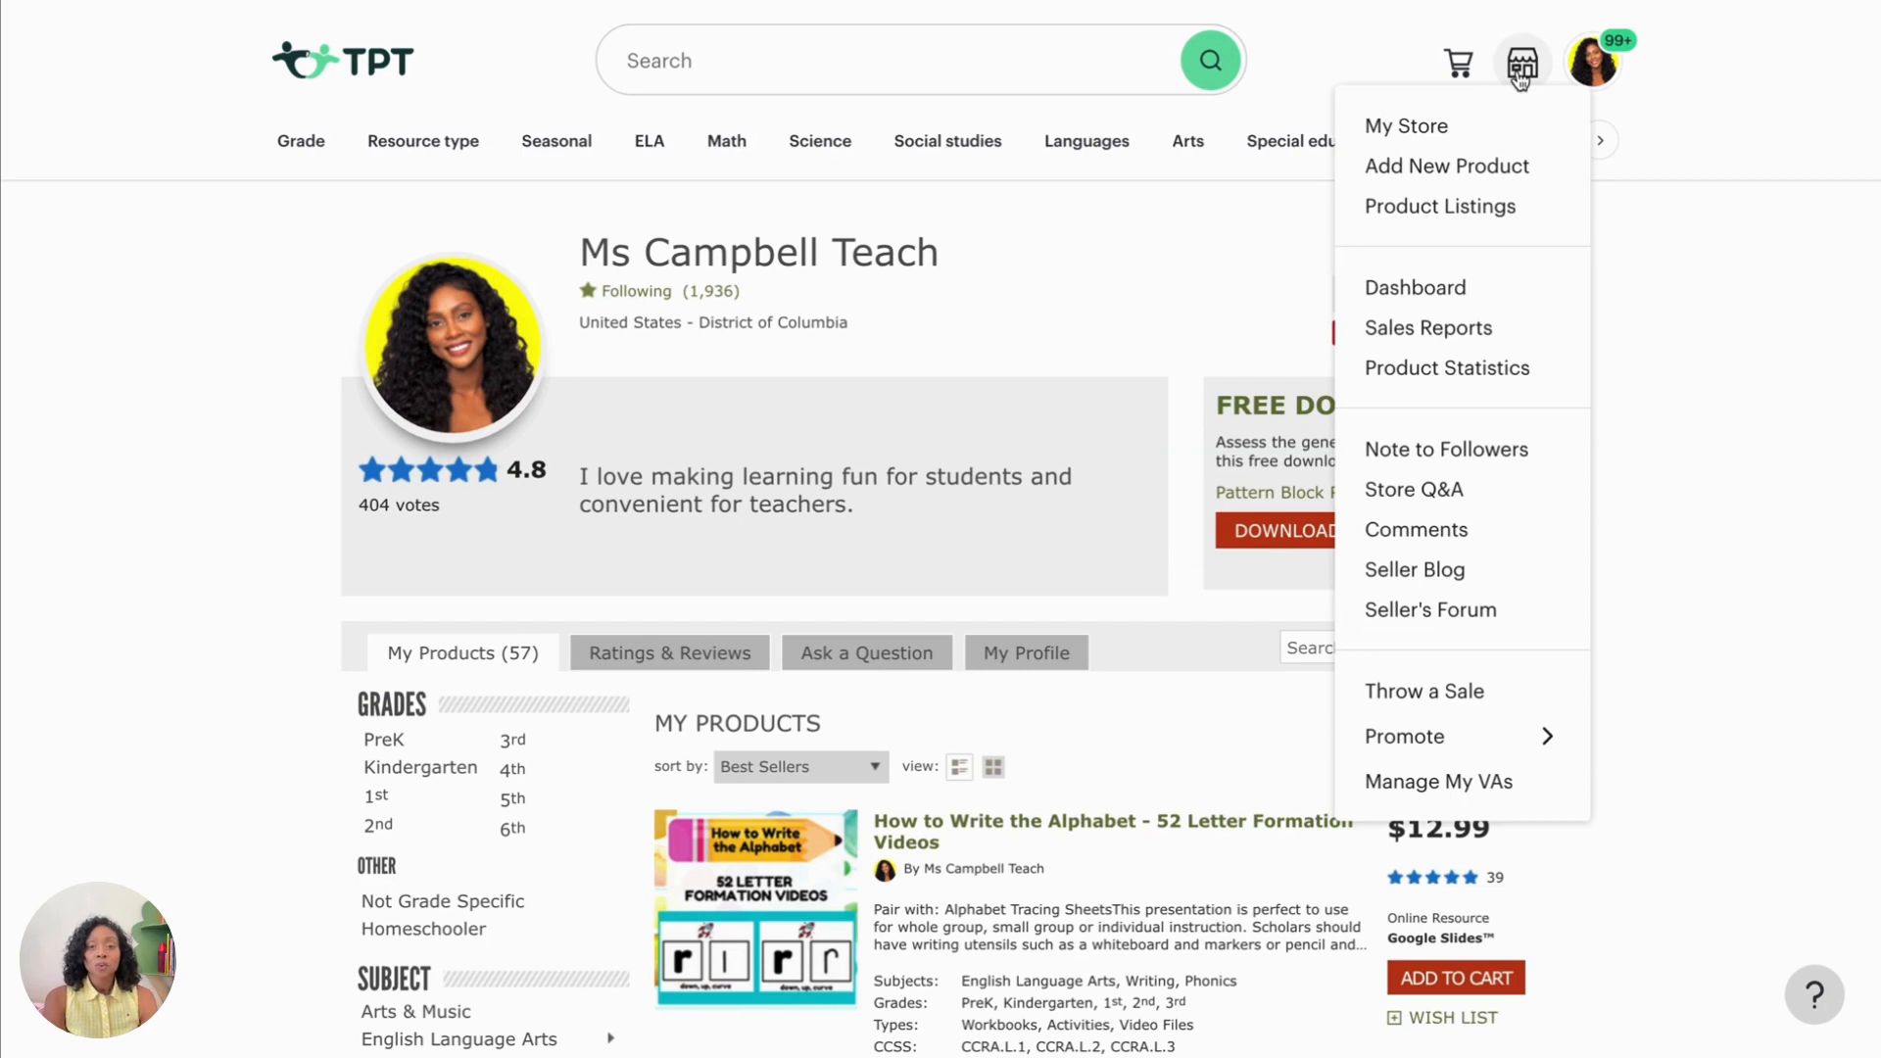
left_click(1446, 165)
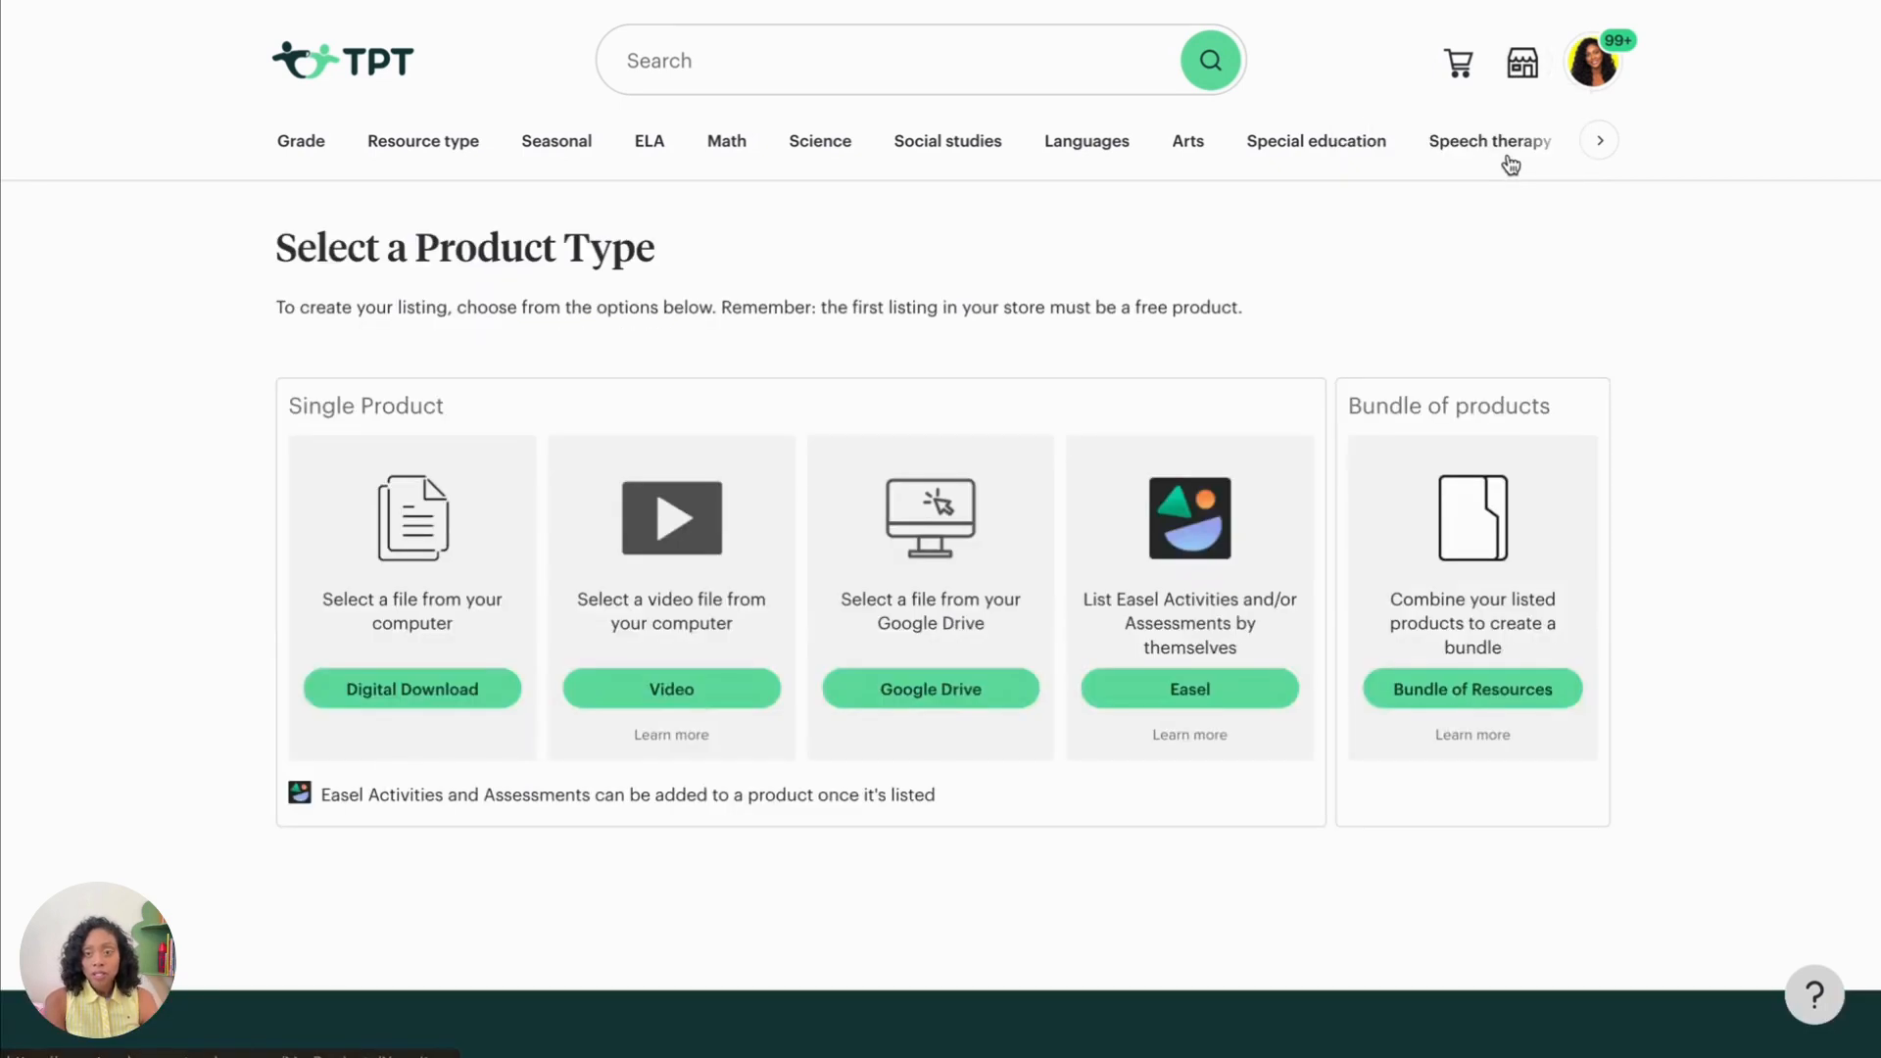
left_click(1598, 140)
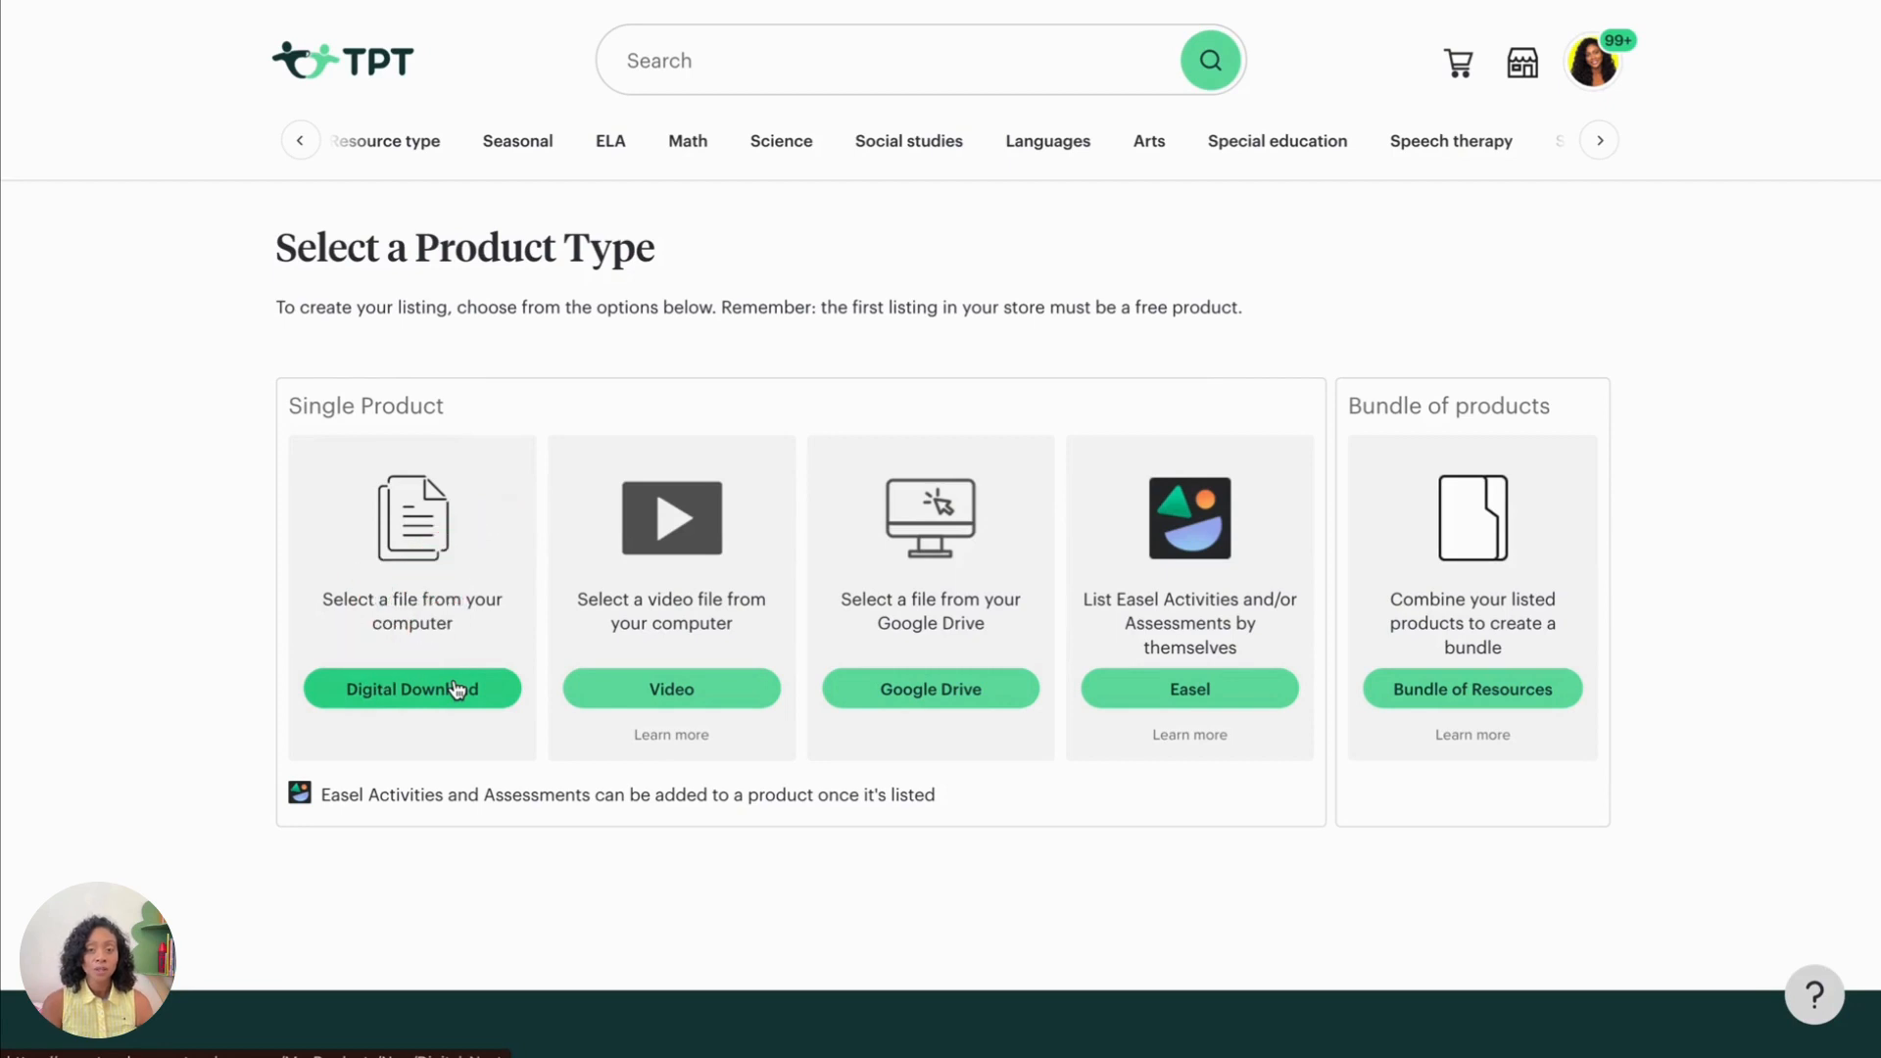
Step: Choose Digital Download and title it 'Spring Writing Templates with Word Bank - Kindergarten'
left_click(412, 688)
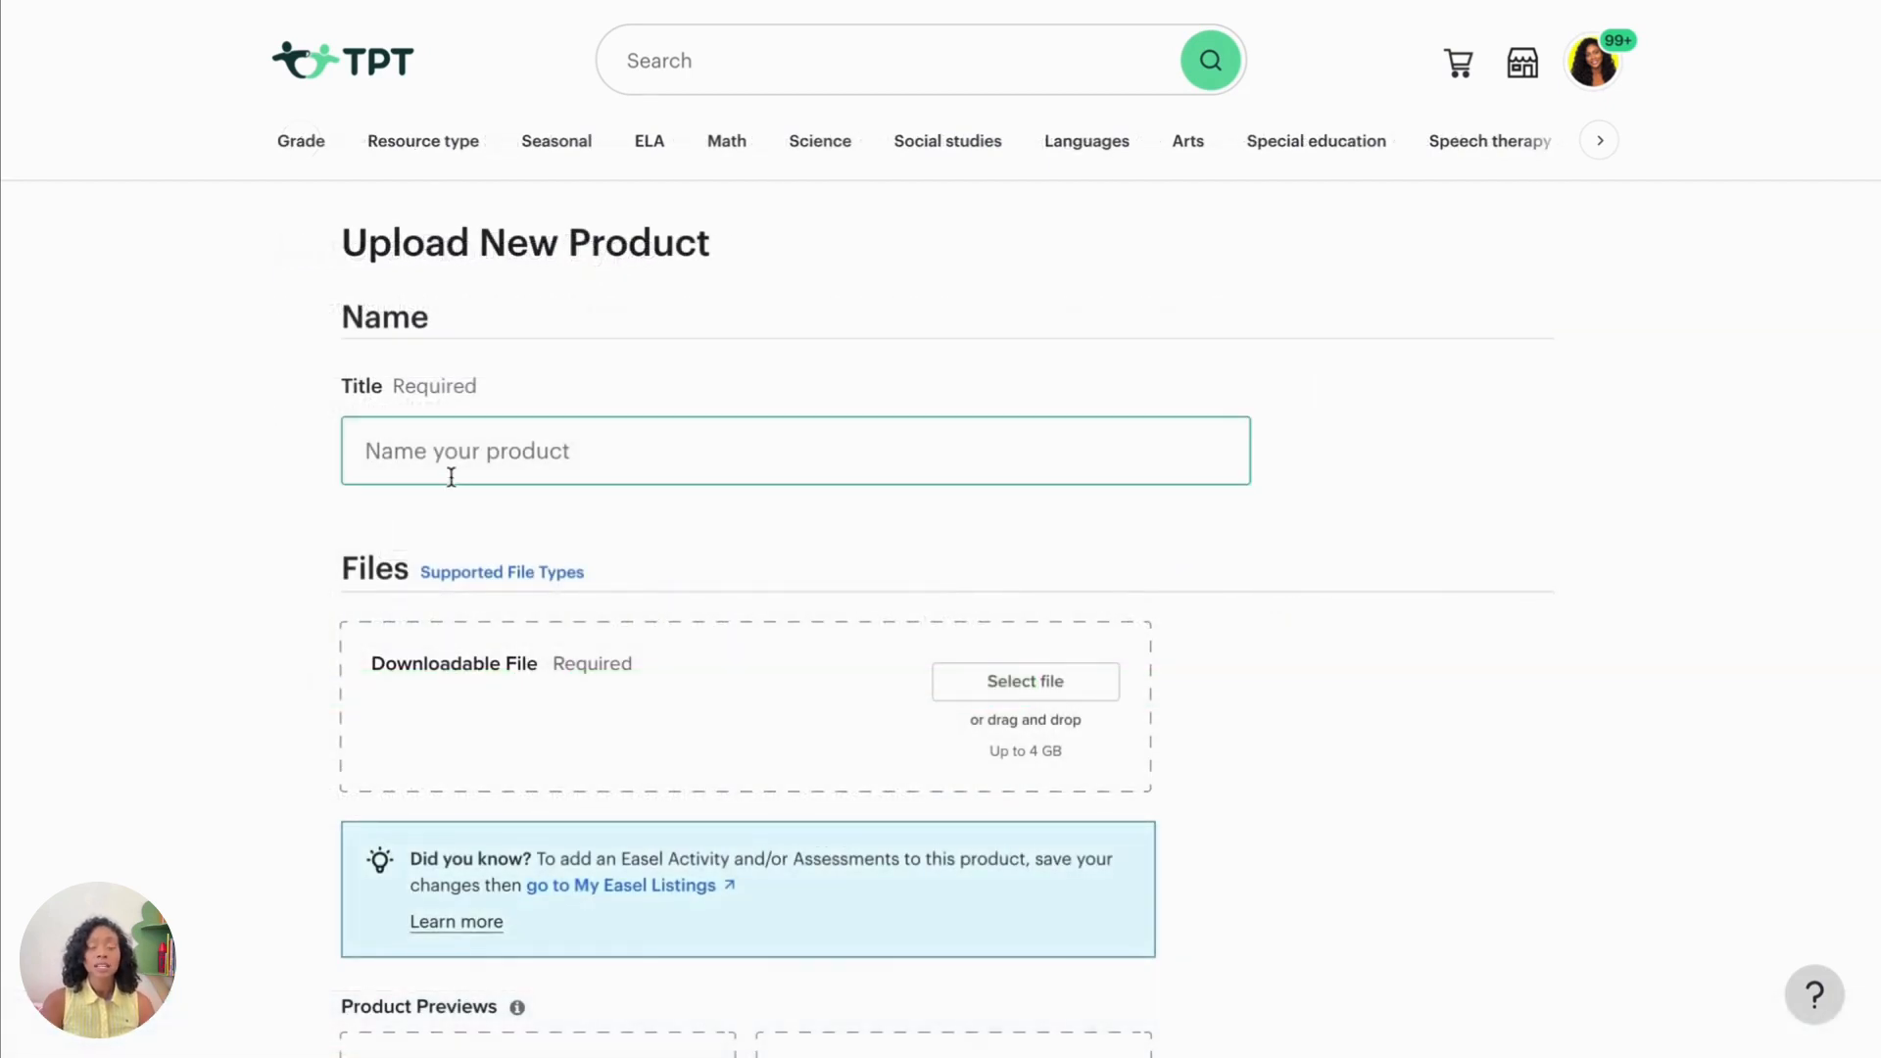
type("S")
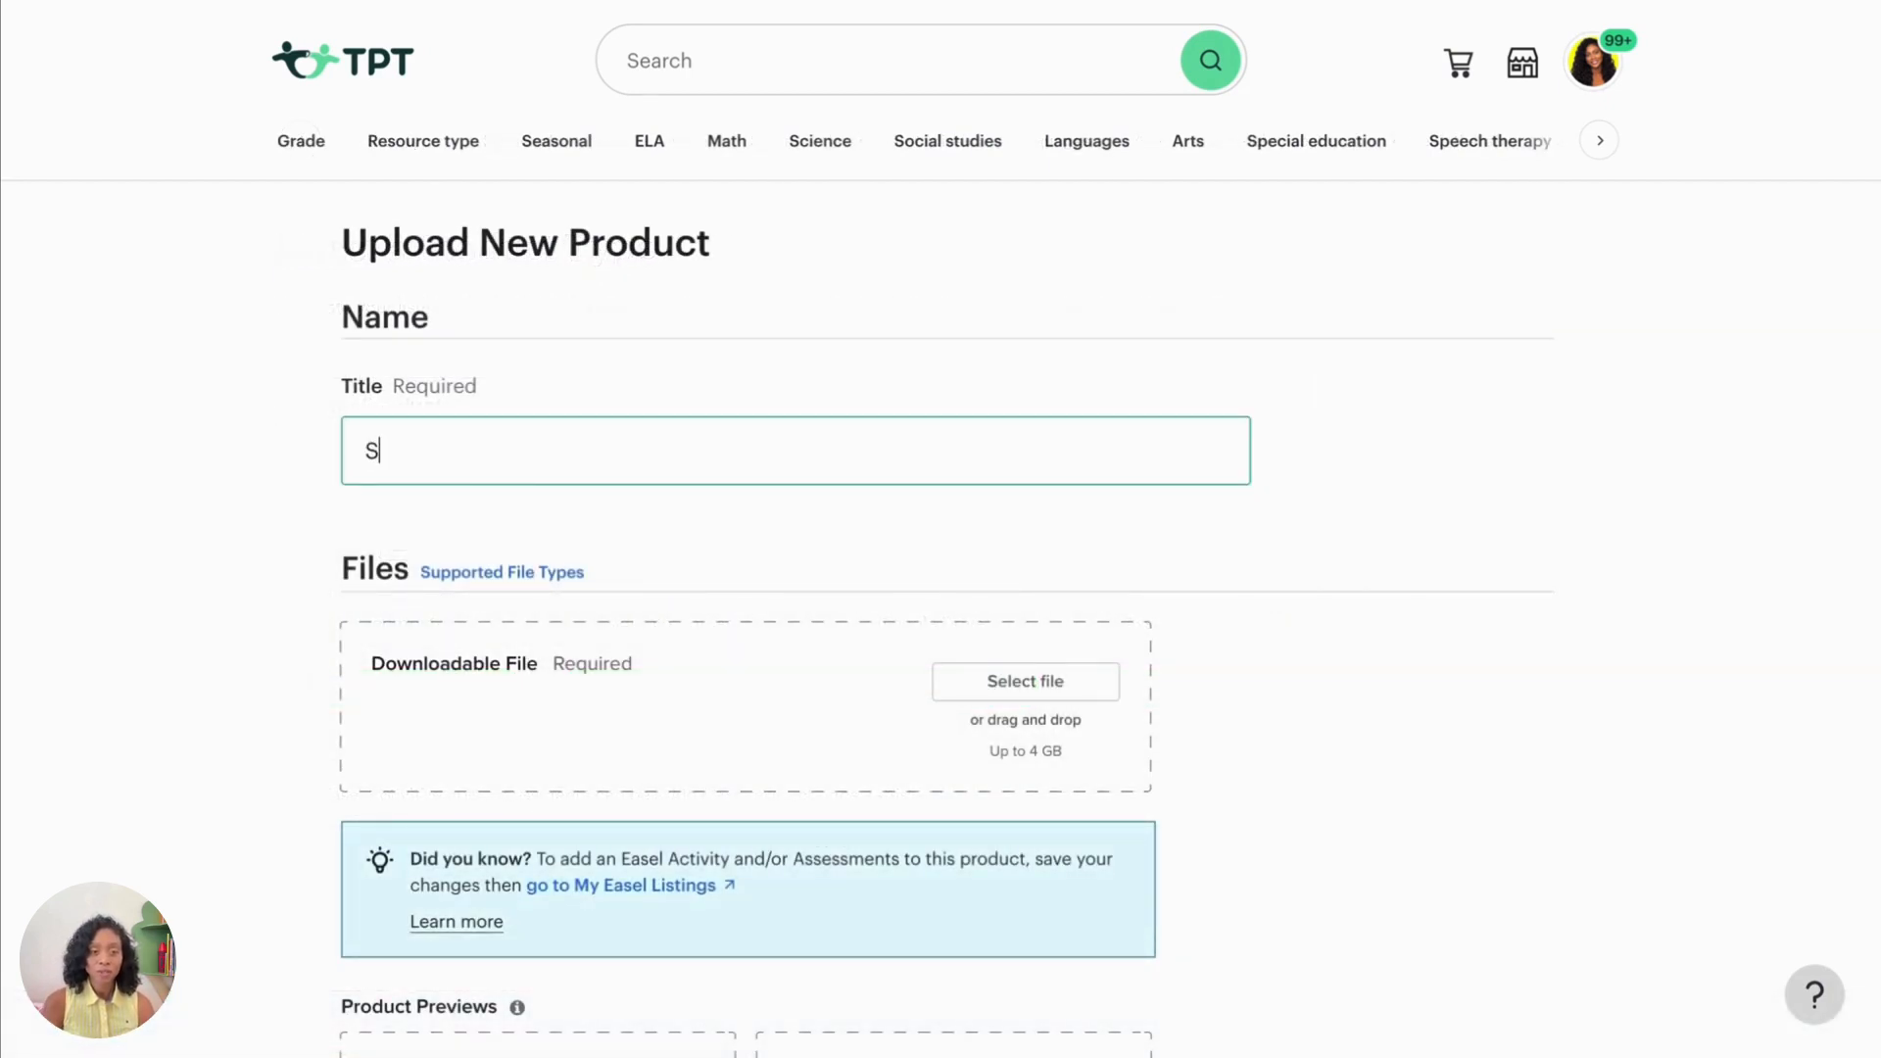
type("pring W")
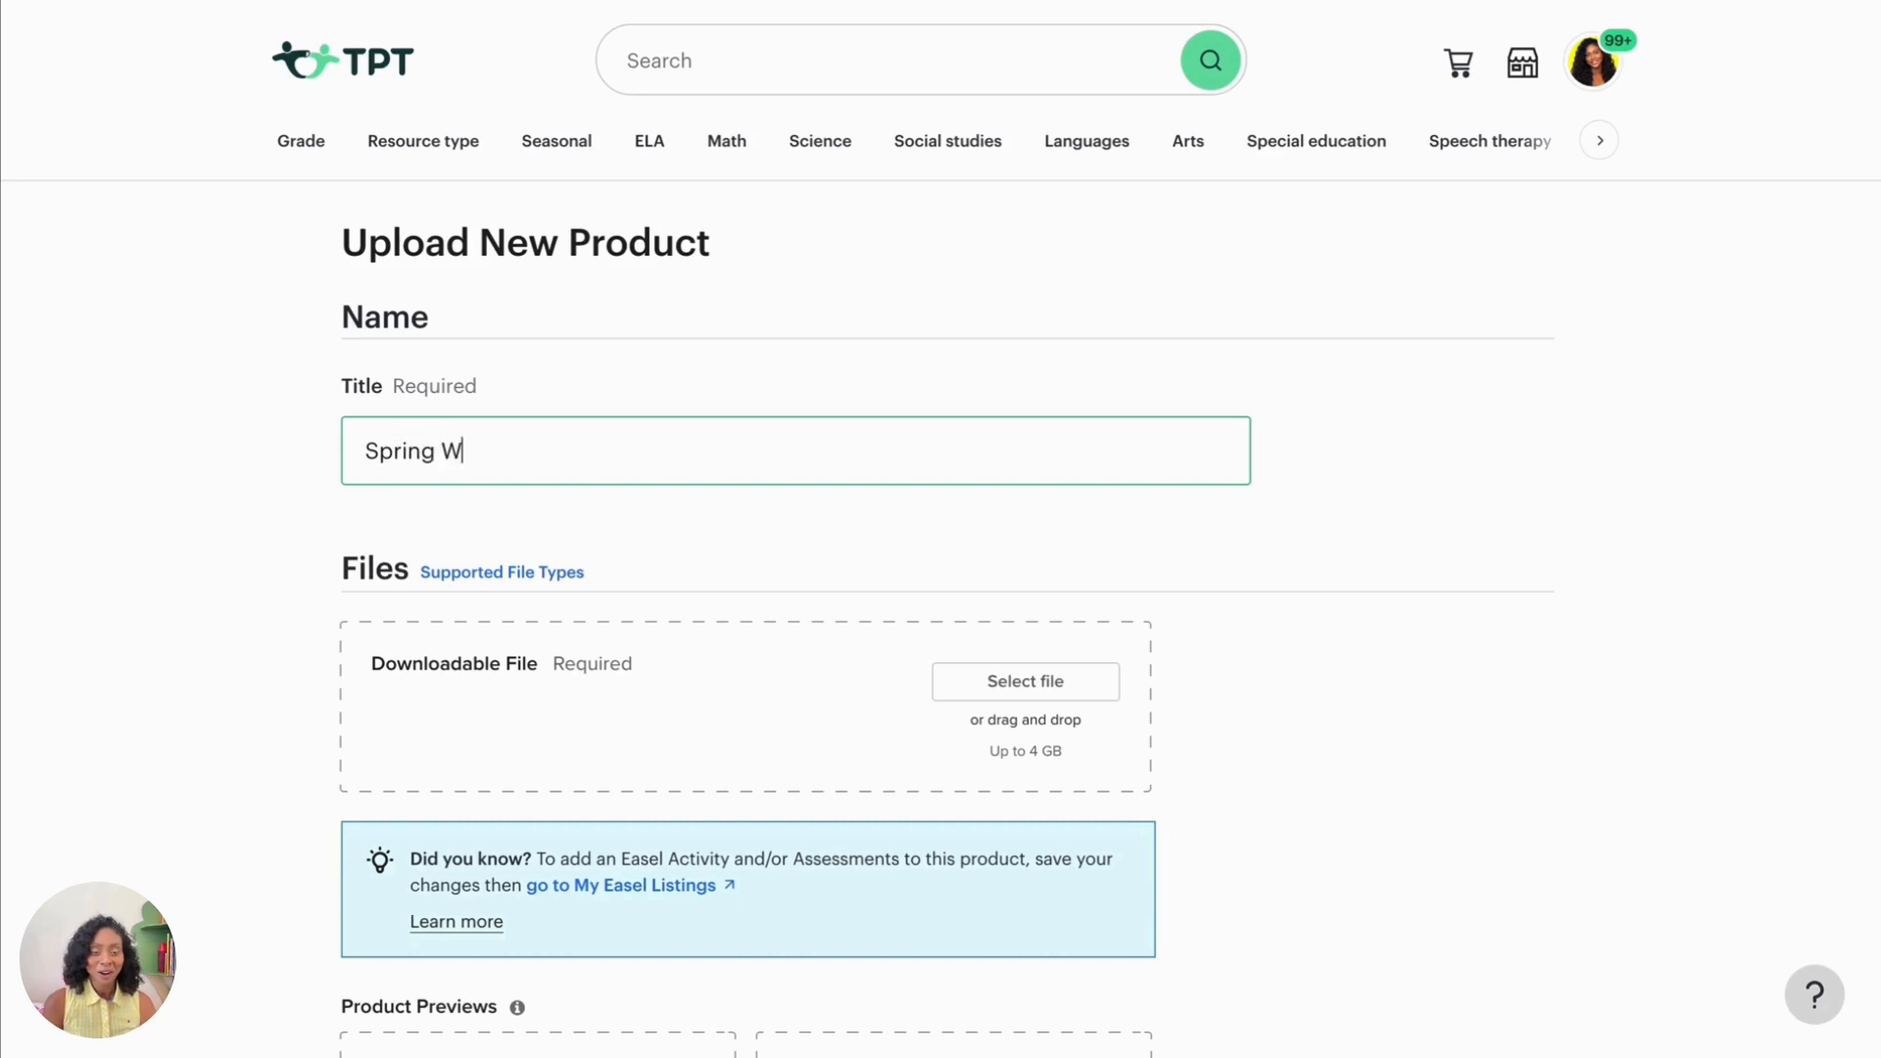
type("riting")
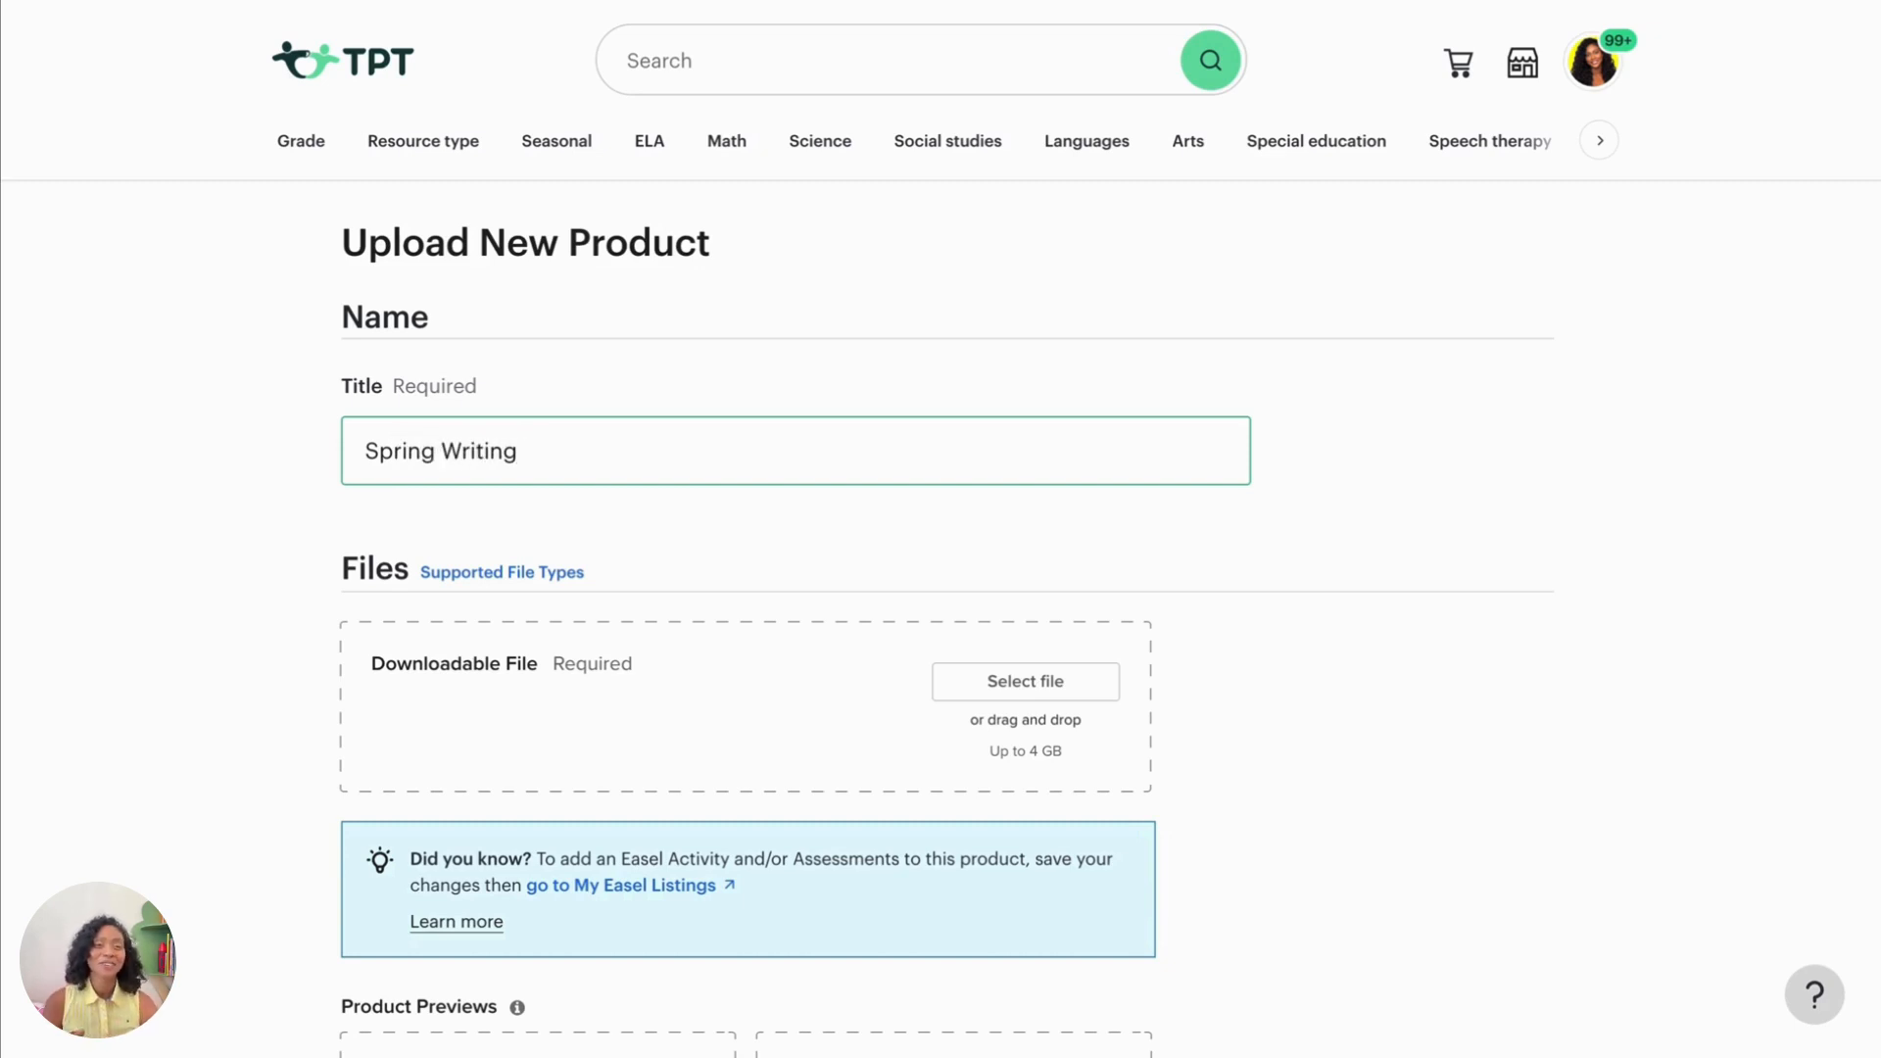
type("Templatr")
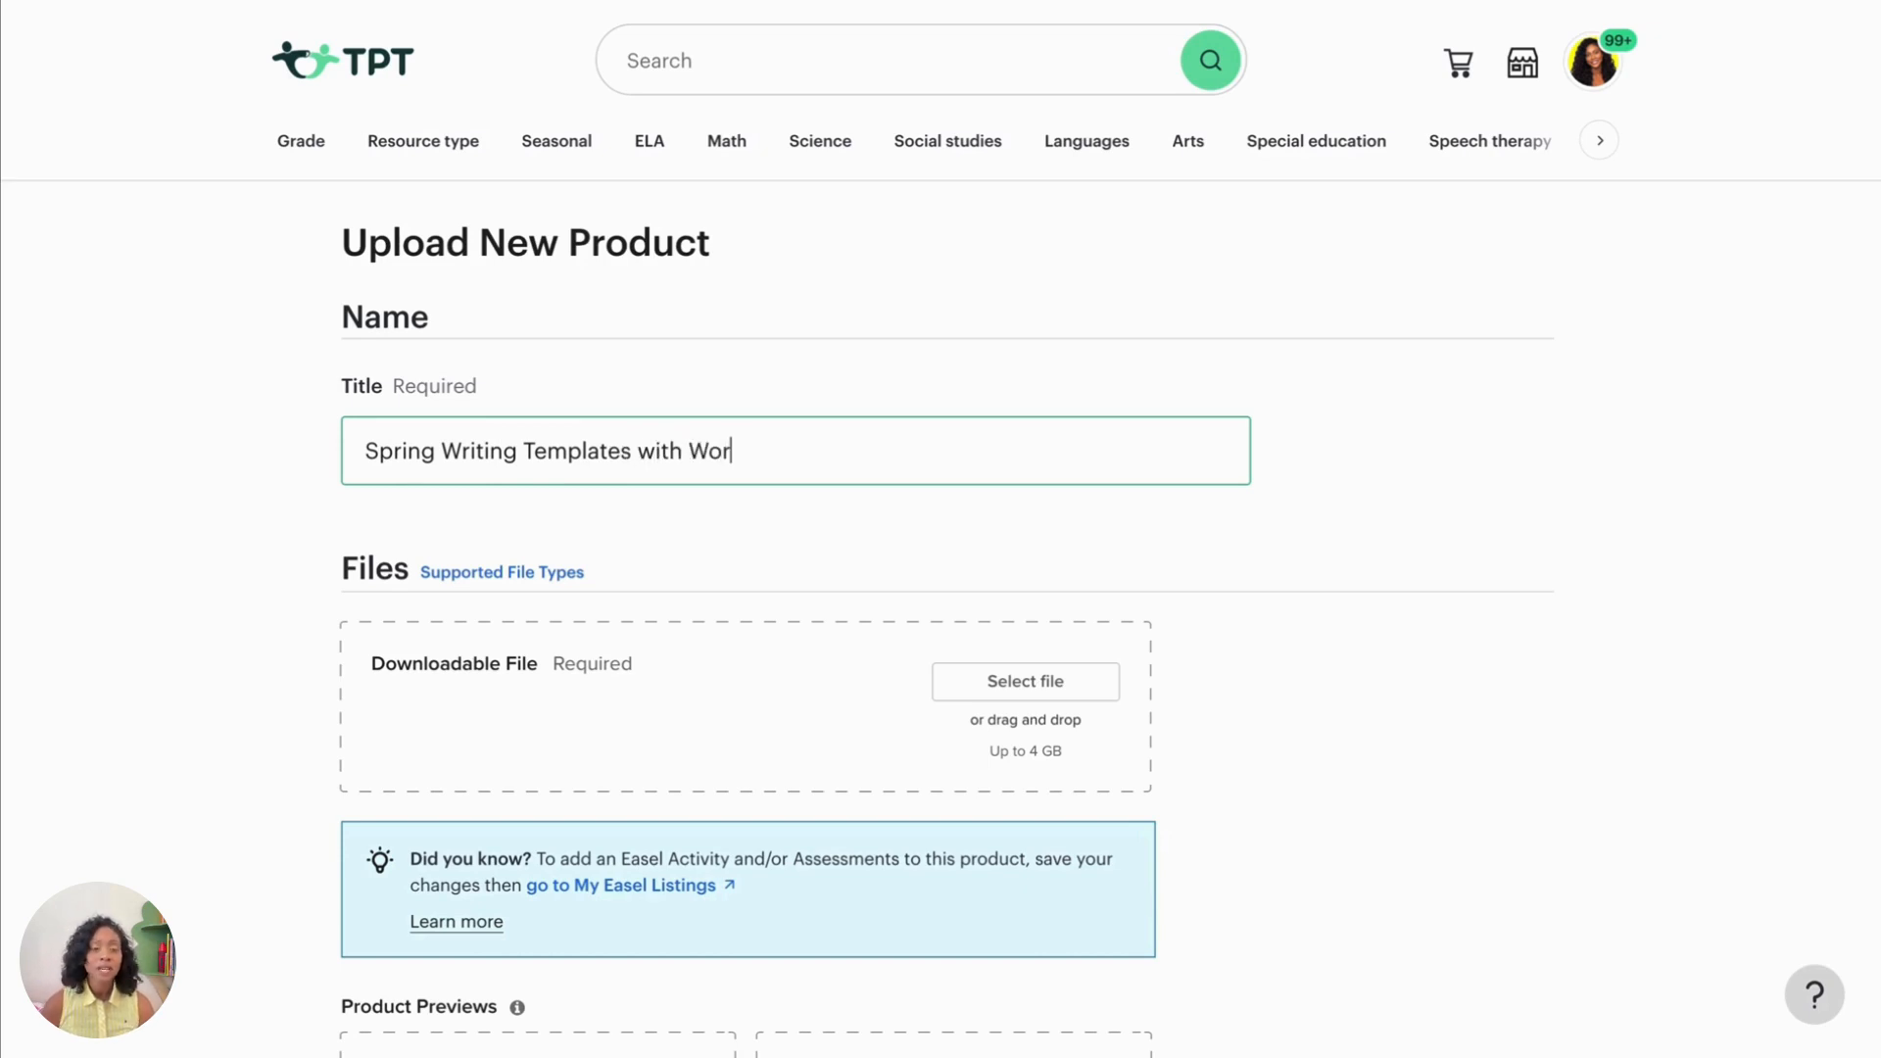
type("d Bank")
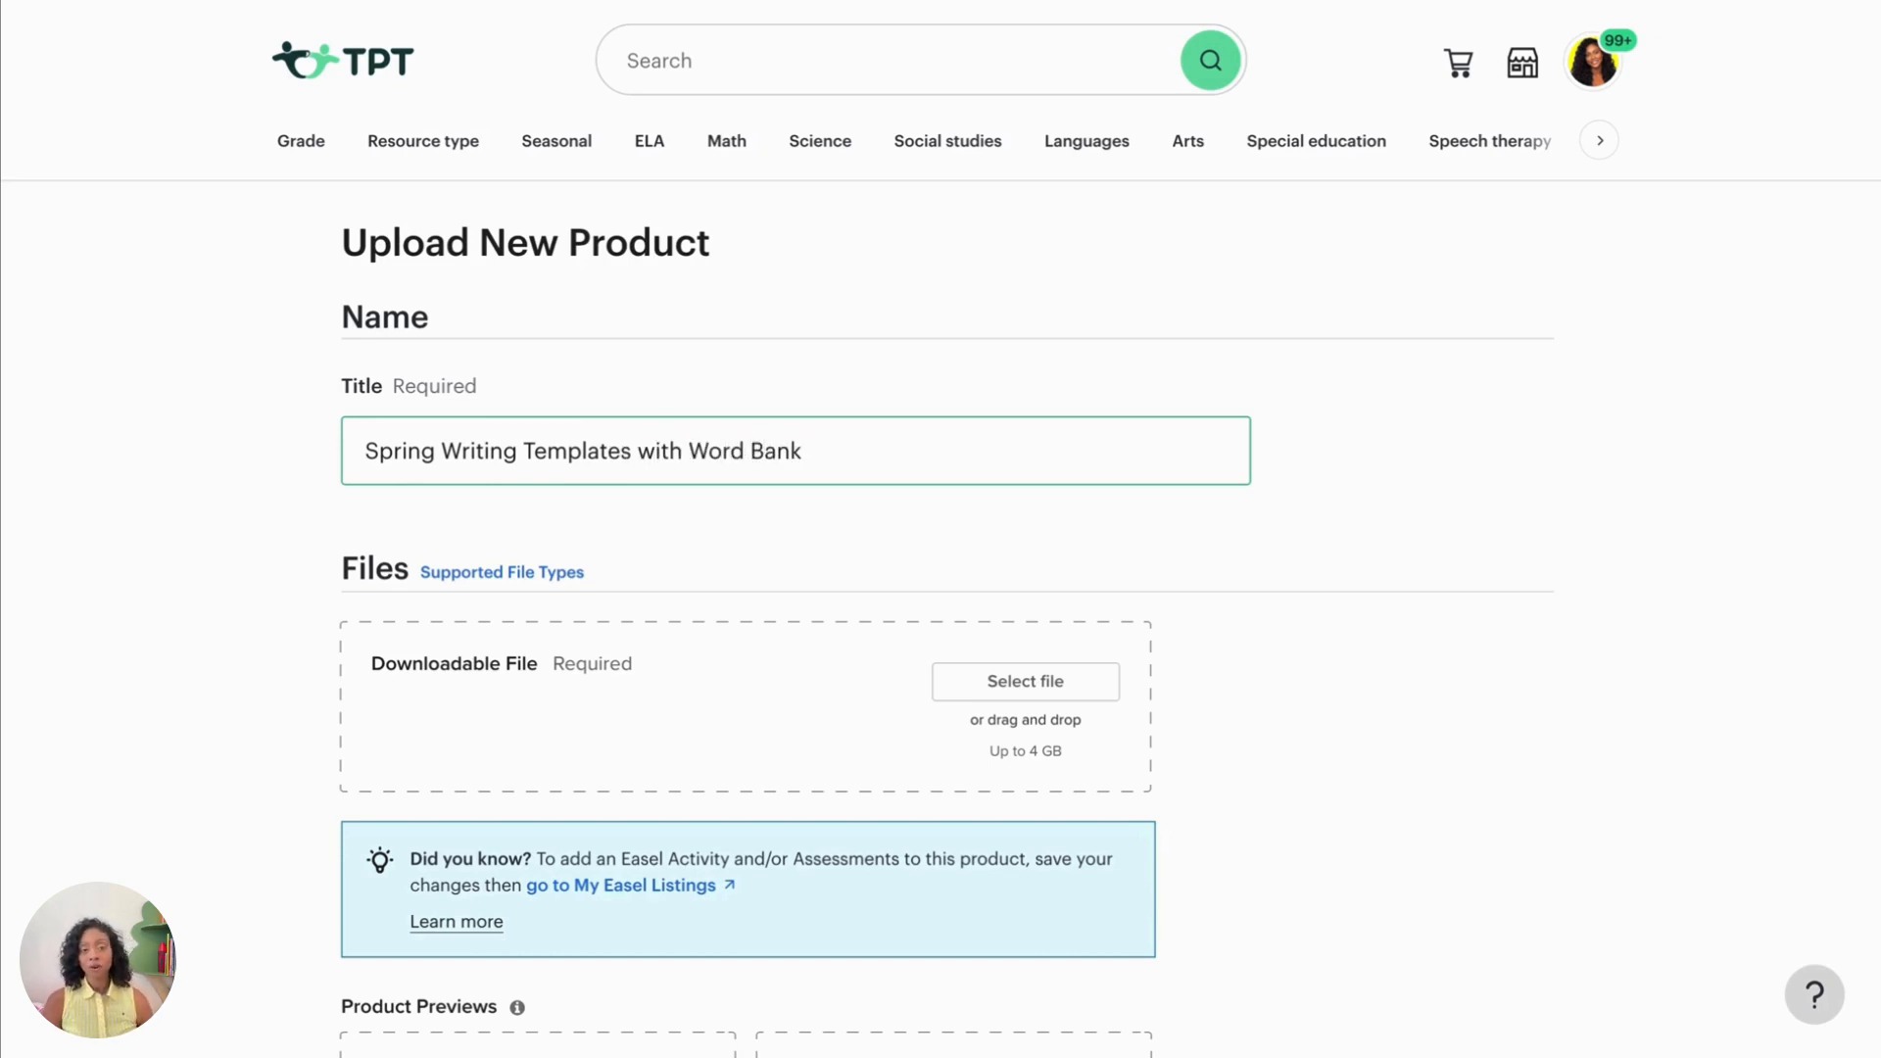
type("- Kinder")
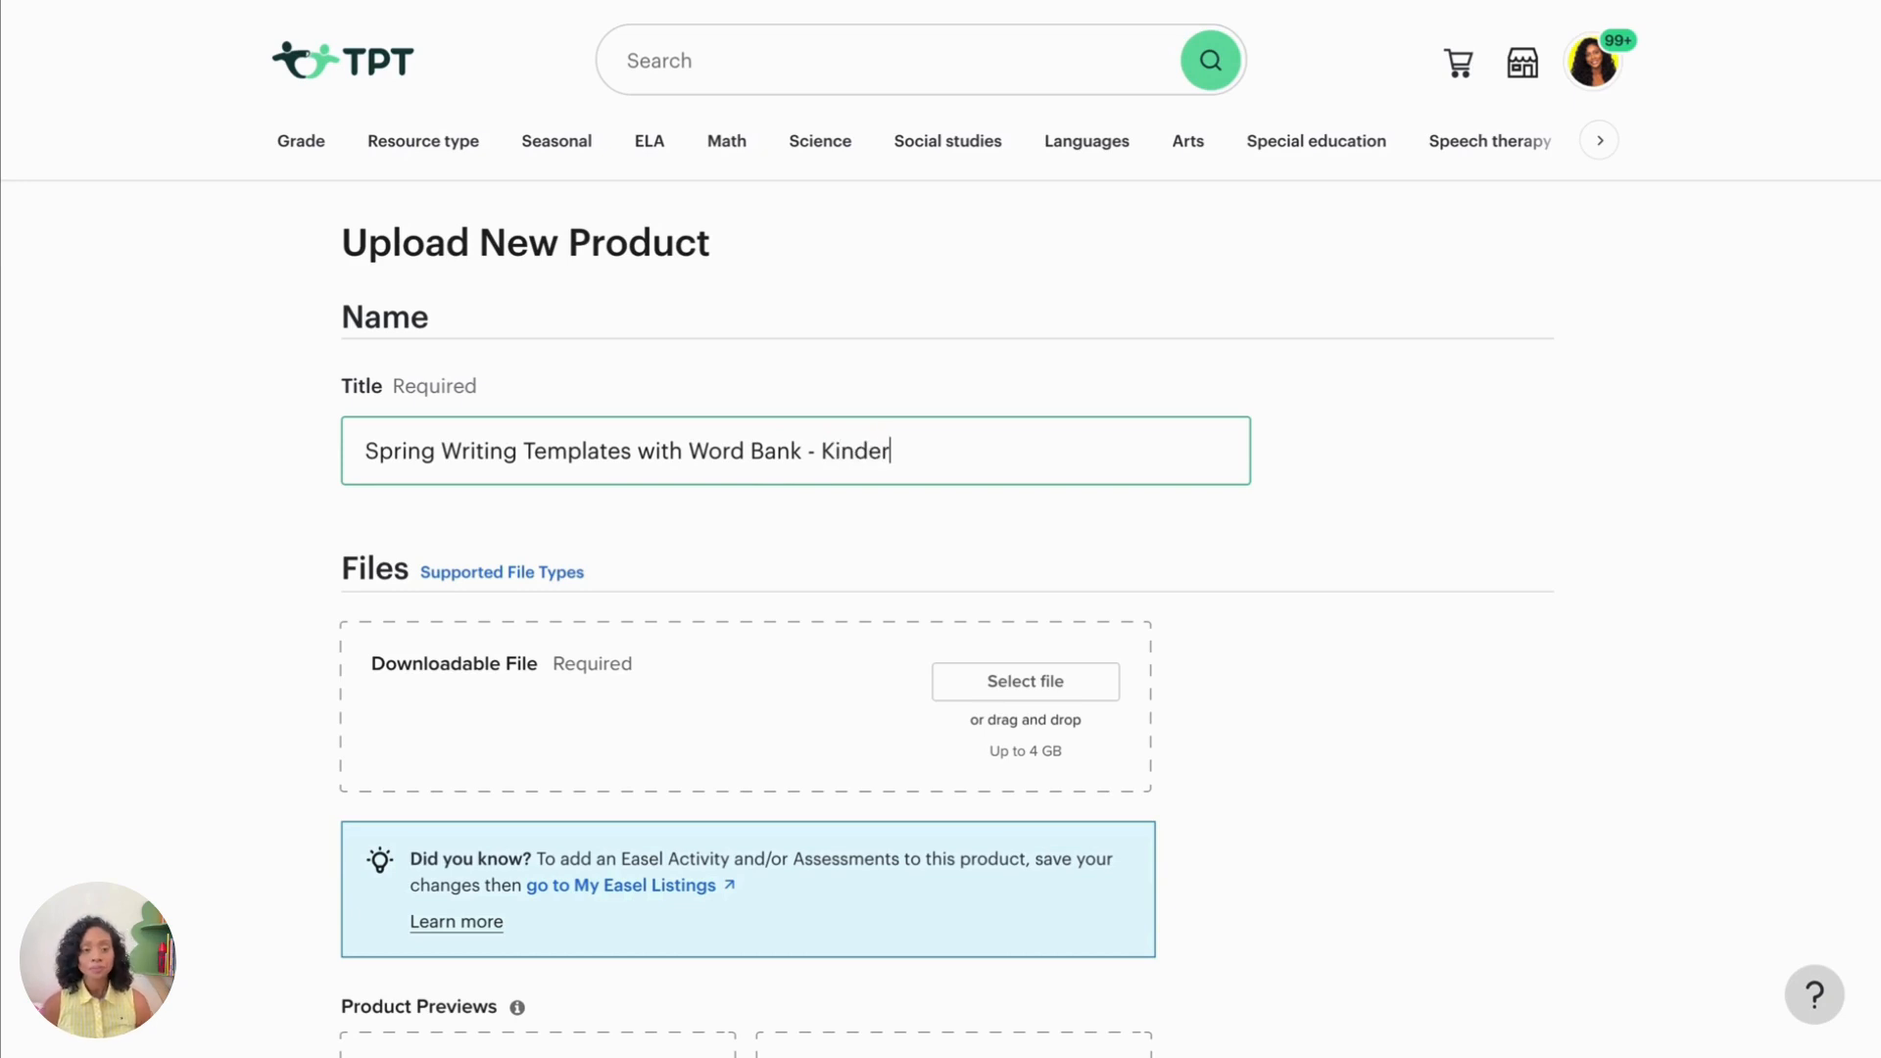
type("garten")
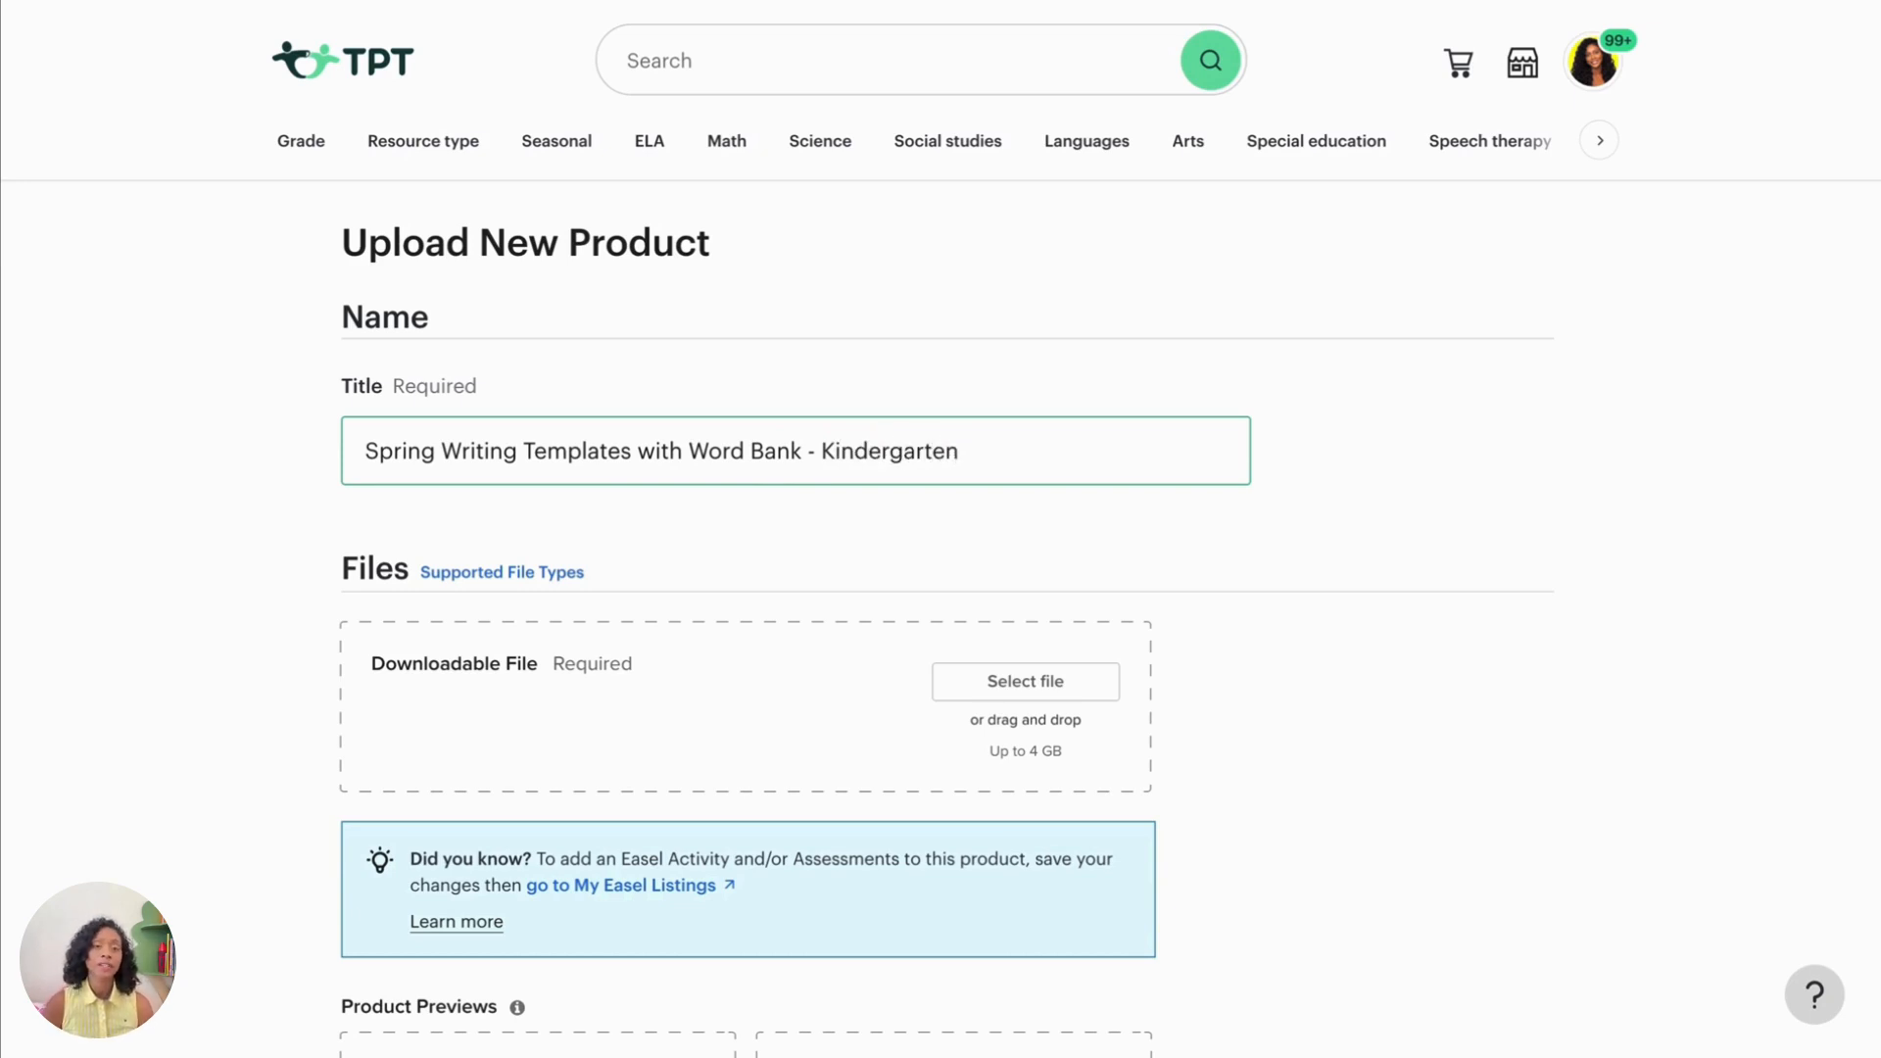
Step: Finish the title with 'and First Grade Writing', replacing the misspelled word
type("and First")
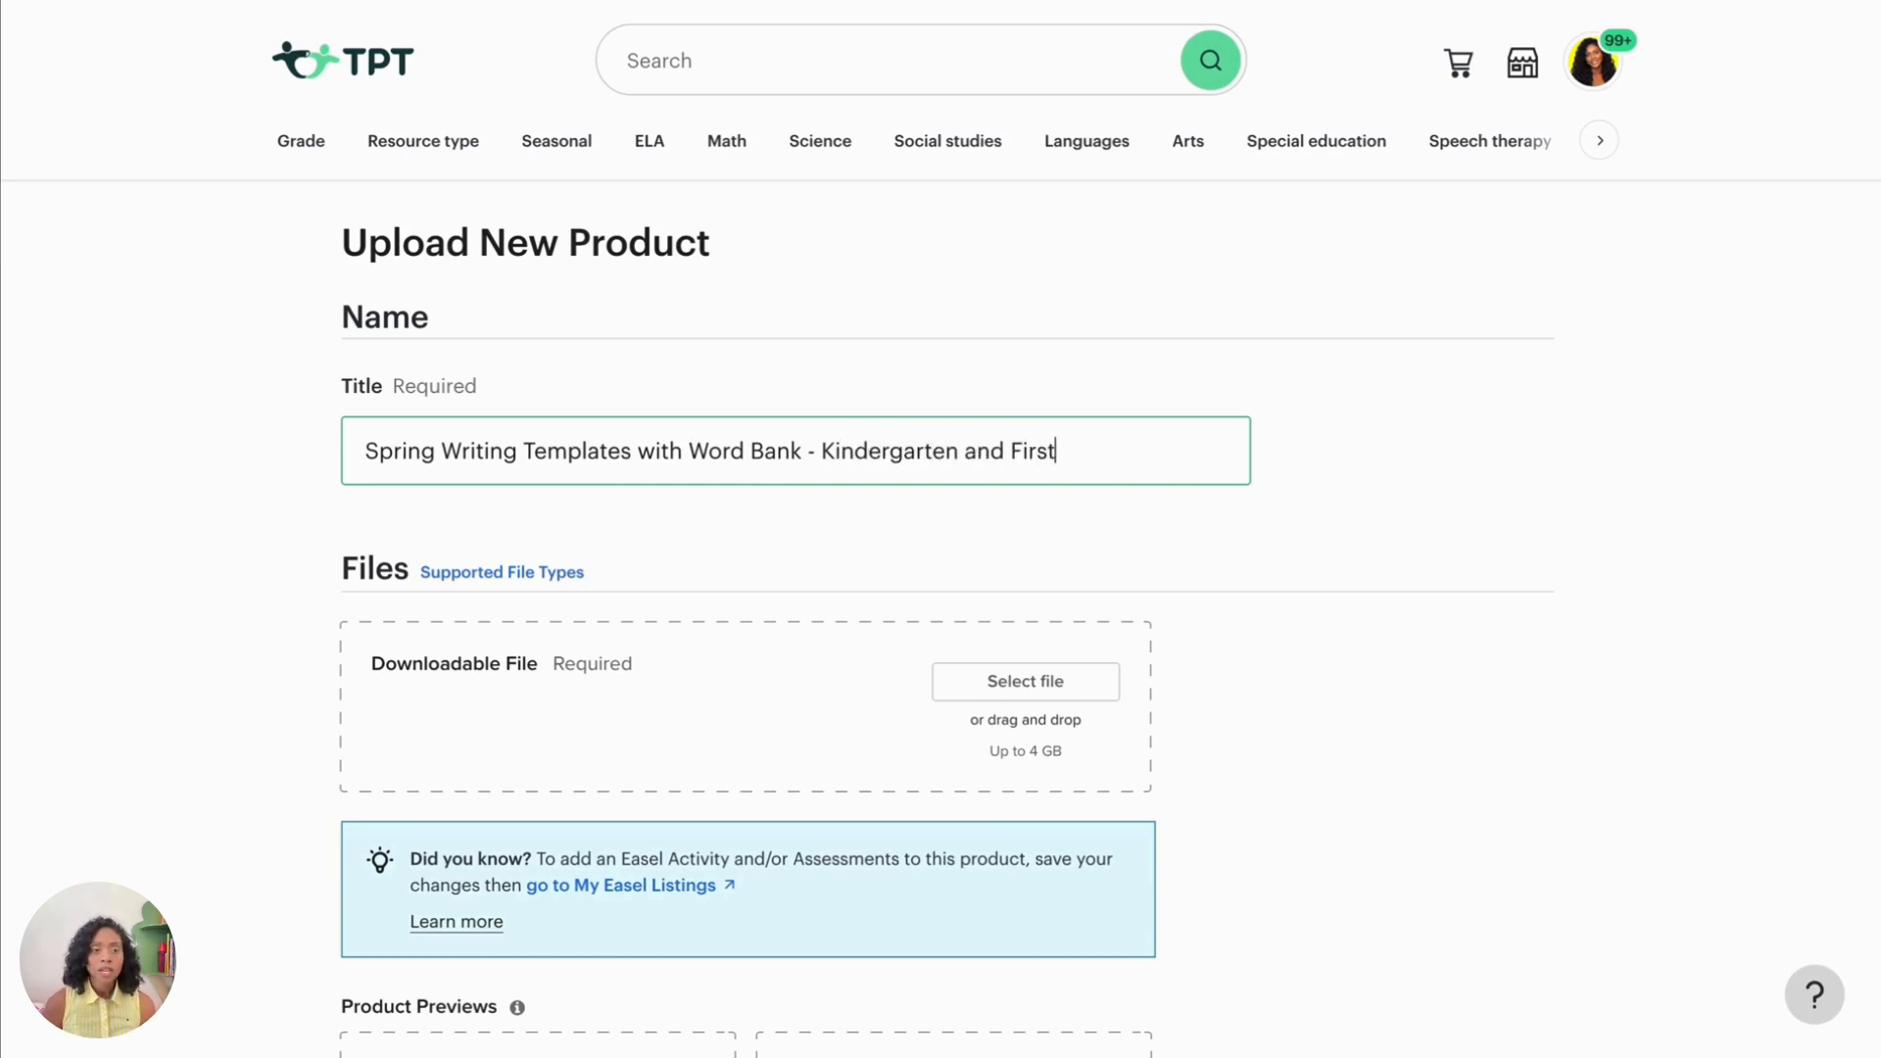
type("G")
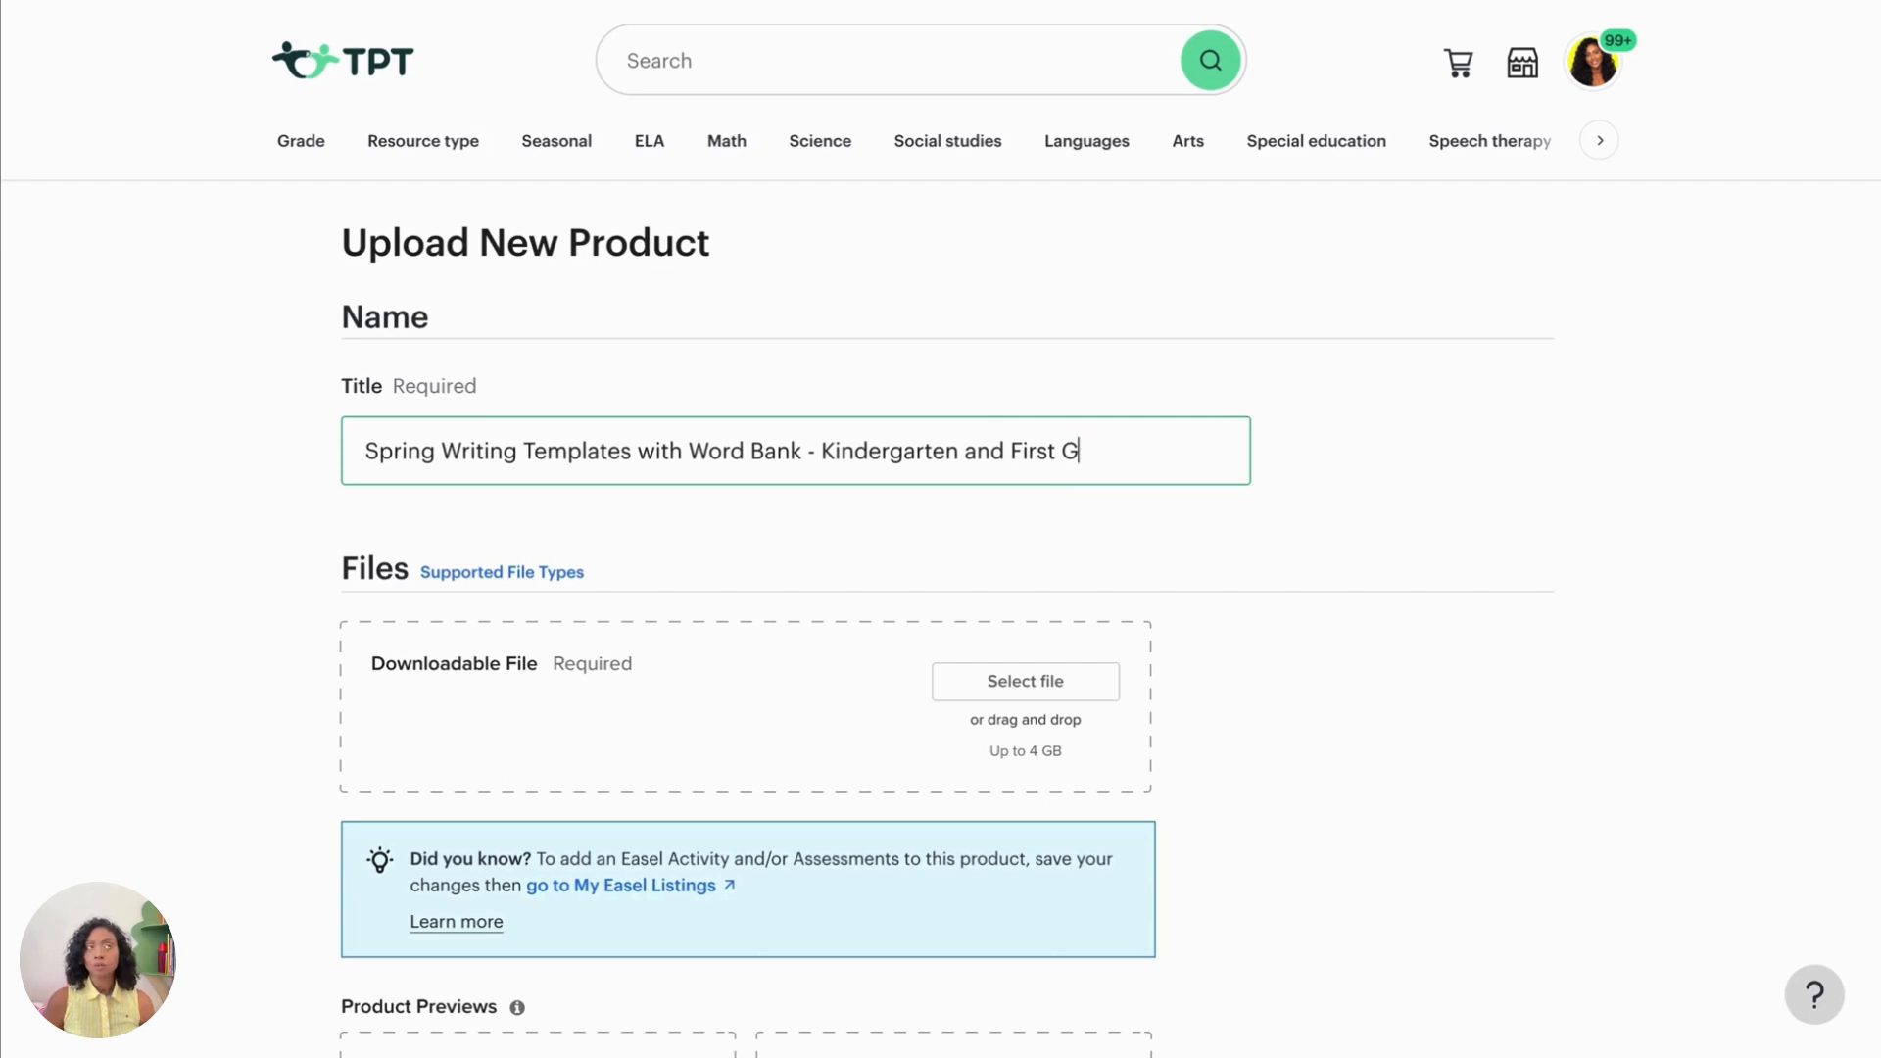
type("rade")
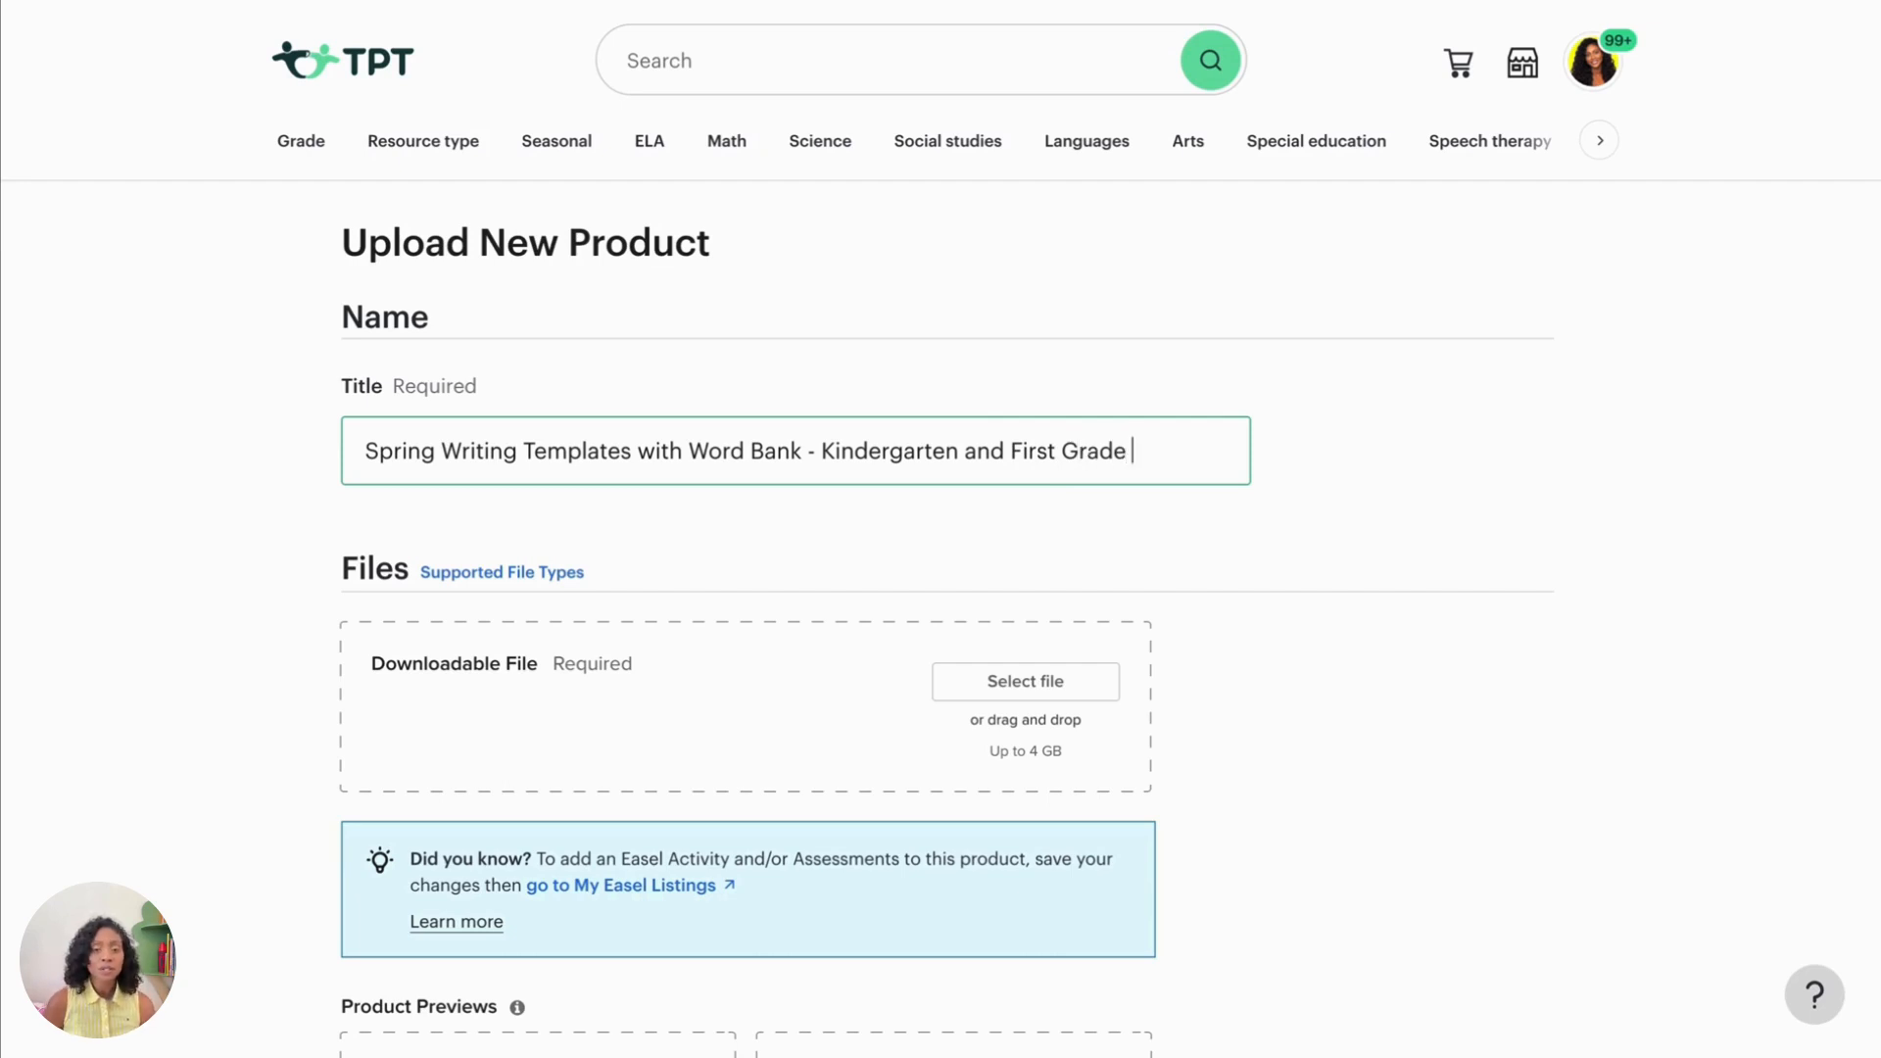
type("Resouce")
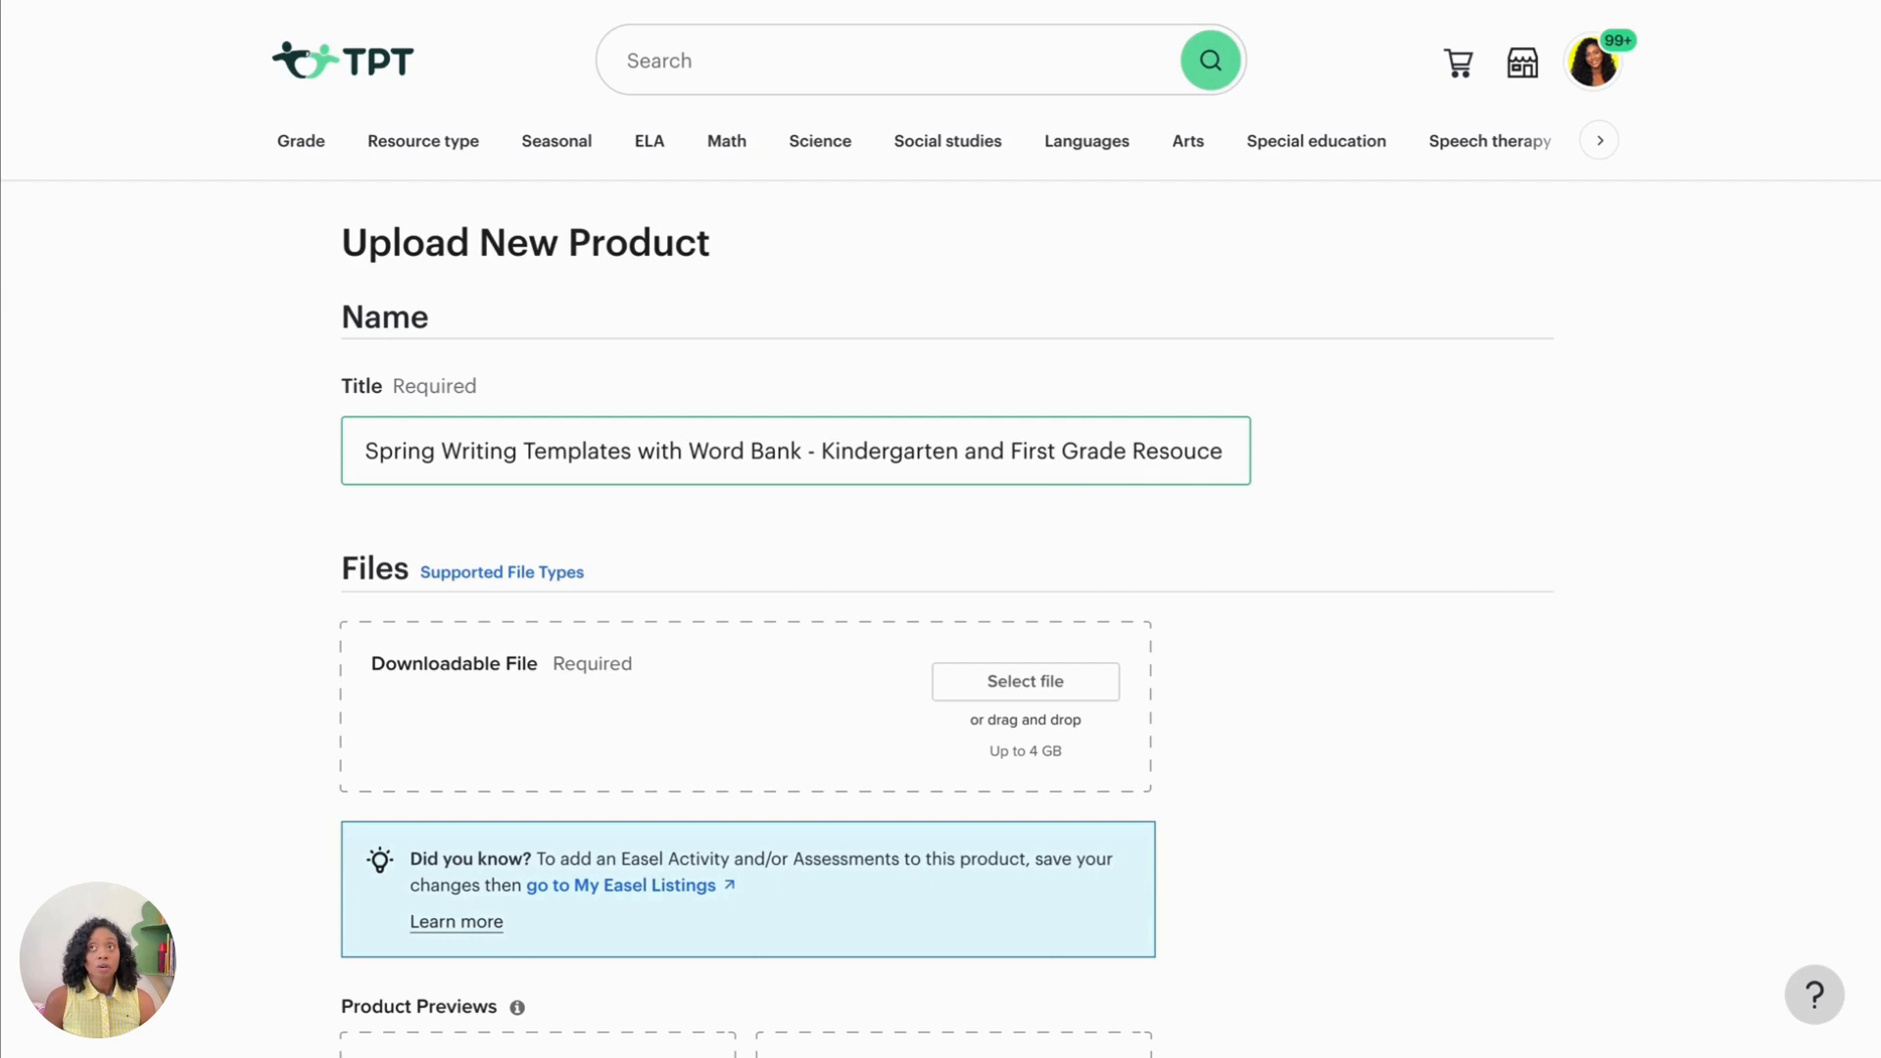
key("Backspace")
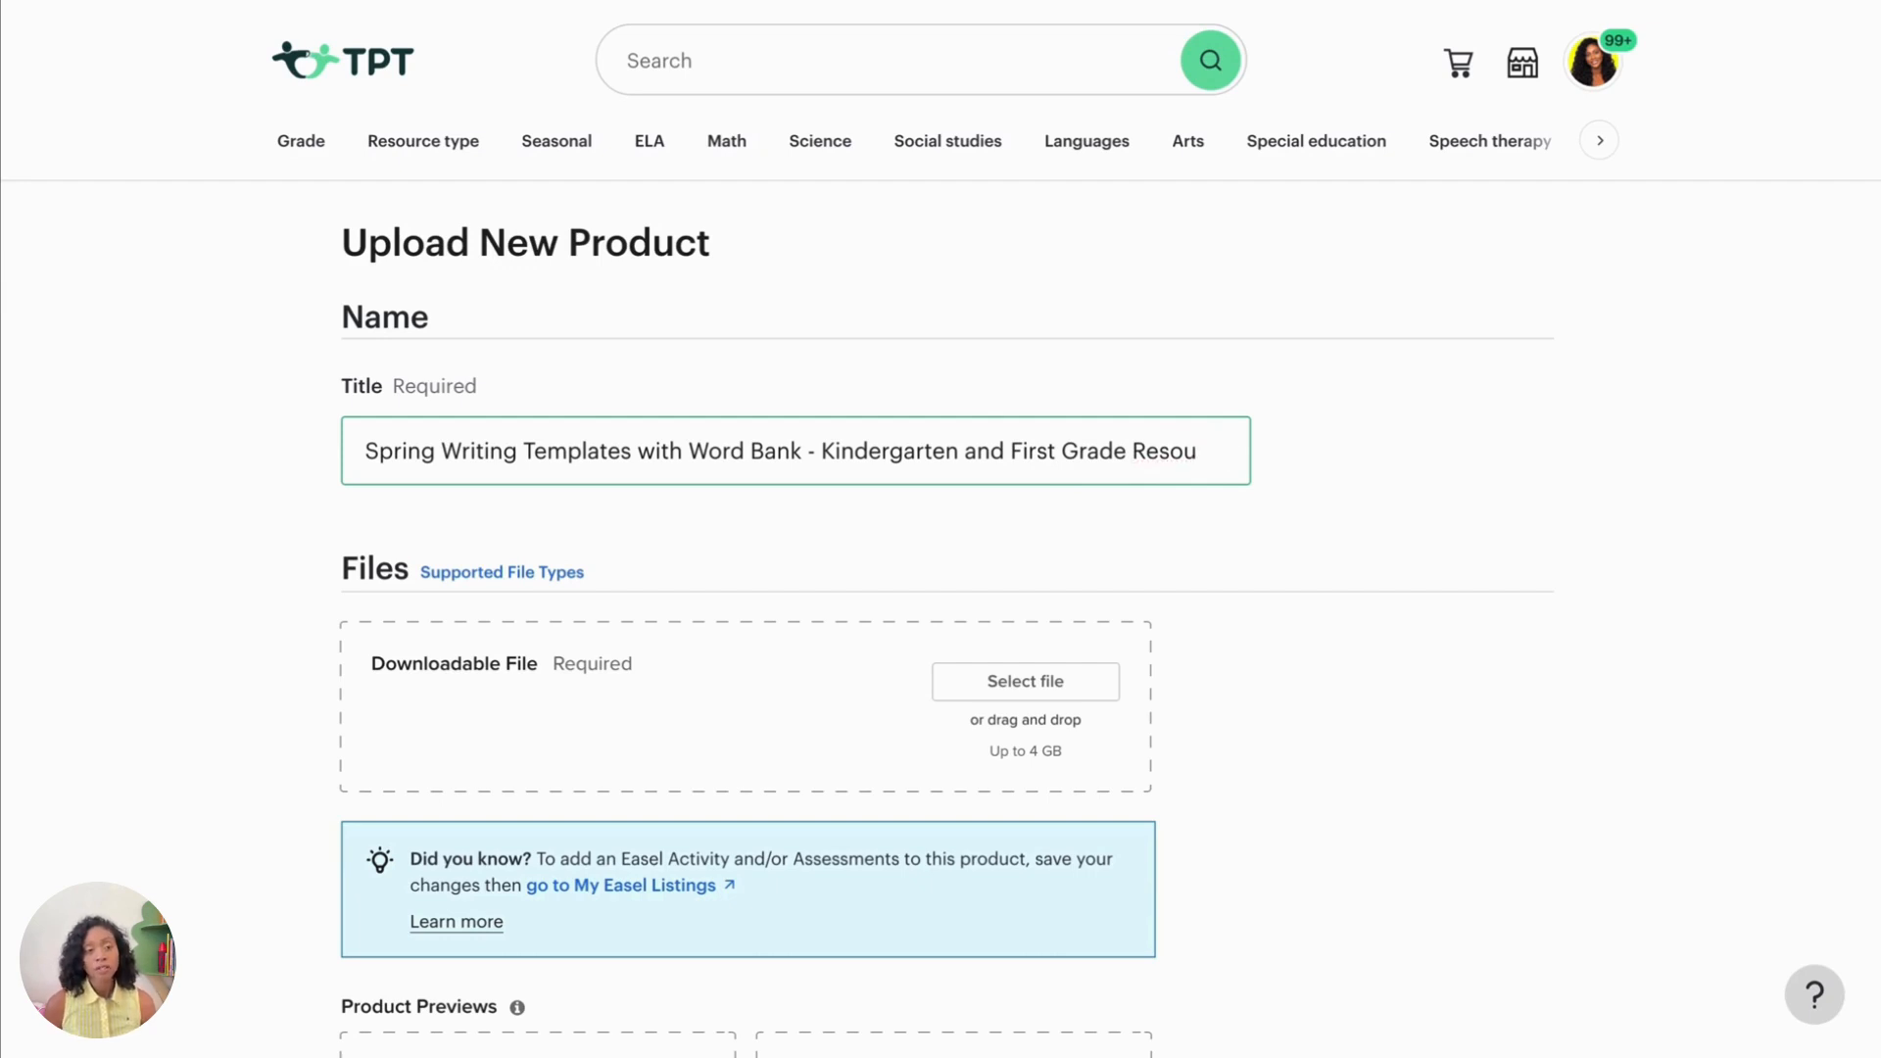
key("Backspace")
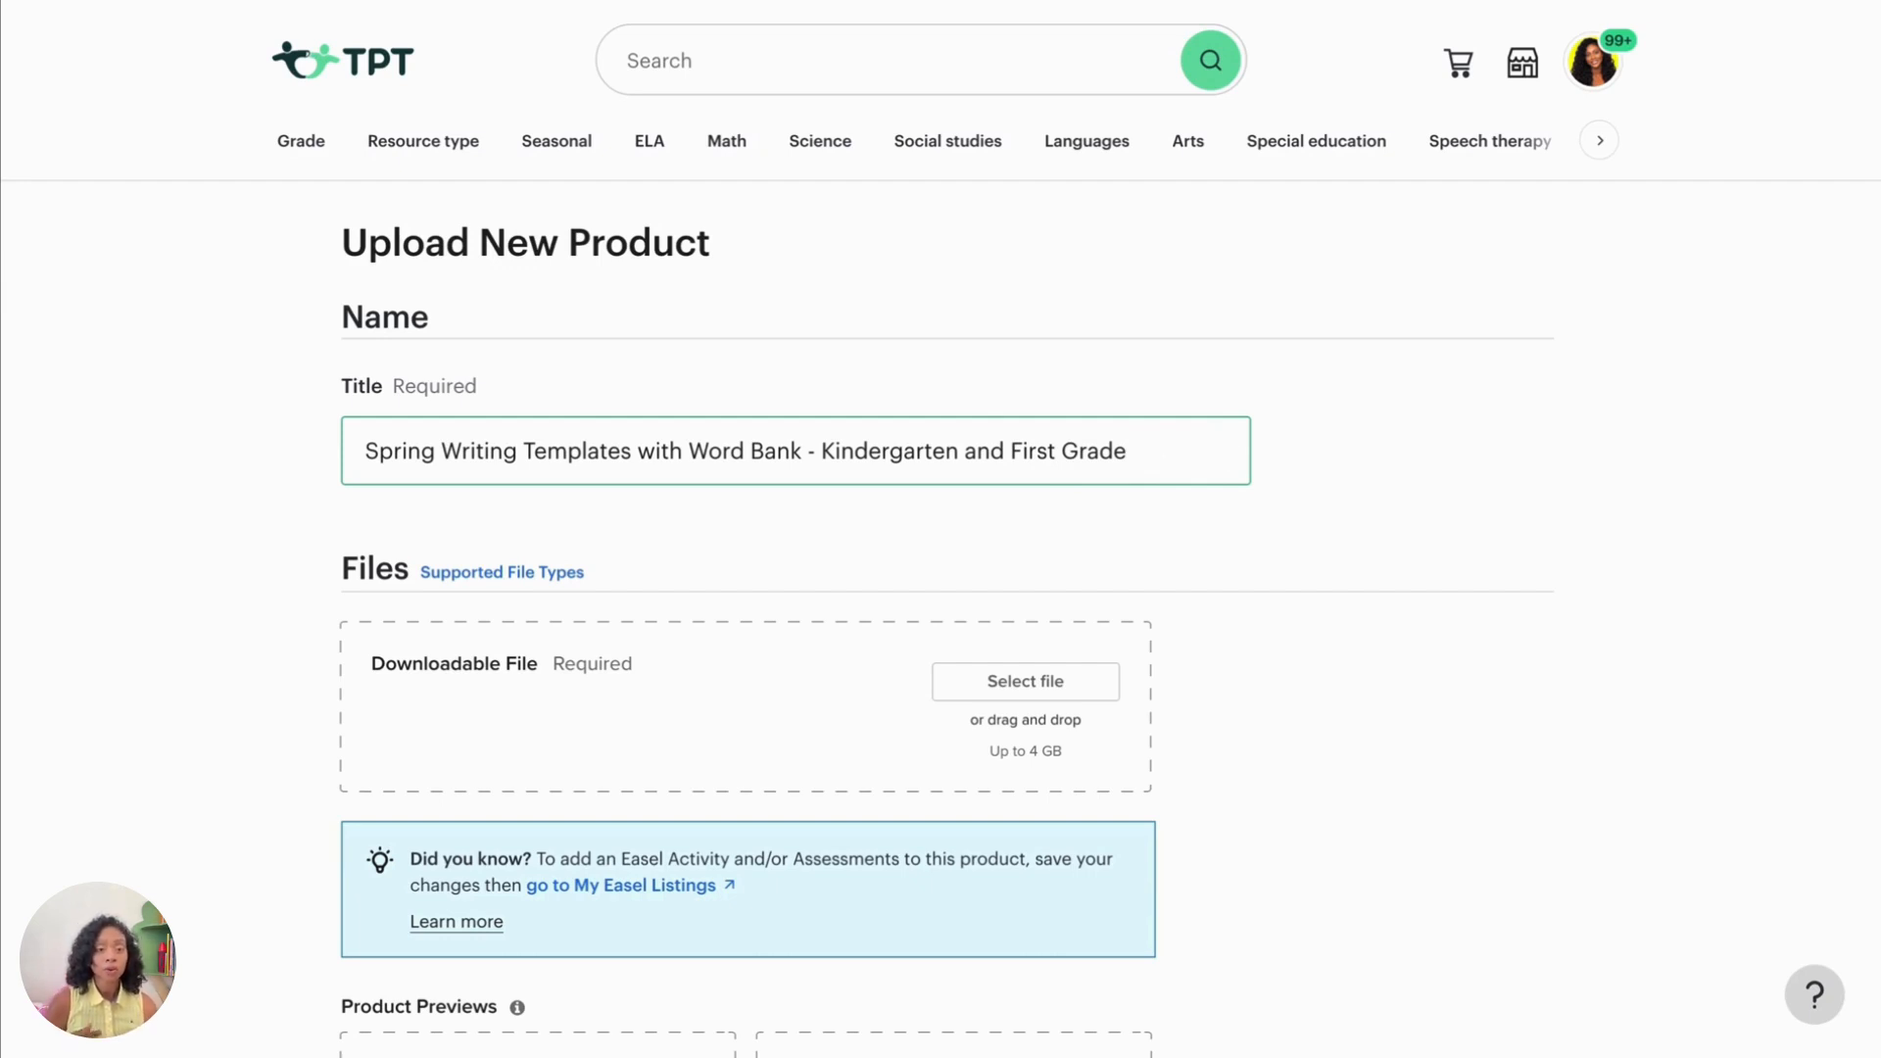
type("Writing")
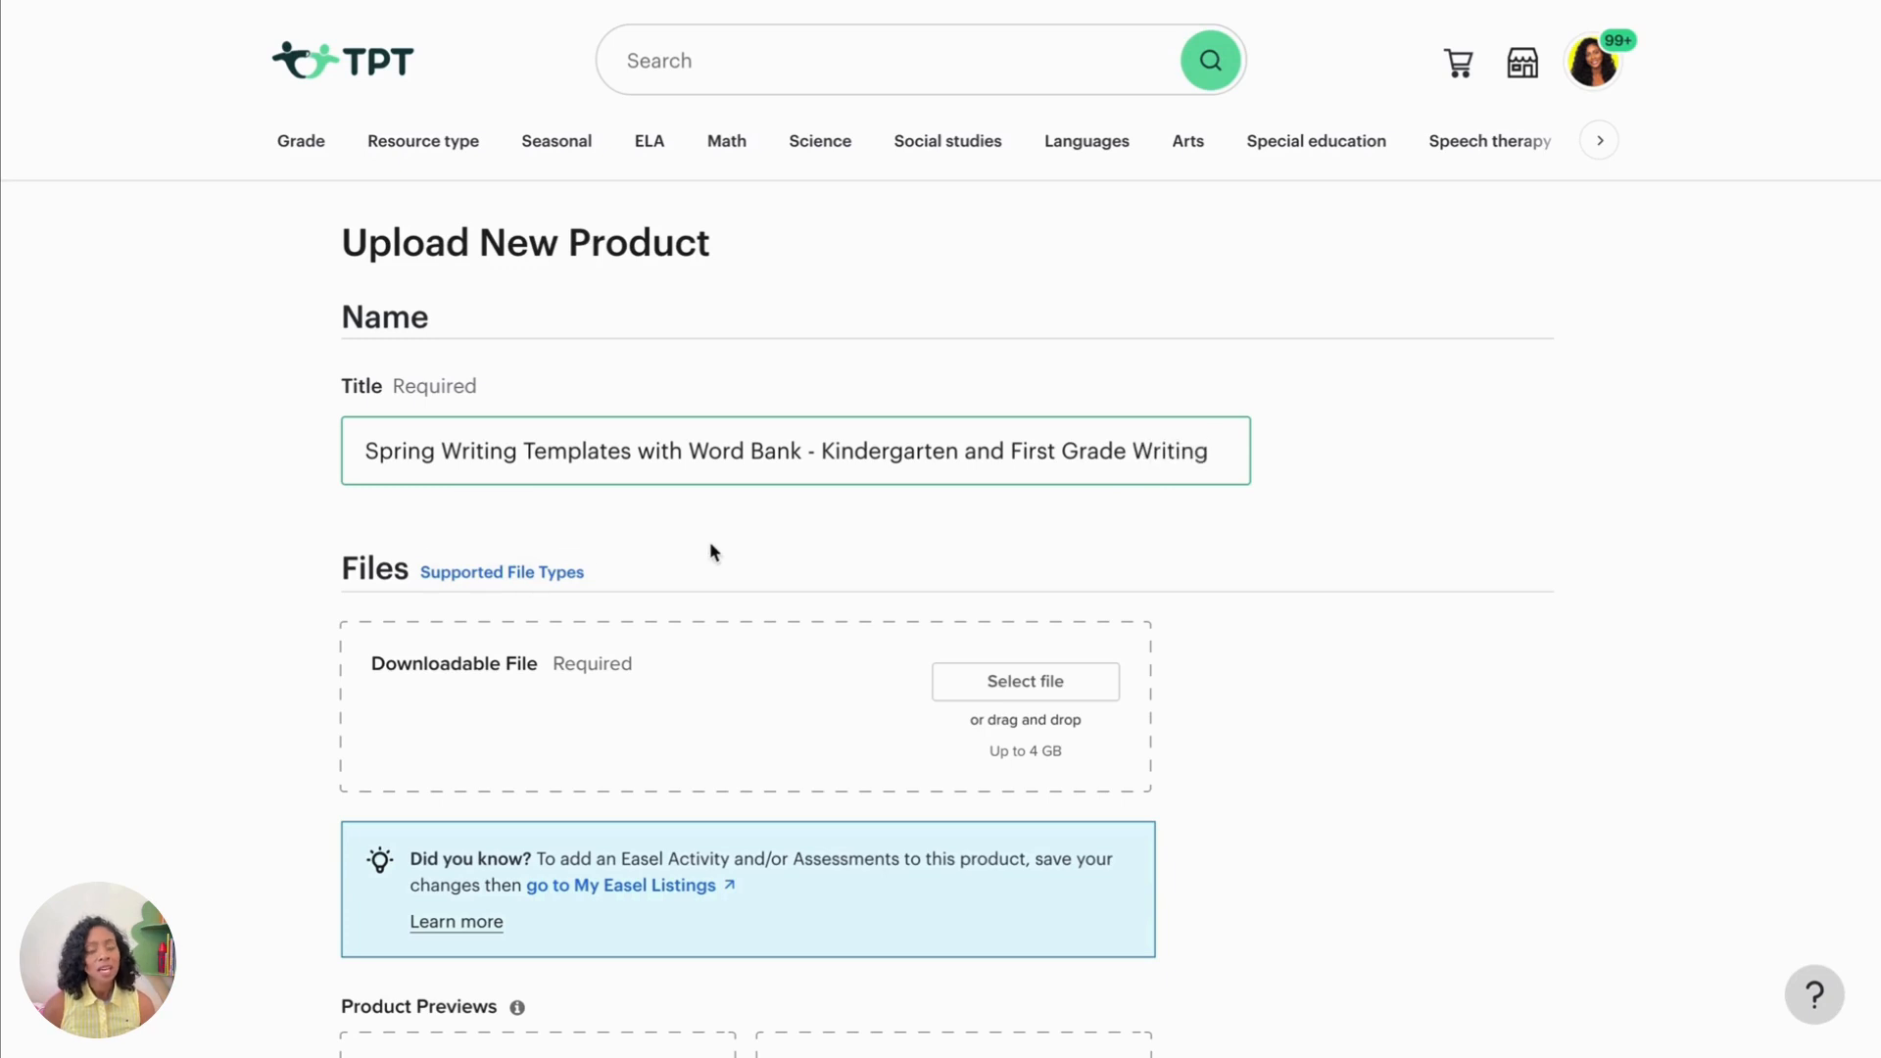
scroll("down", 3)
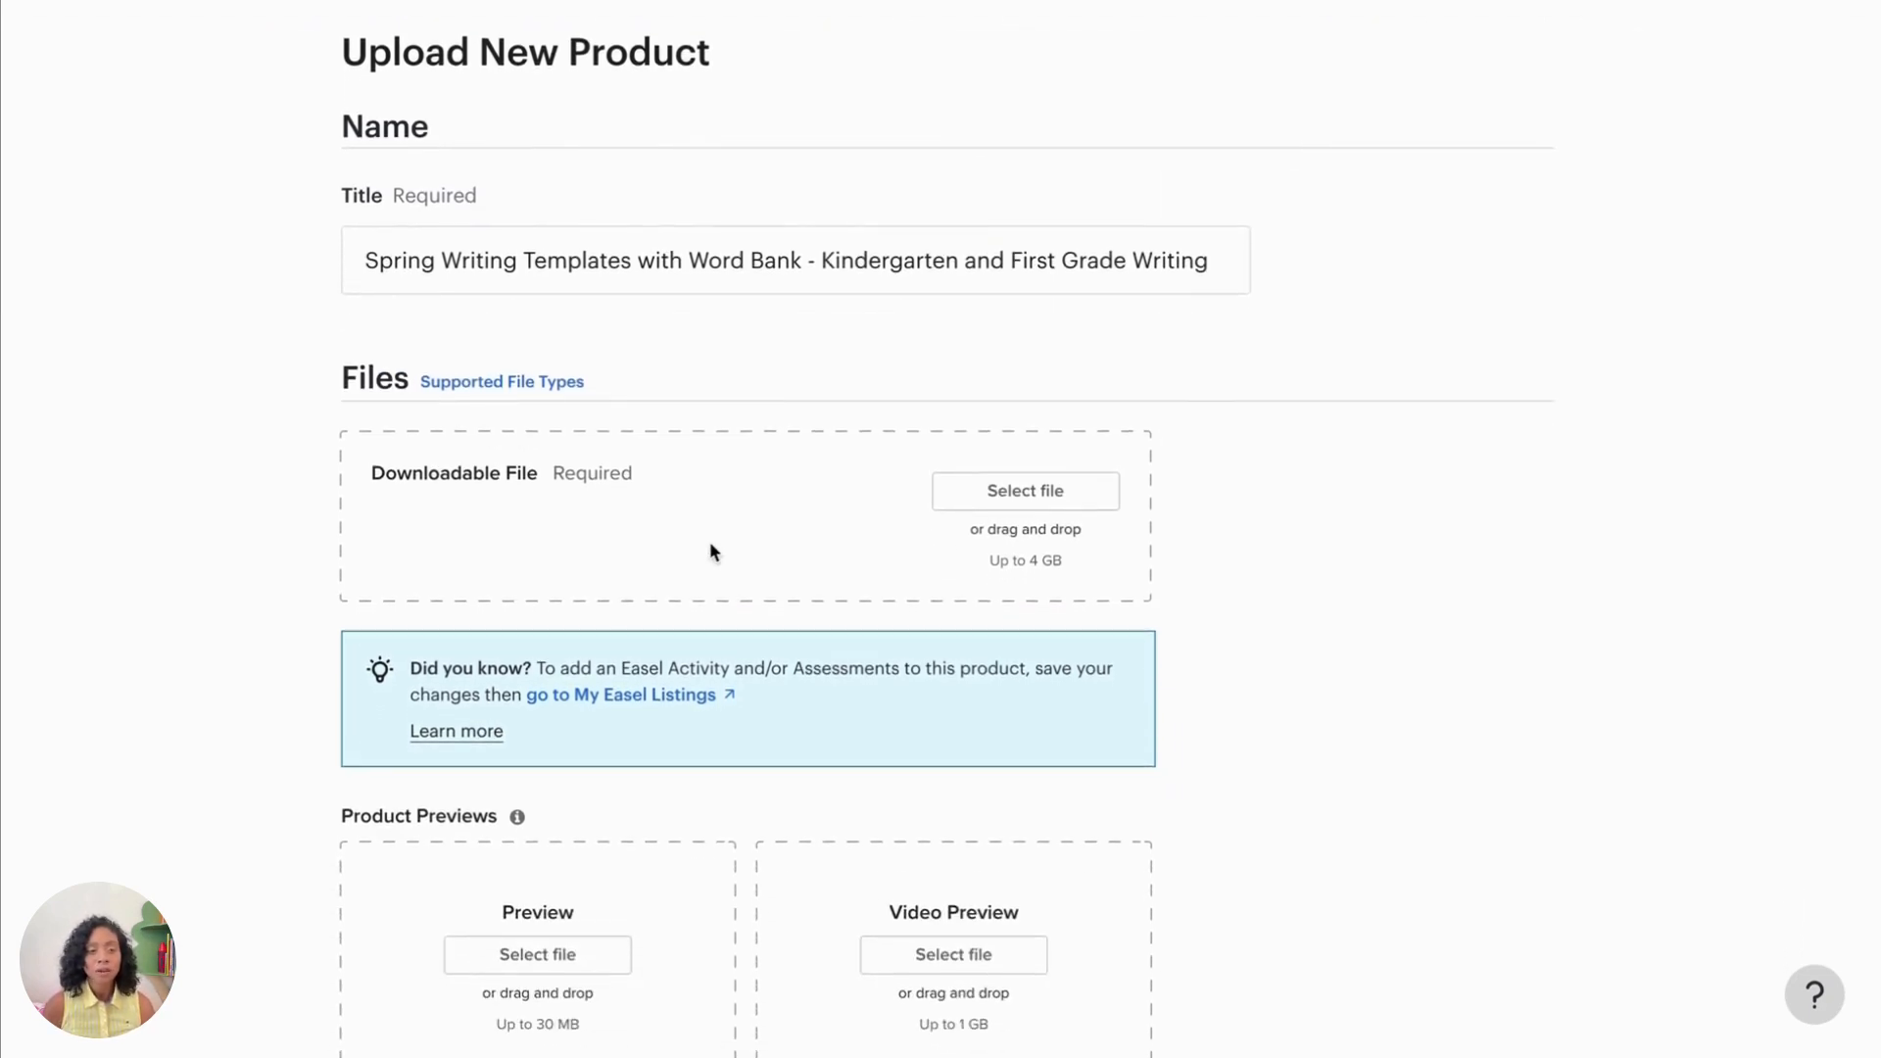
Step: Upload Spring Writing Templates.pdf from Desktop > TPT Products as the downloadable file
left_click(1023, 491)
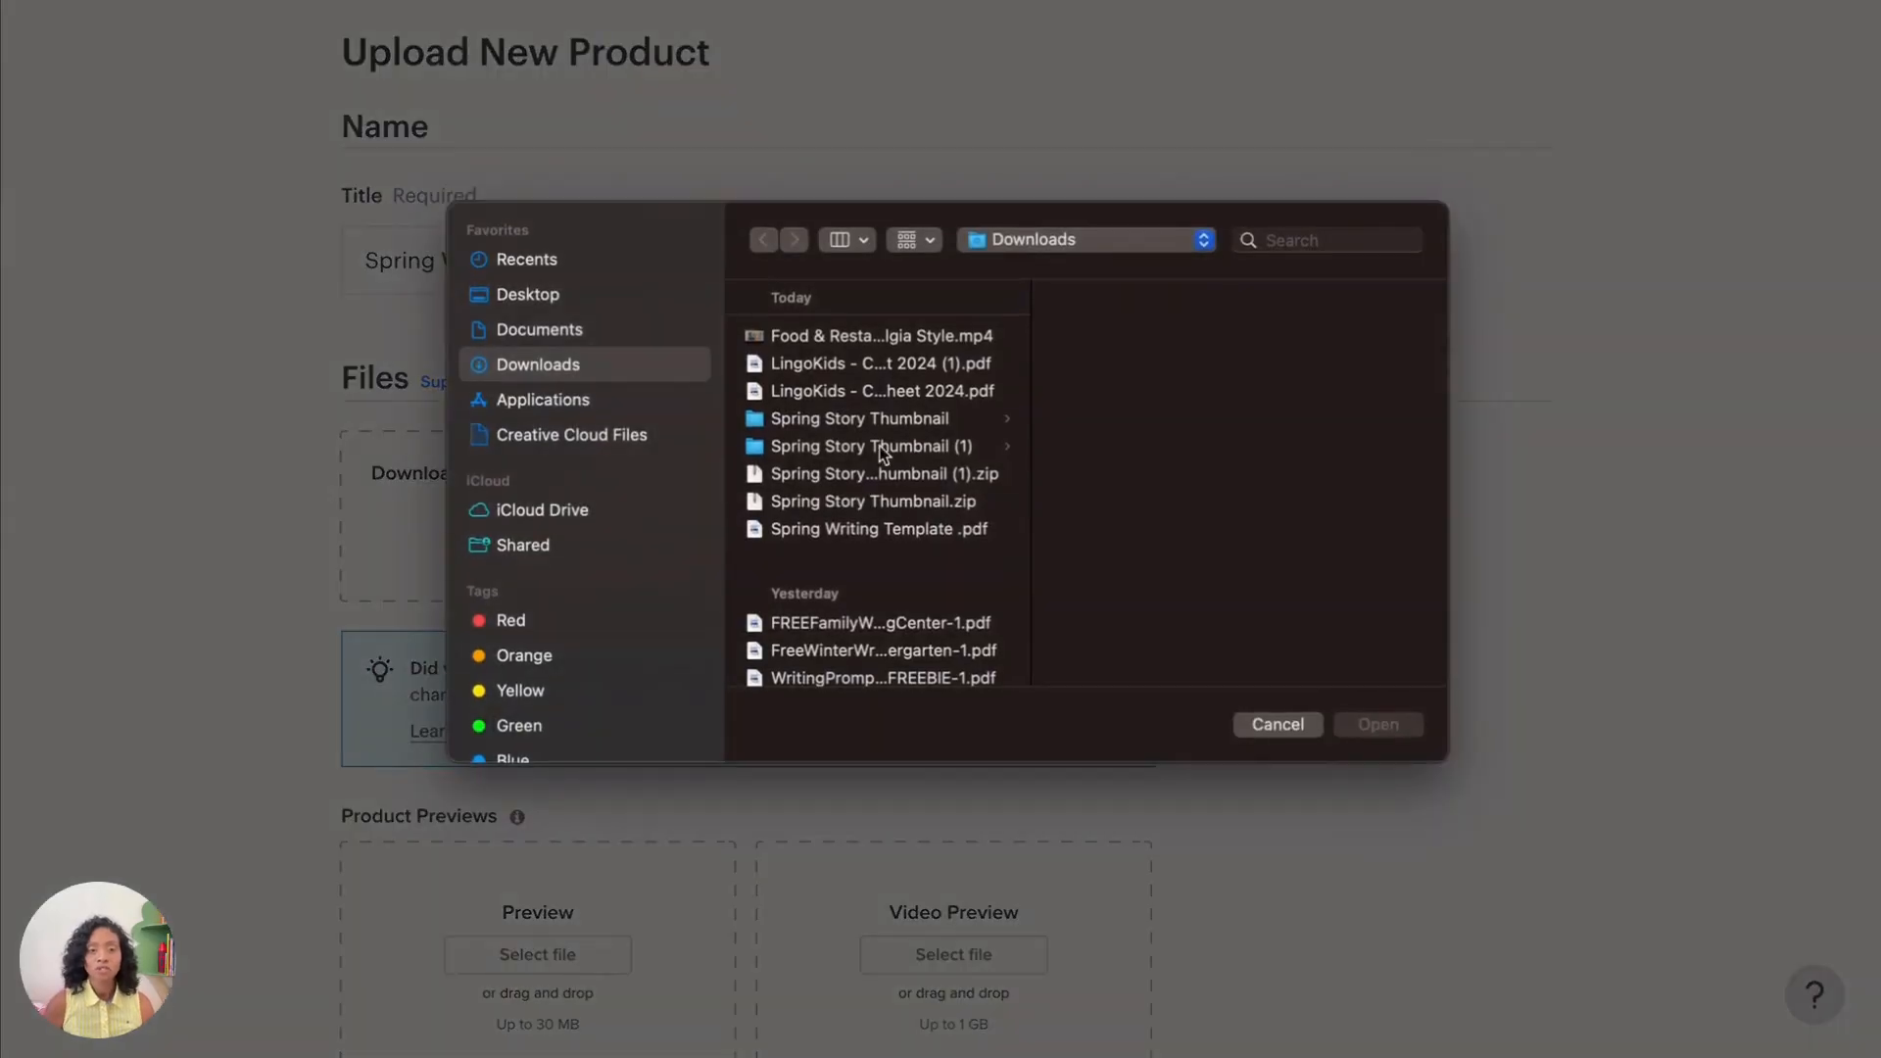
left_click(528, 294)
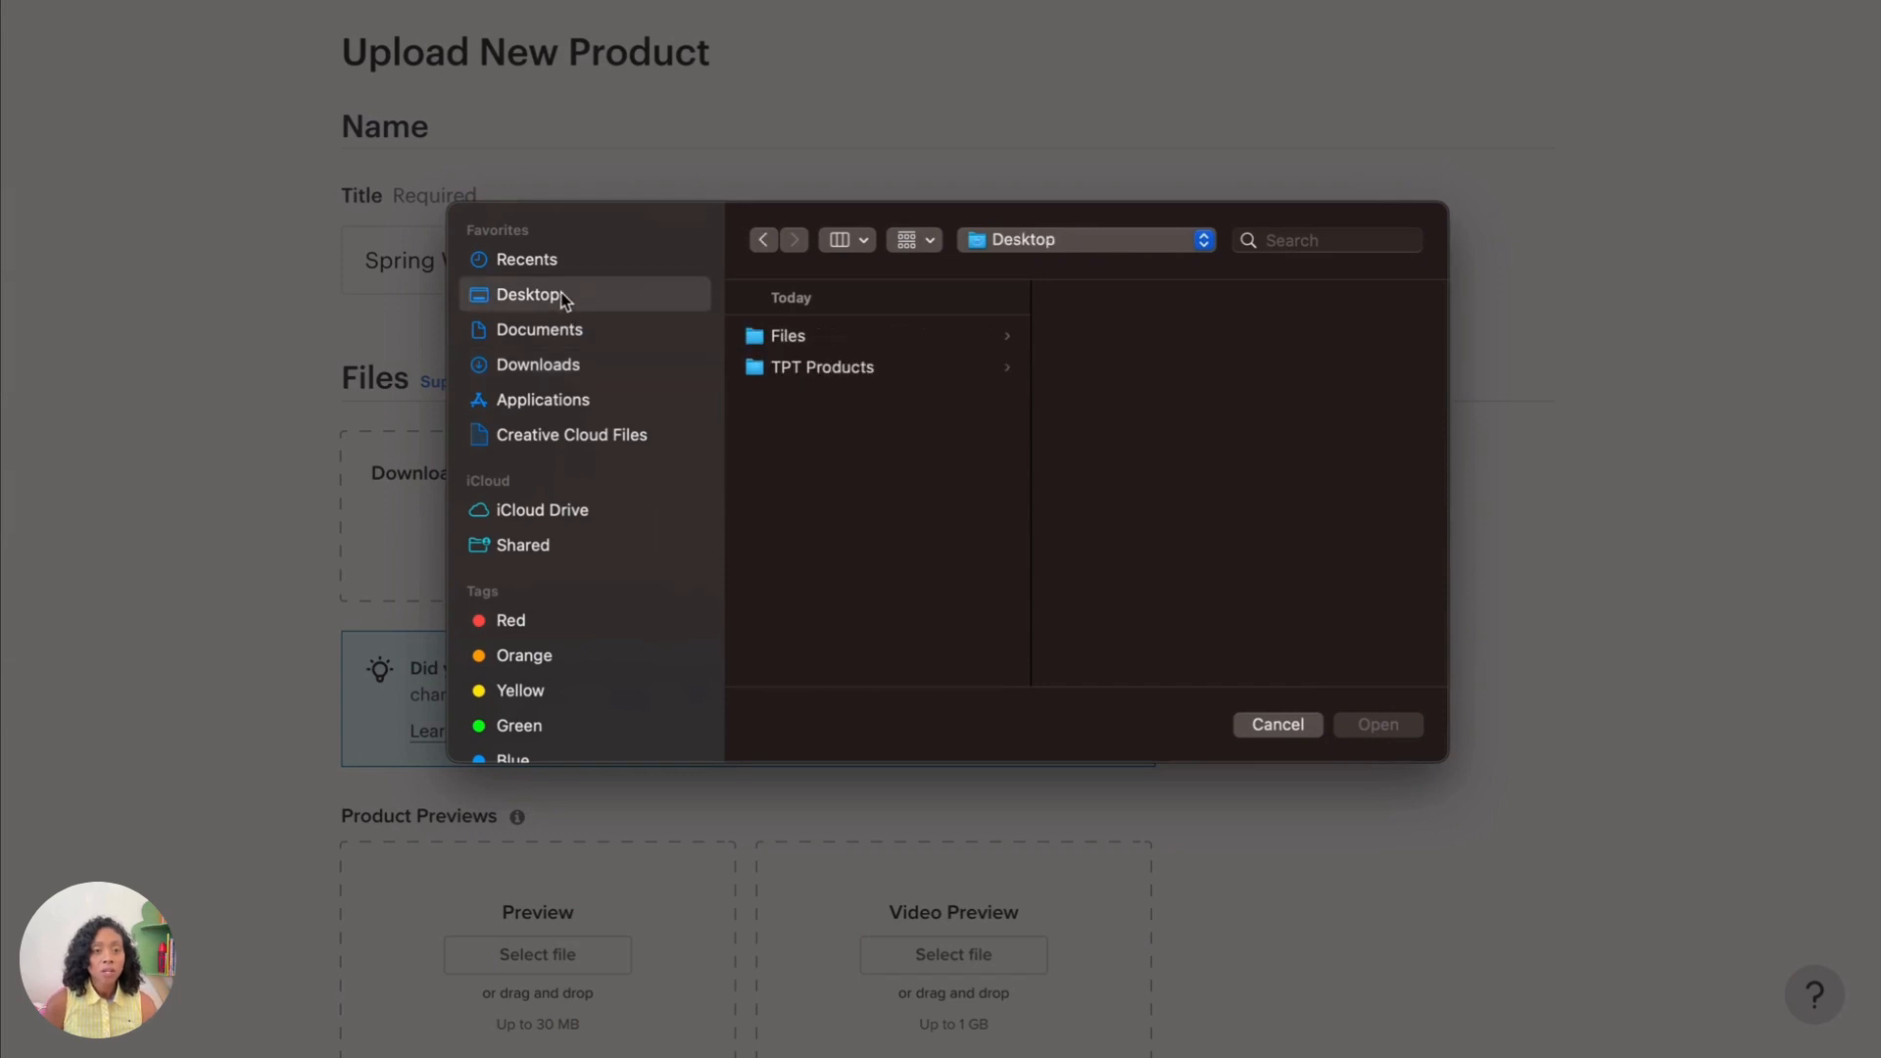
left_click(822, 368)
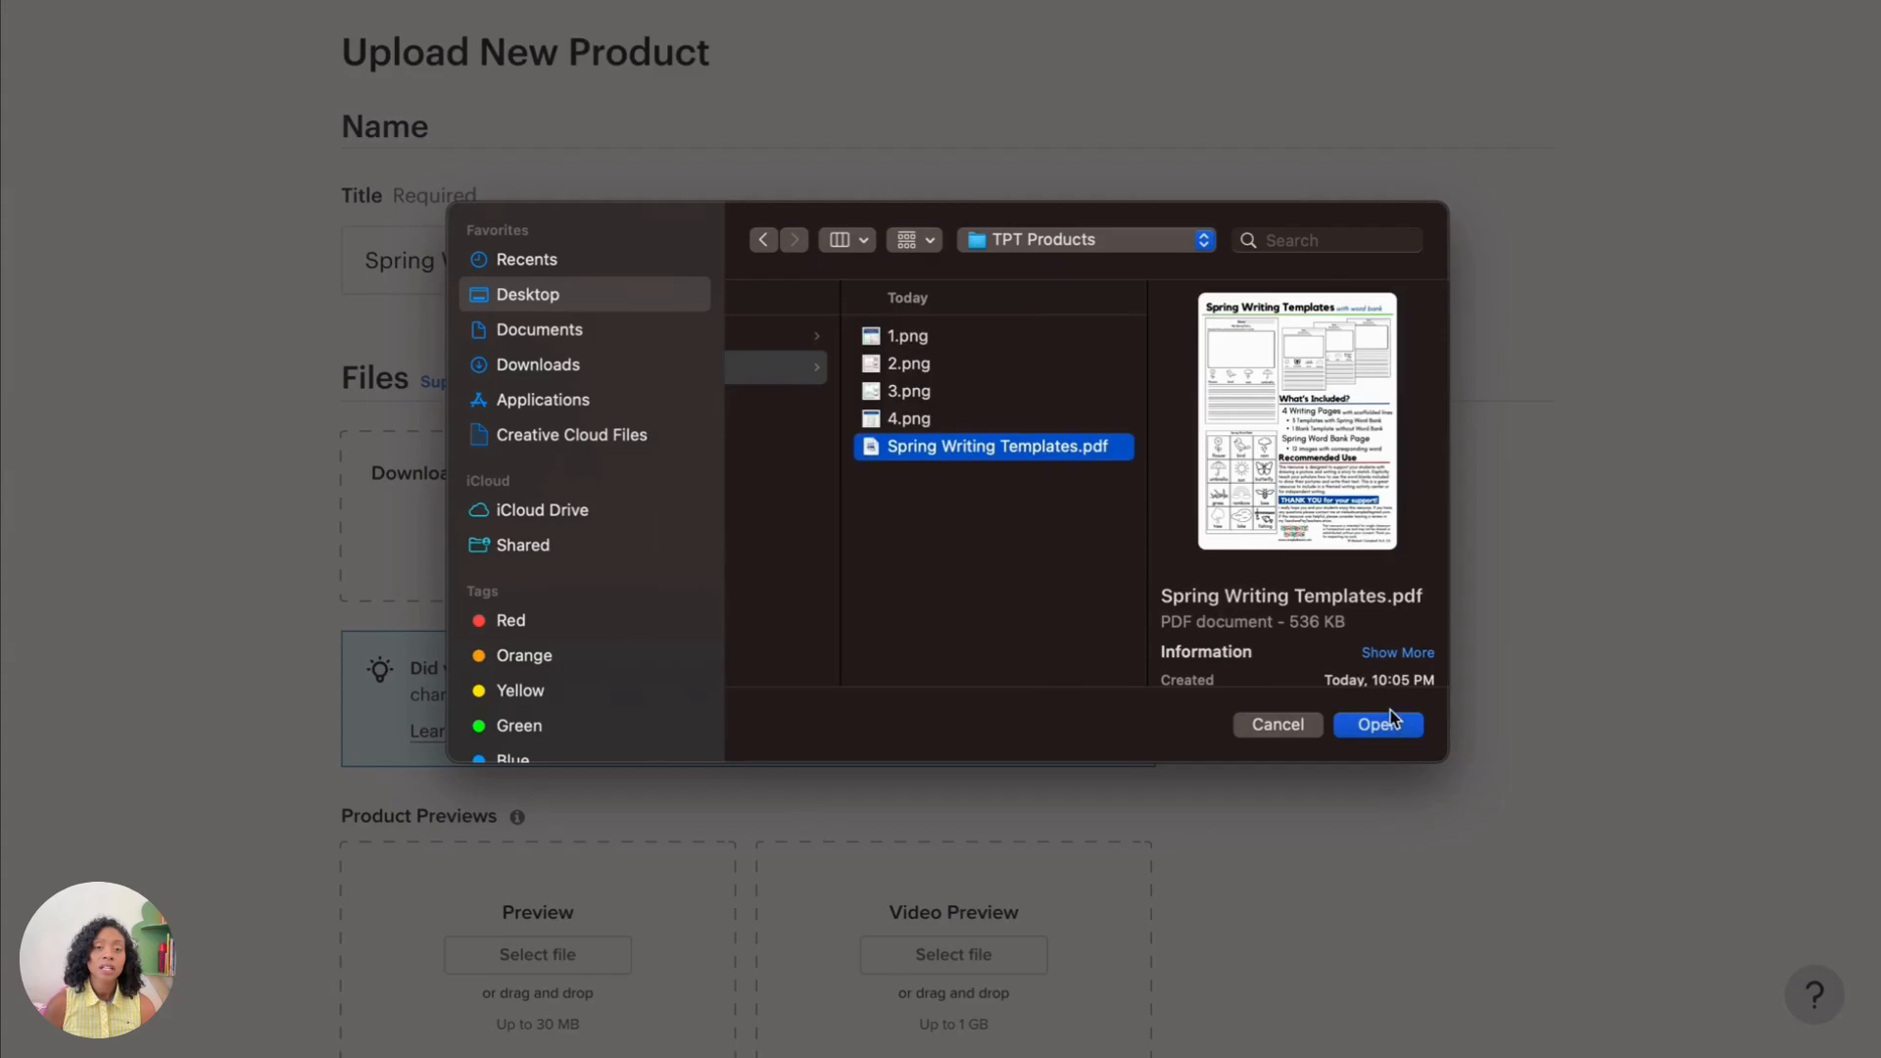
left_click(1378, 725)
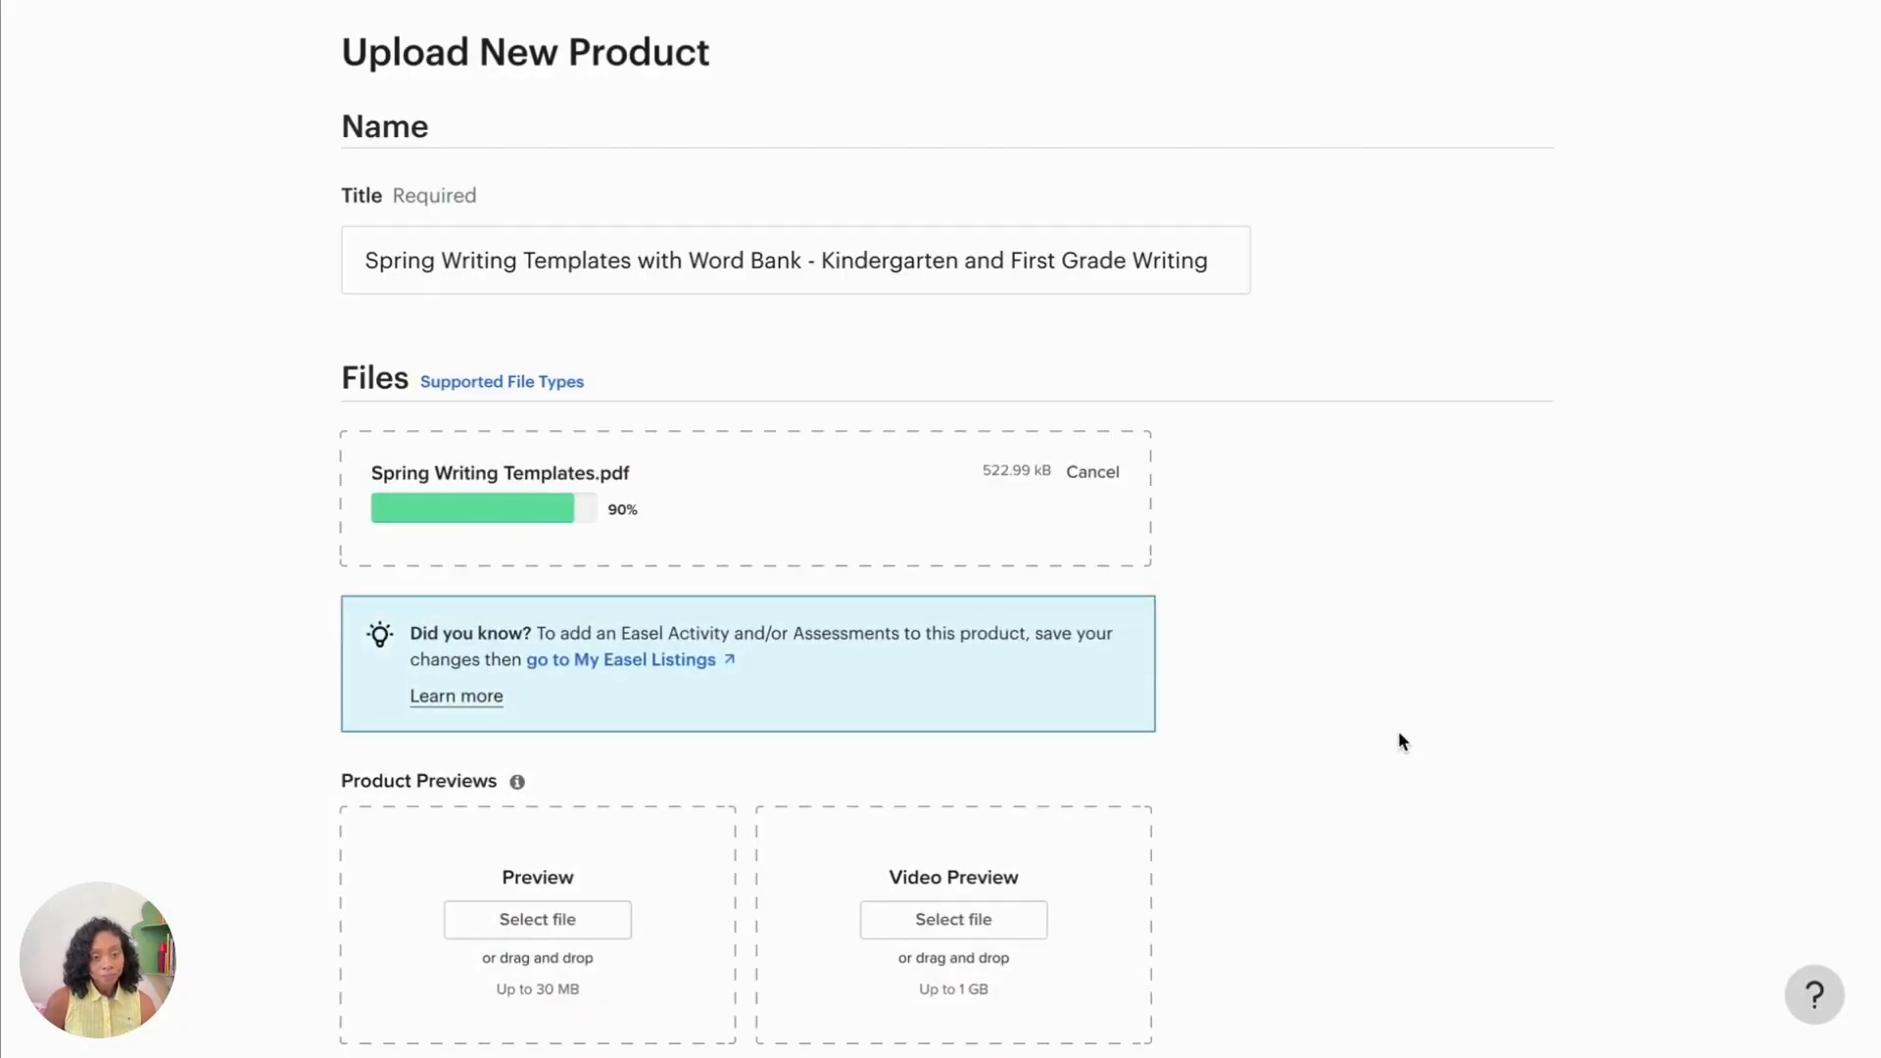
scroll("down", 3)
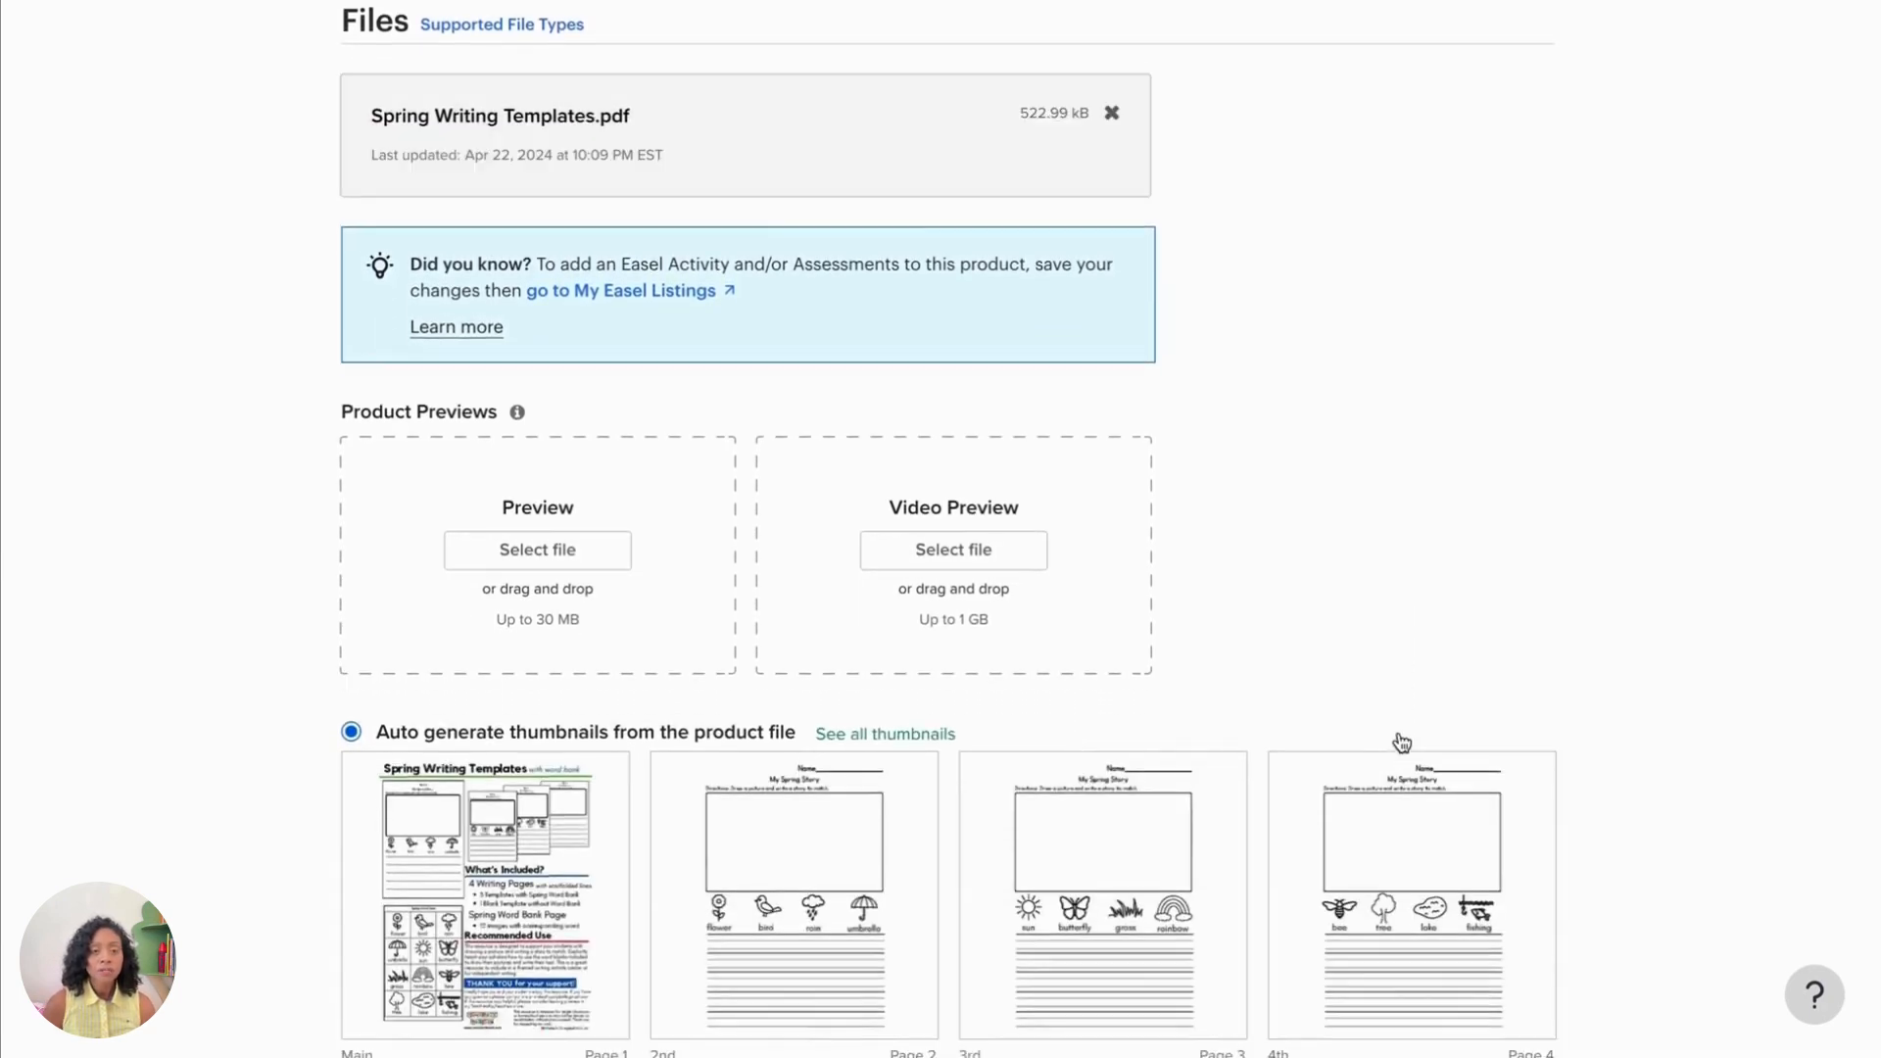
scroll("down", 3)
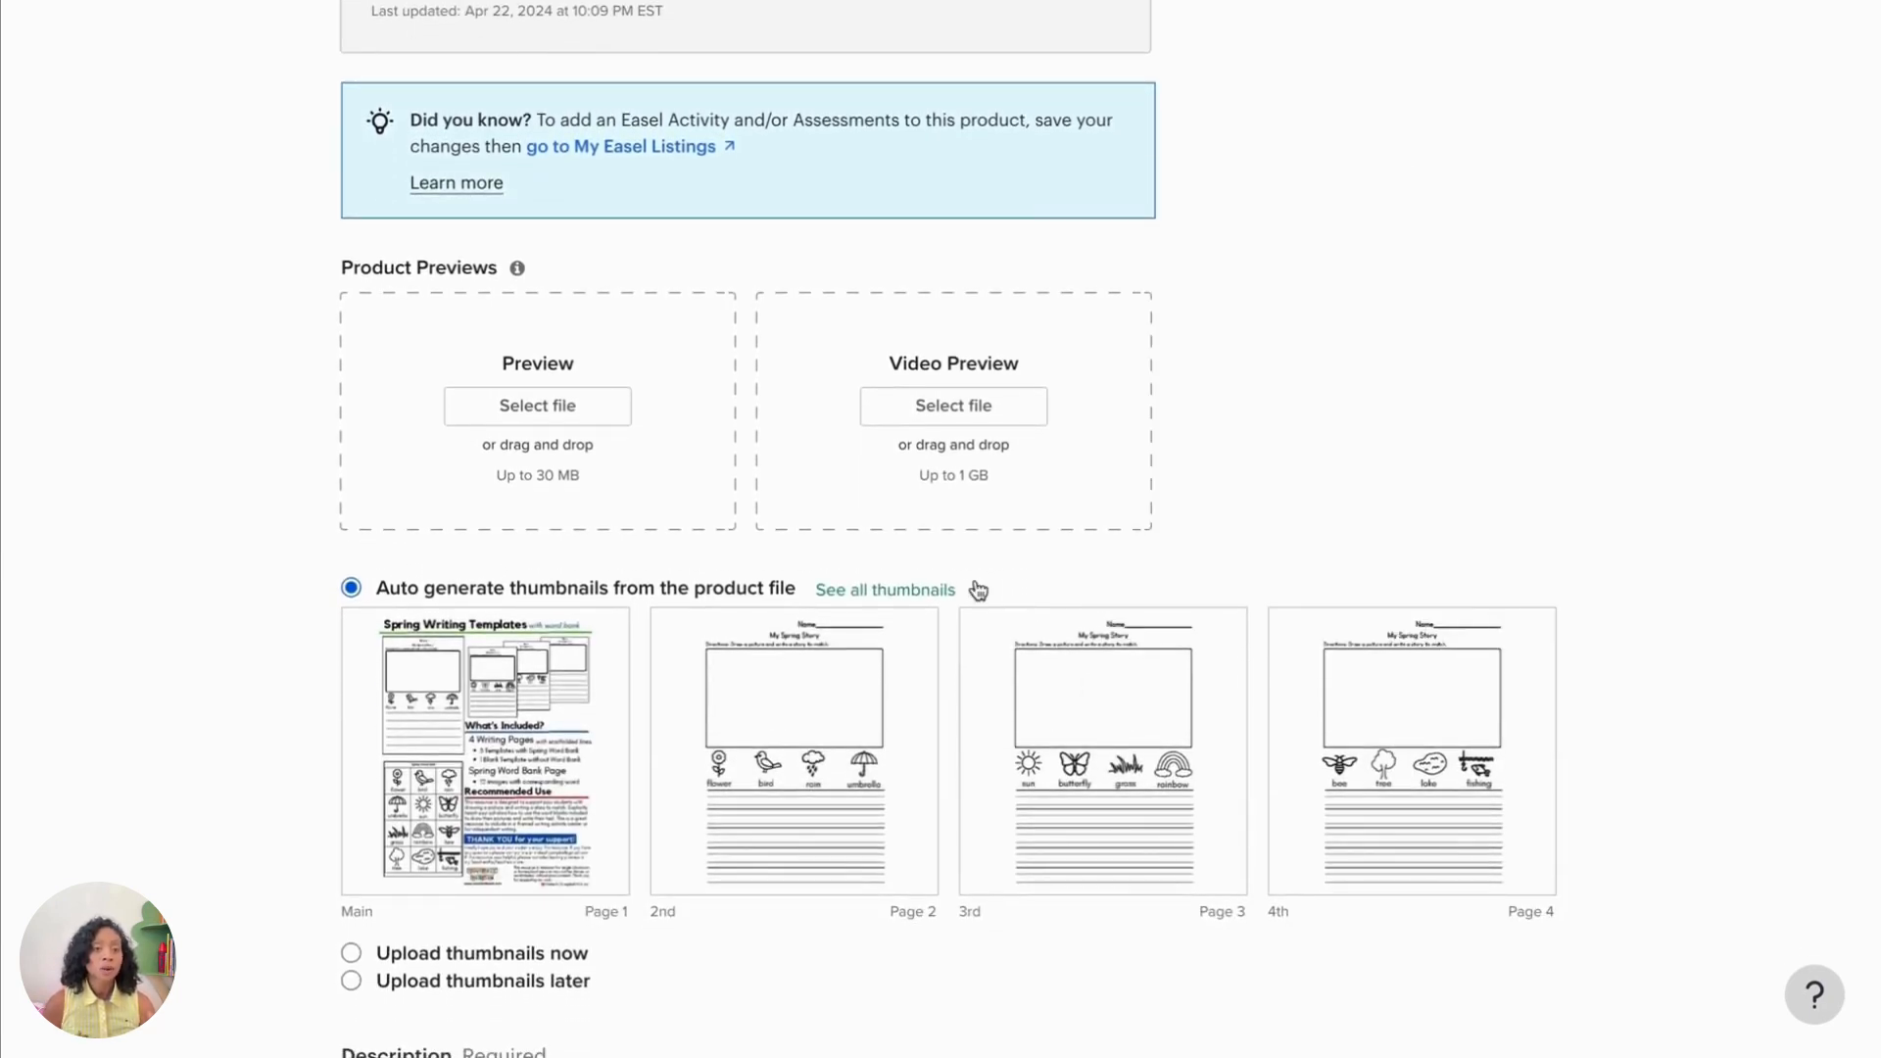
left_click(884, 589)
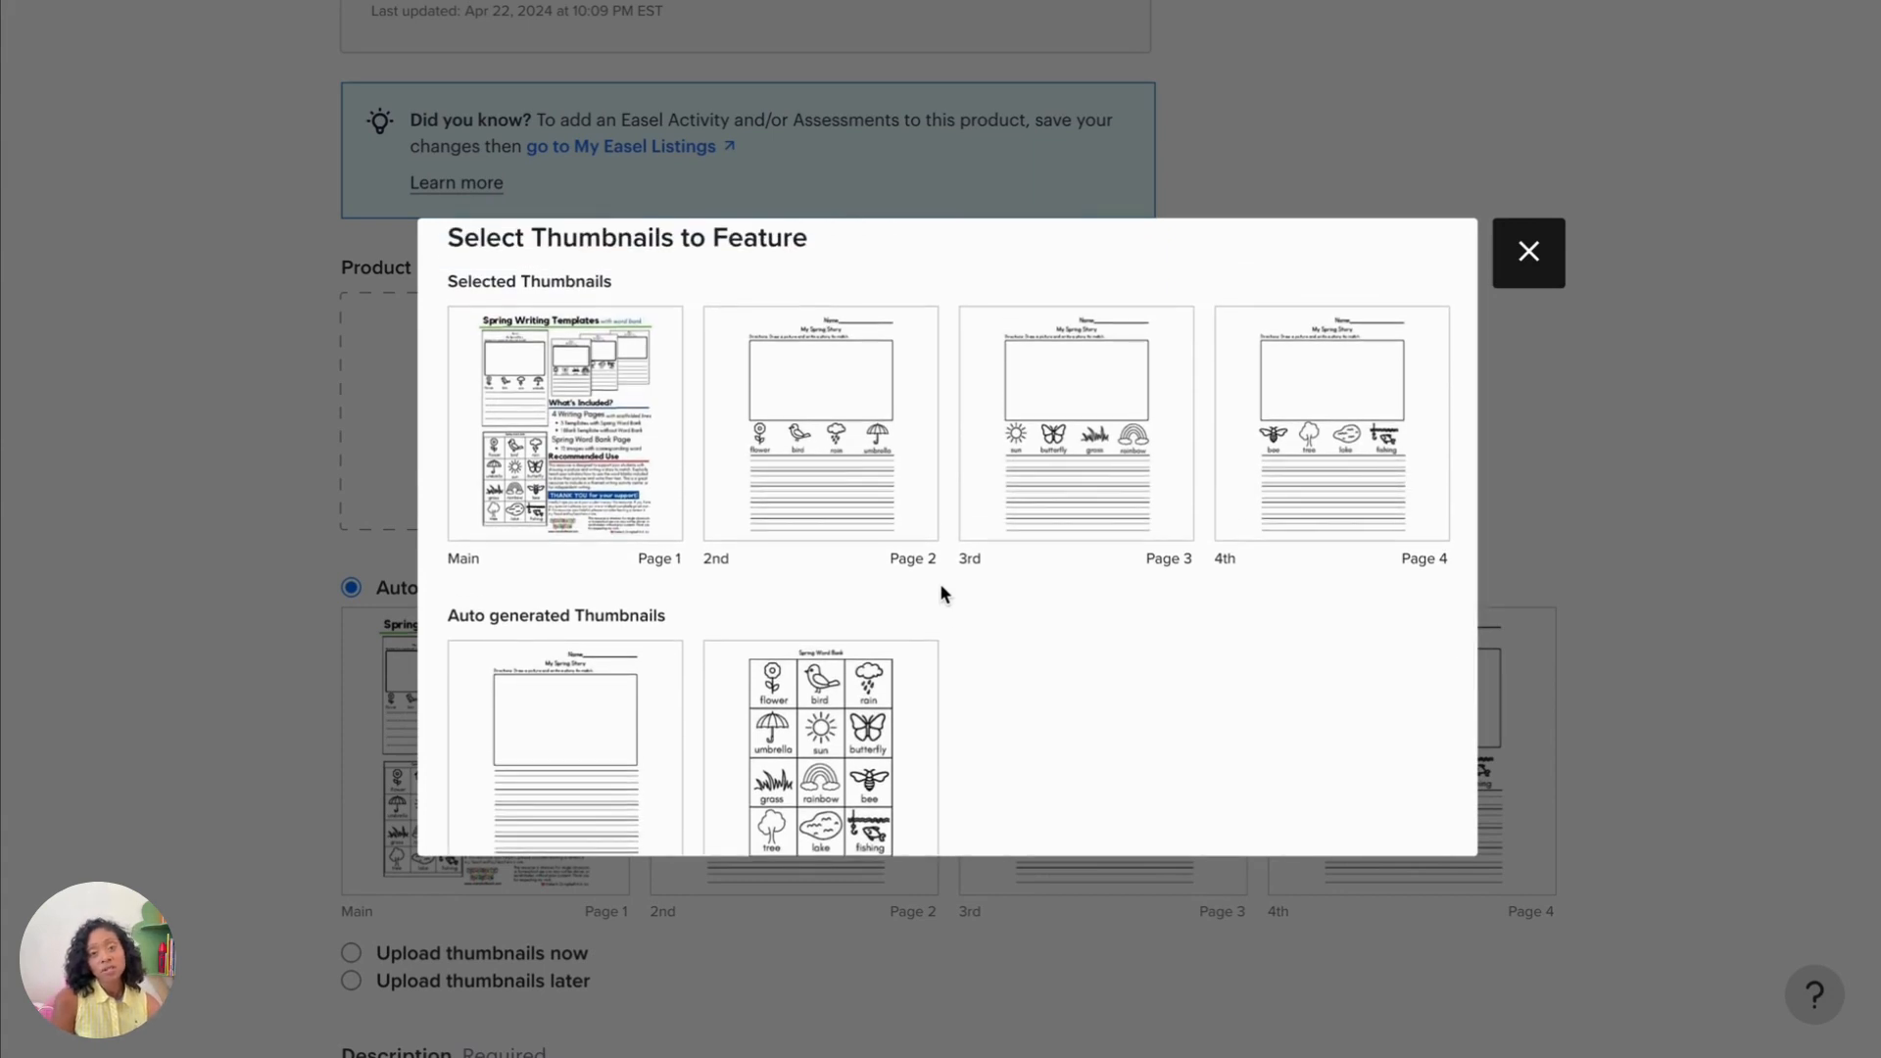
left_click(1528, 251)
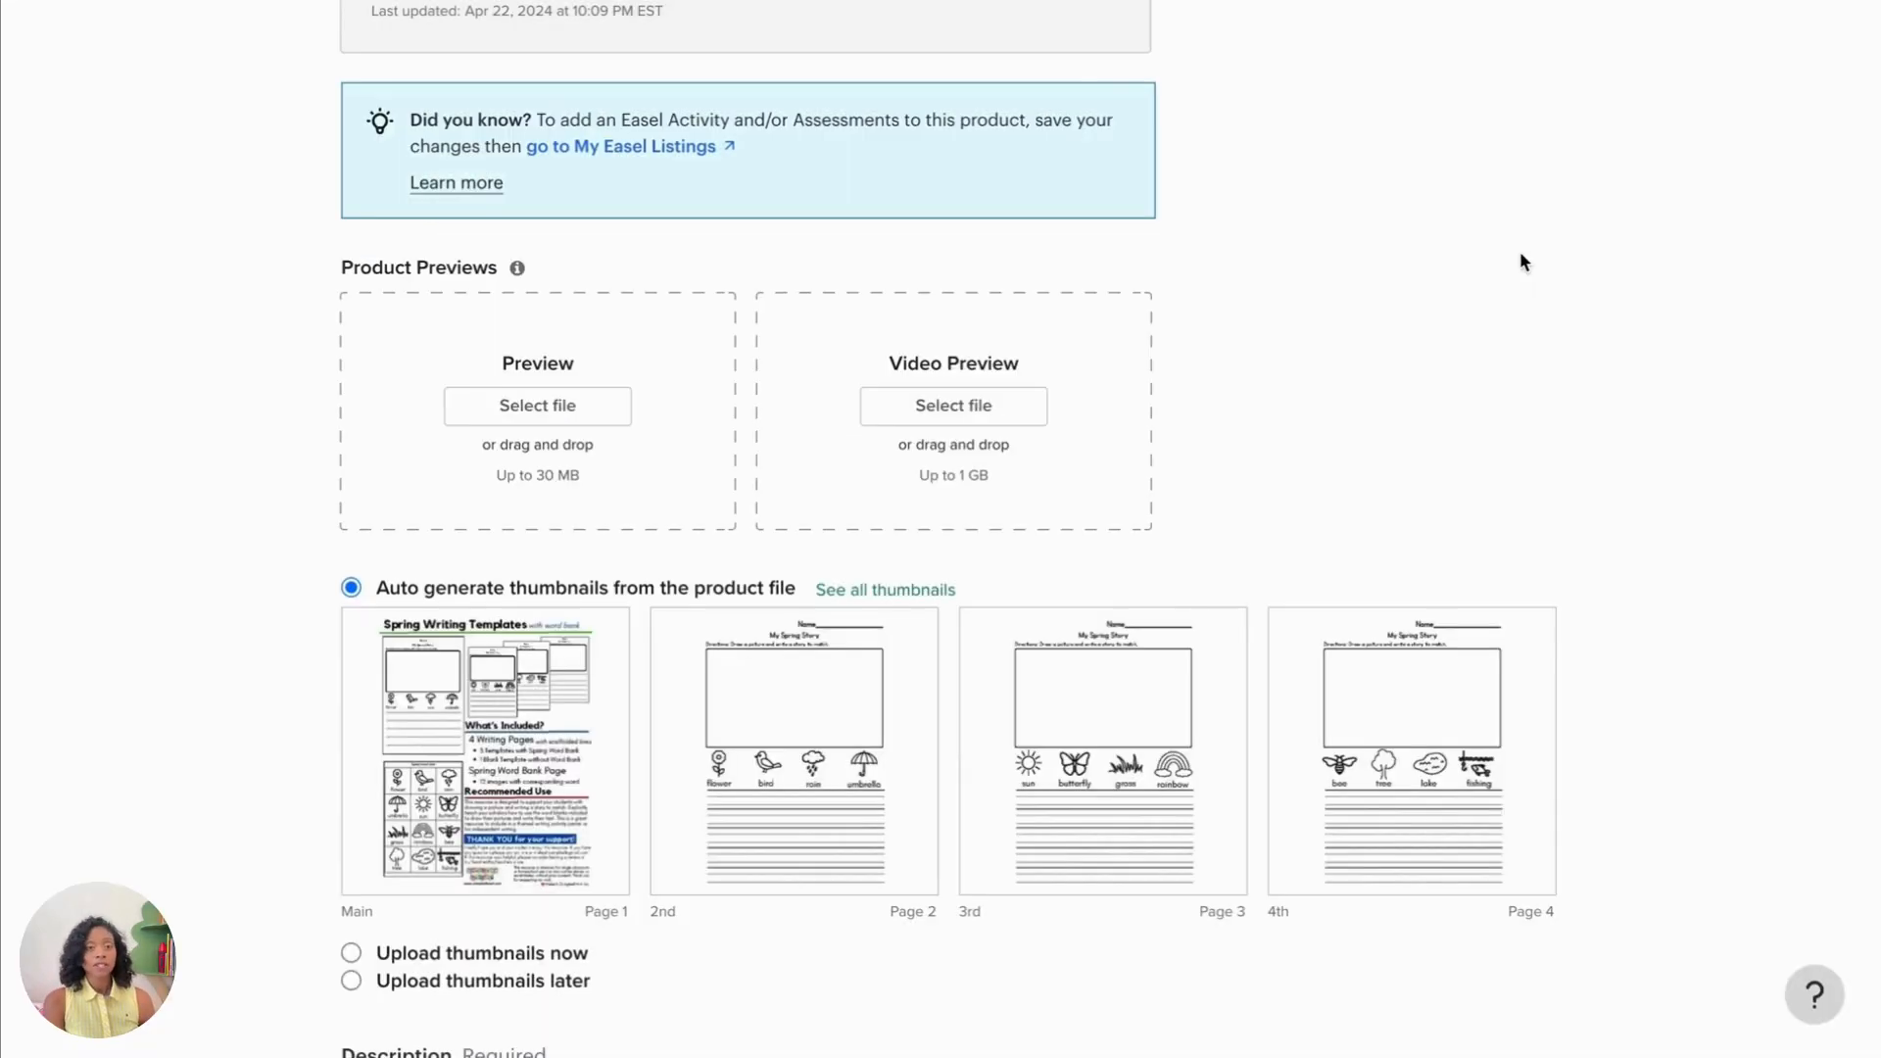
scroll("down", 3)
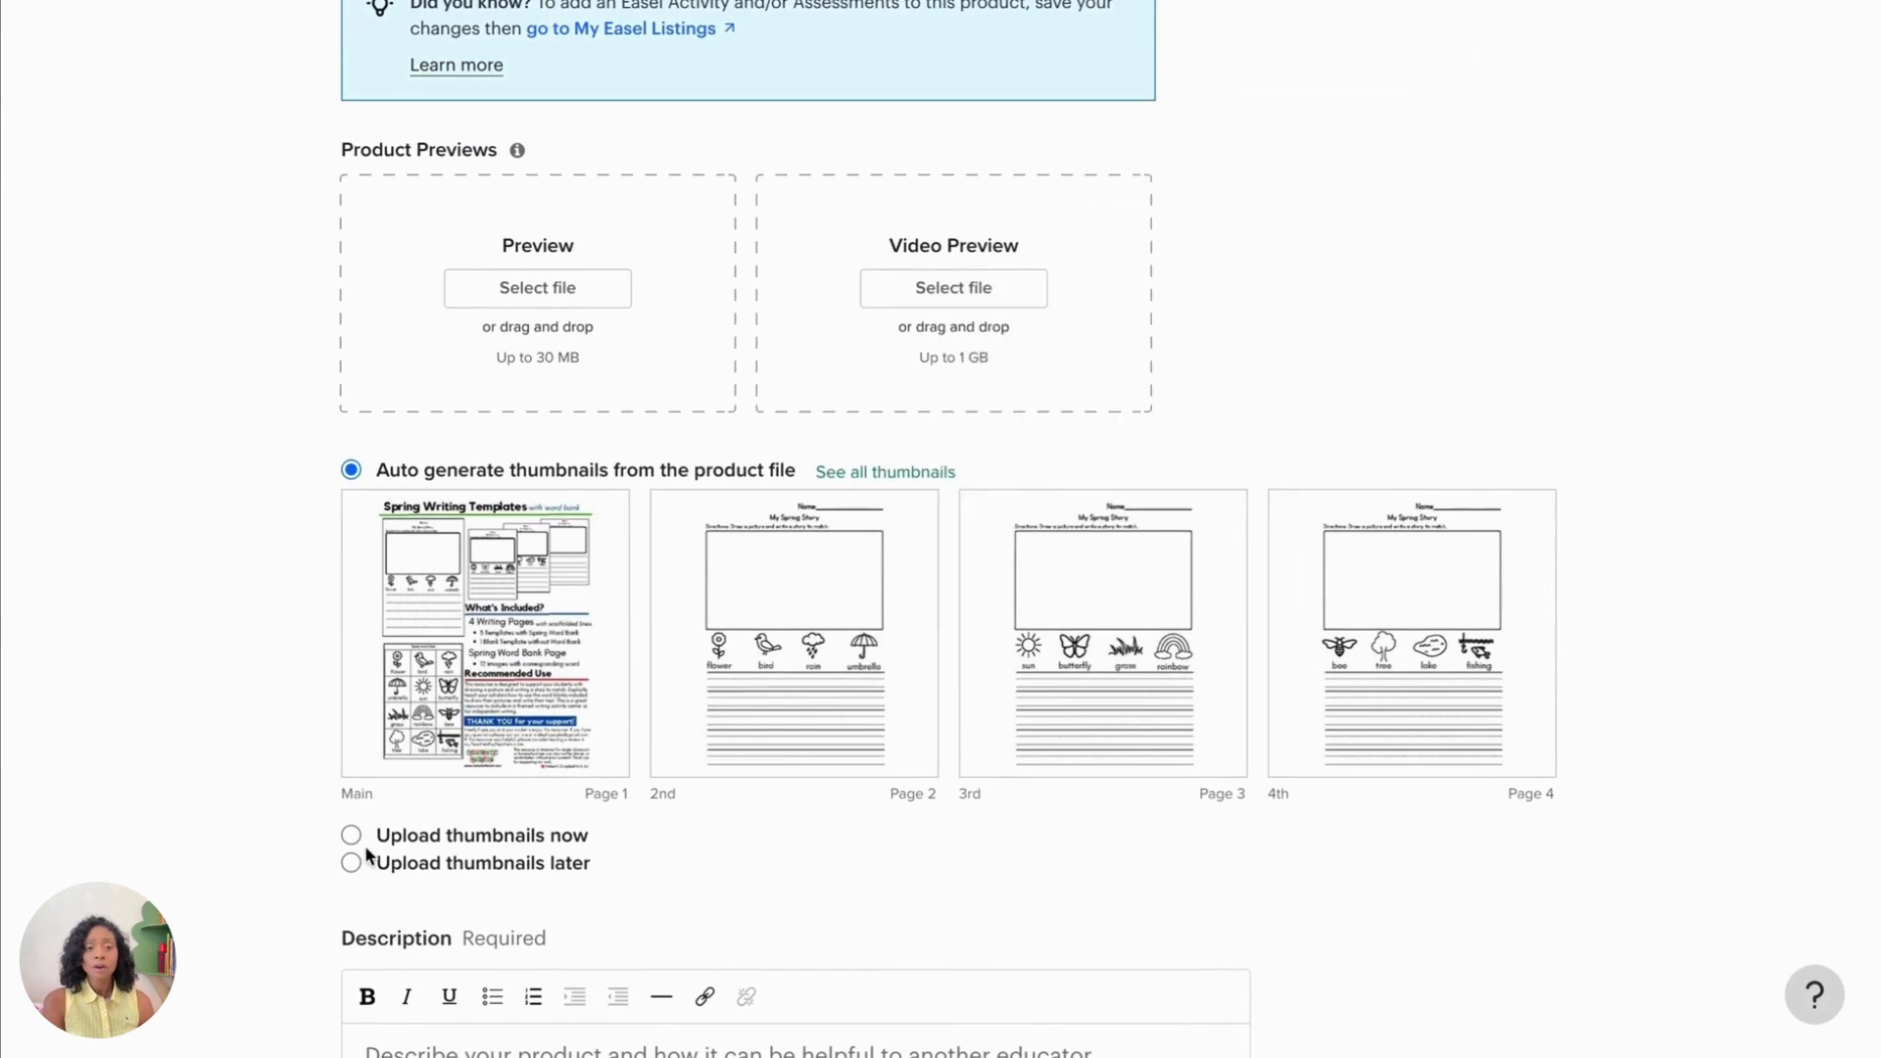
Step: Switch to custom thumbnails and upload 1.png through 4.png as cover and thumbnails
left_click(351, 835)
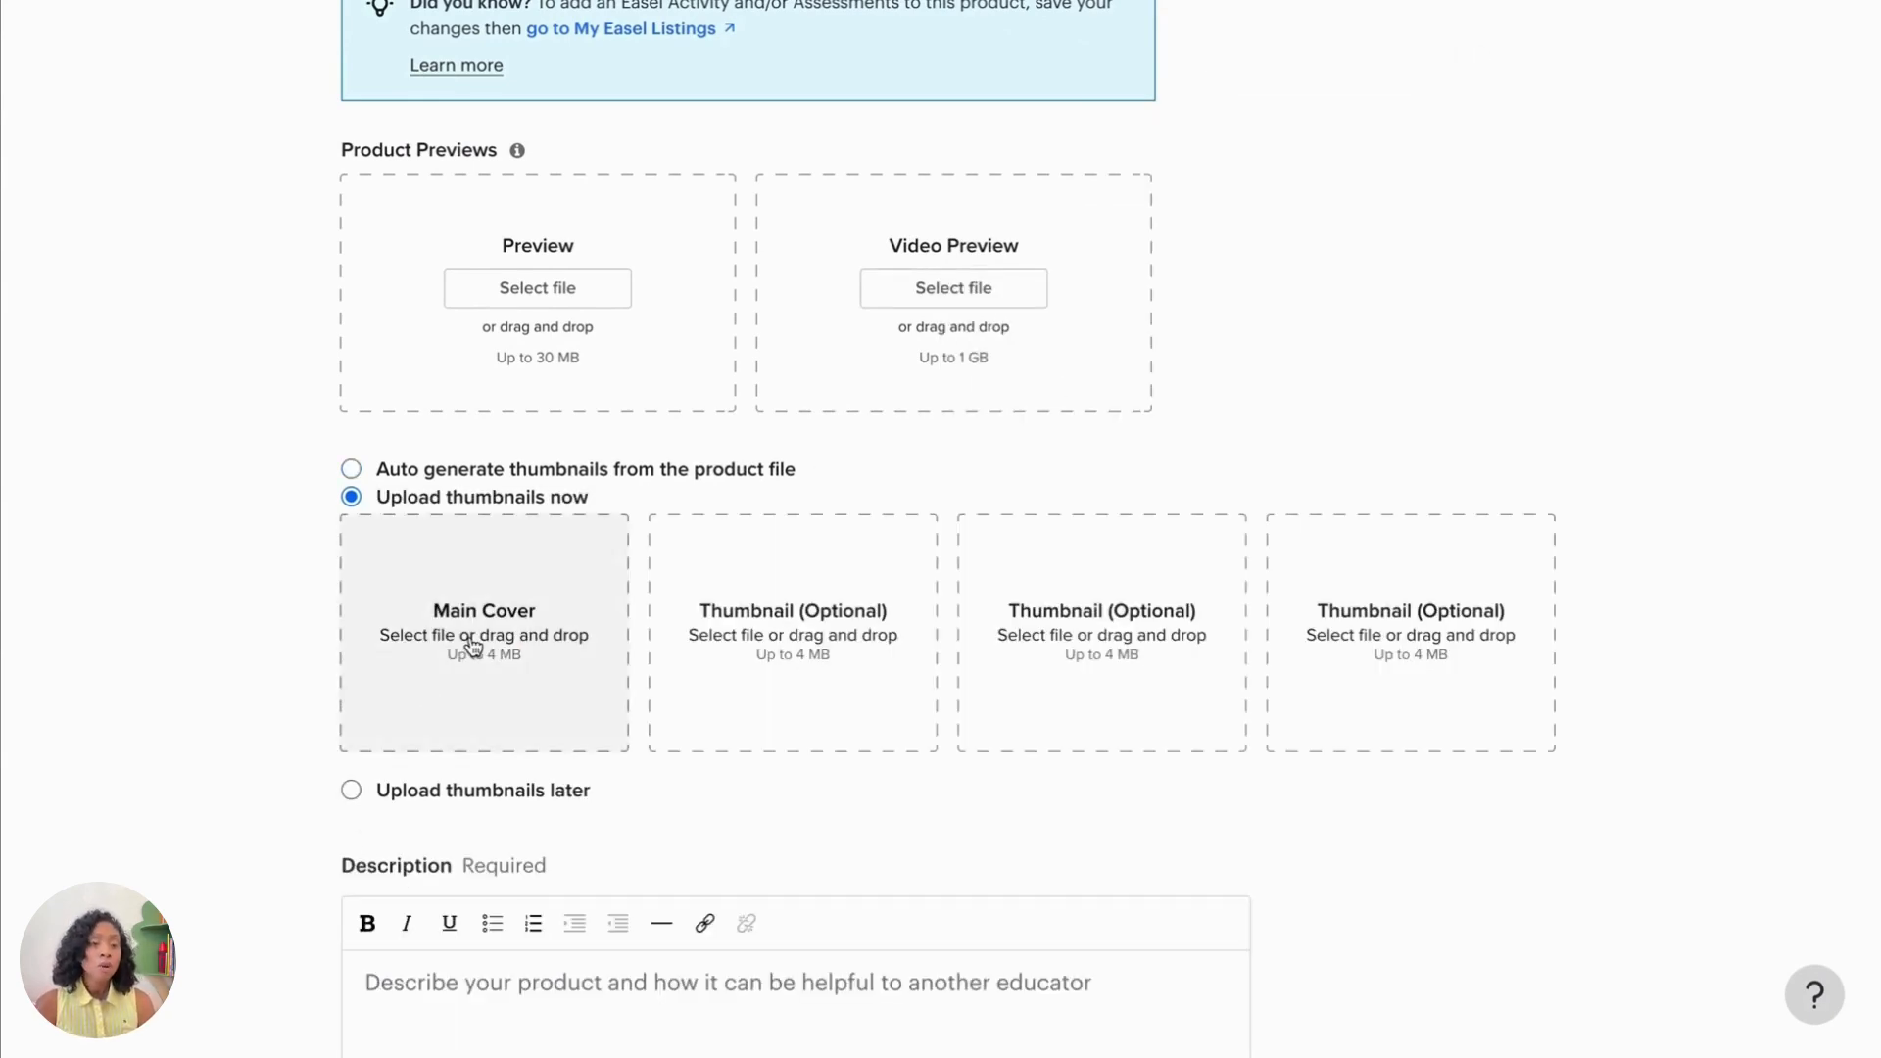
left_click(483, 634)
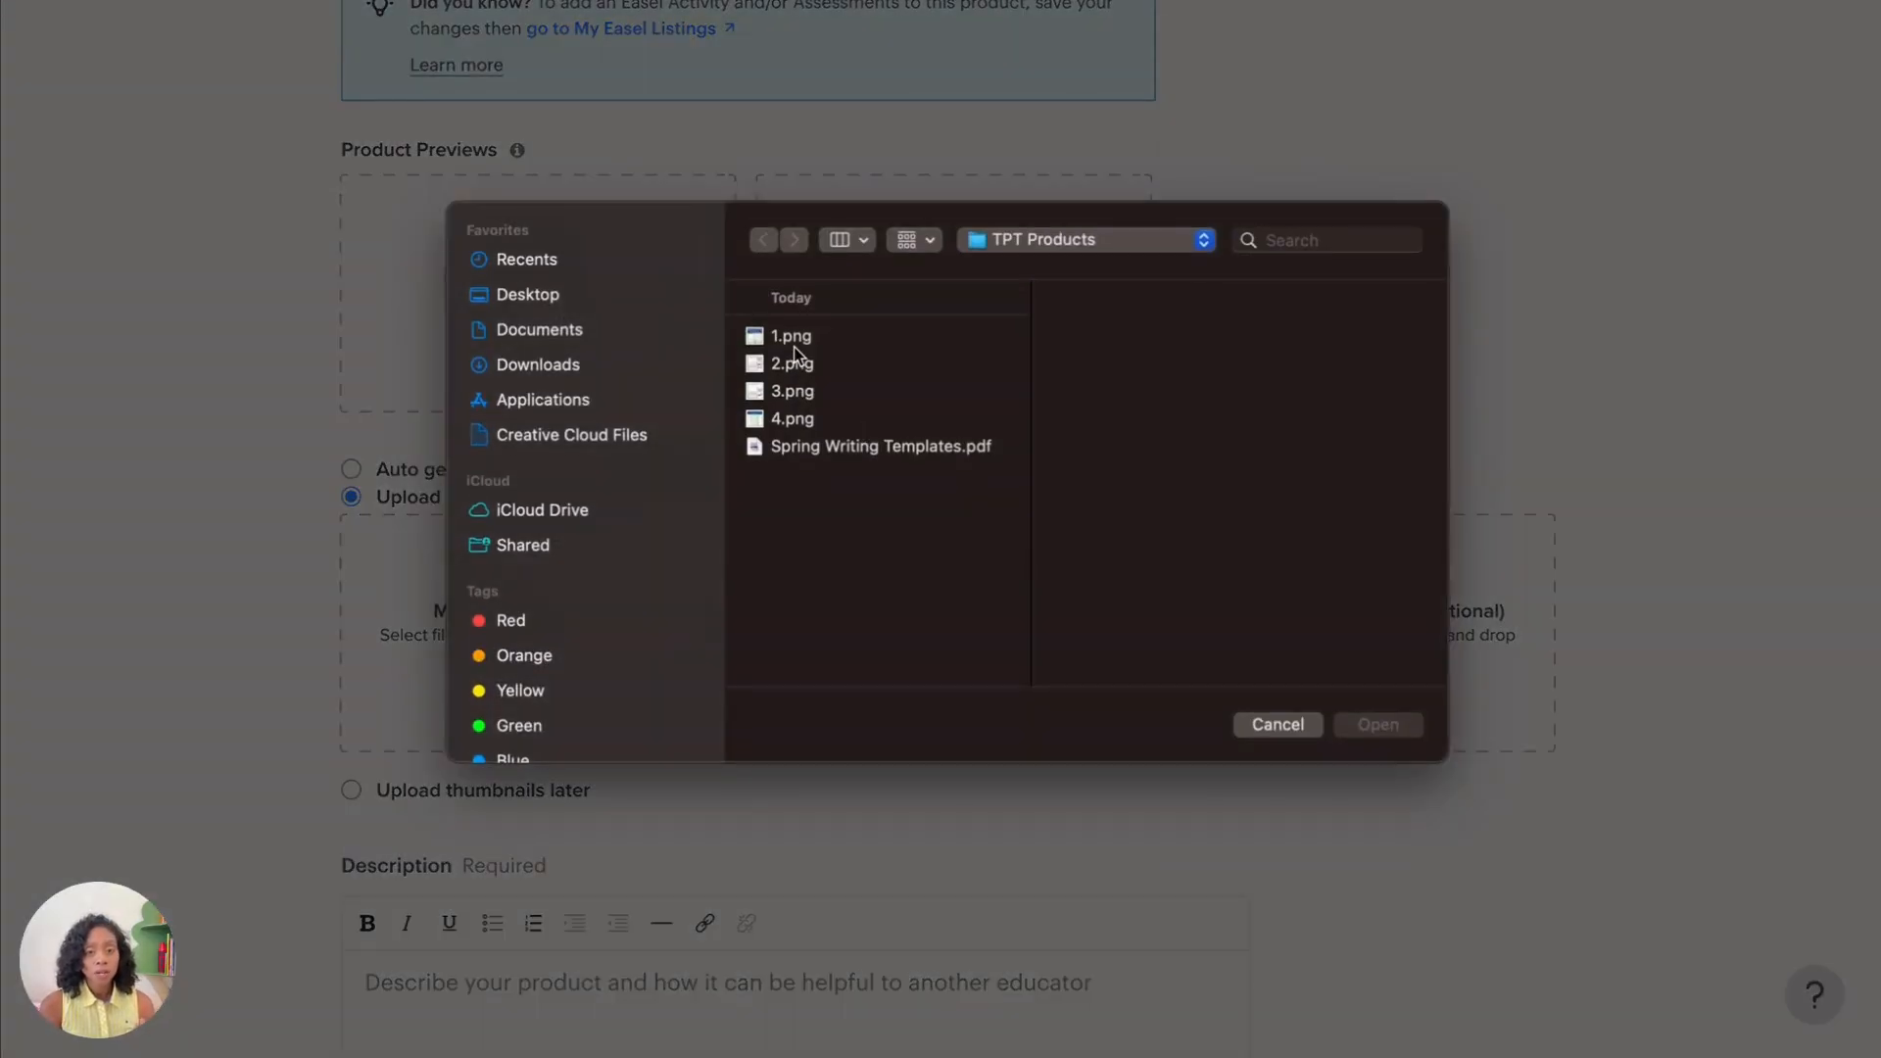
left_click(790, 335)
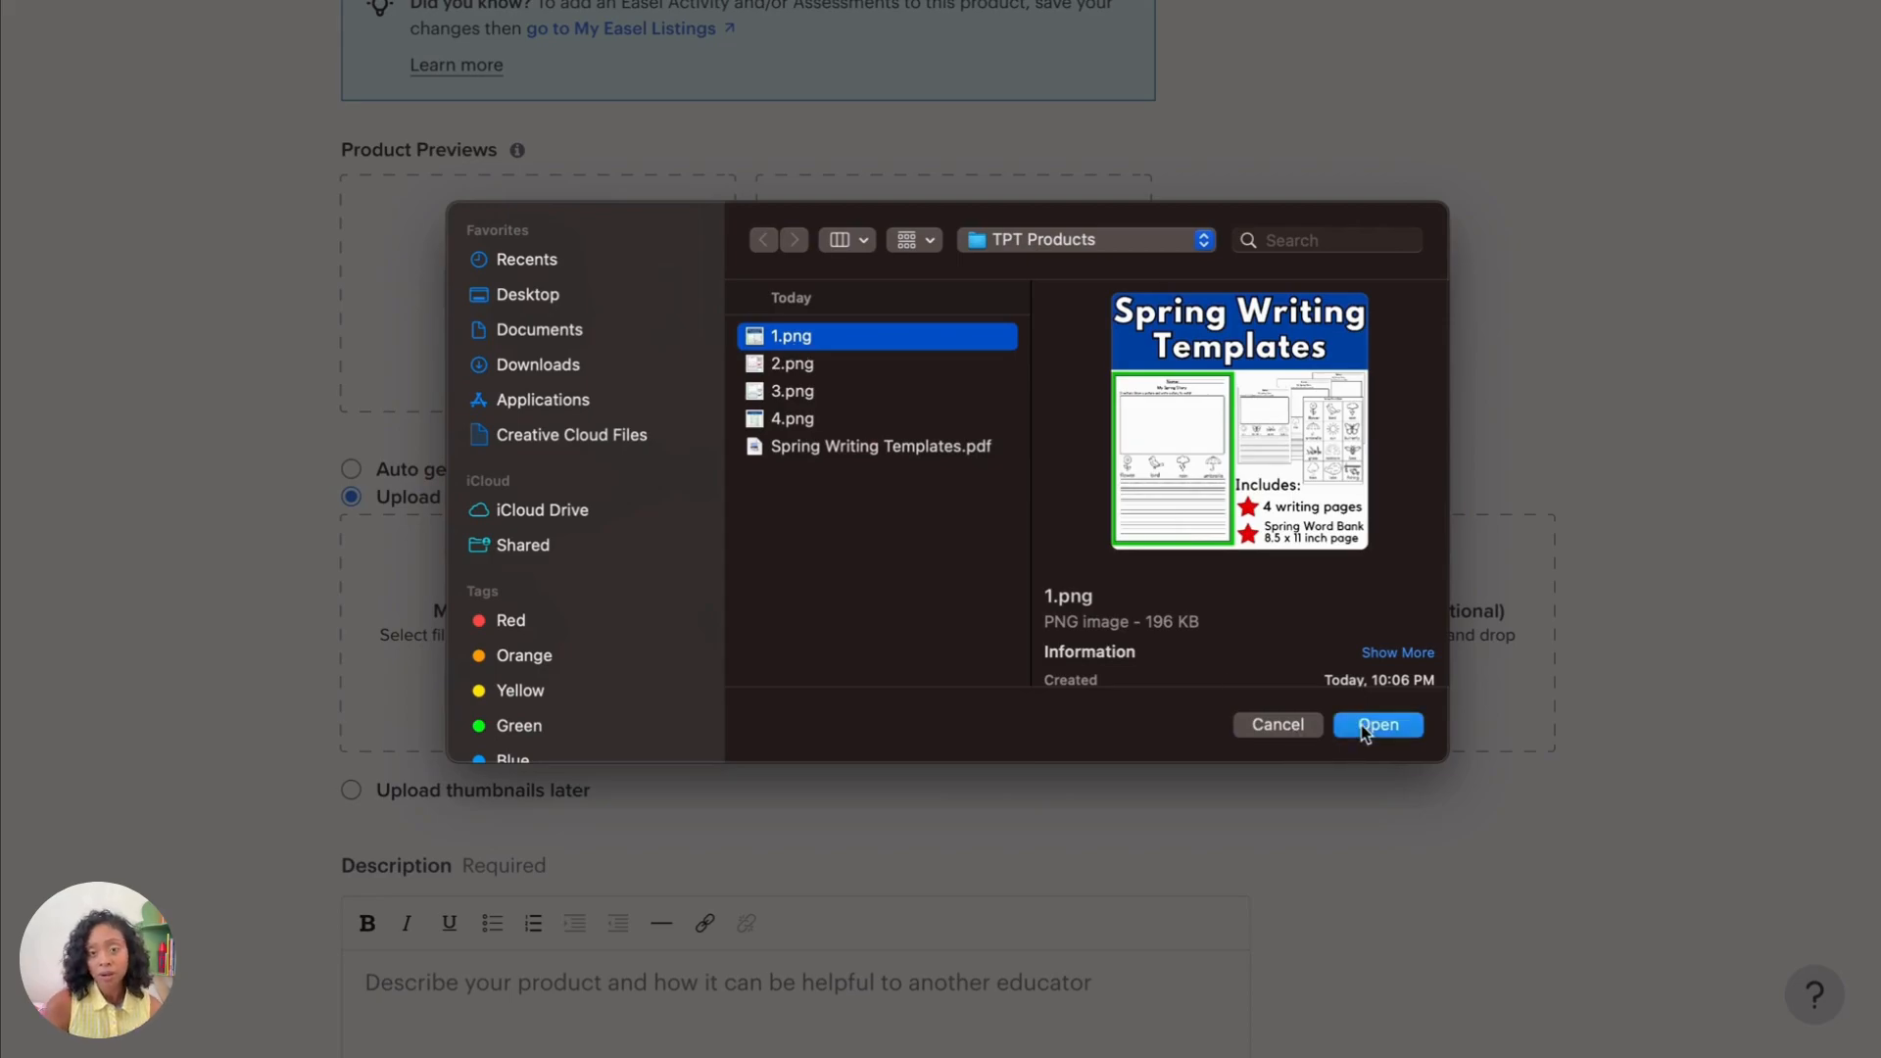
left_click(1378, 725)
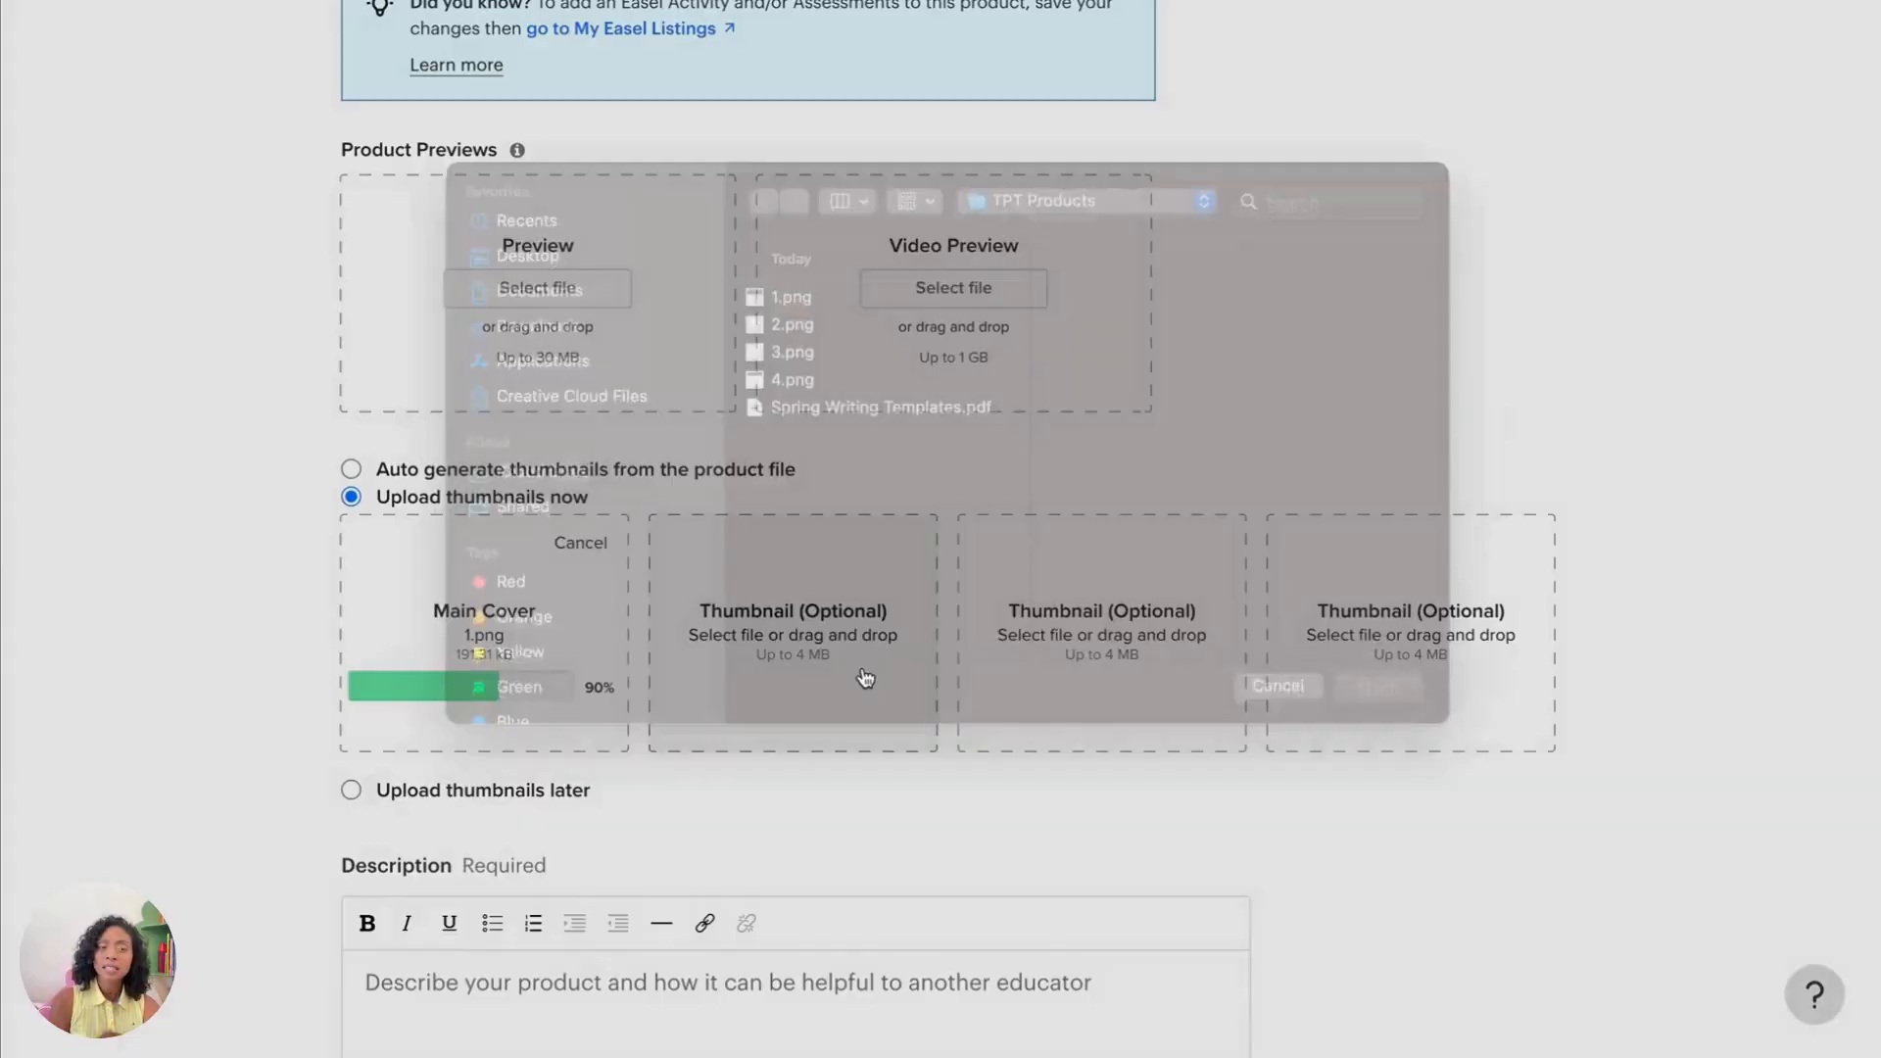
left_click(791, 363)
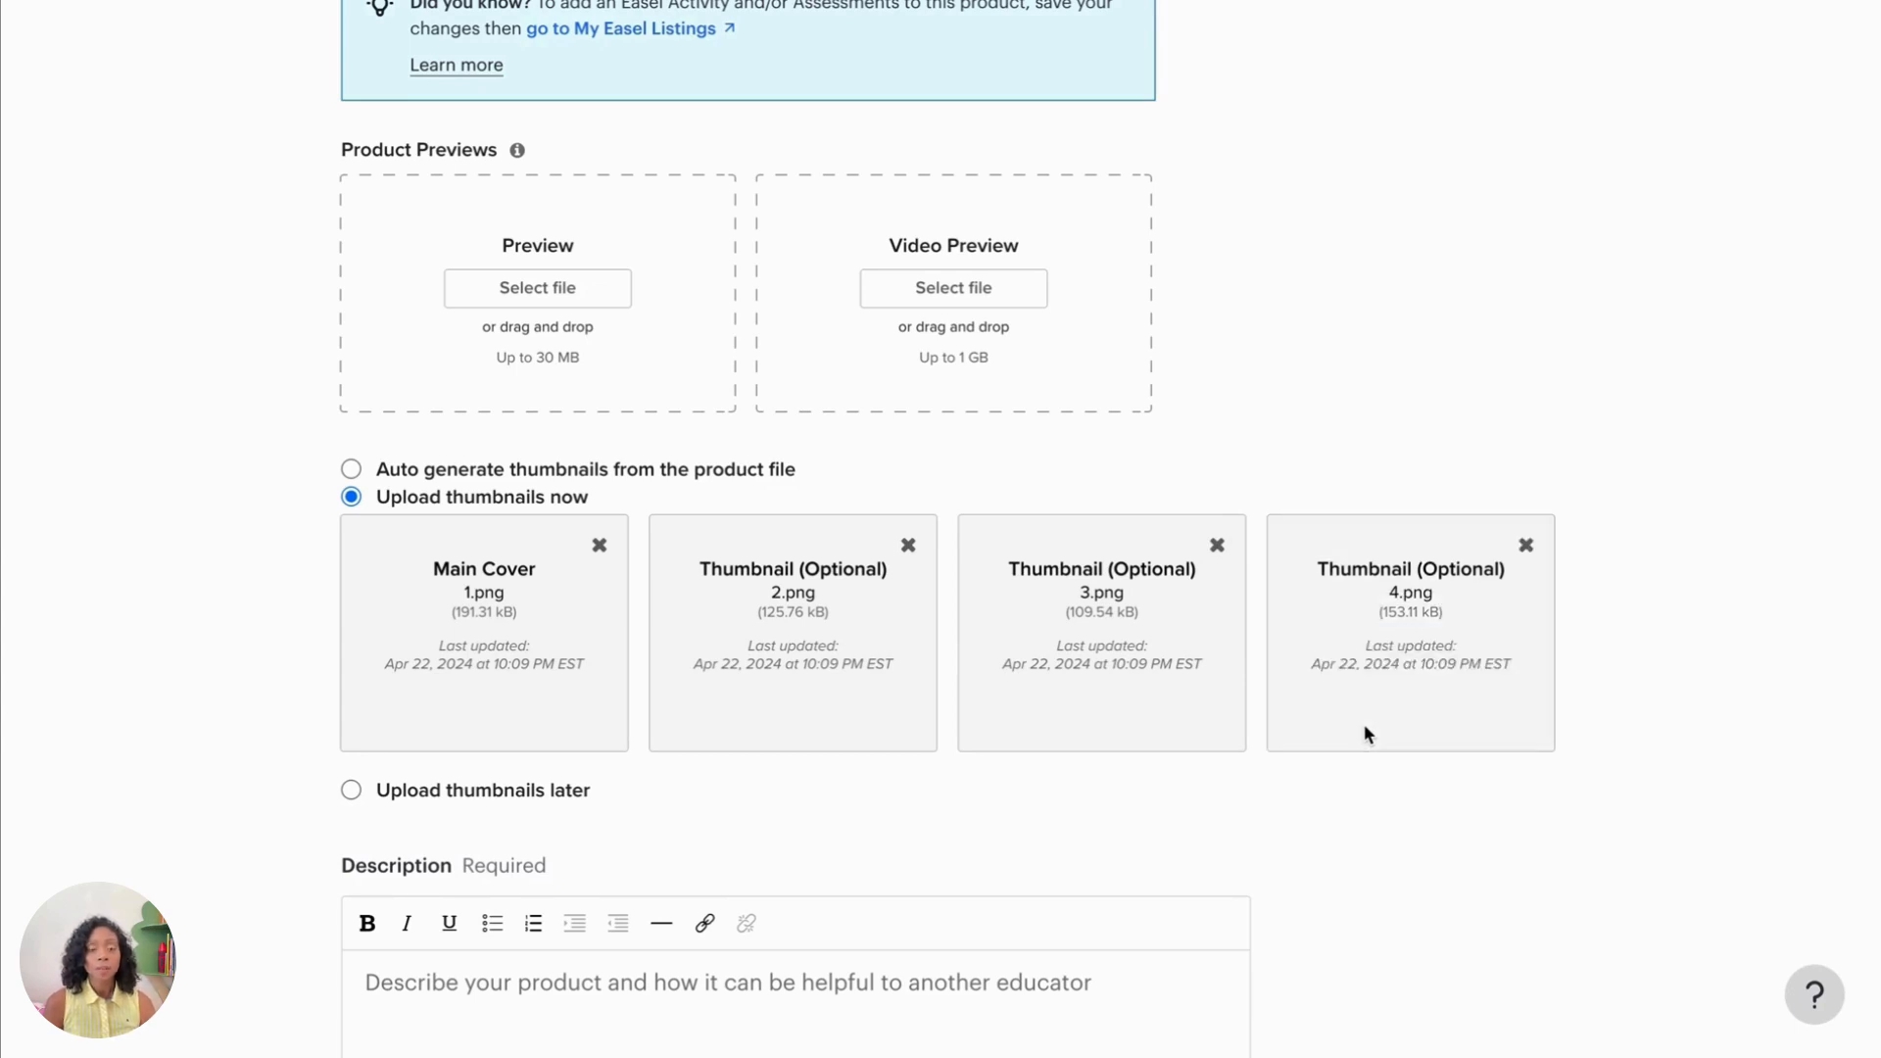
scroll("down", 3)
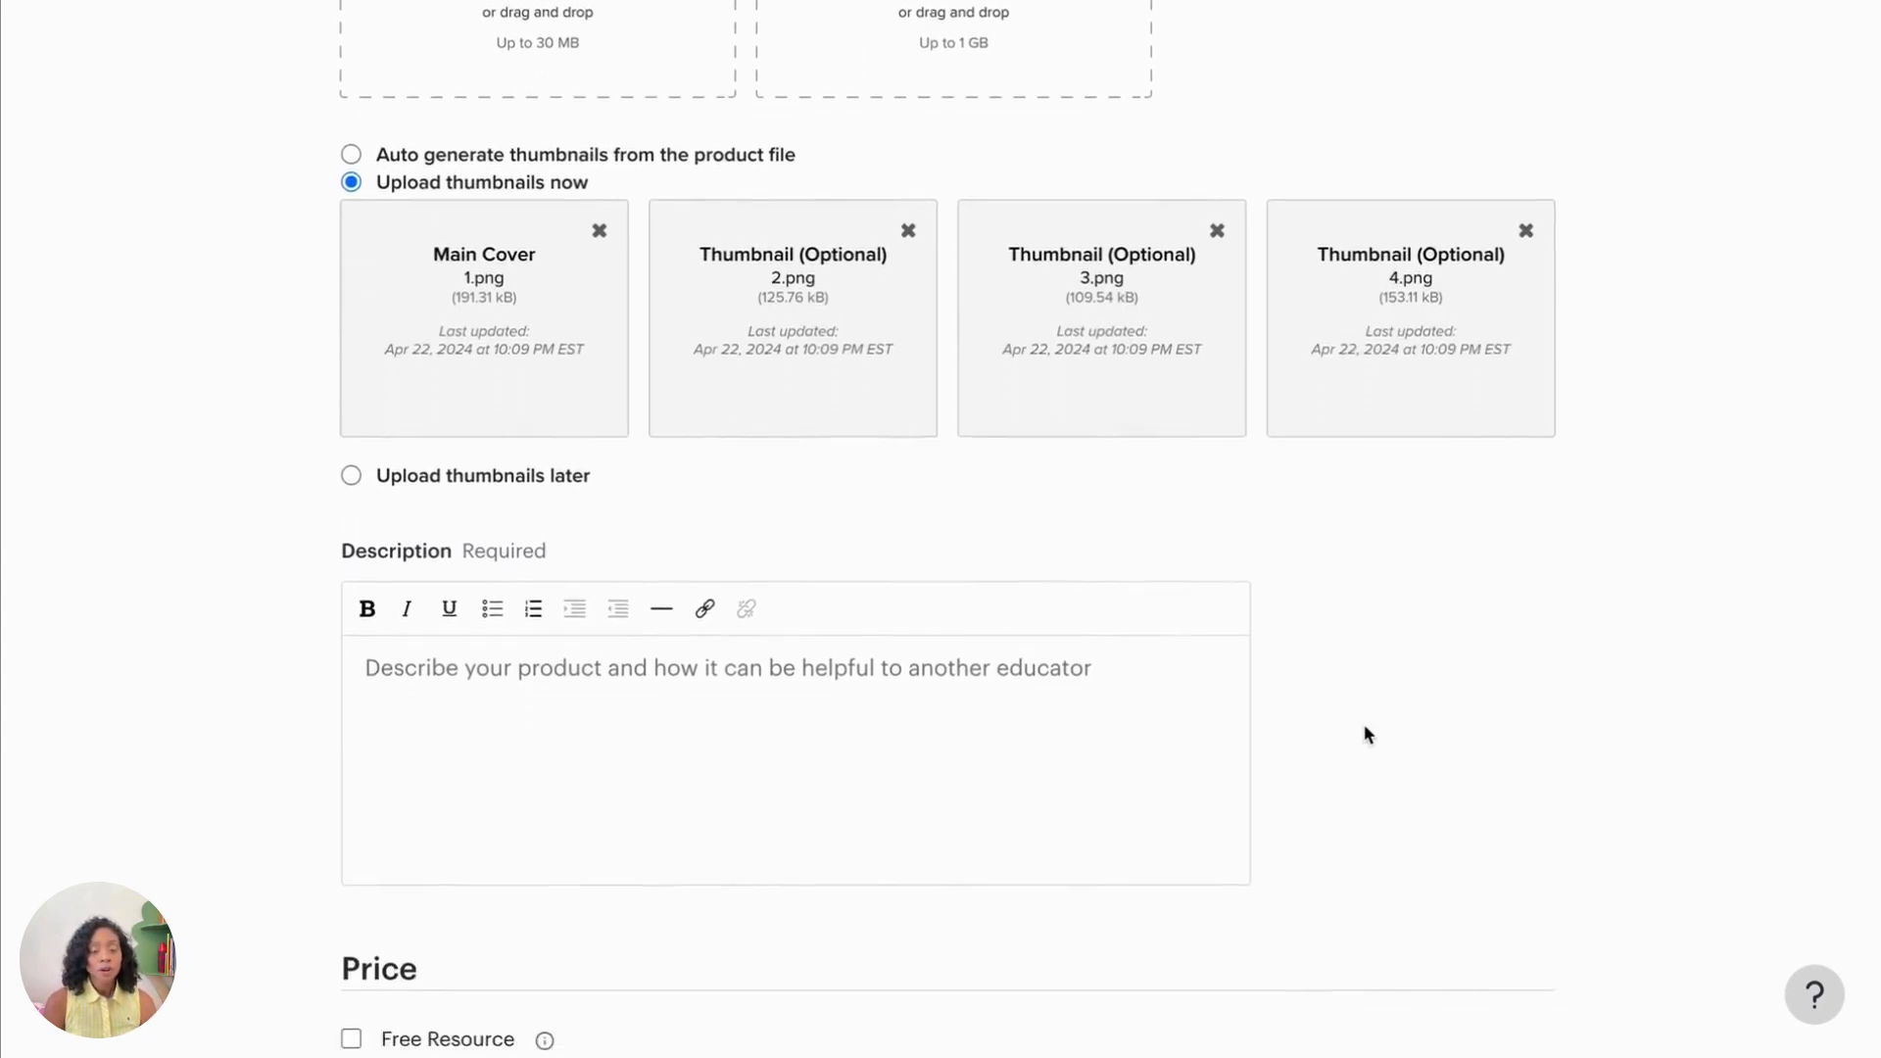
scroll("down", 3)
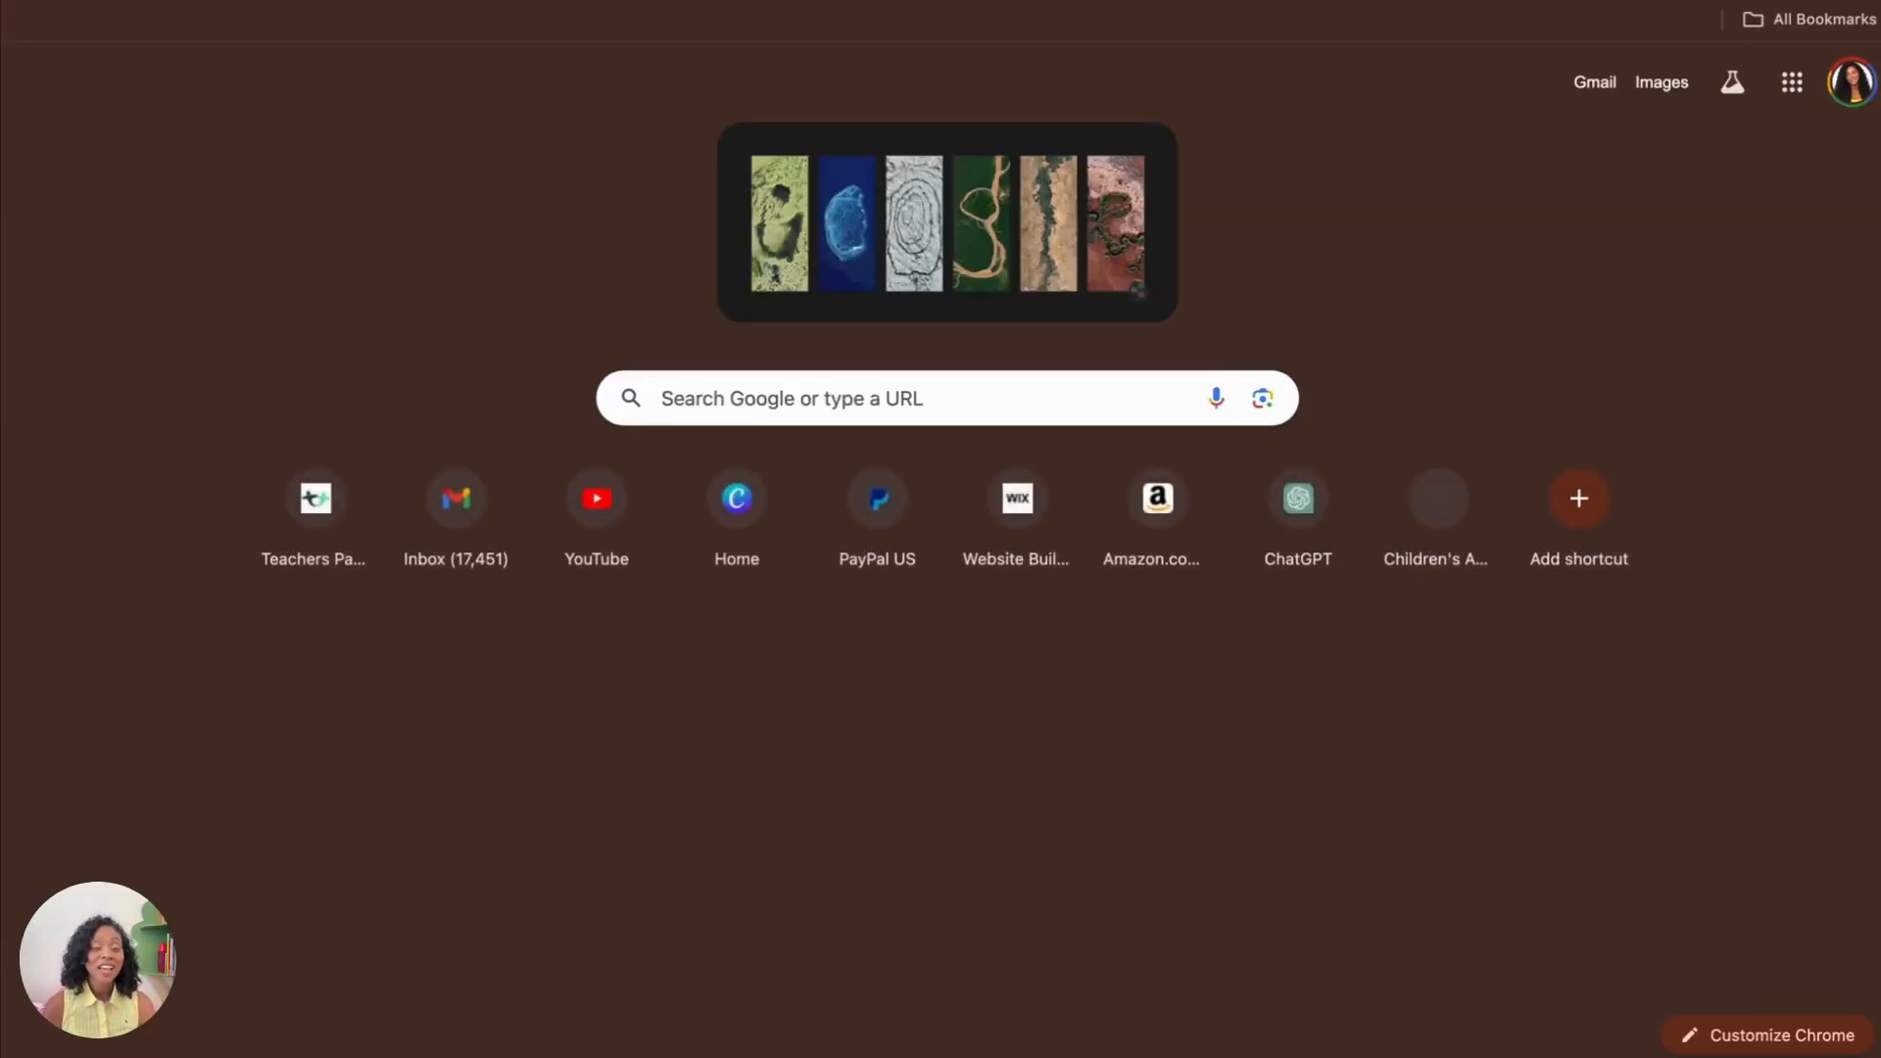
Step: Ask ChatGPT for a spring writing template description covering scaffolding uses
left_click(1297, 497)
type("Create a product description for an education resource that is being told to help teachers with teaching students ho")
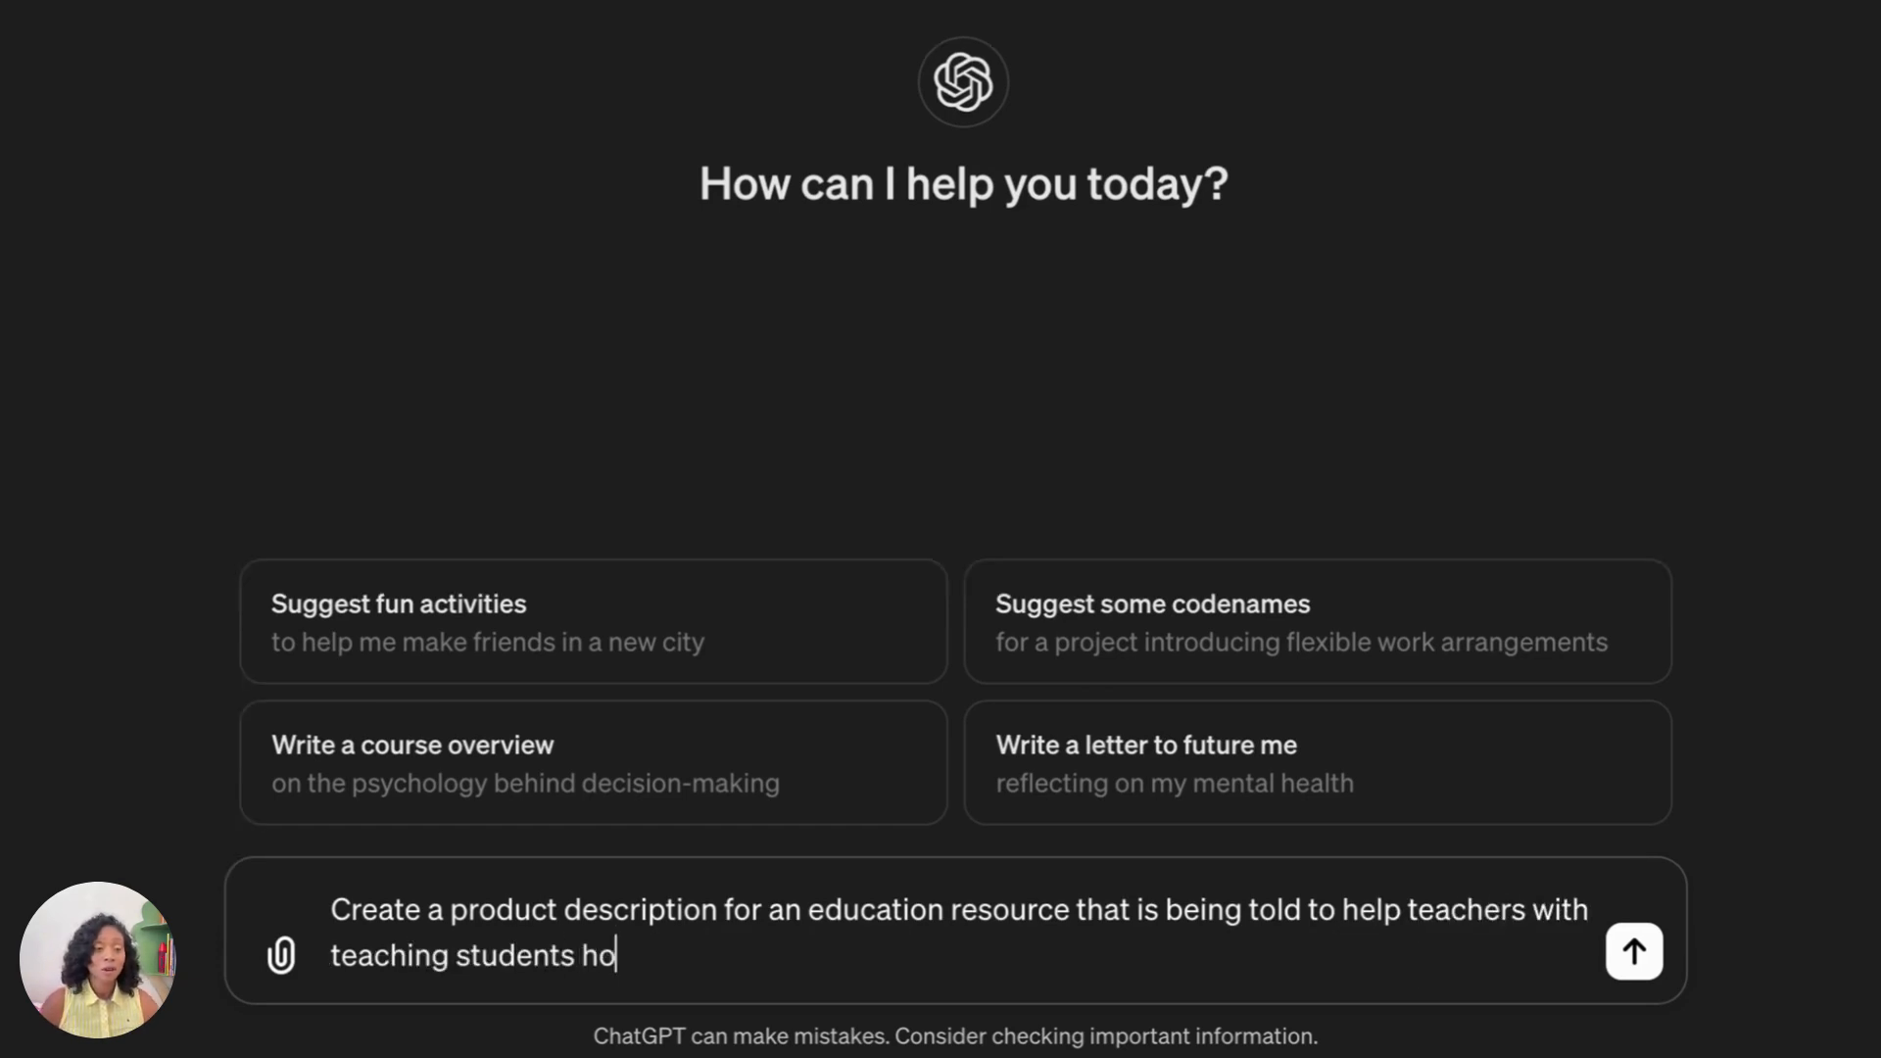
type("w to write. The product is a spring themed writing template that includes")
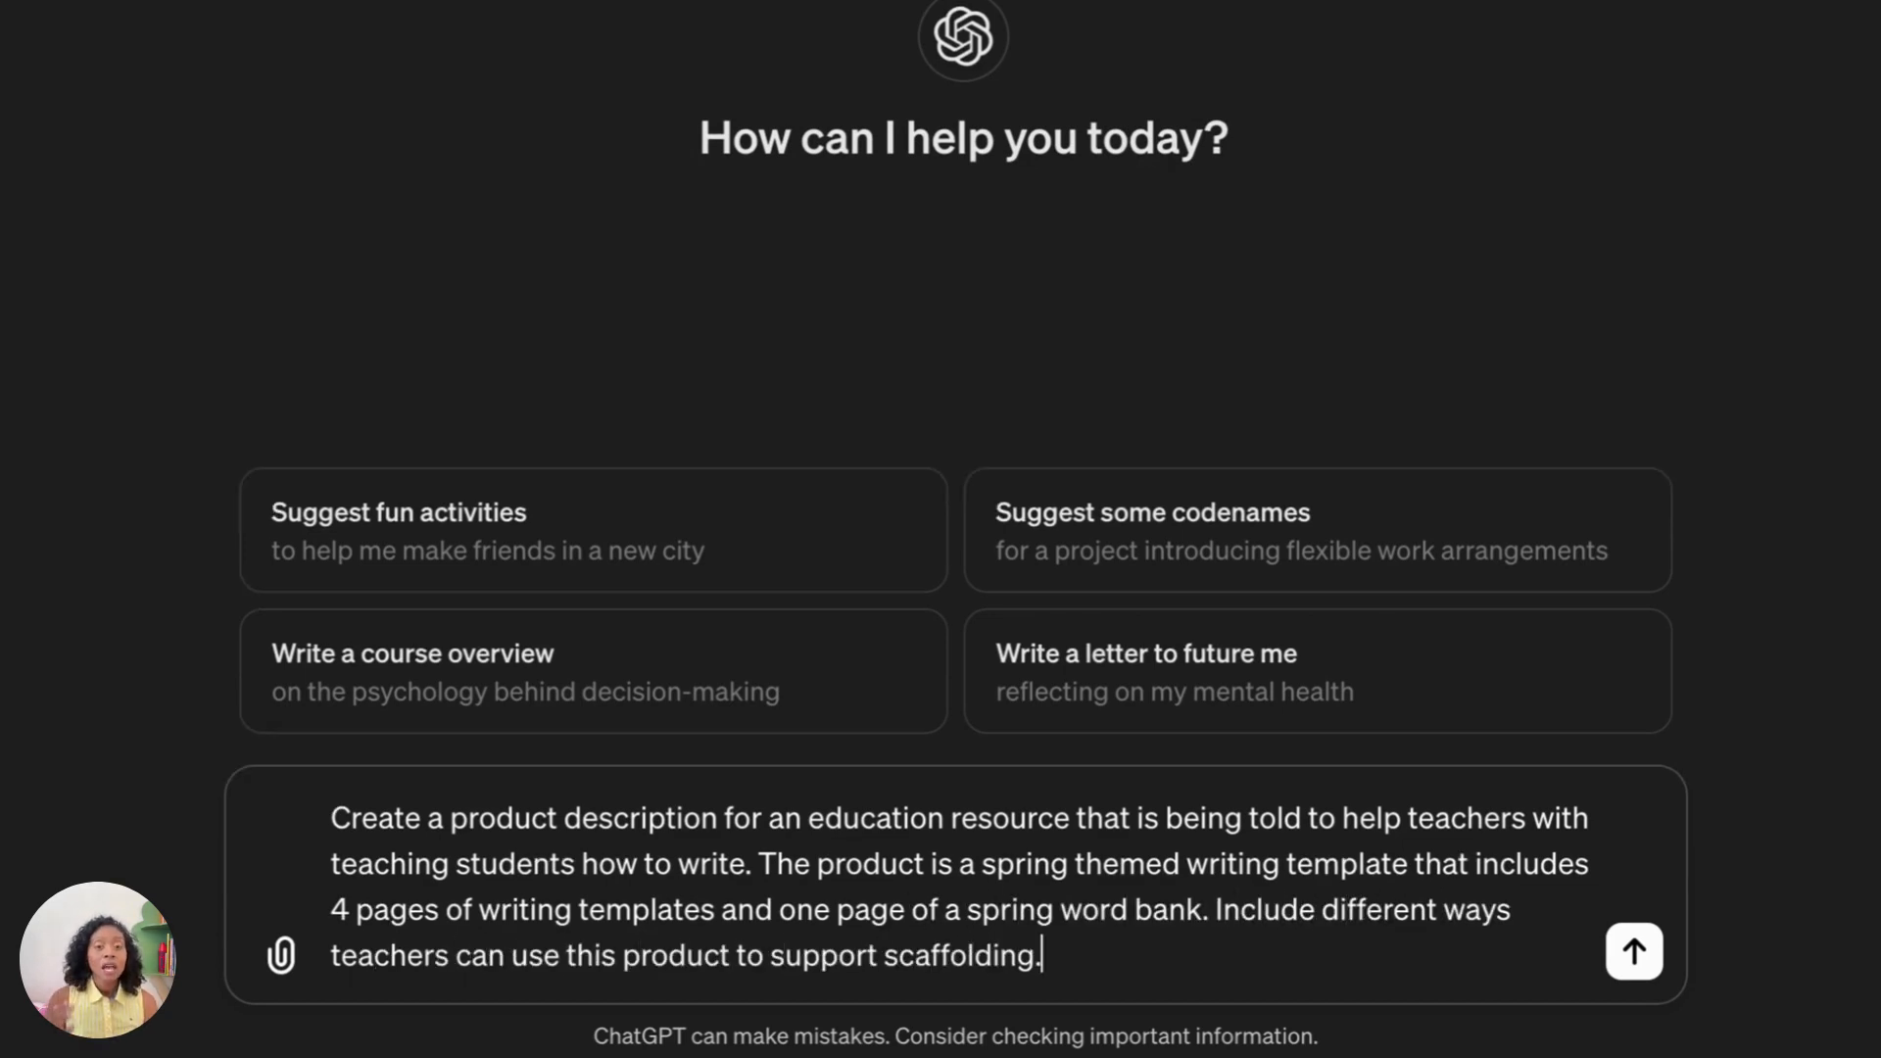
left_click(1633, 951)
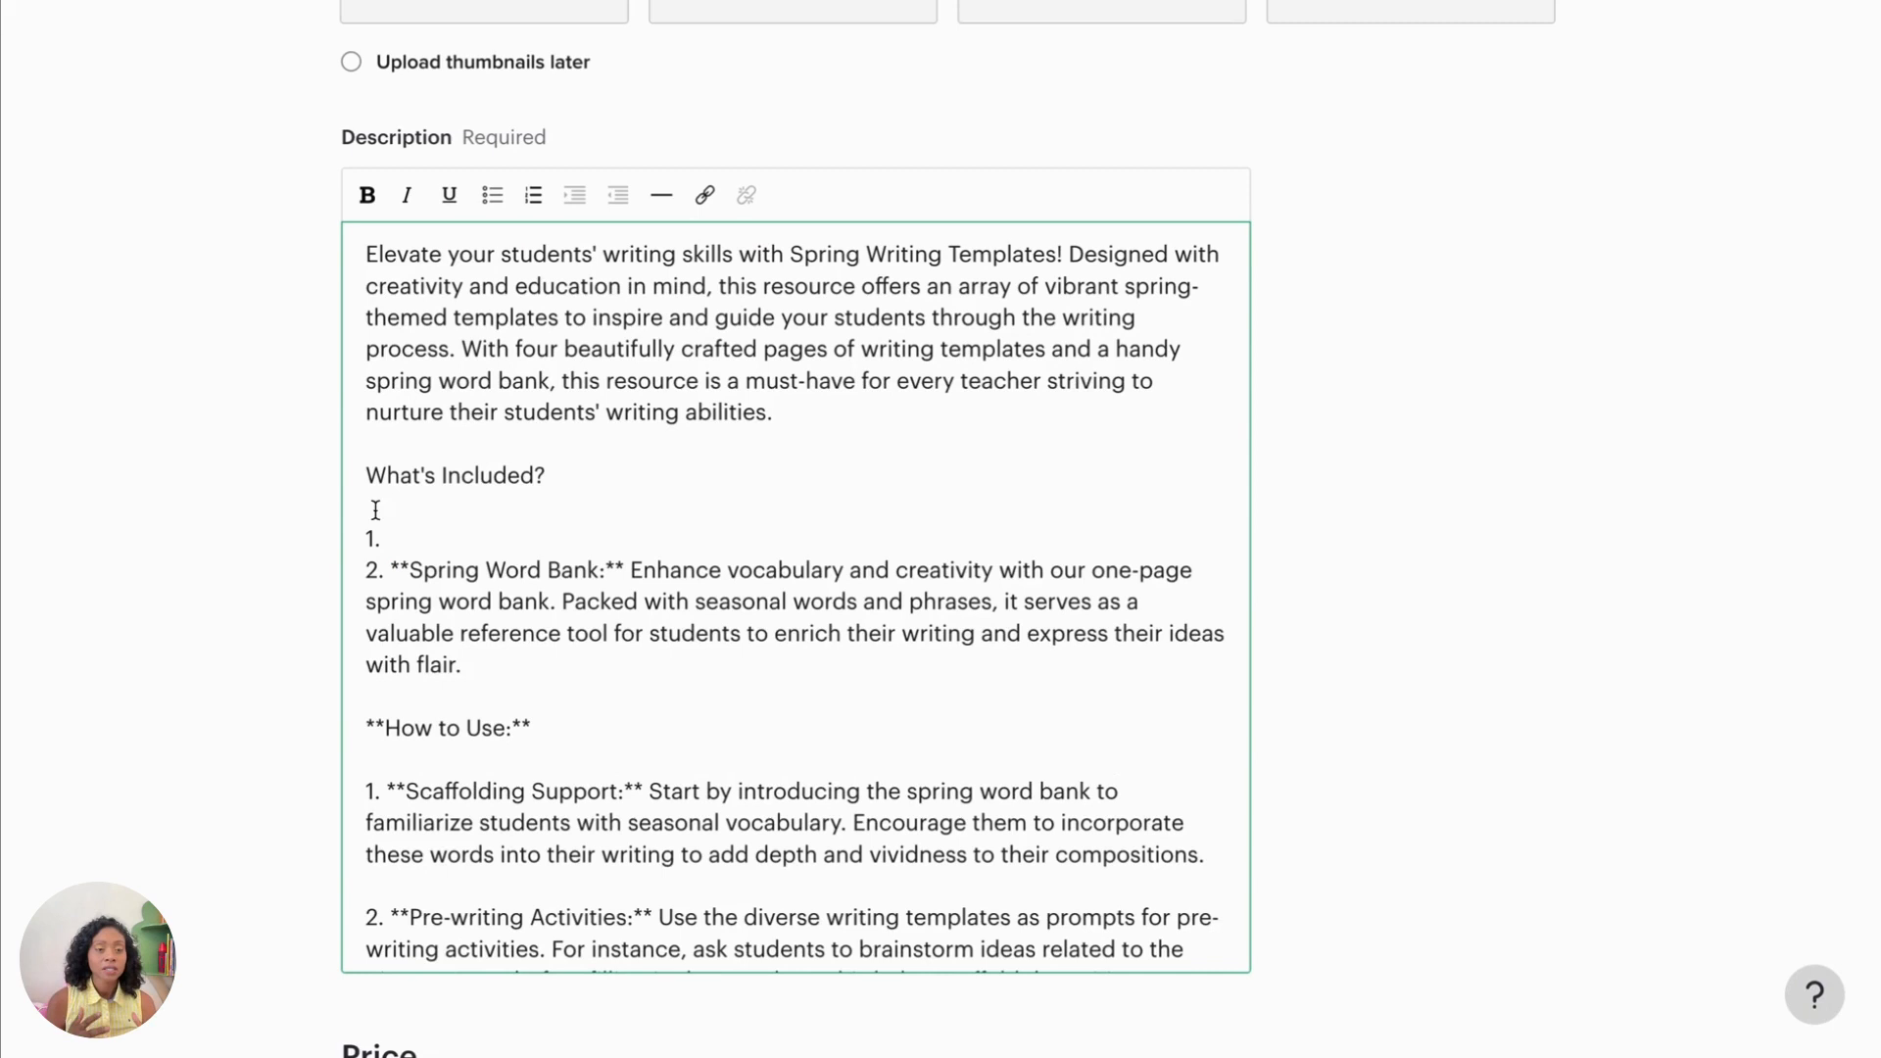
Step: List three templated pages, one blank template and the word bank, removing asterisks
type("Three pages of spring themed writing templates. Each page includes a spring word bank with the image and words.")
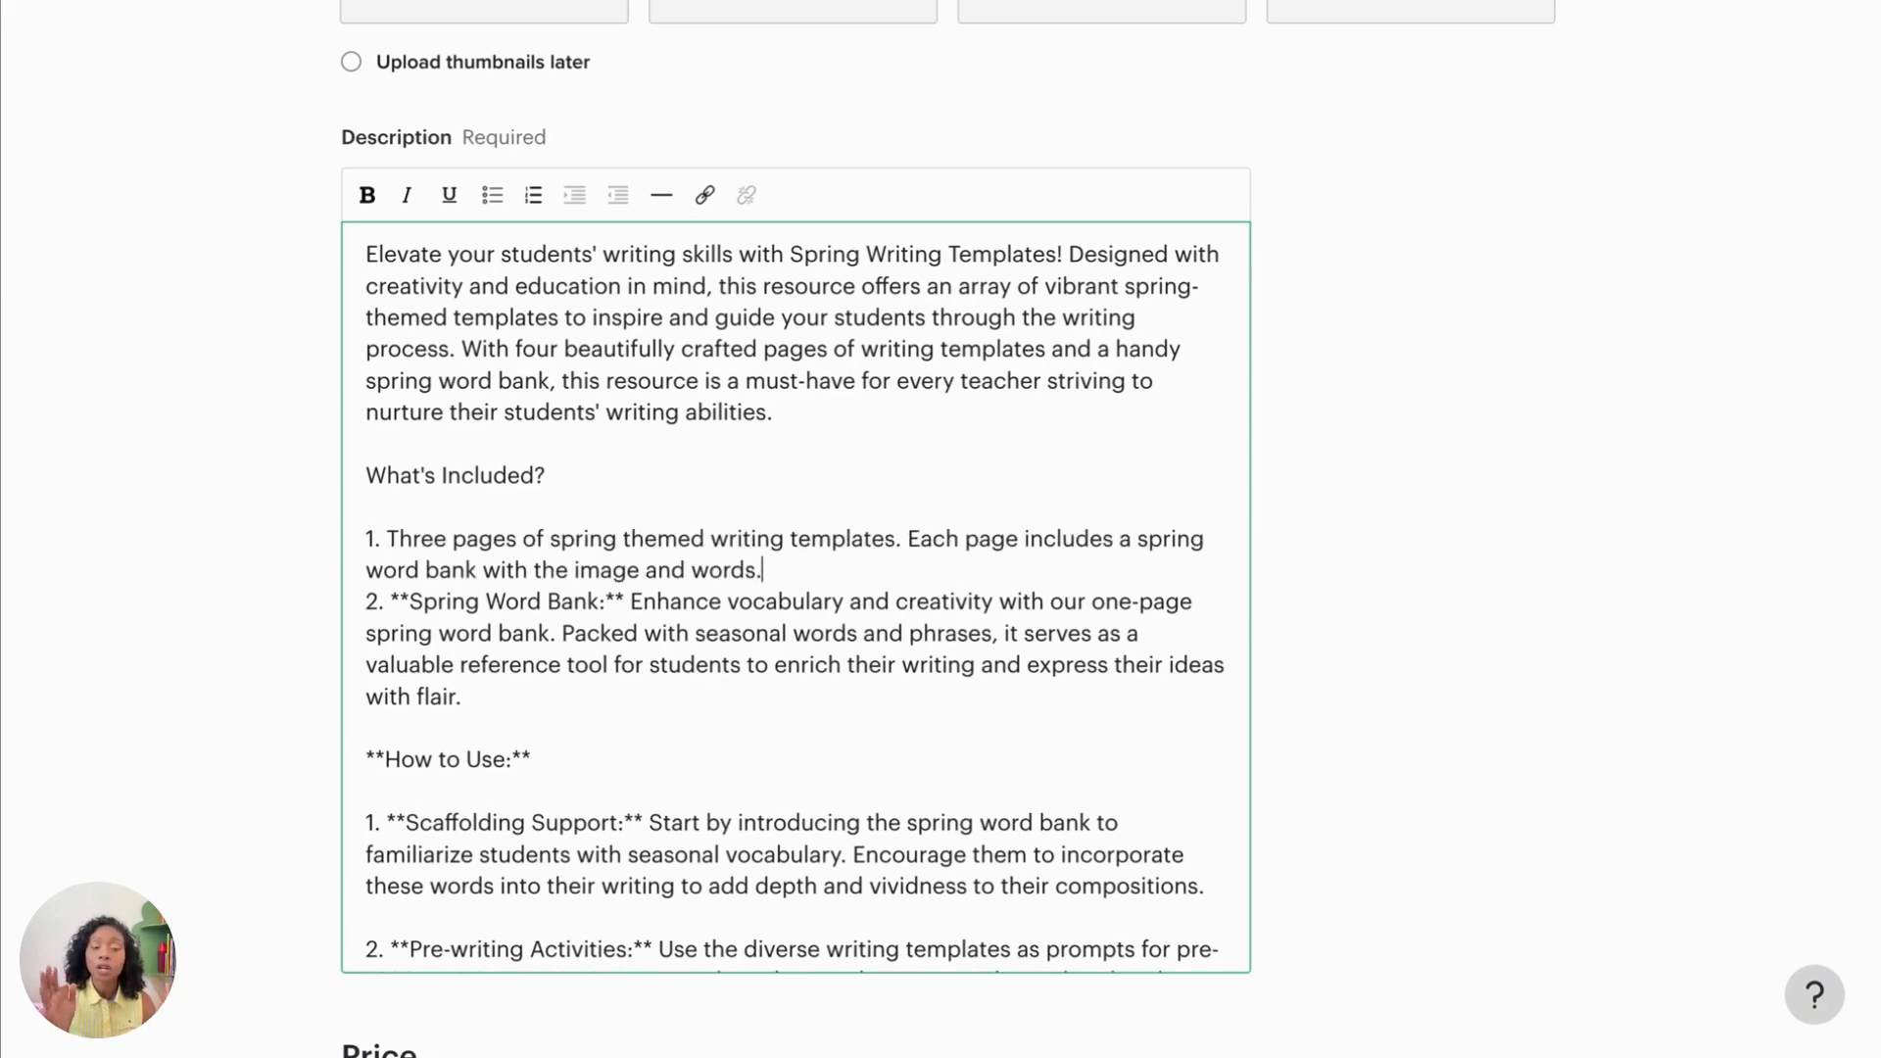
type("2. One blank writing template (without the word bank")
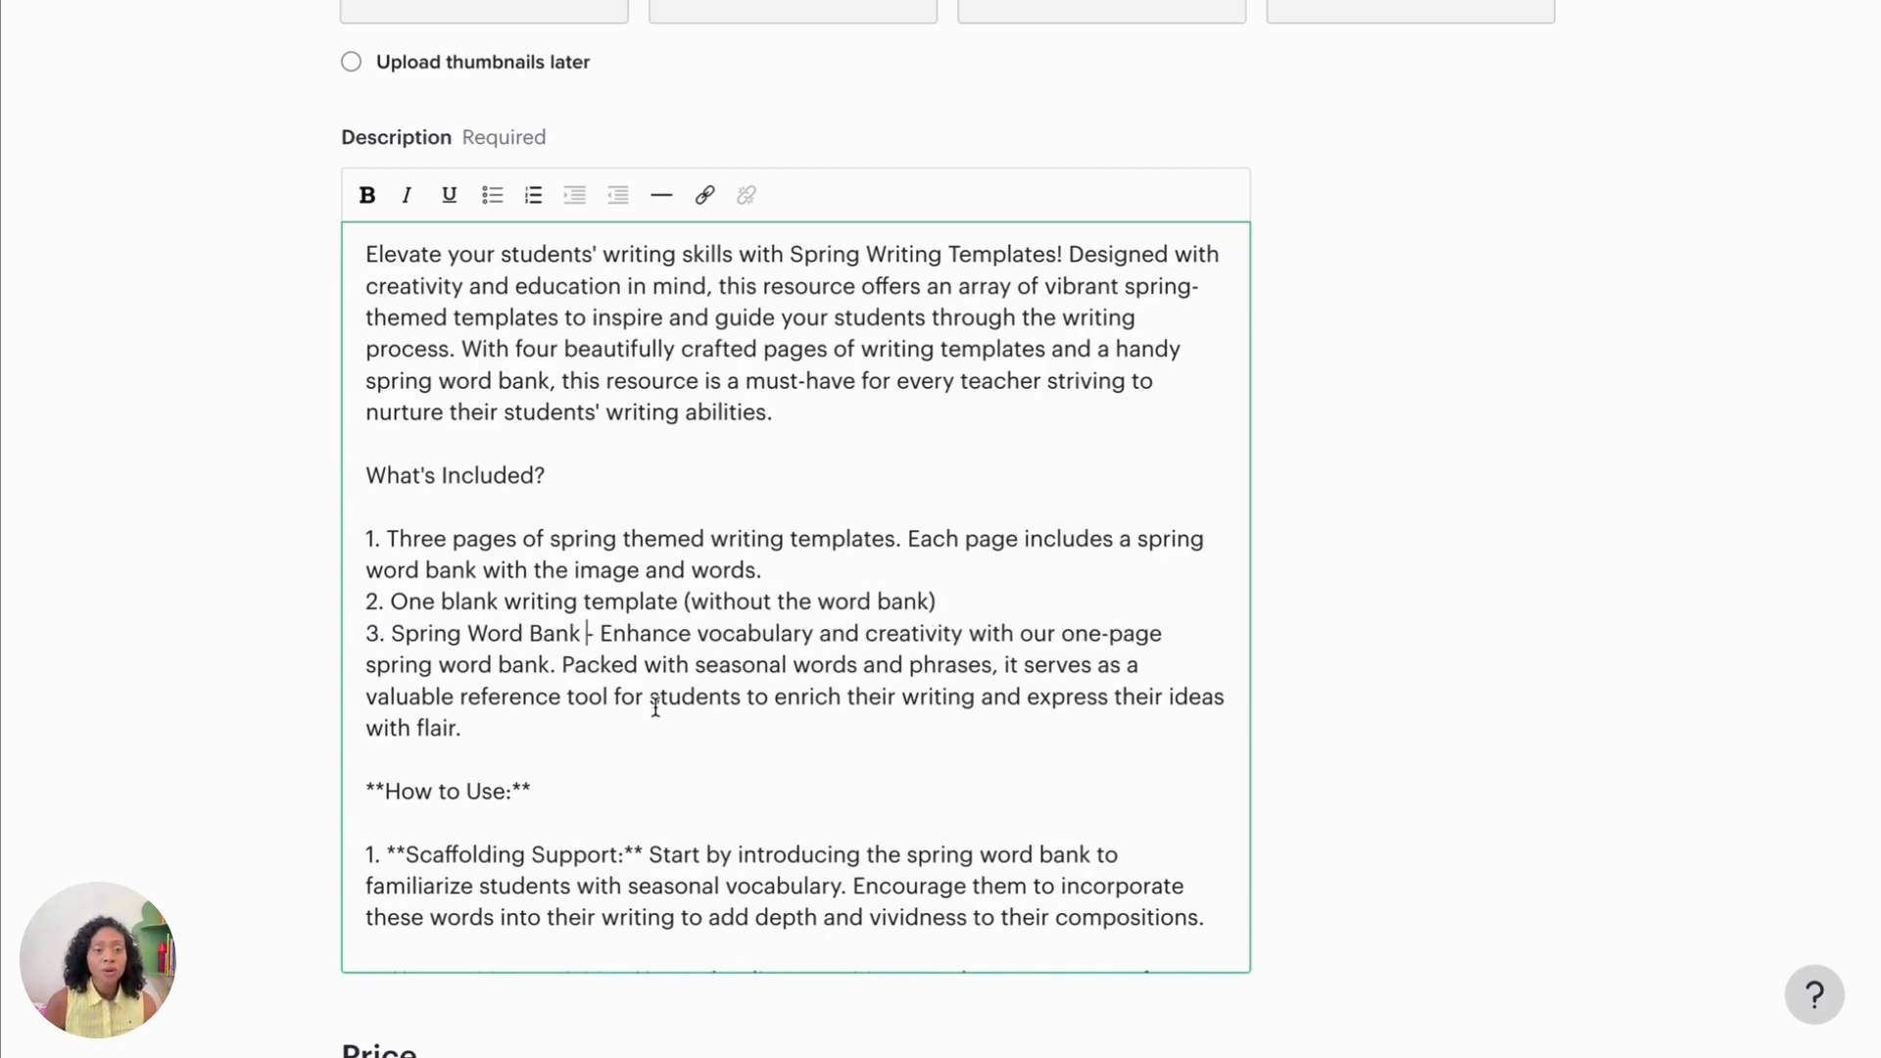
scroll("down", 3)
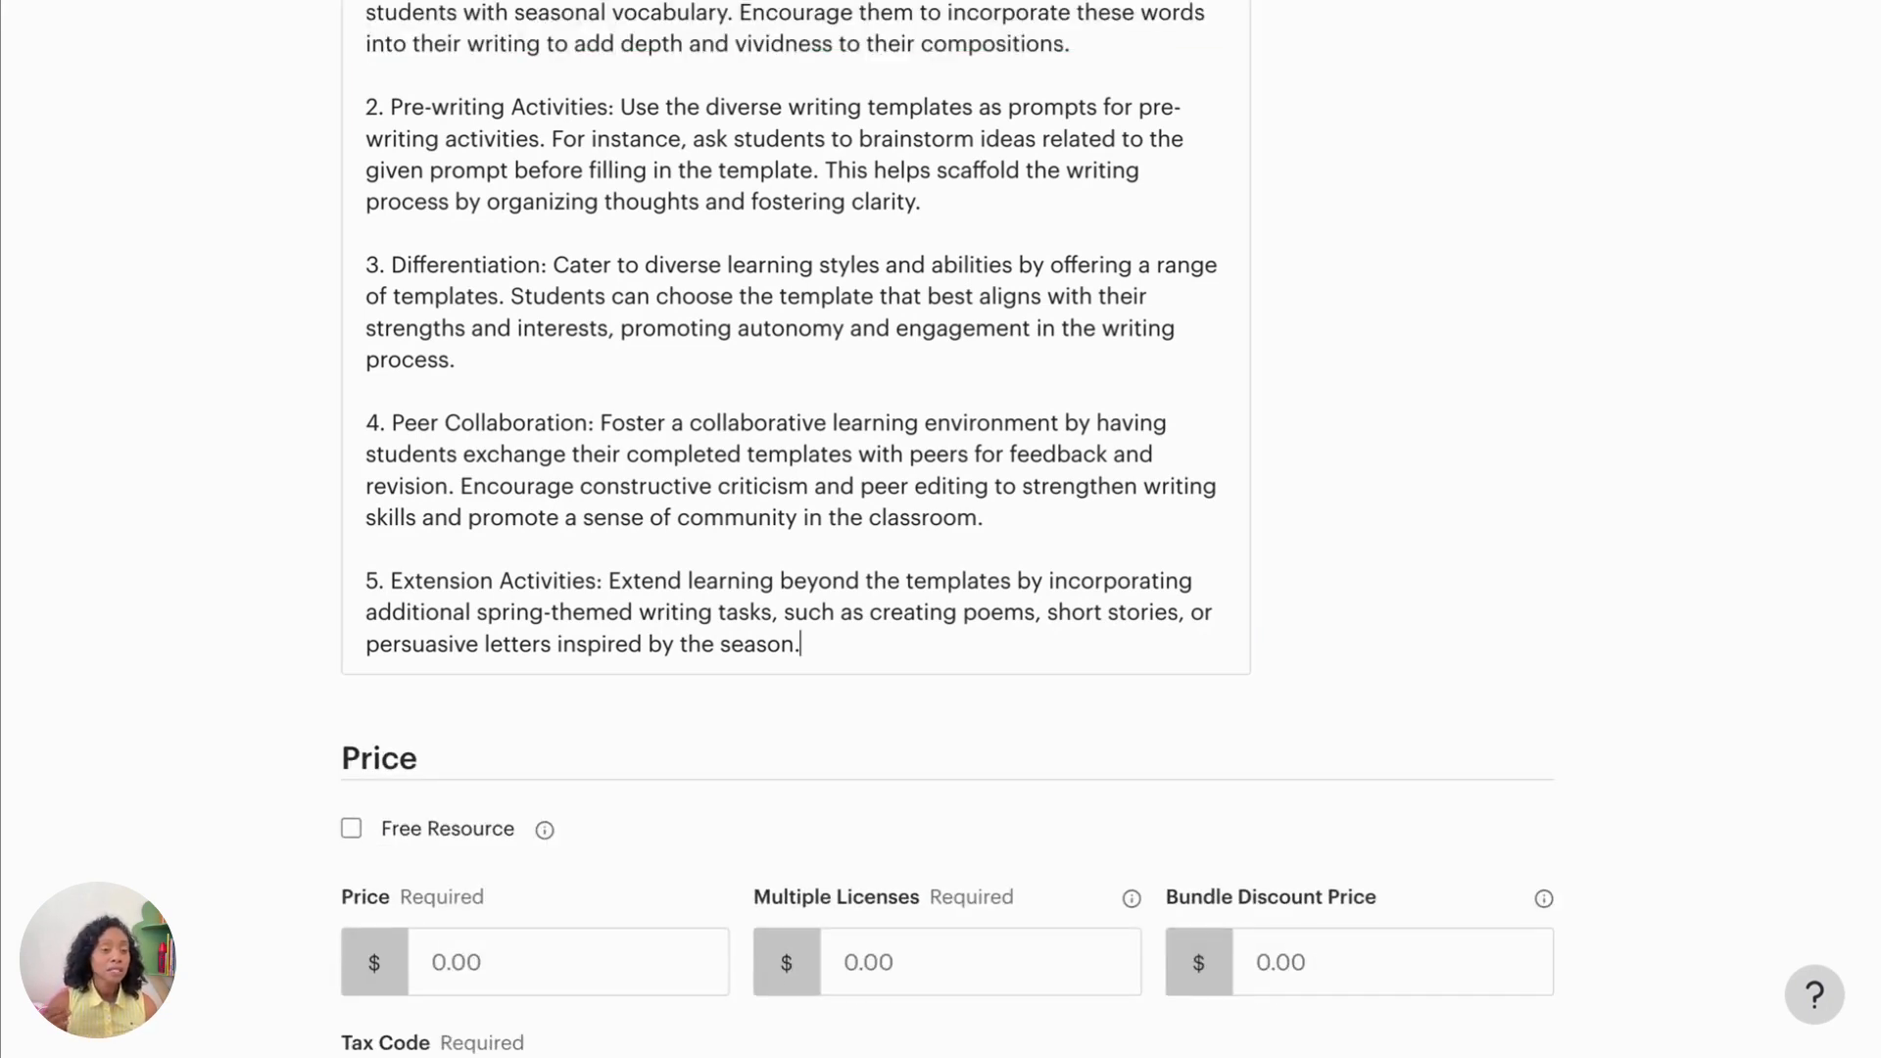
scroll("down", 3)
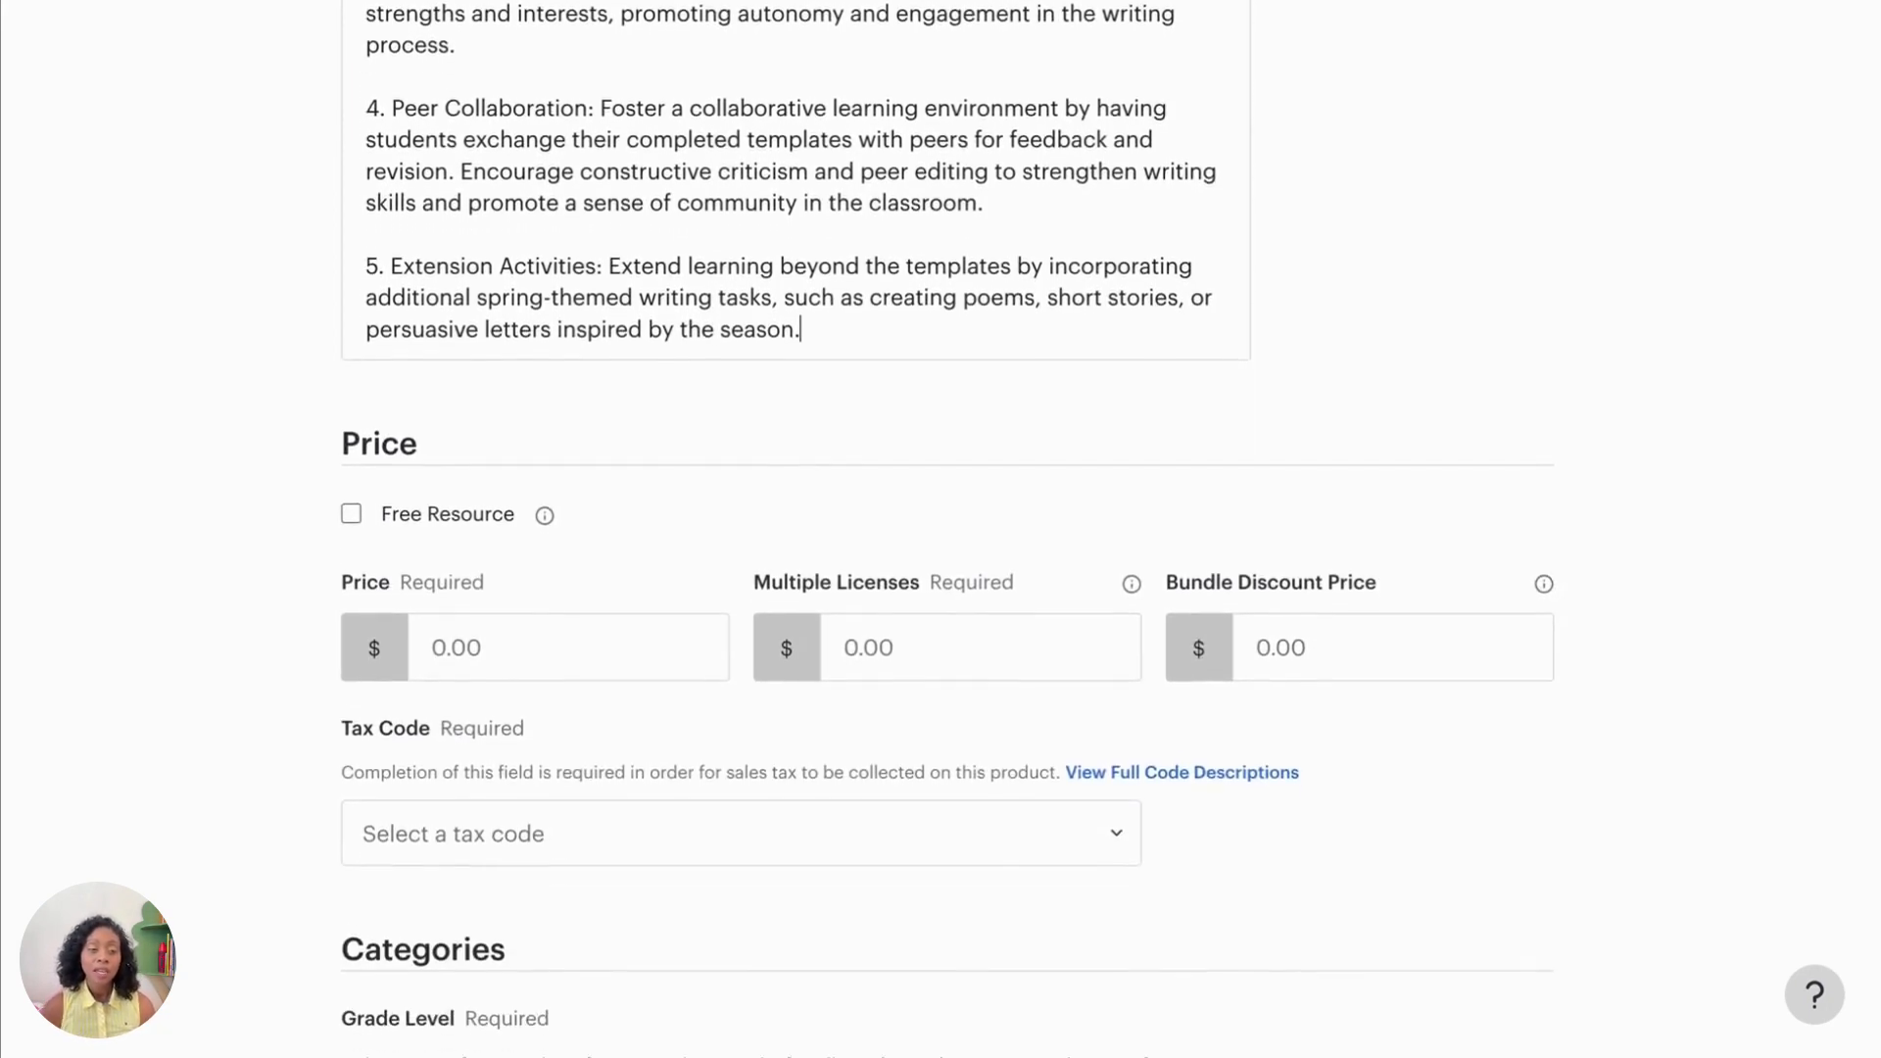
Step: Enter a 2.50 price and pick the Other Digital Goods - No Physical Media tax code
type("2")
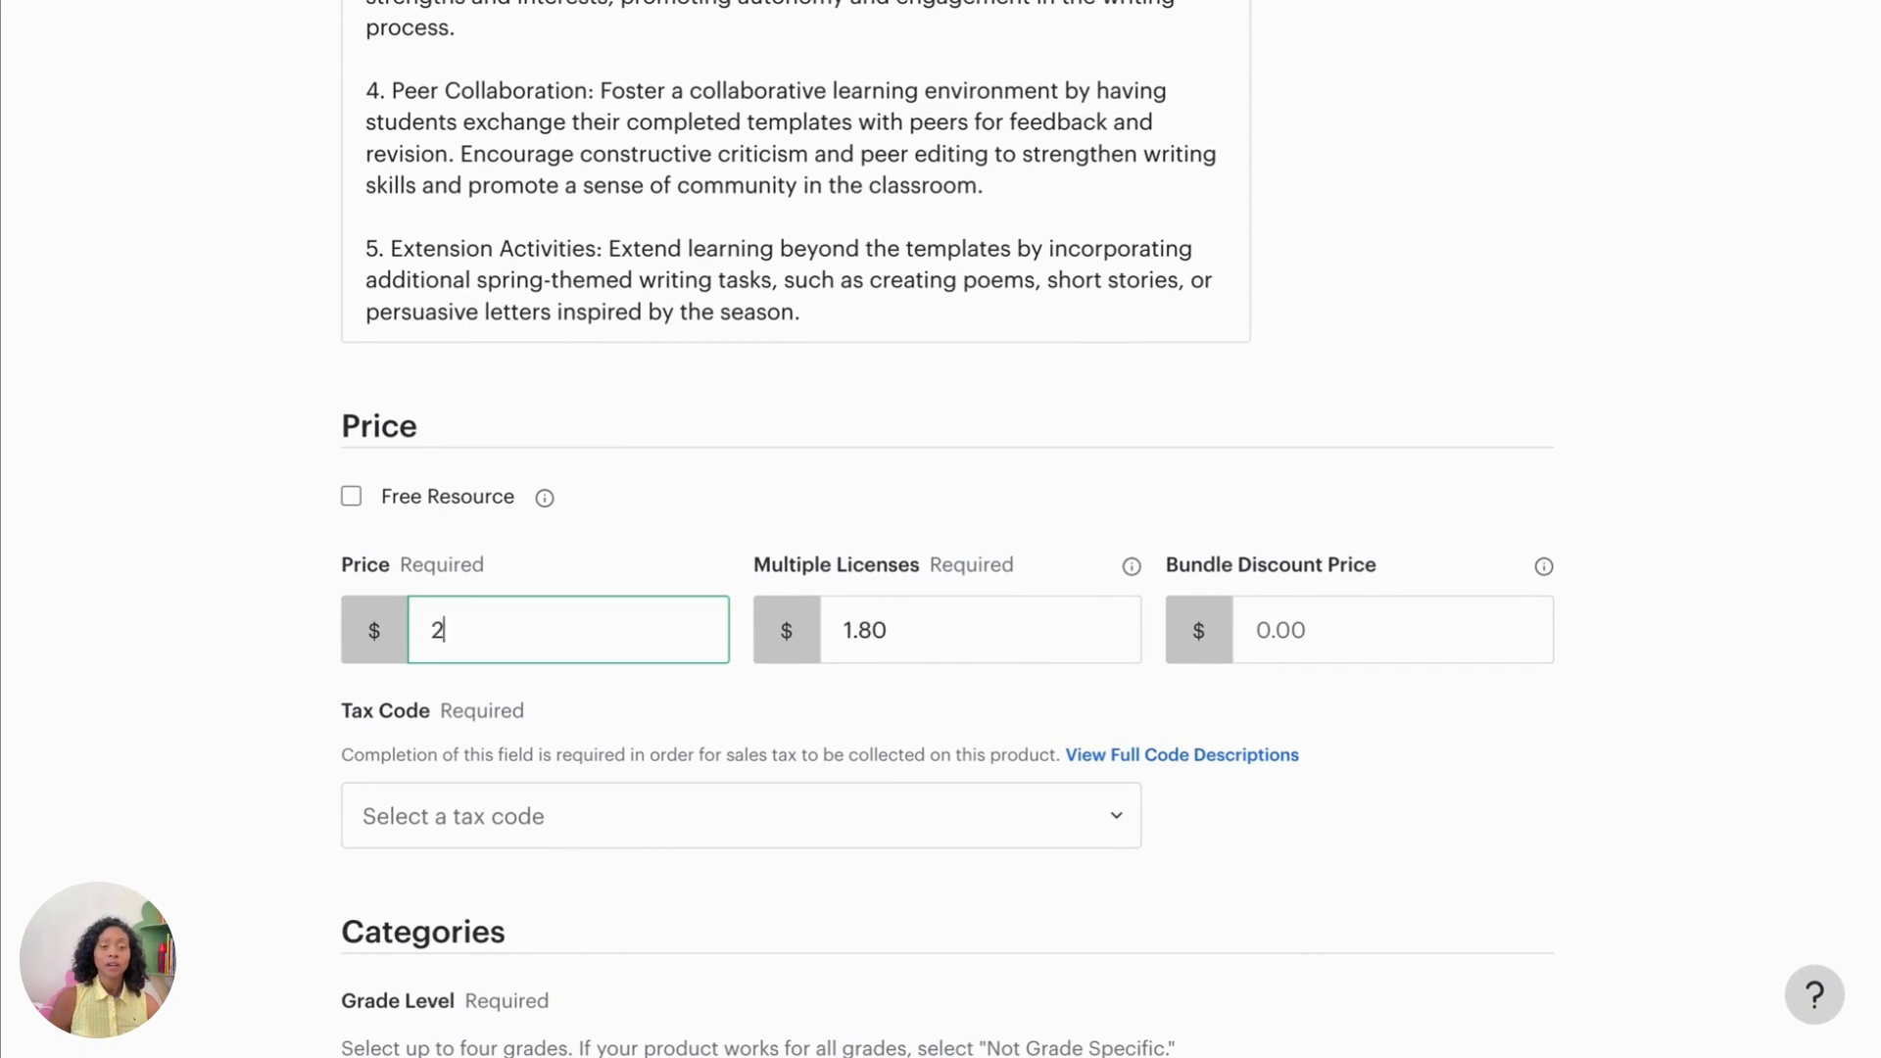
type(".50")
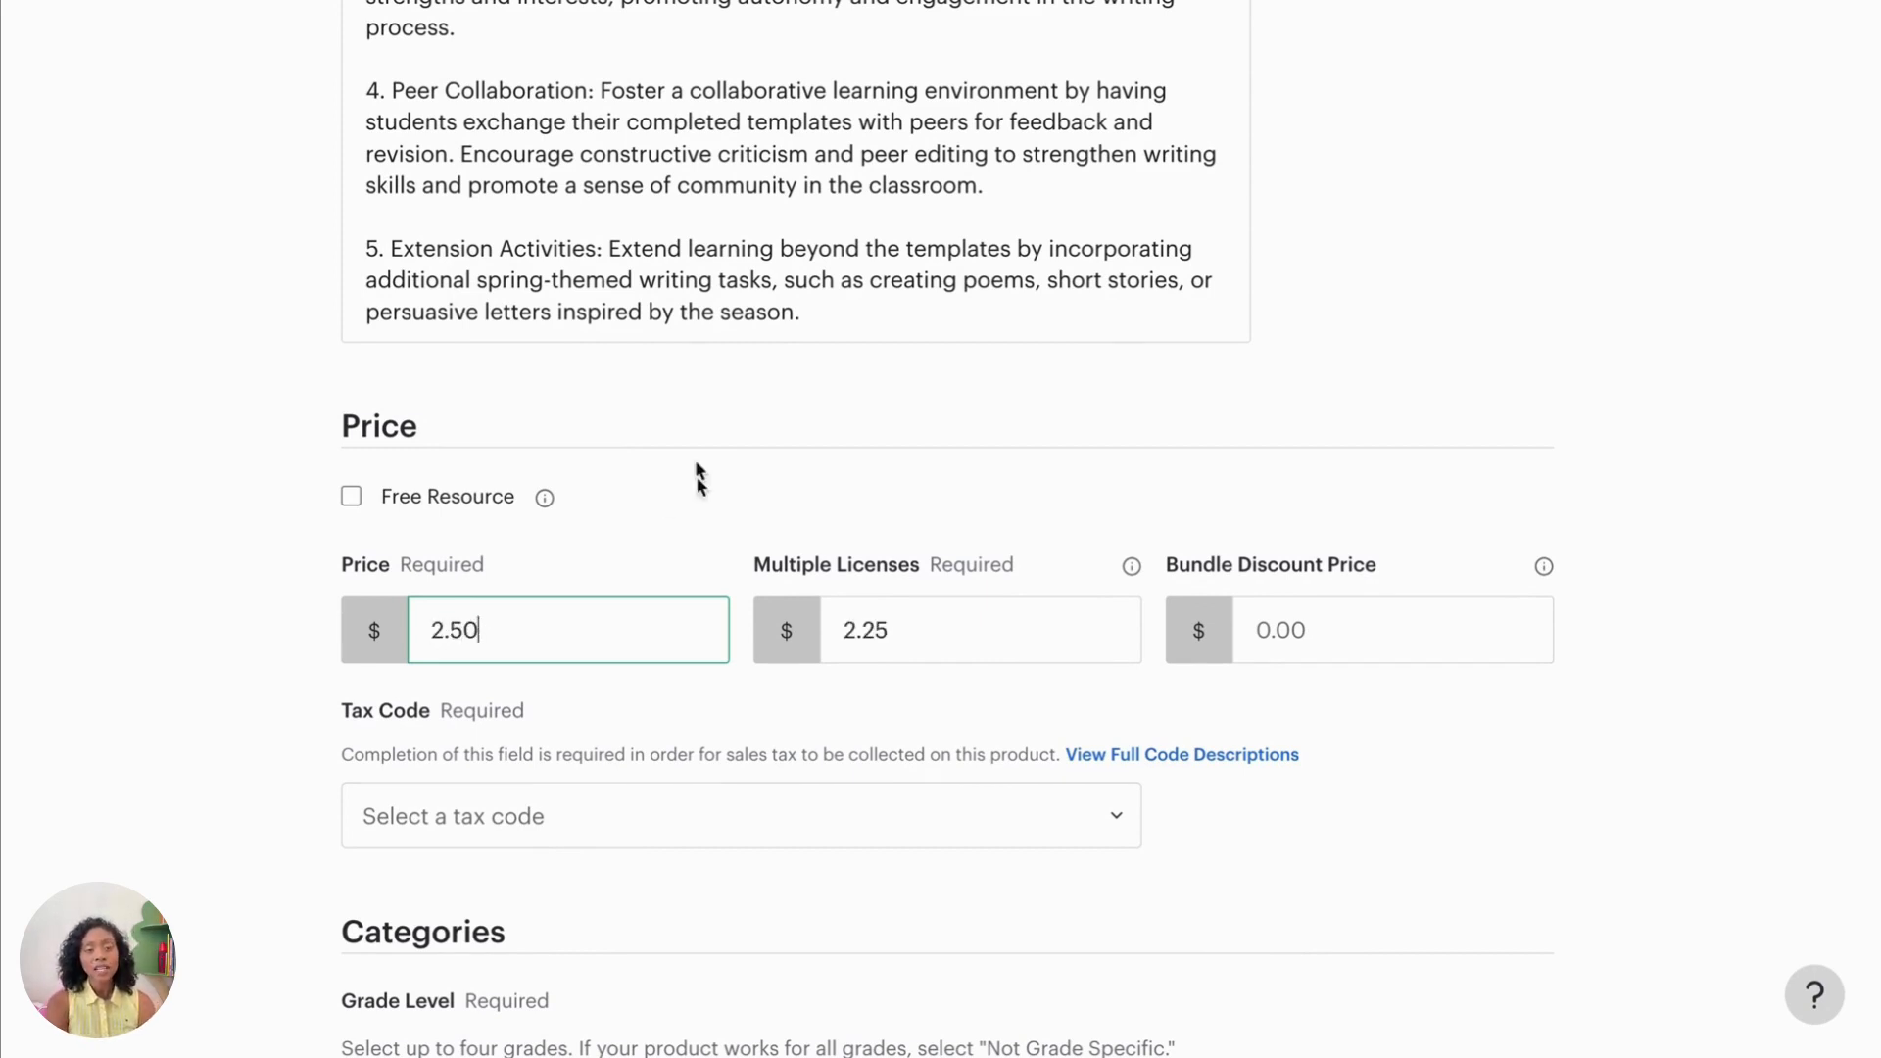
left_click(739, 816)
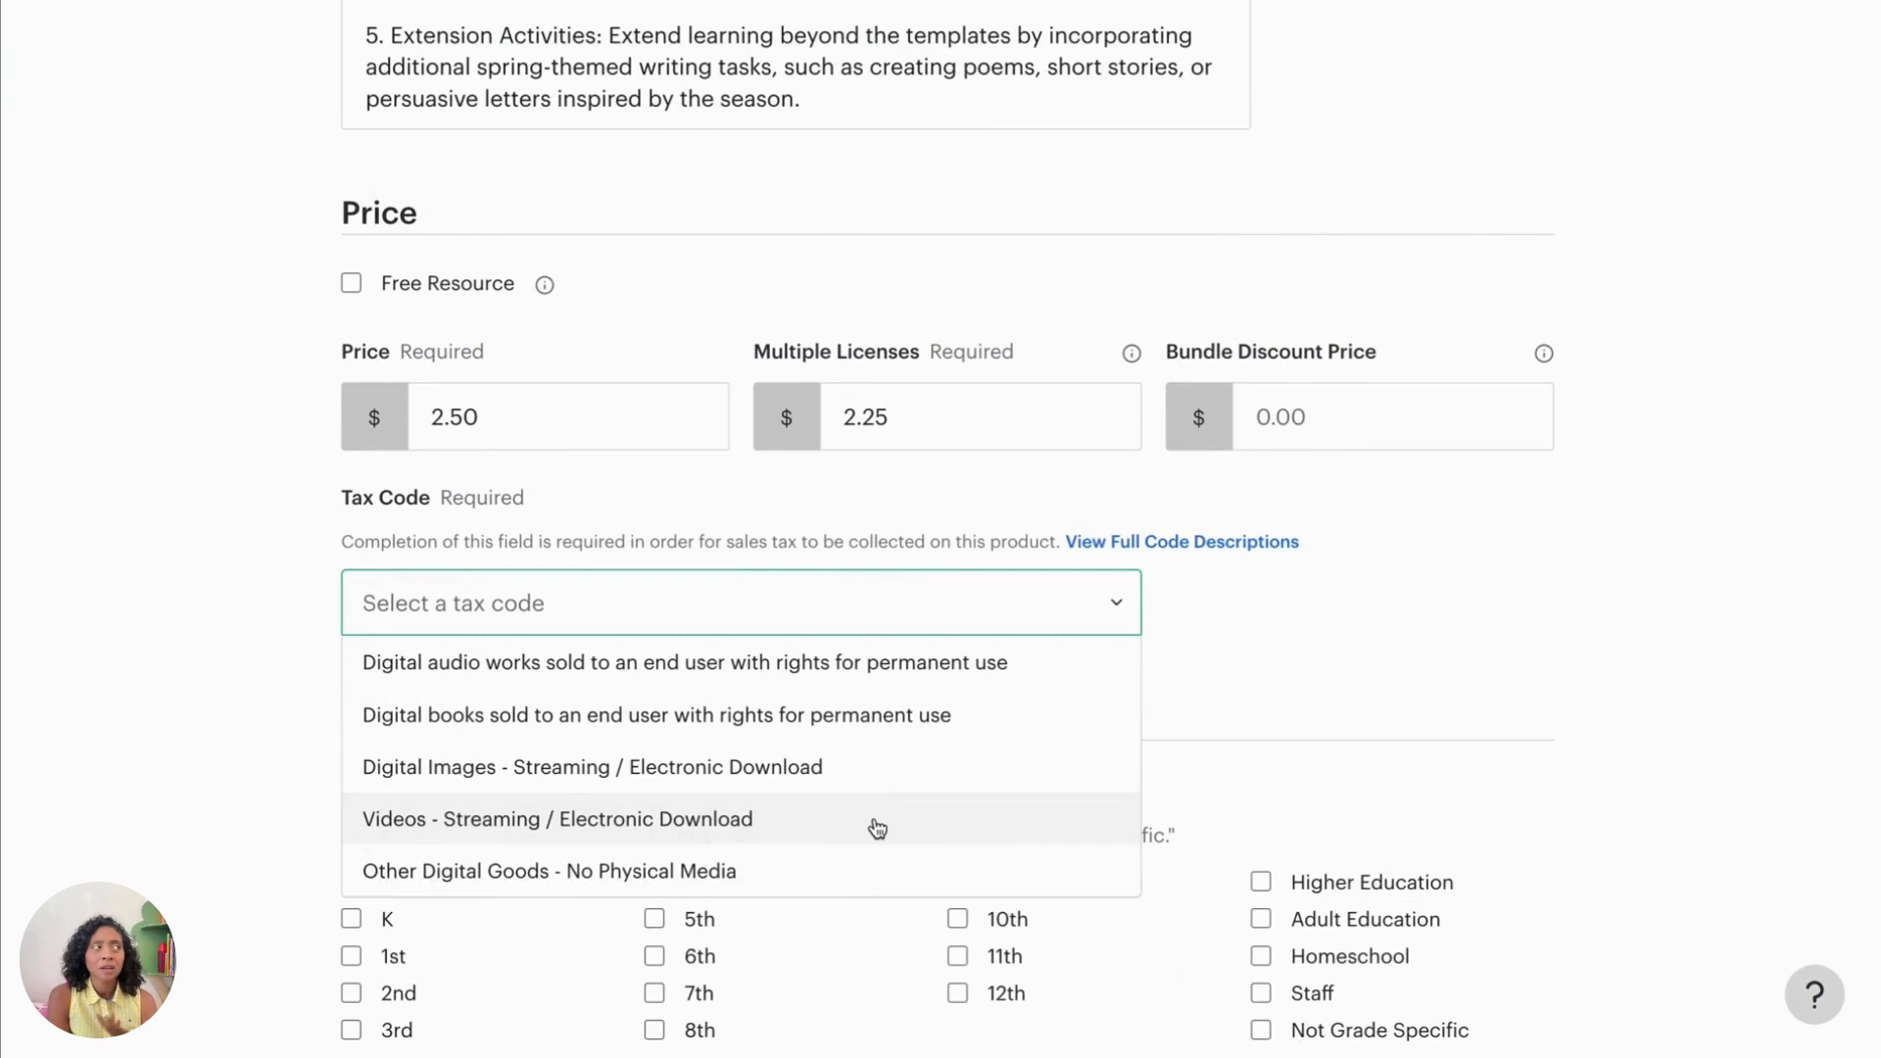
mouse_move(875, 870)
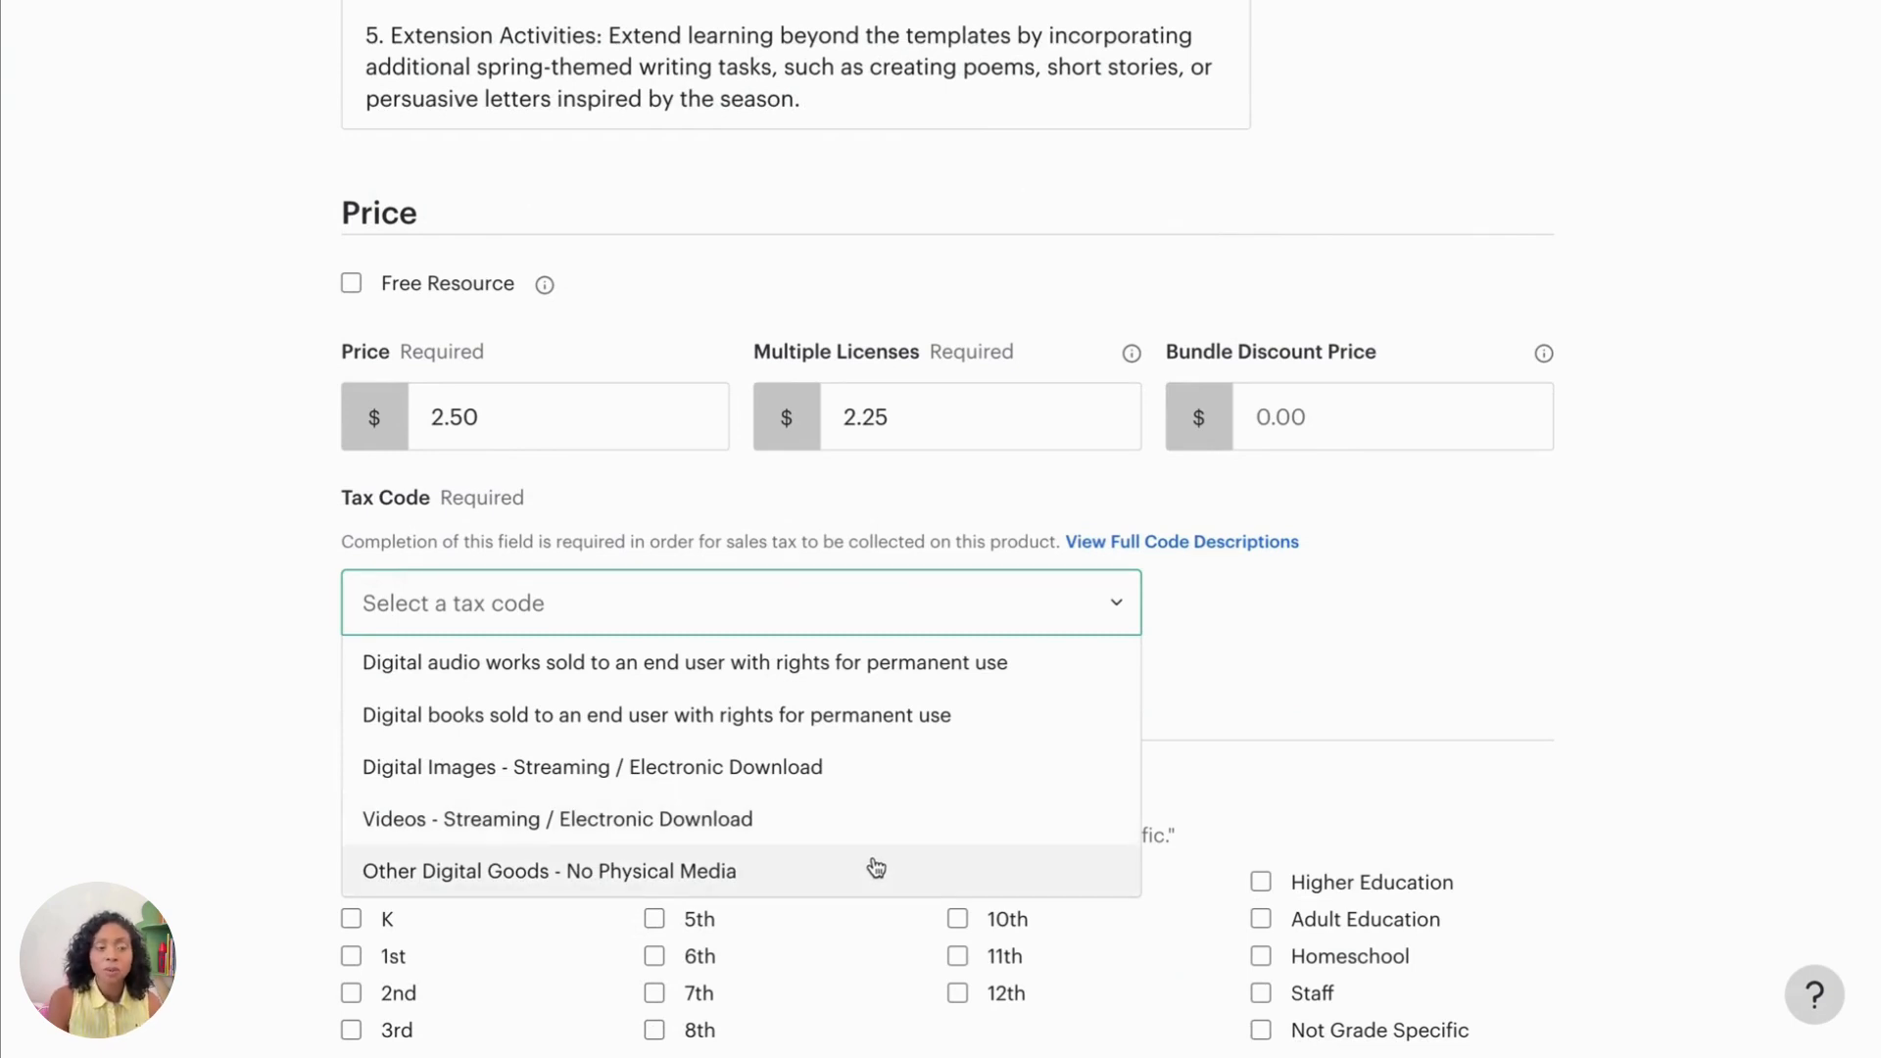
left_click(548, 871)
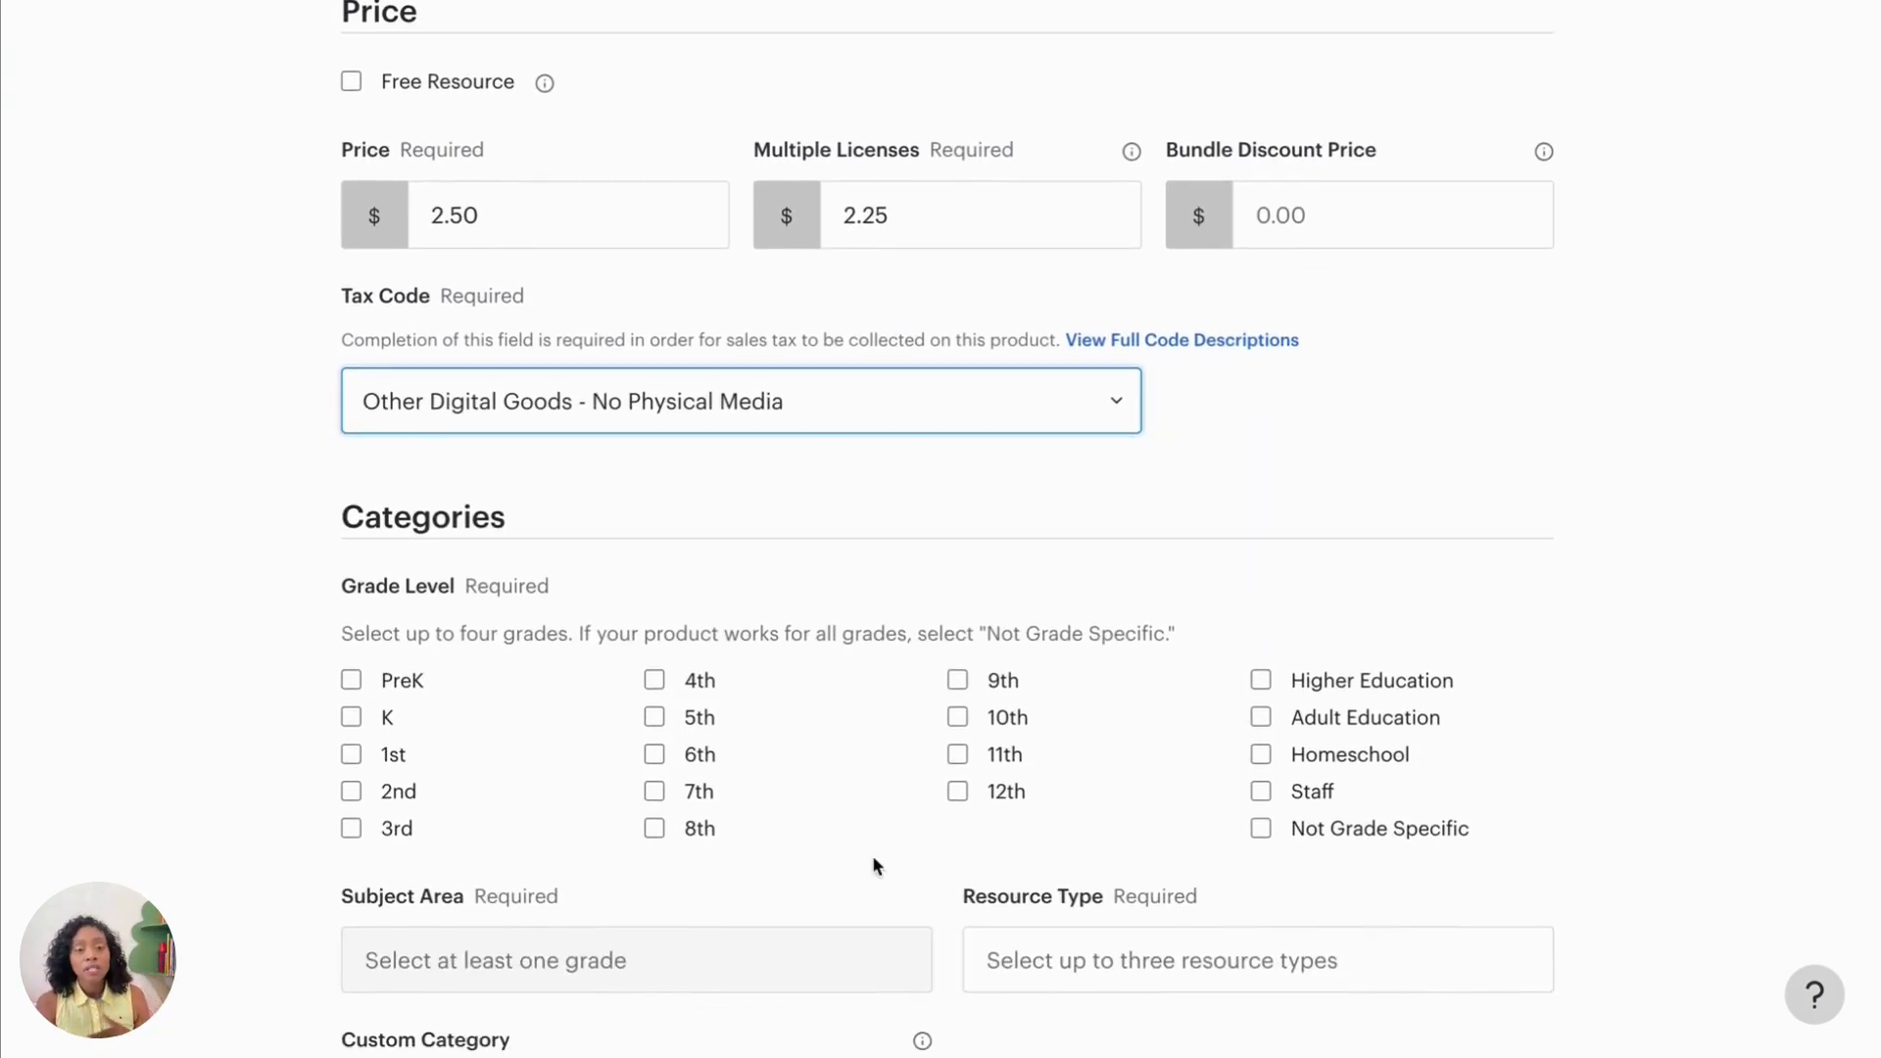
Step: Tick PreK–2nd and Homeschool grade levels, then begin choosing Common Core standards
left_click(350, 753)
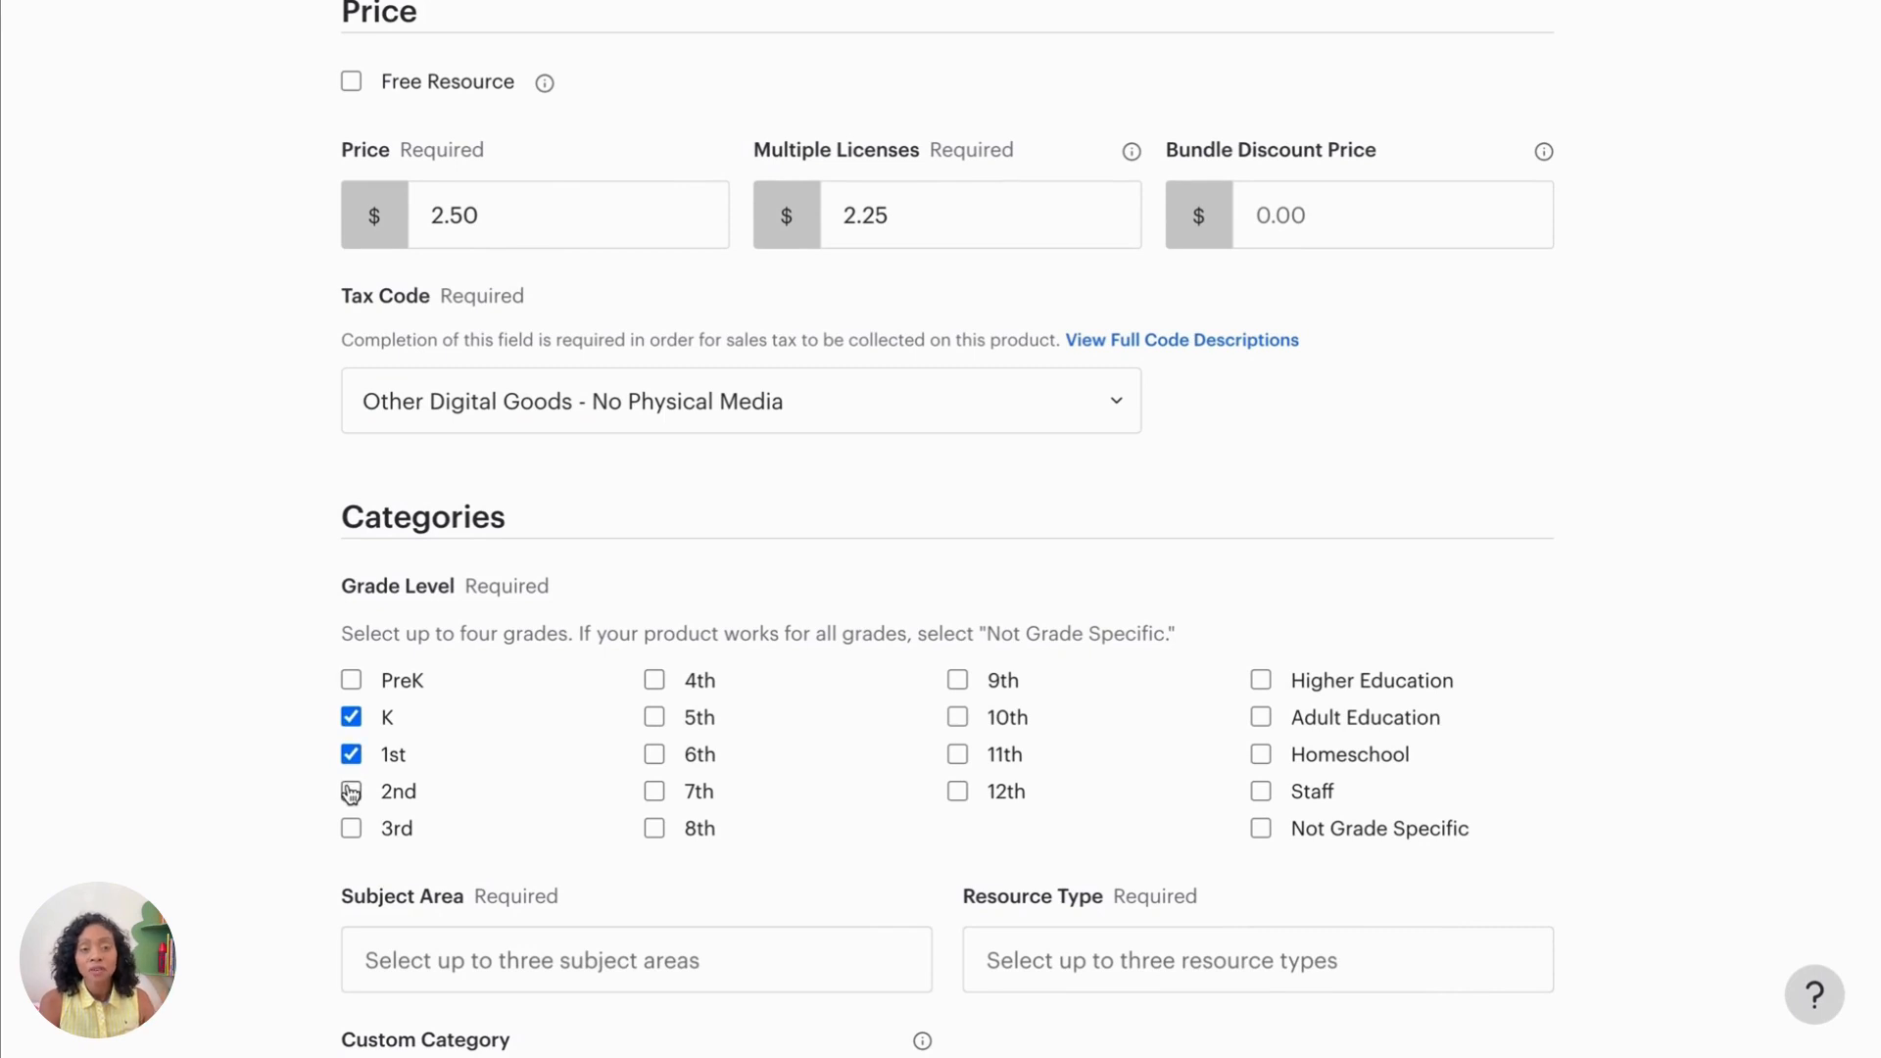
left_click(351, 791)
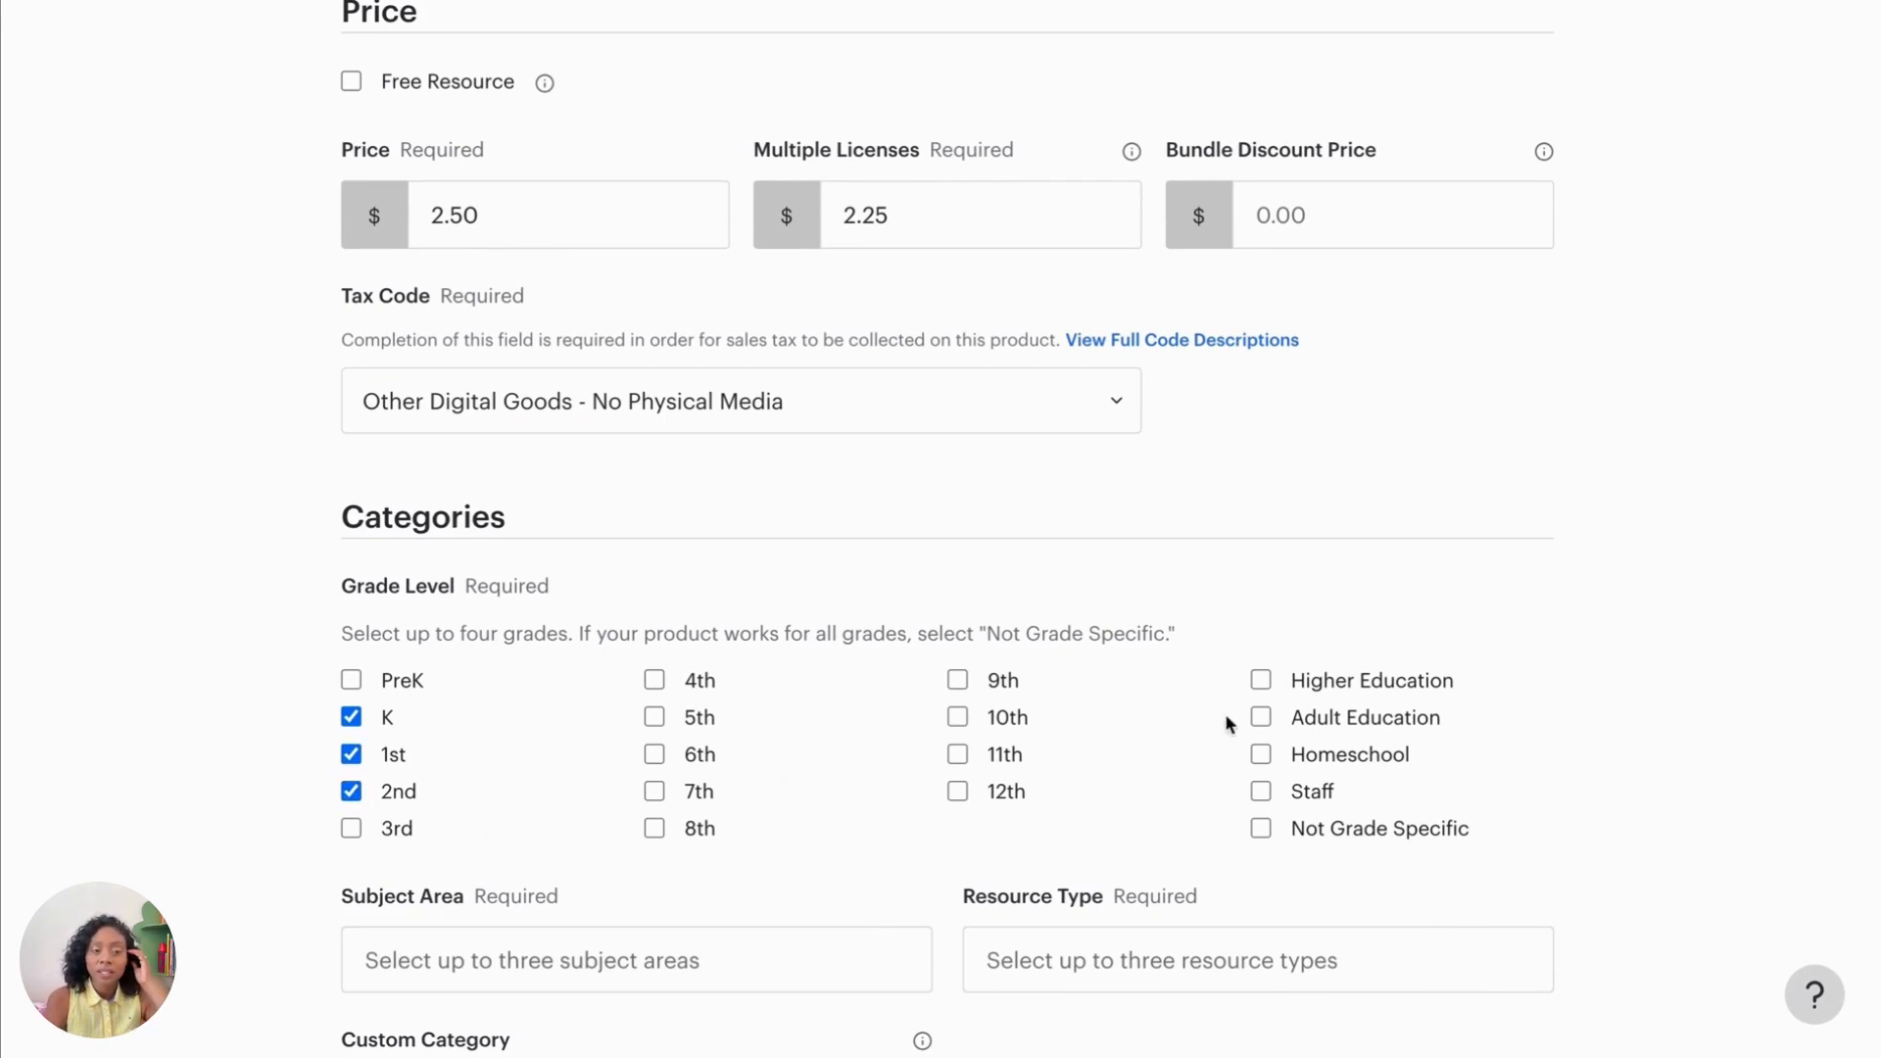
left_click(1261, 753)
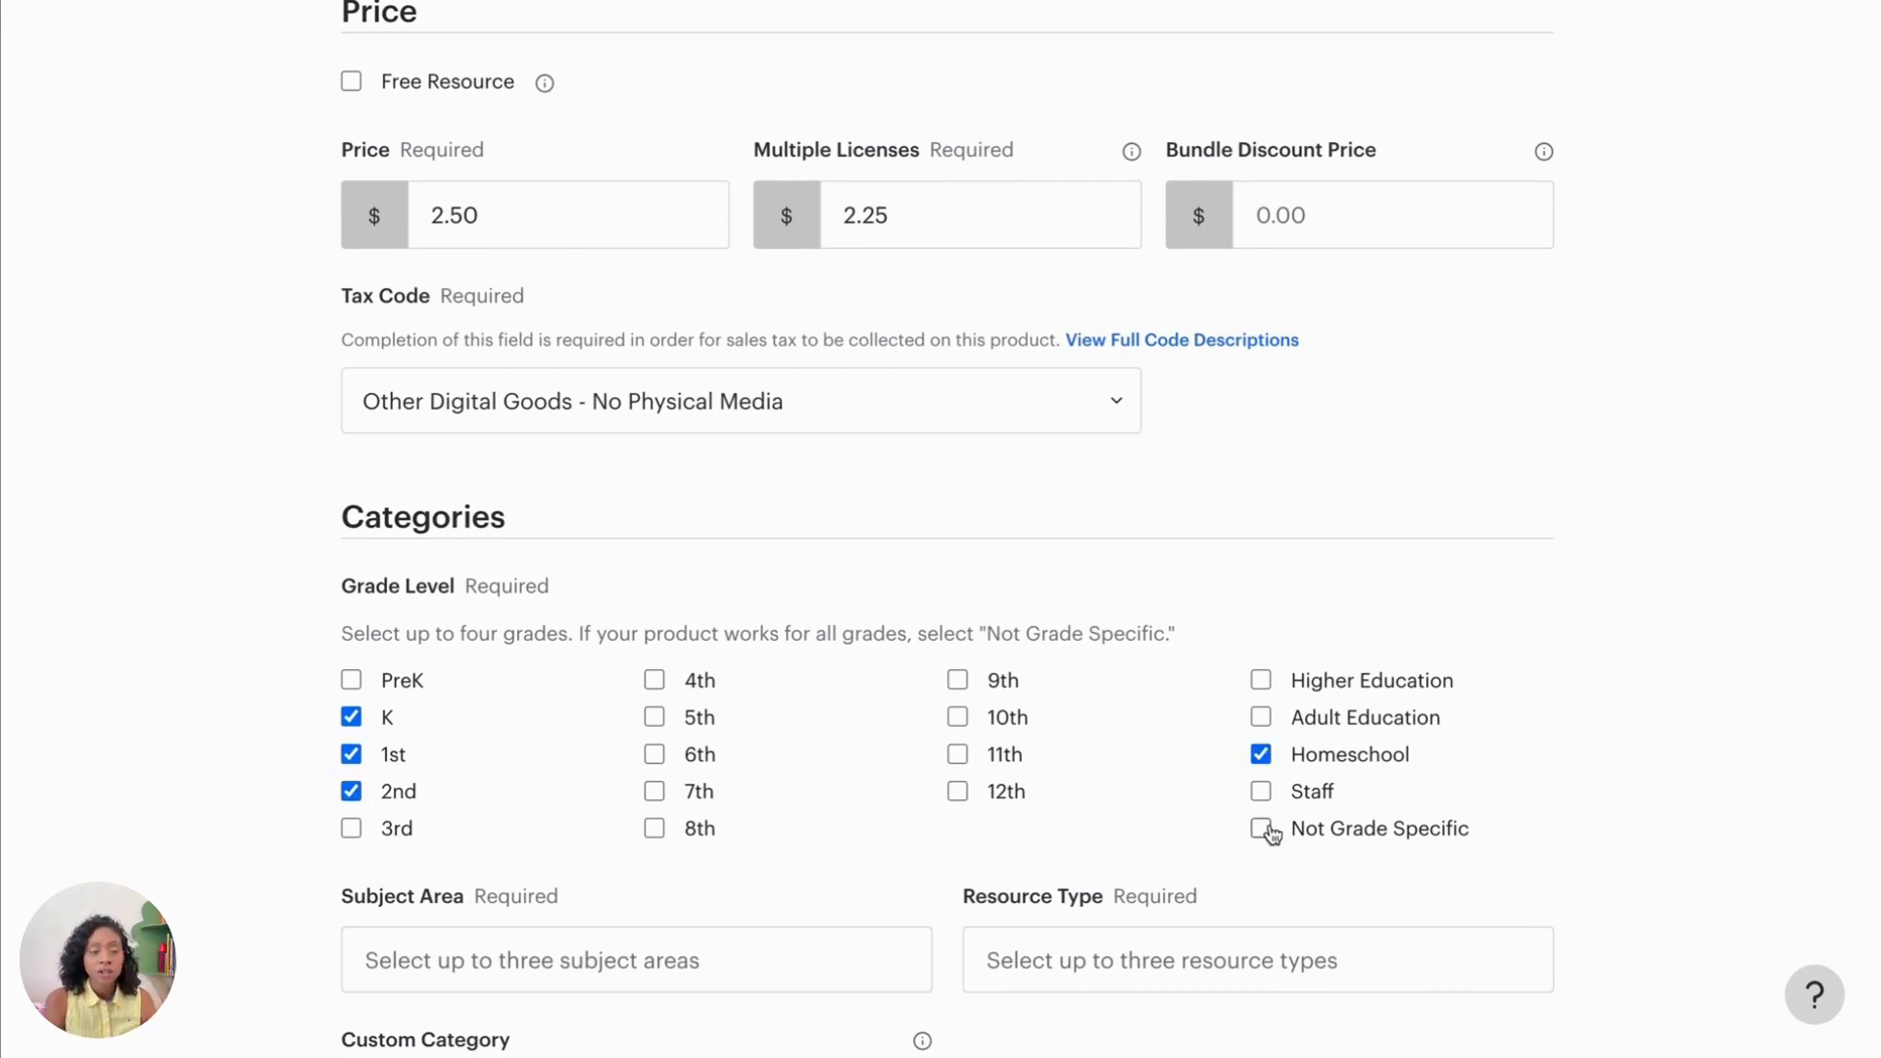
left_click(1260, 829)
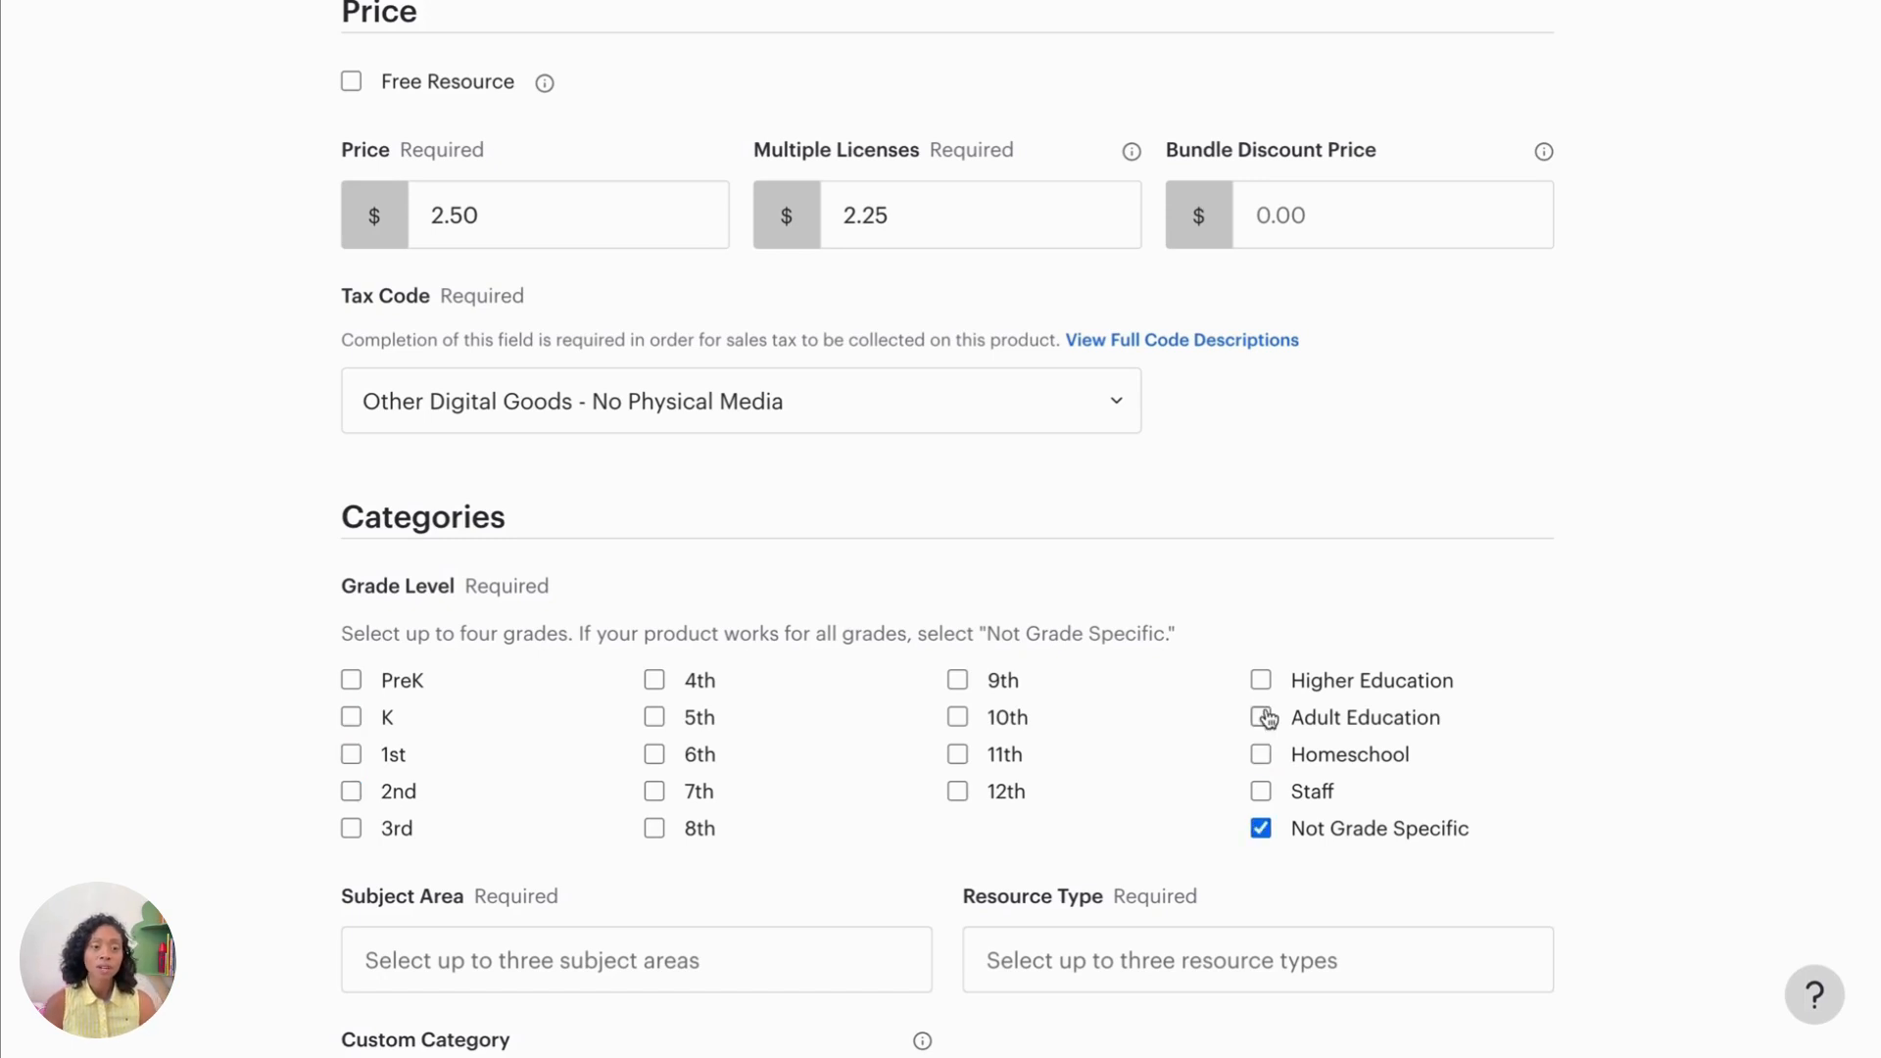
left_click(1261, 753)
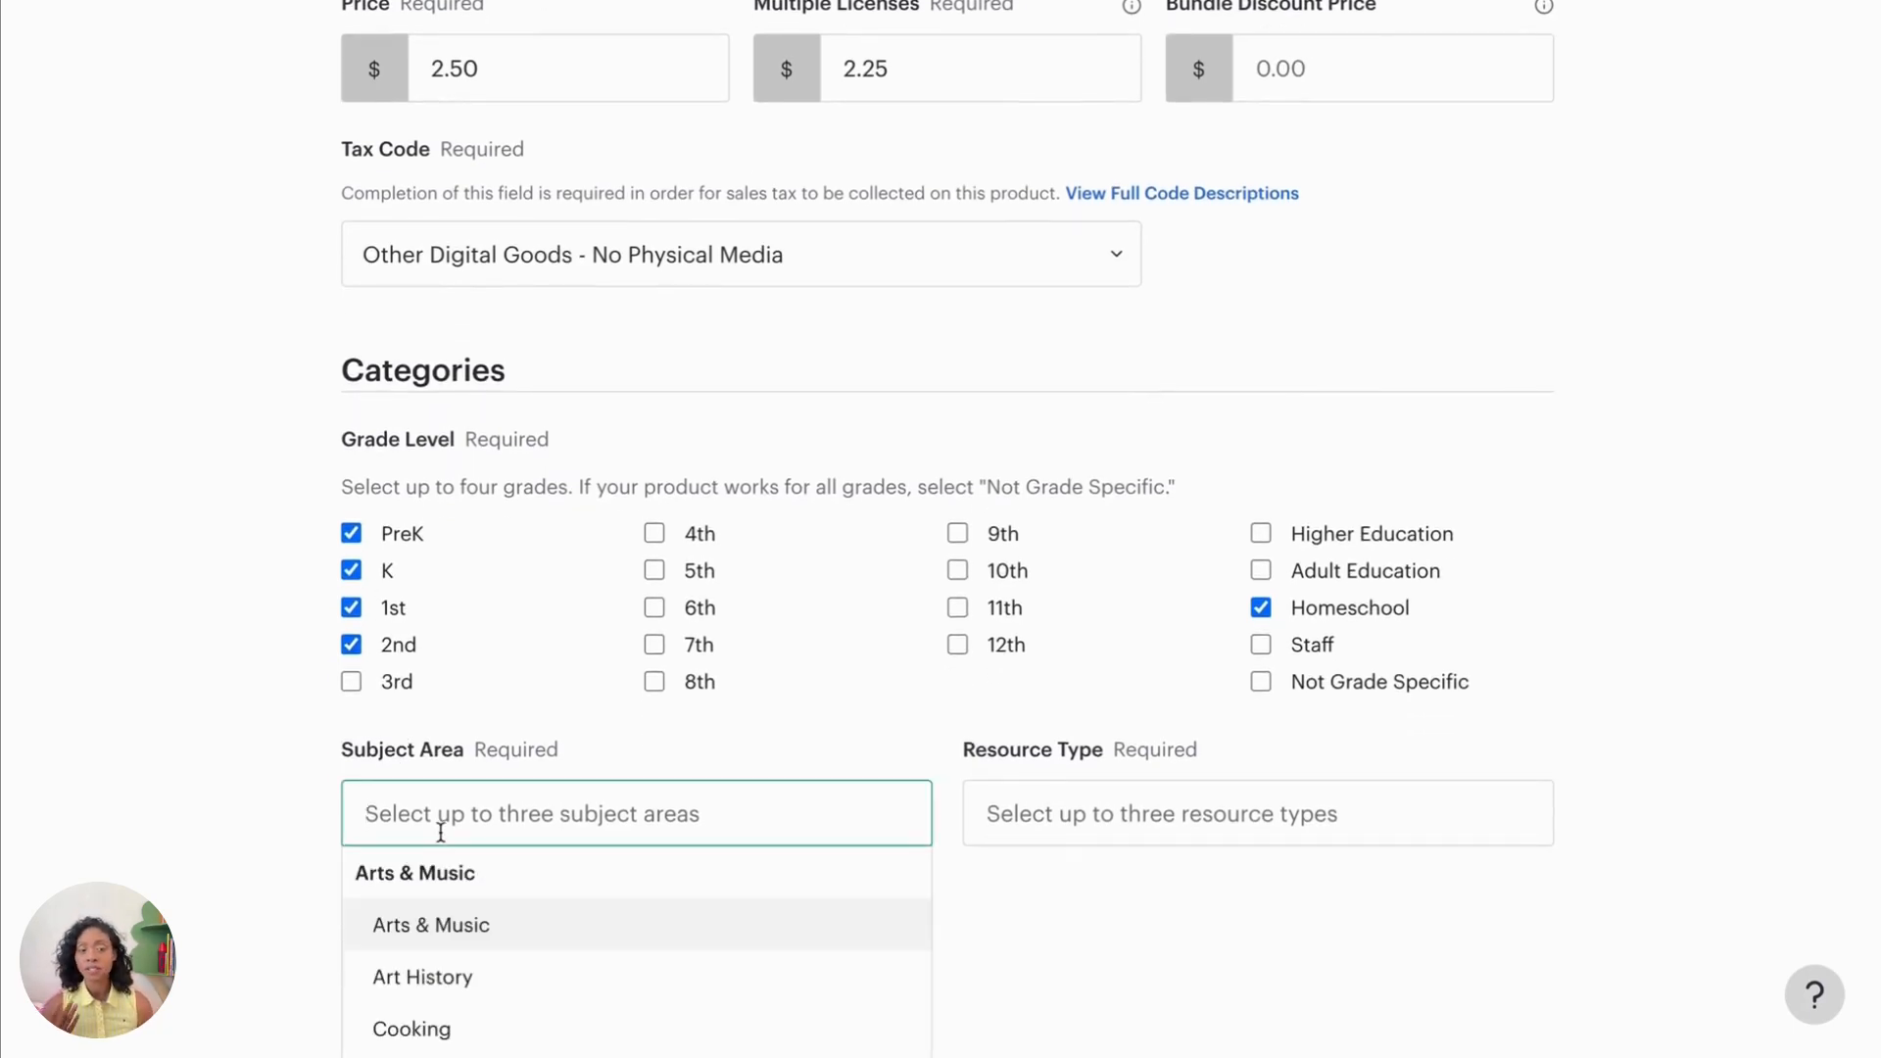
scroll("down", 3)
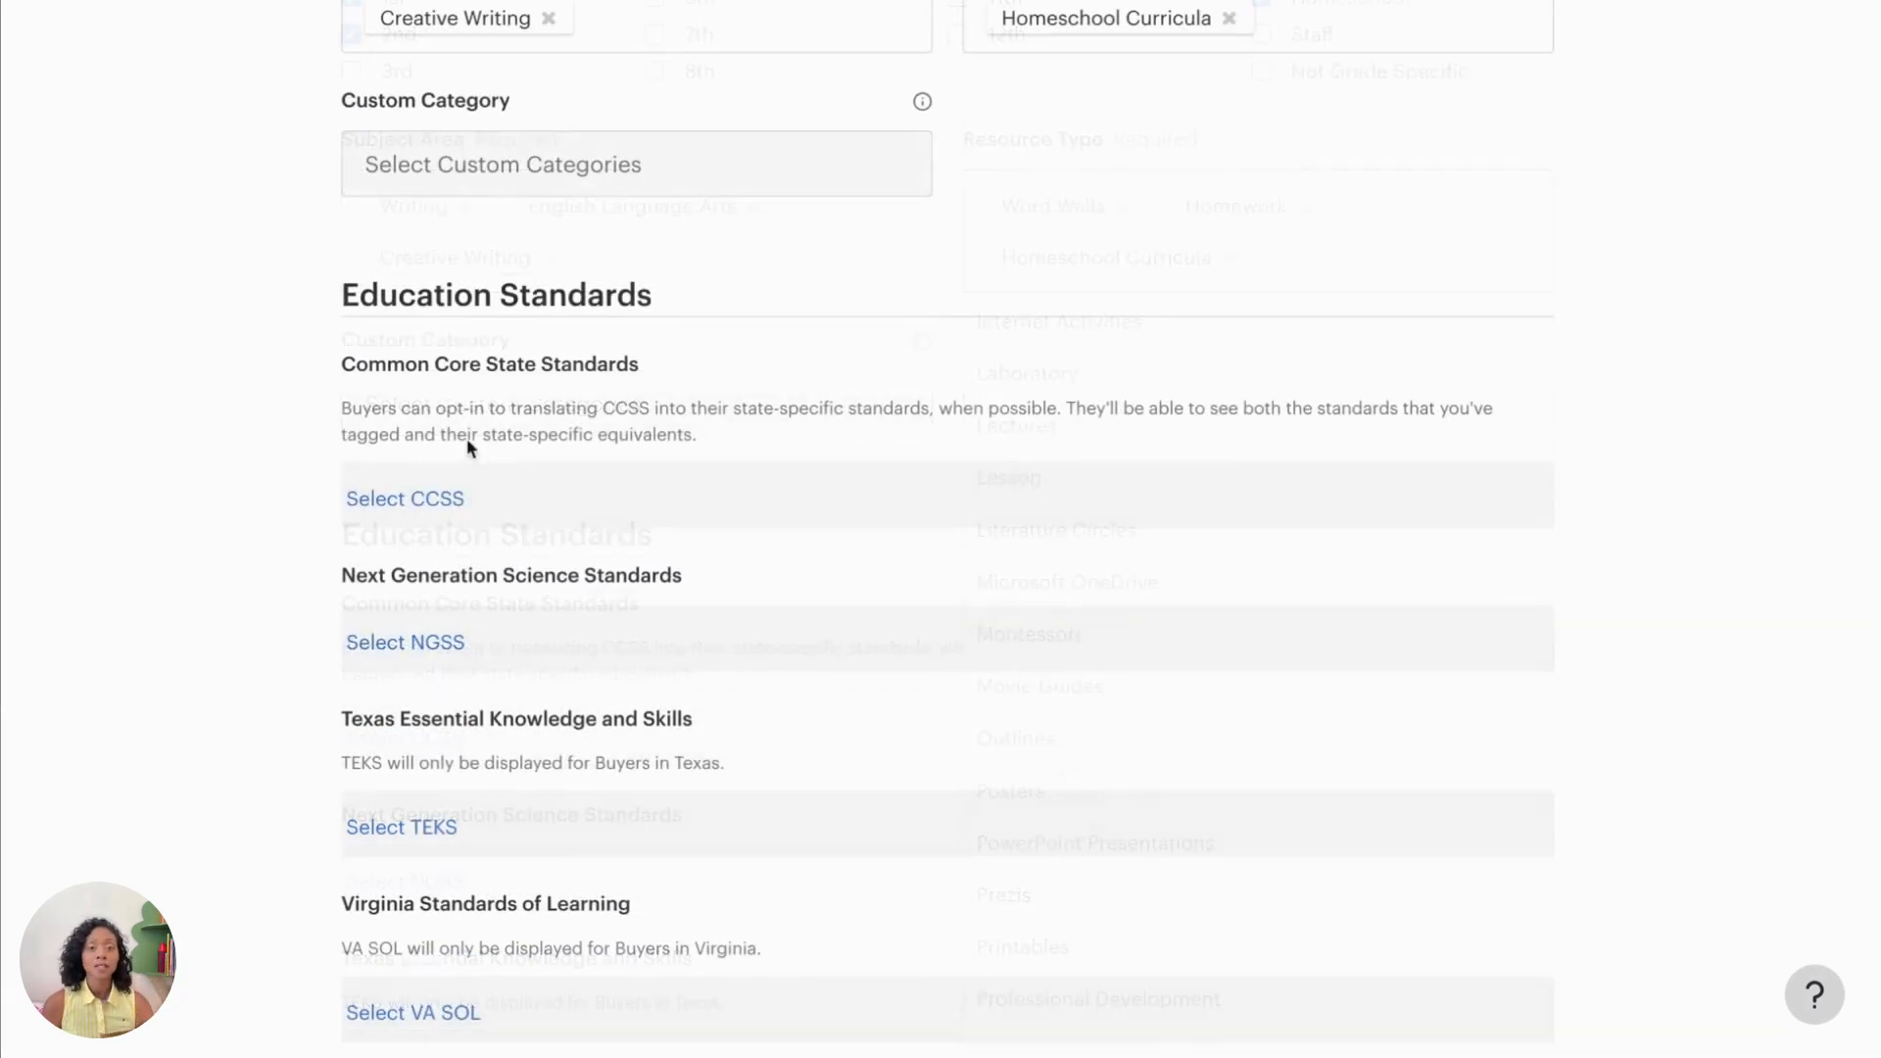
scroll("down", 3)
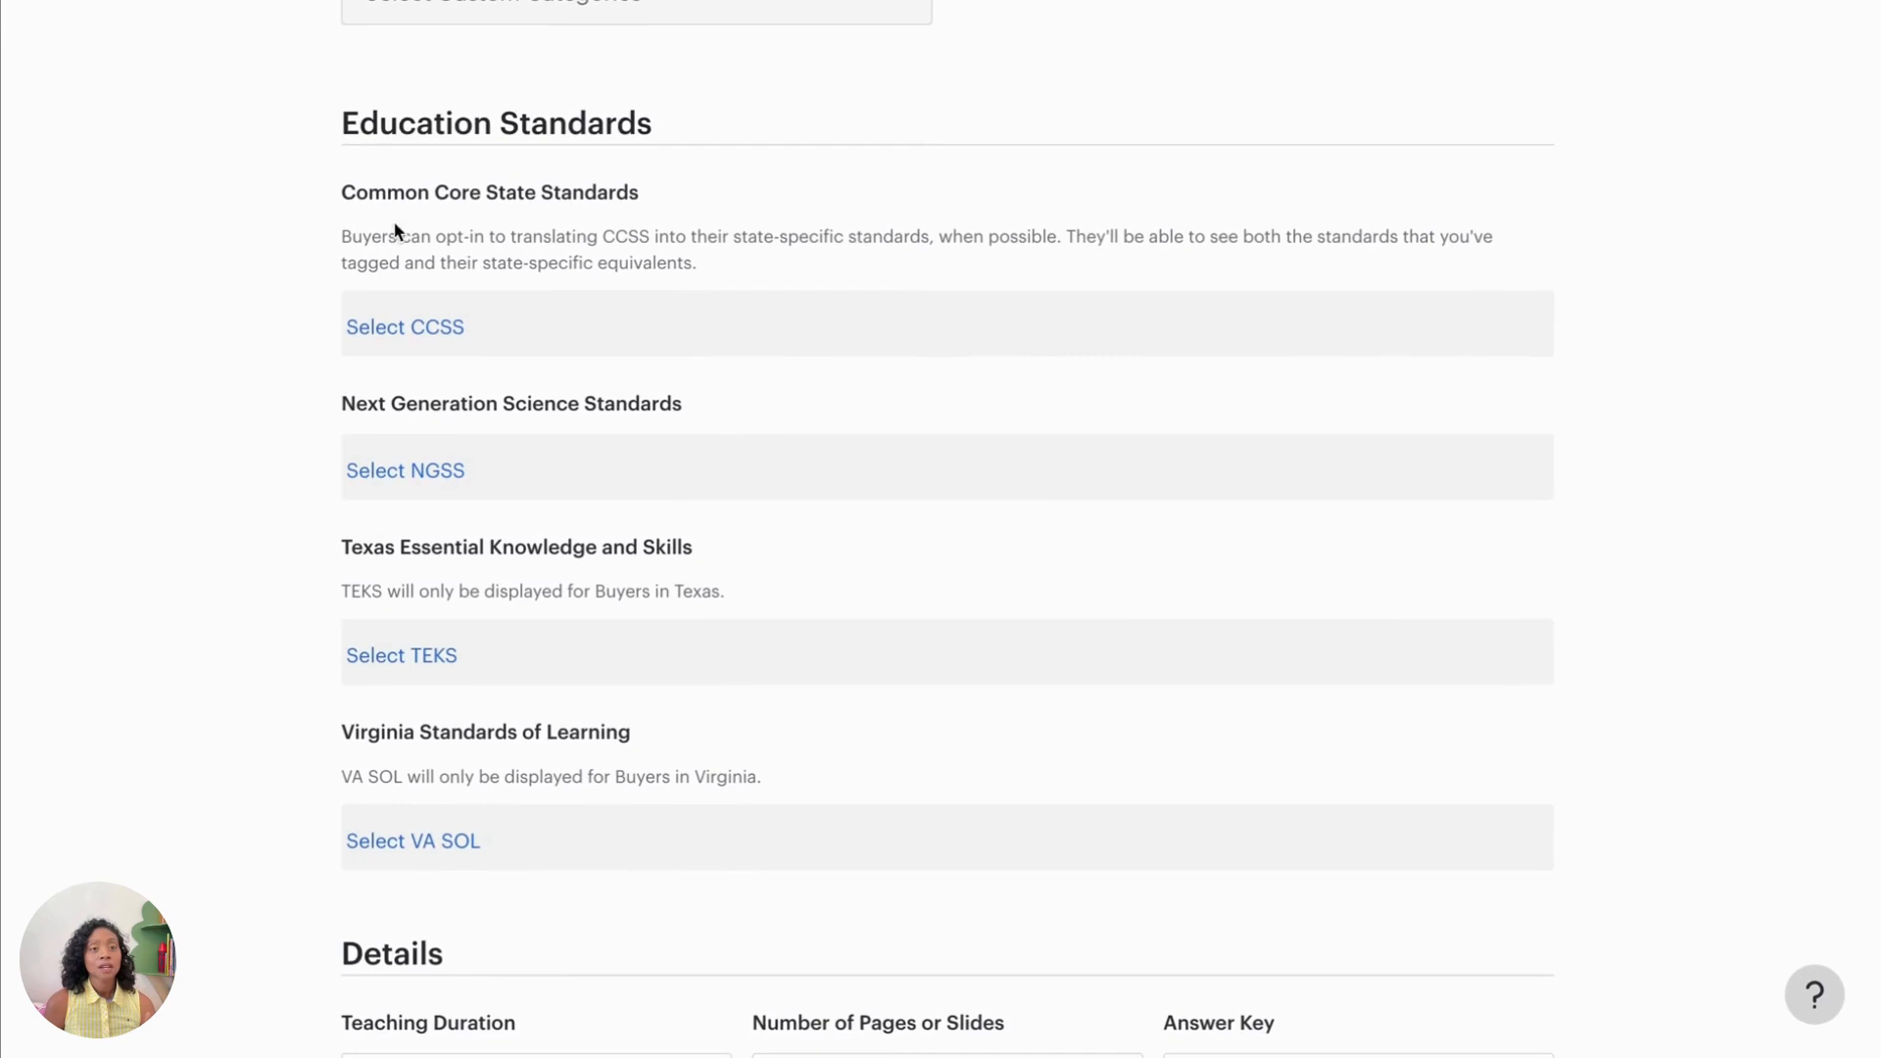
left_click(405, 327)
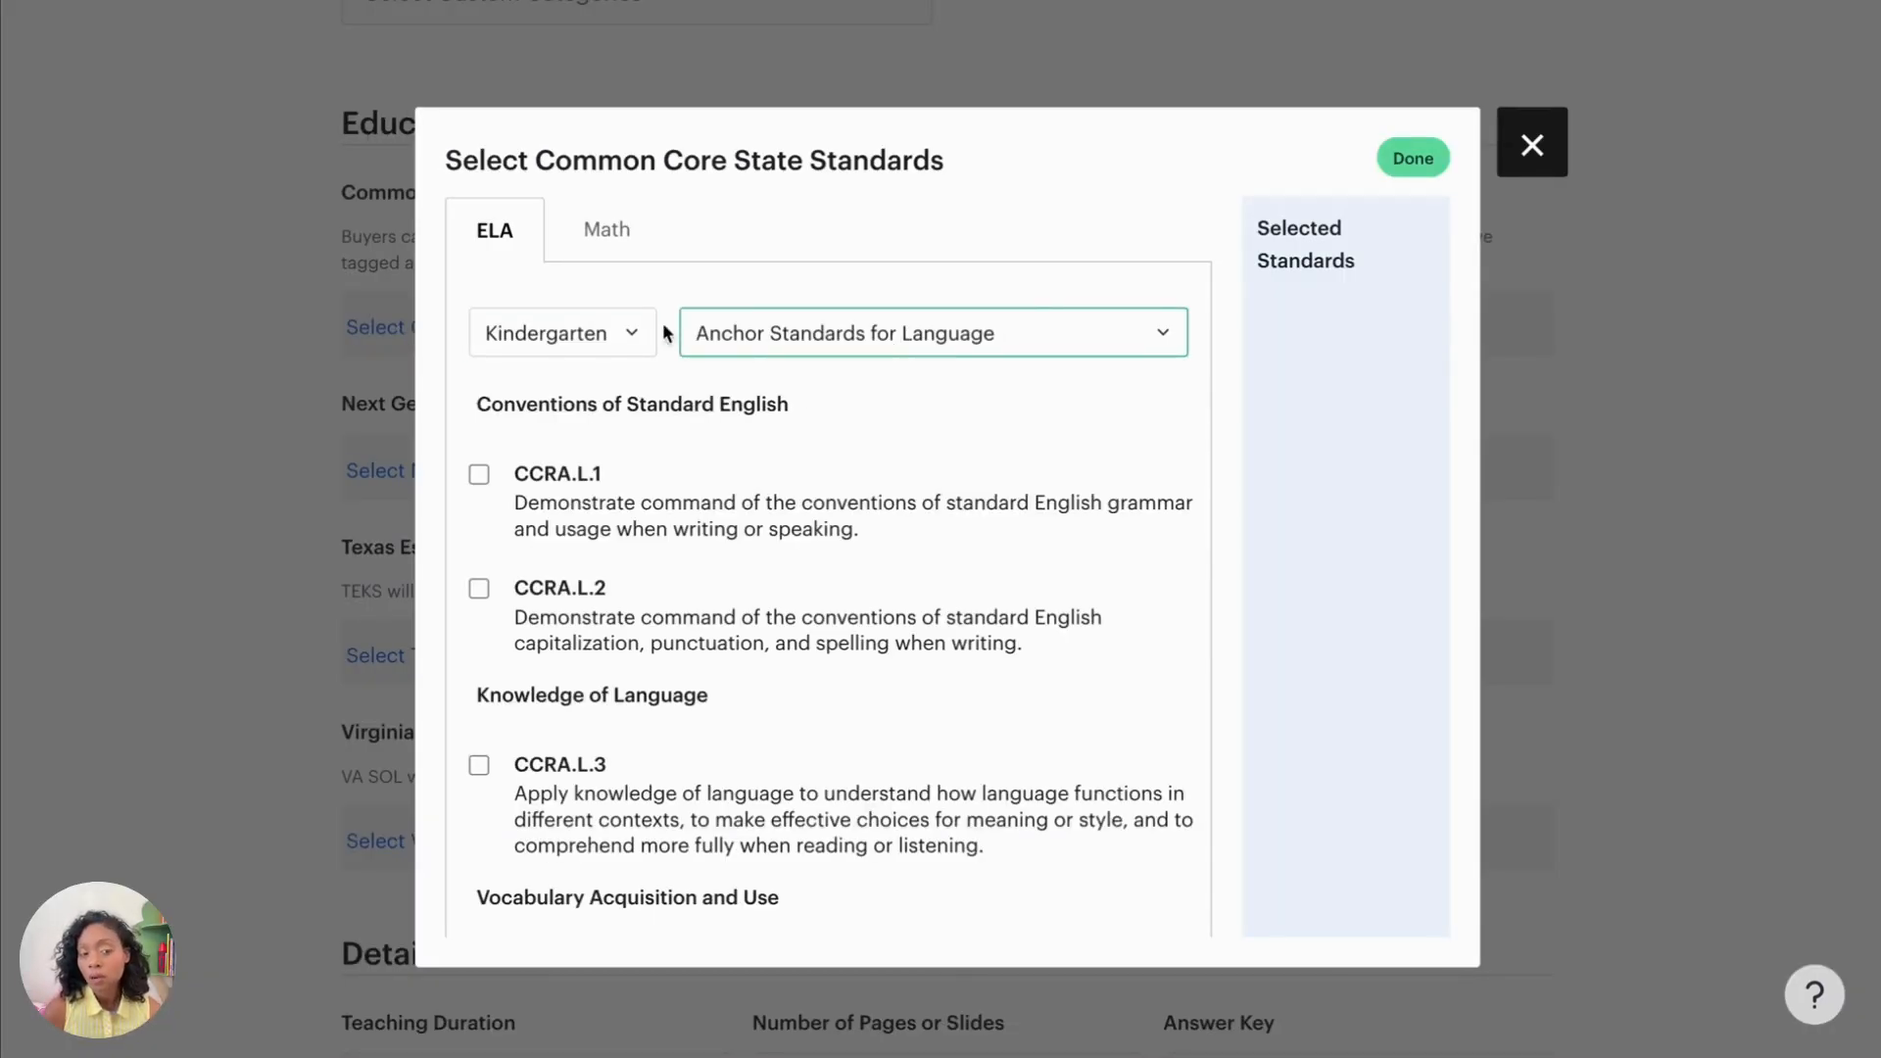
Step: Tag the Kindergarten Writing standards W.K.2 and W.K.3, leaving W.K.6 untagged
left_click(932, 332)
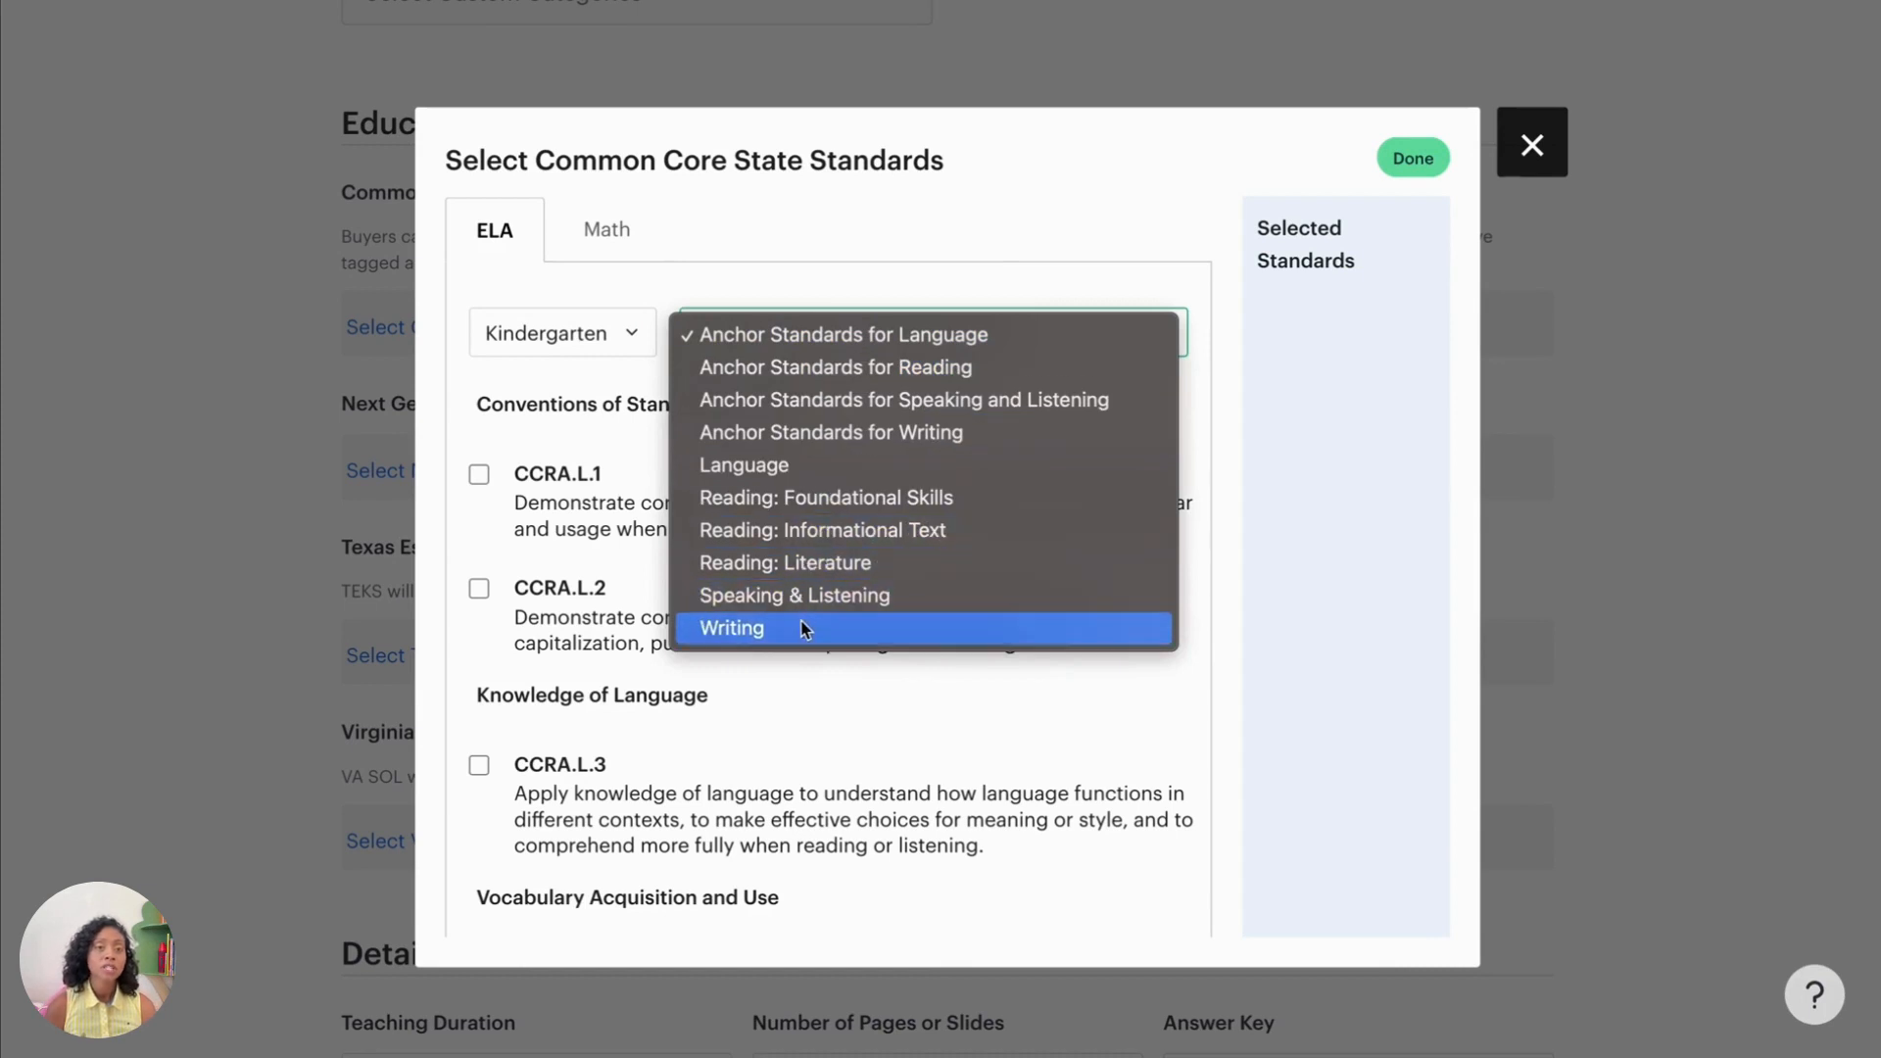
left_click(730, 627)
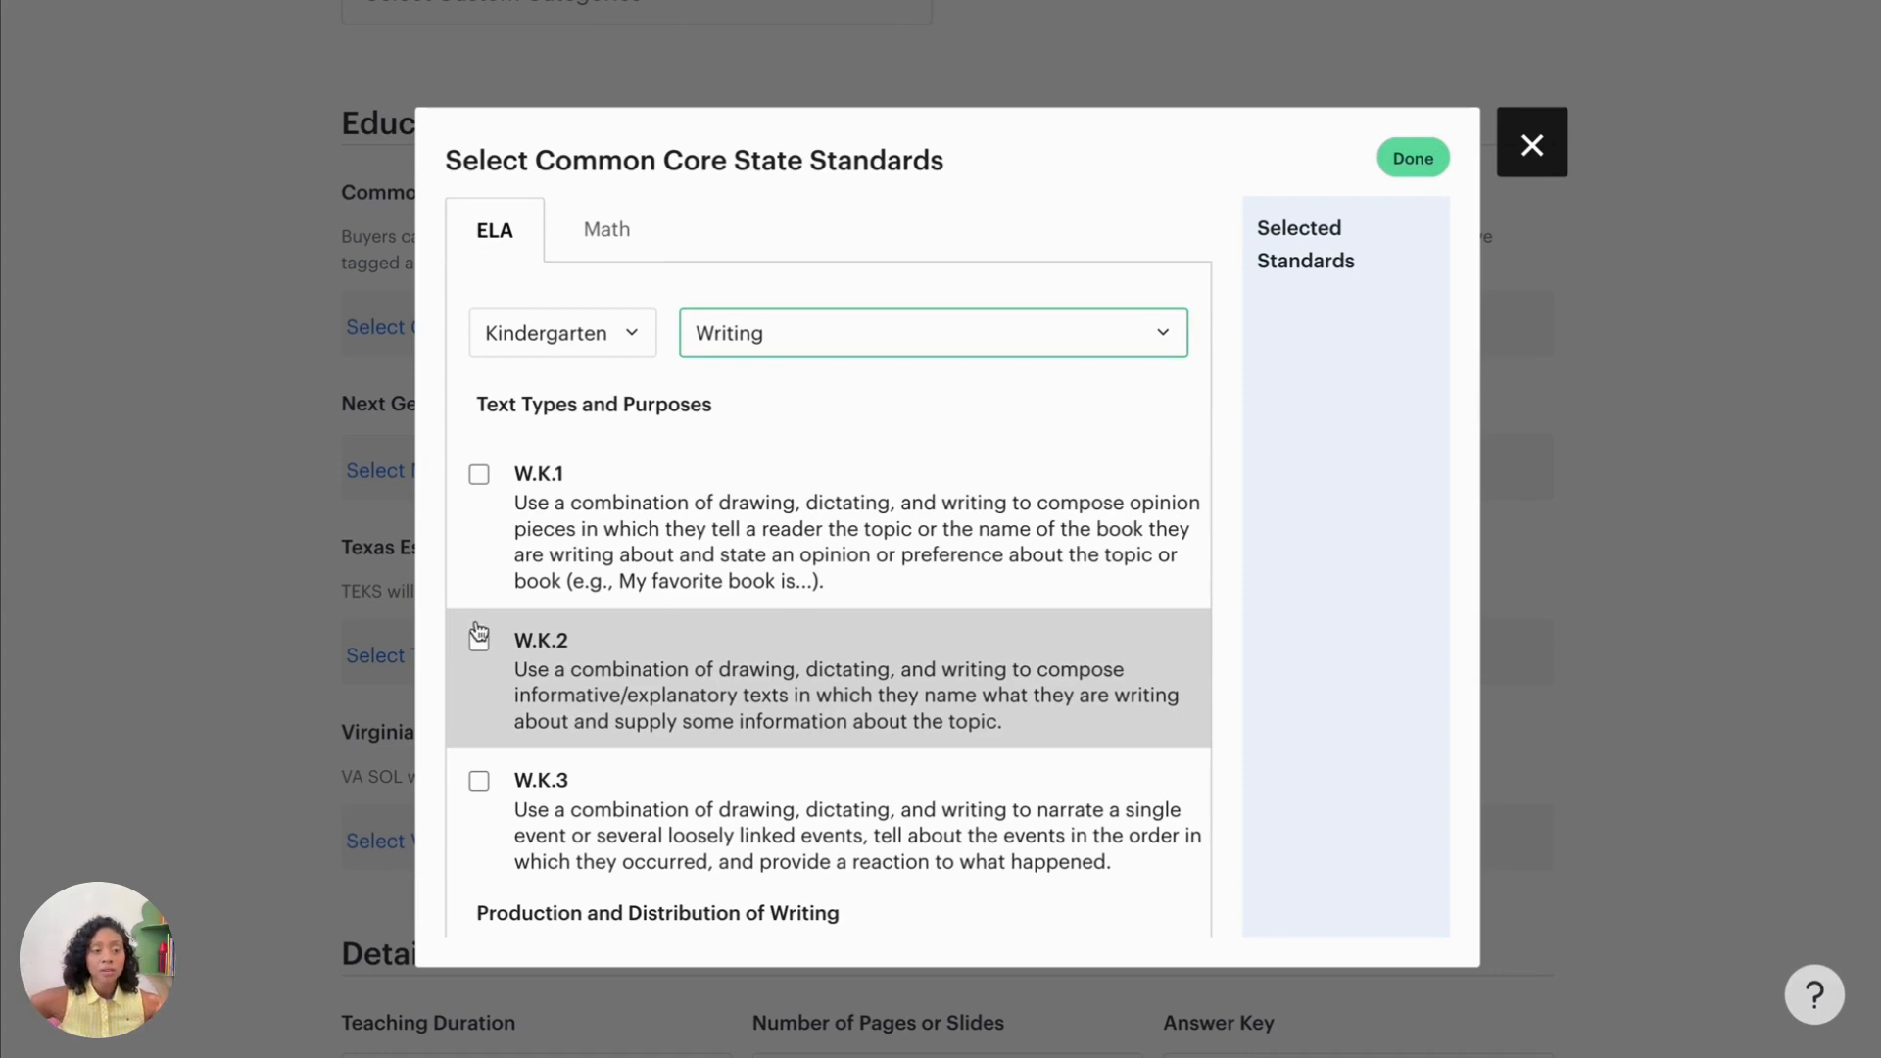
left_click(479, 637)
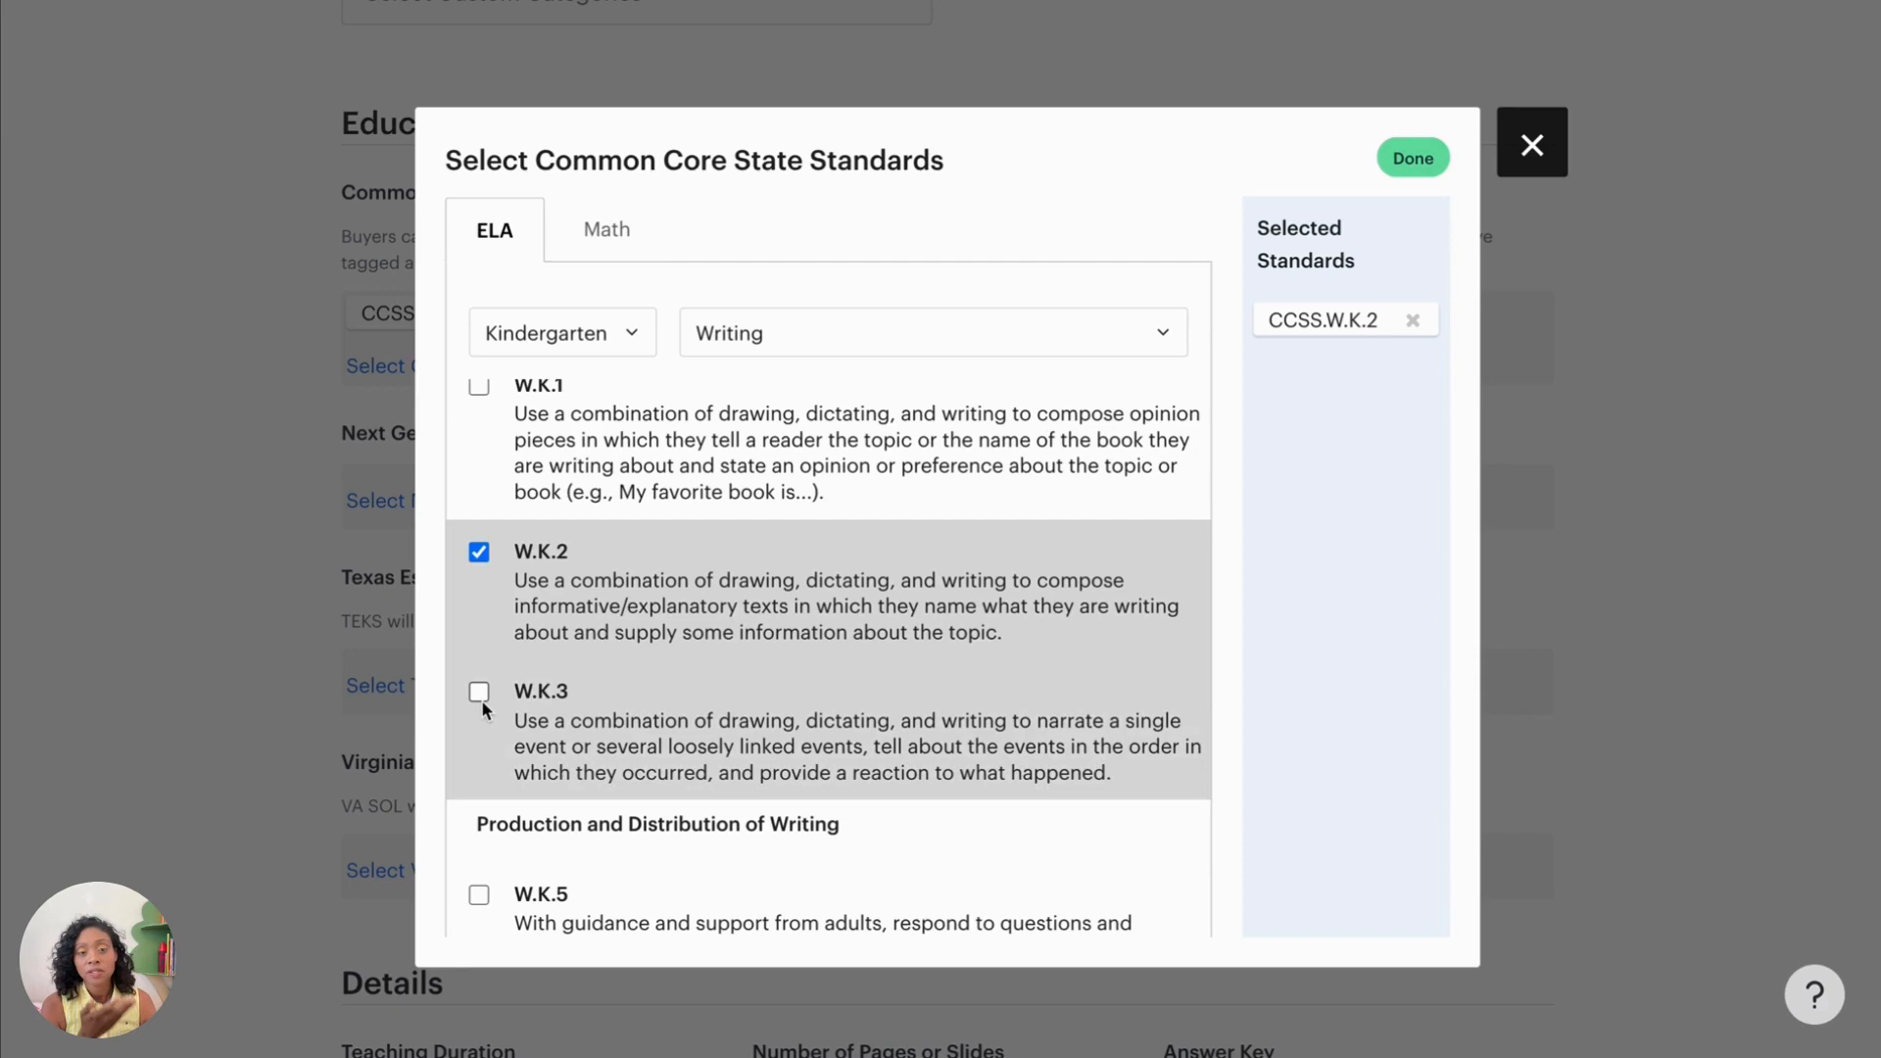
left_click(479, 691)
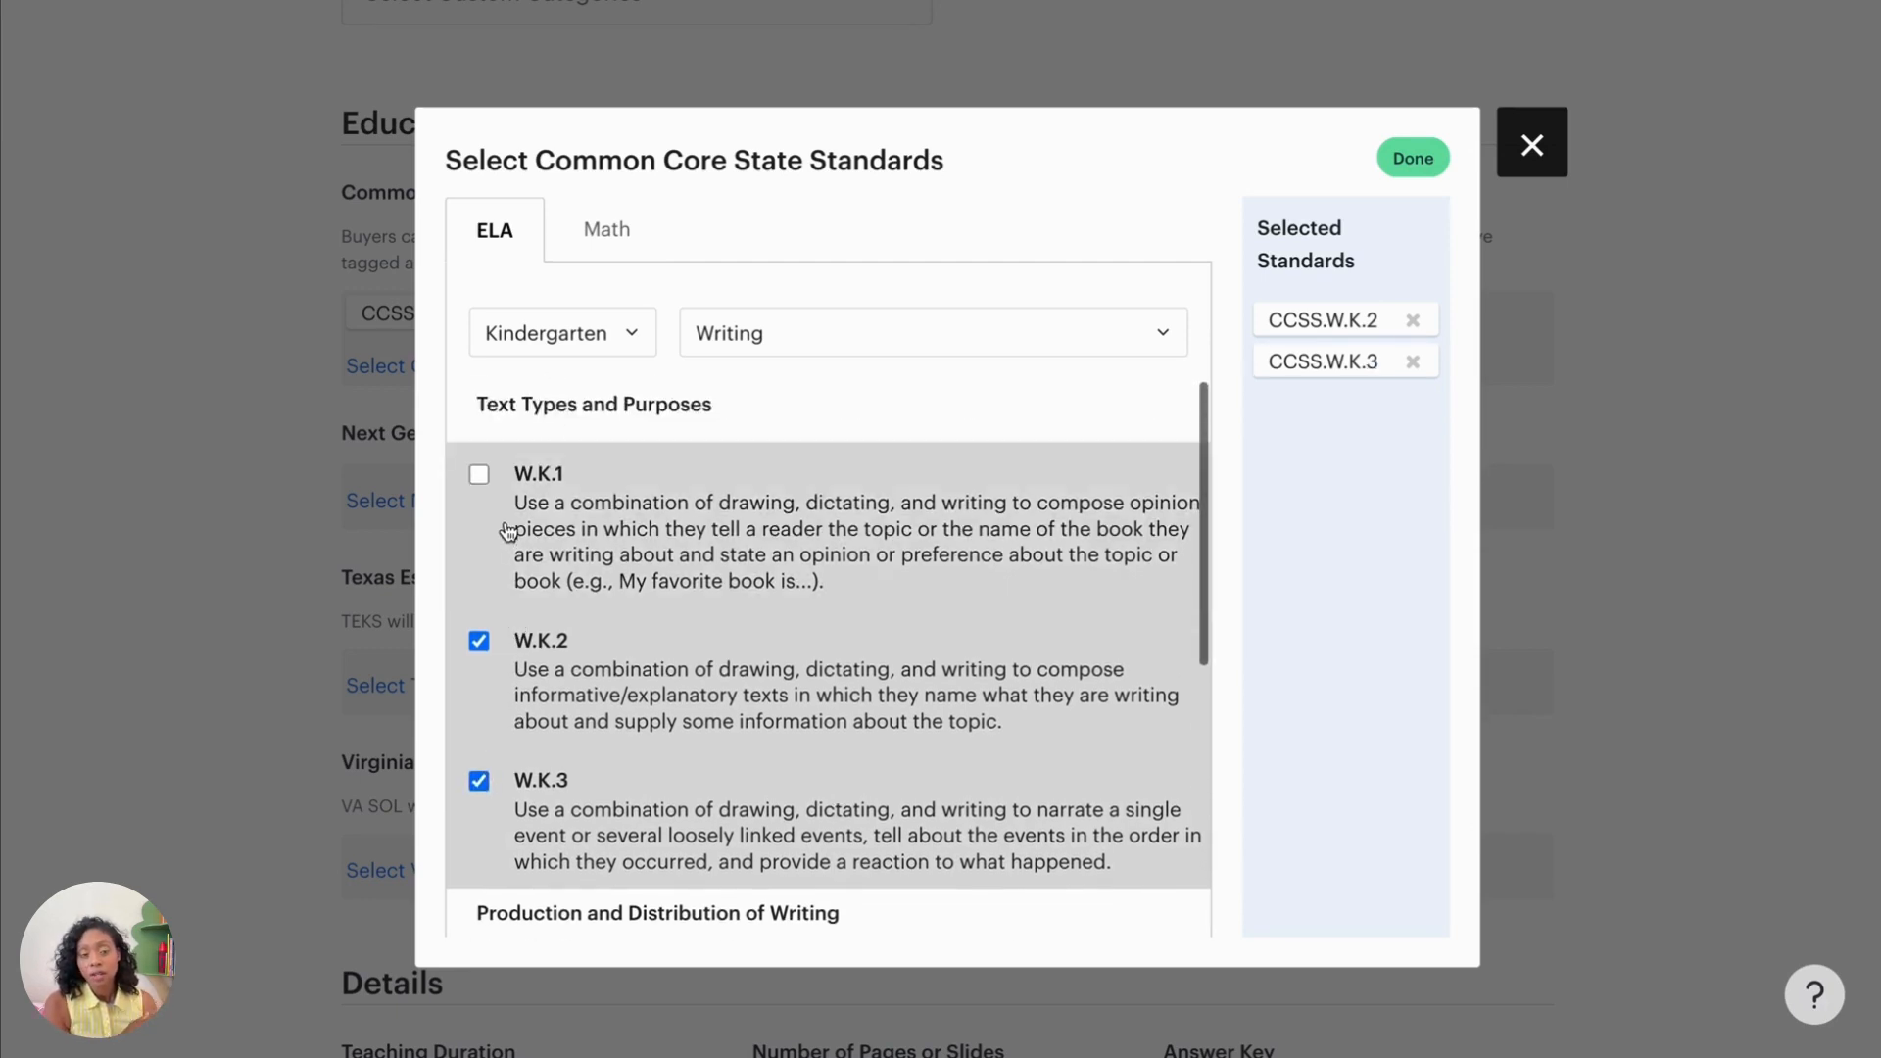
scroll("down", 3)
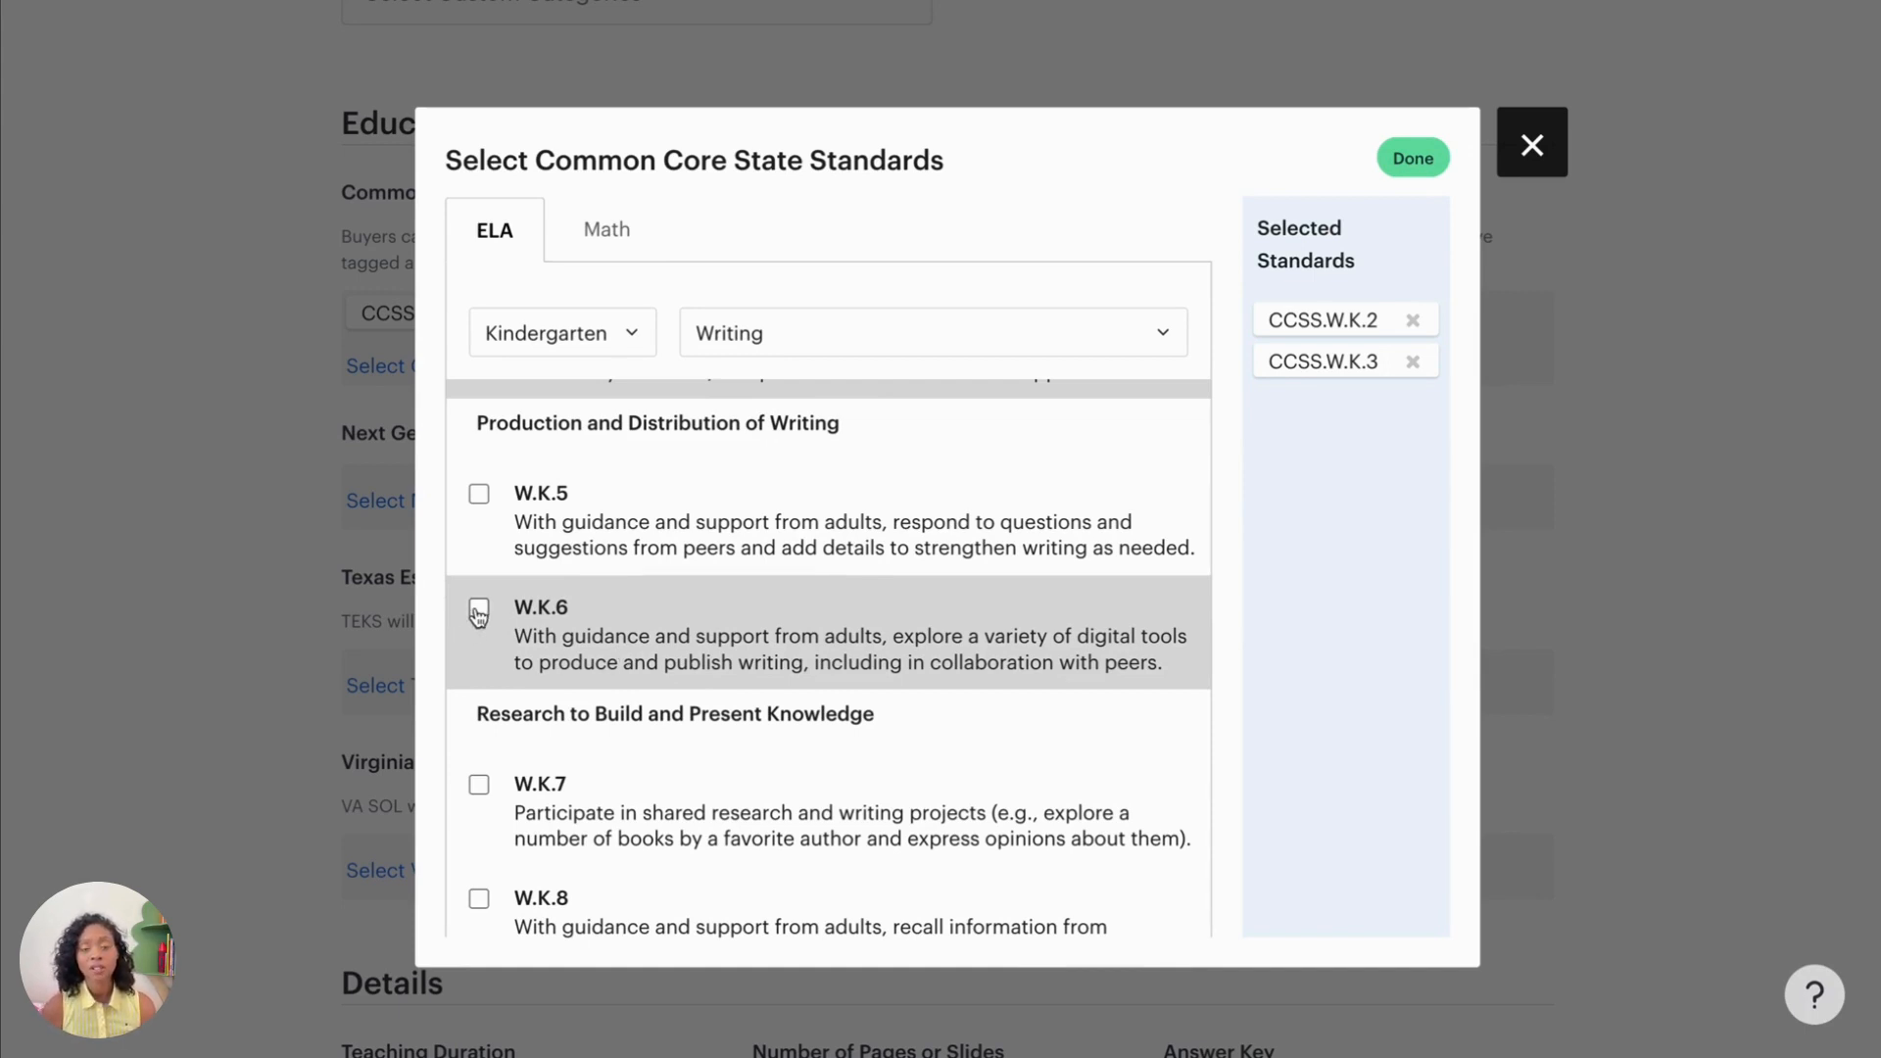
left_click(479, 613)
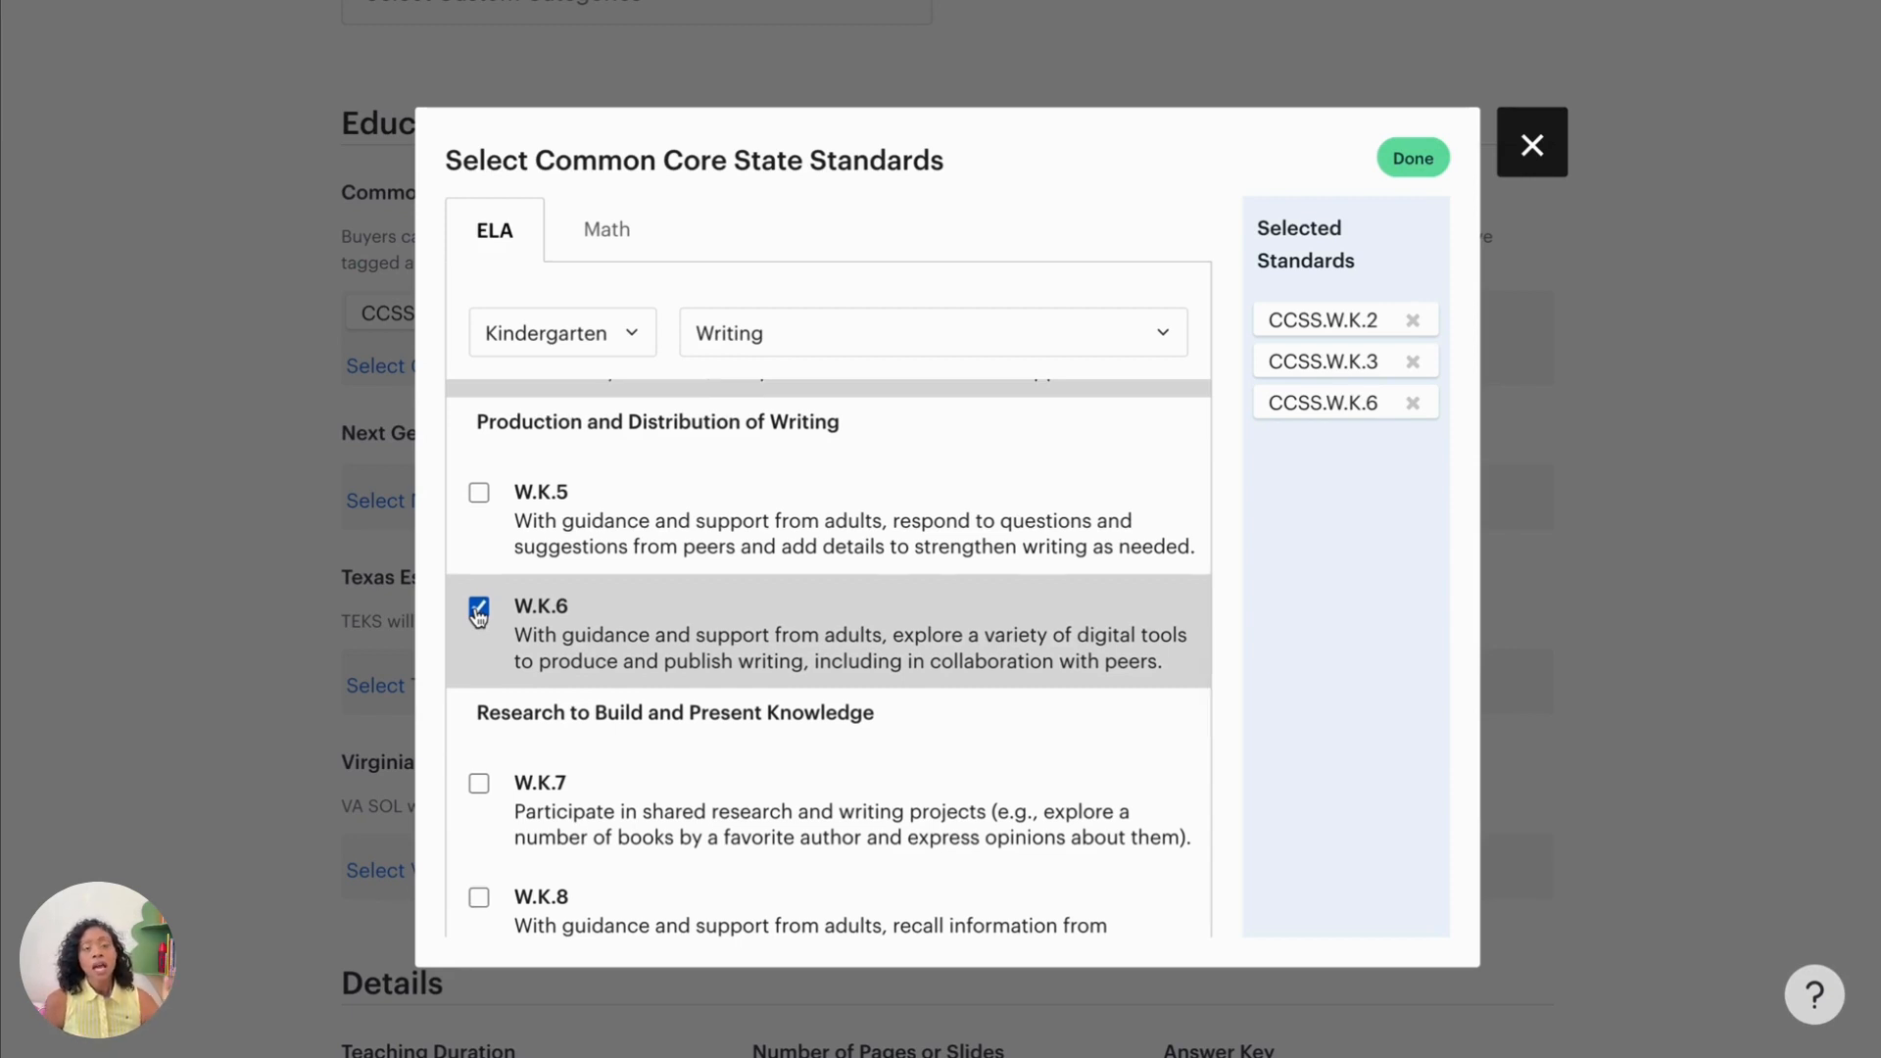
left_click(479, 614)
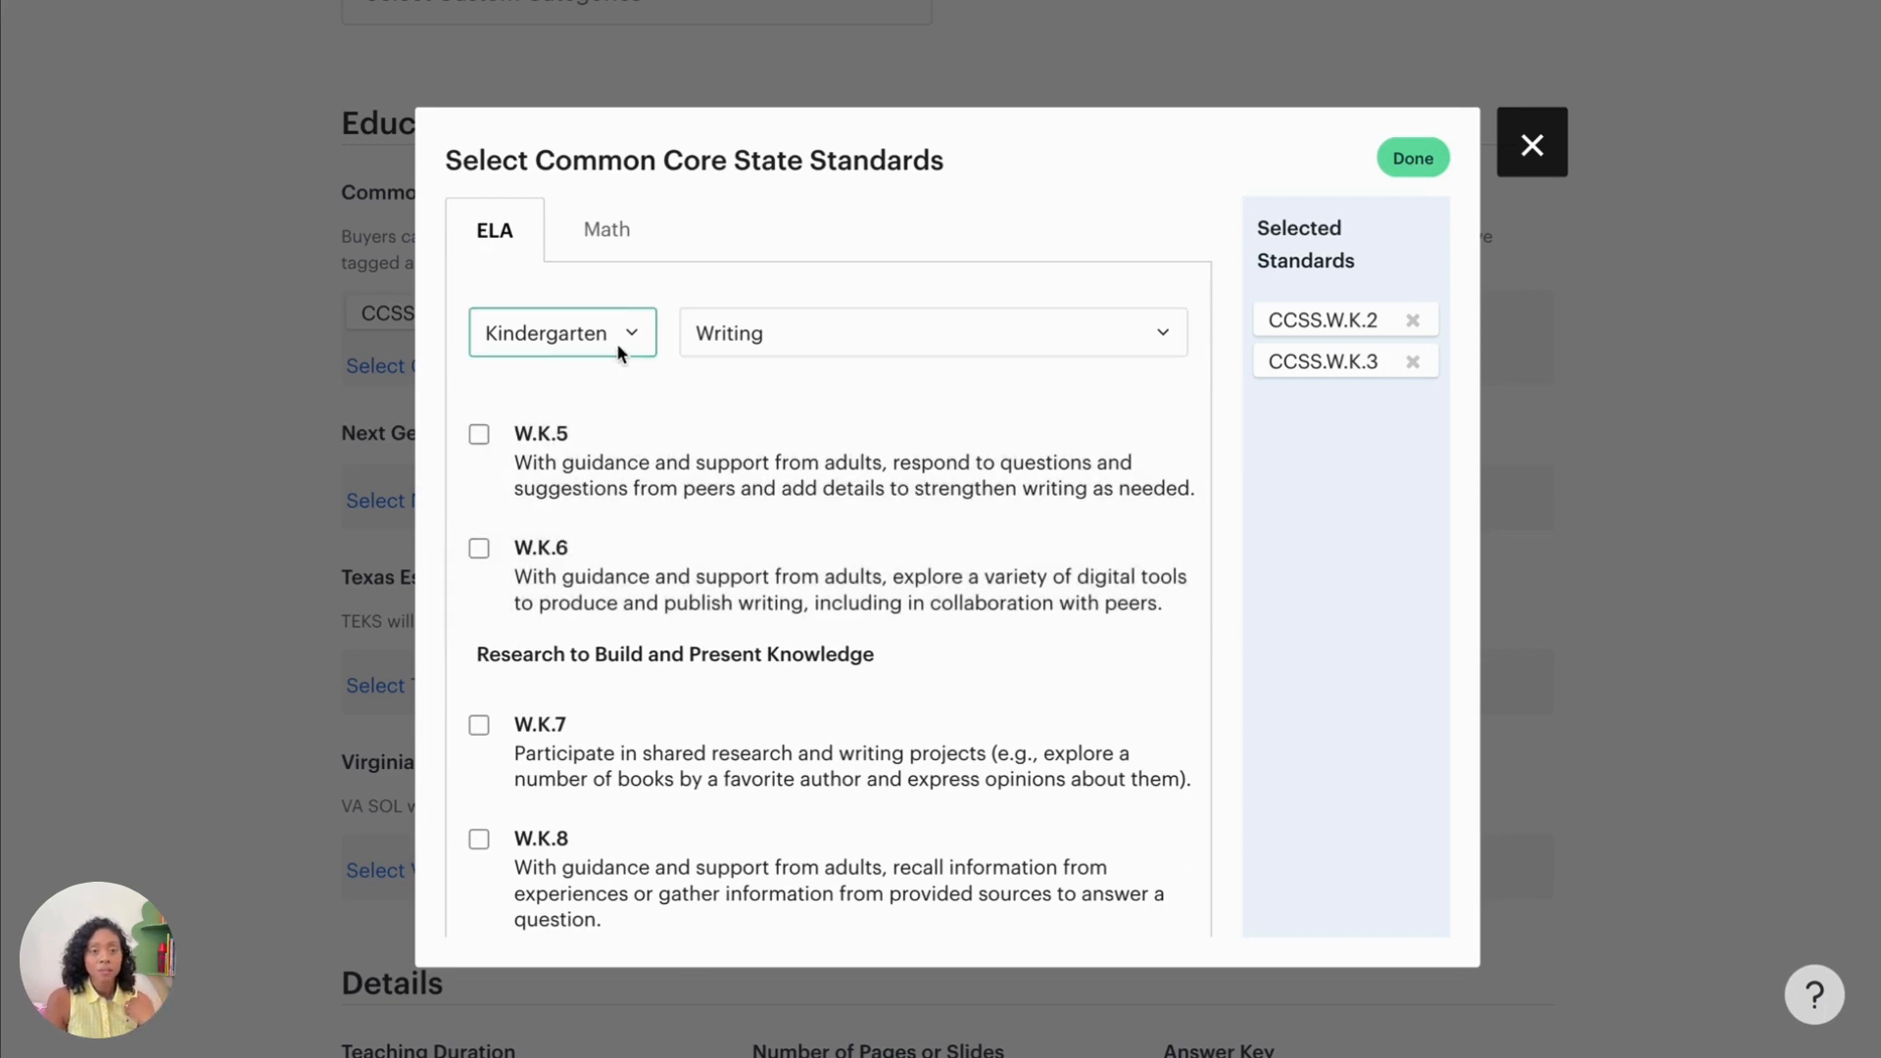
Step: Add standards W.1.5 and W.K.5 and confirm the four selected standards
left_click(560, 332)
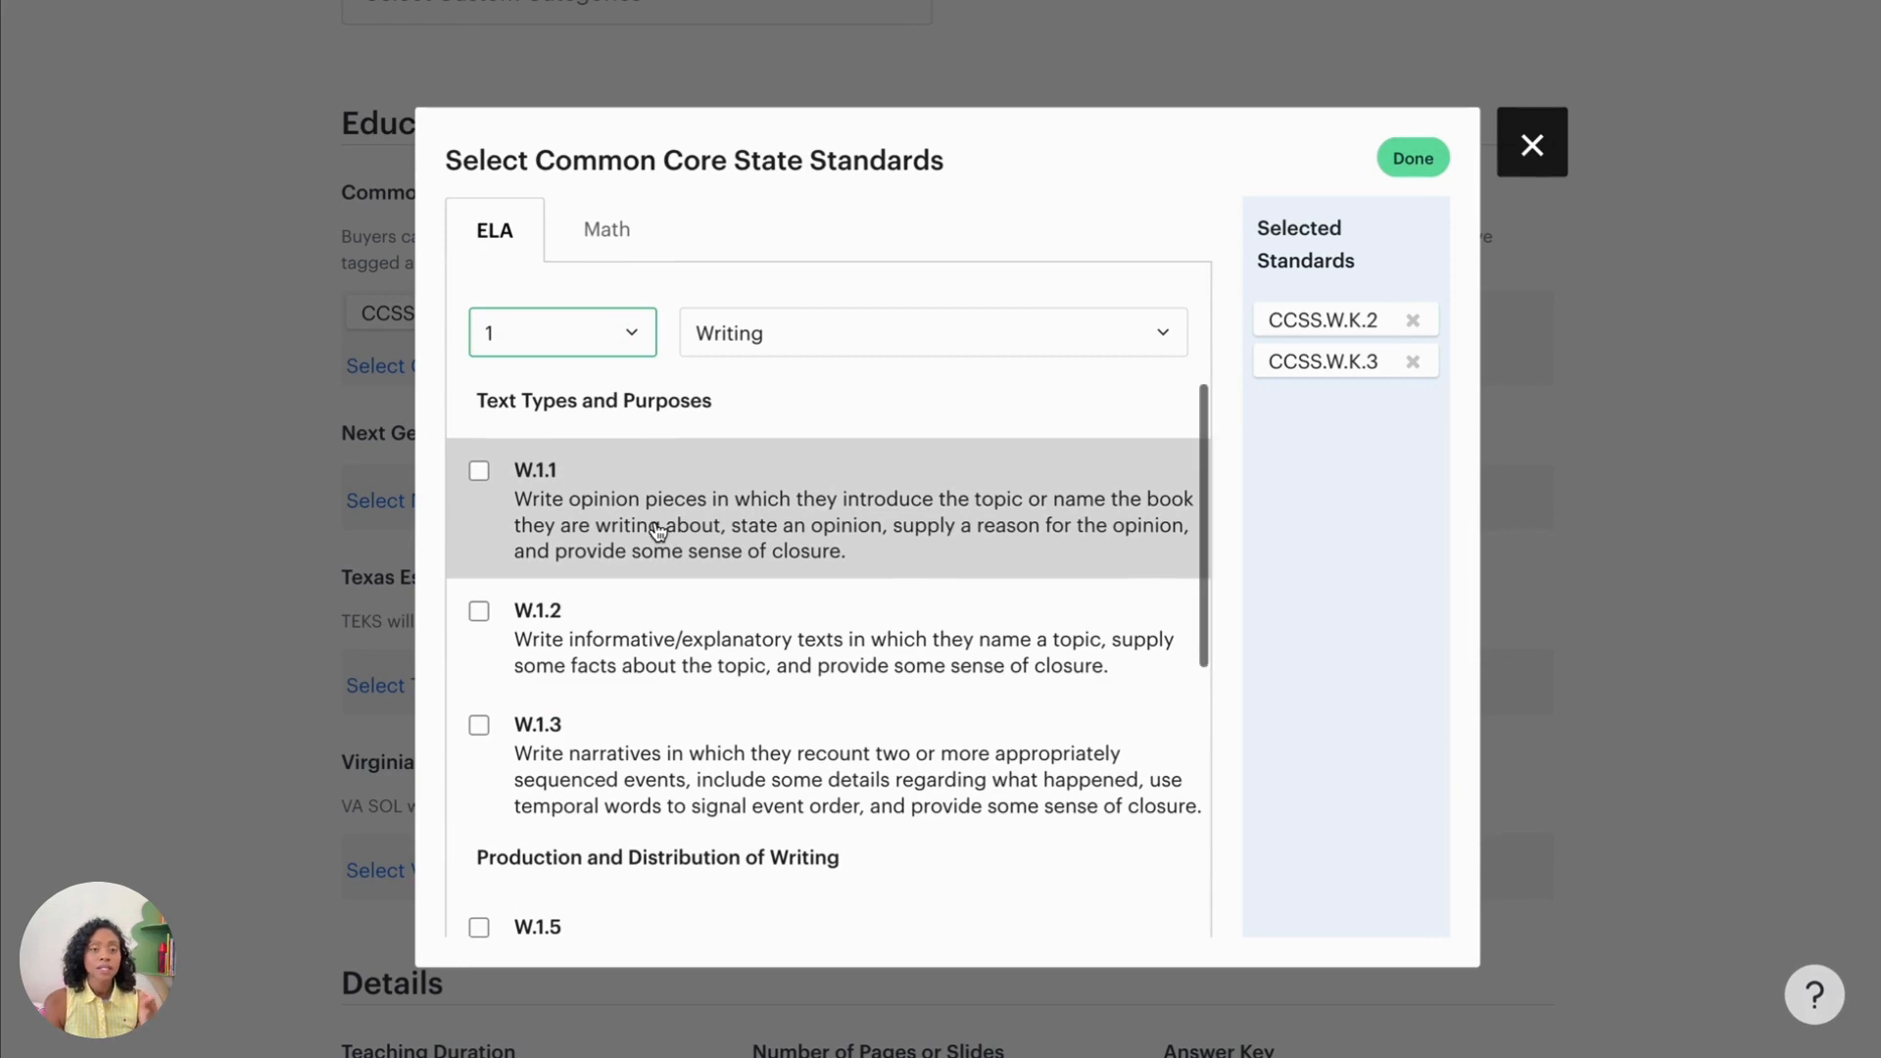
scroll("down", 3)
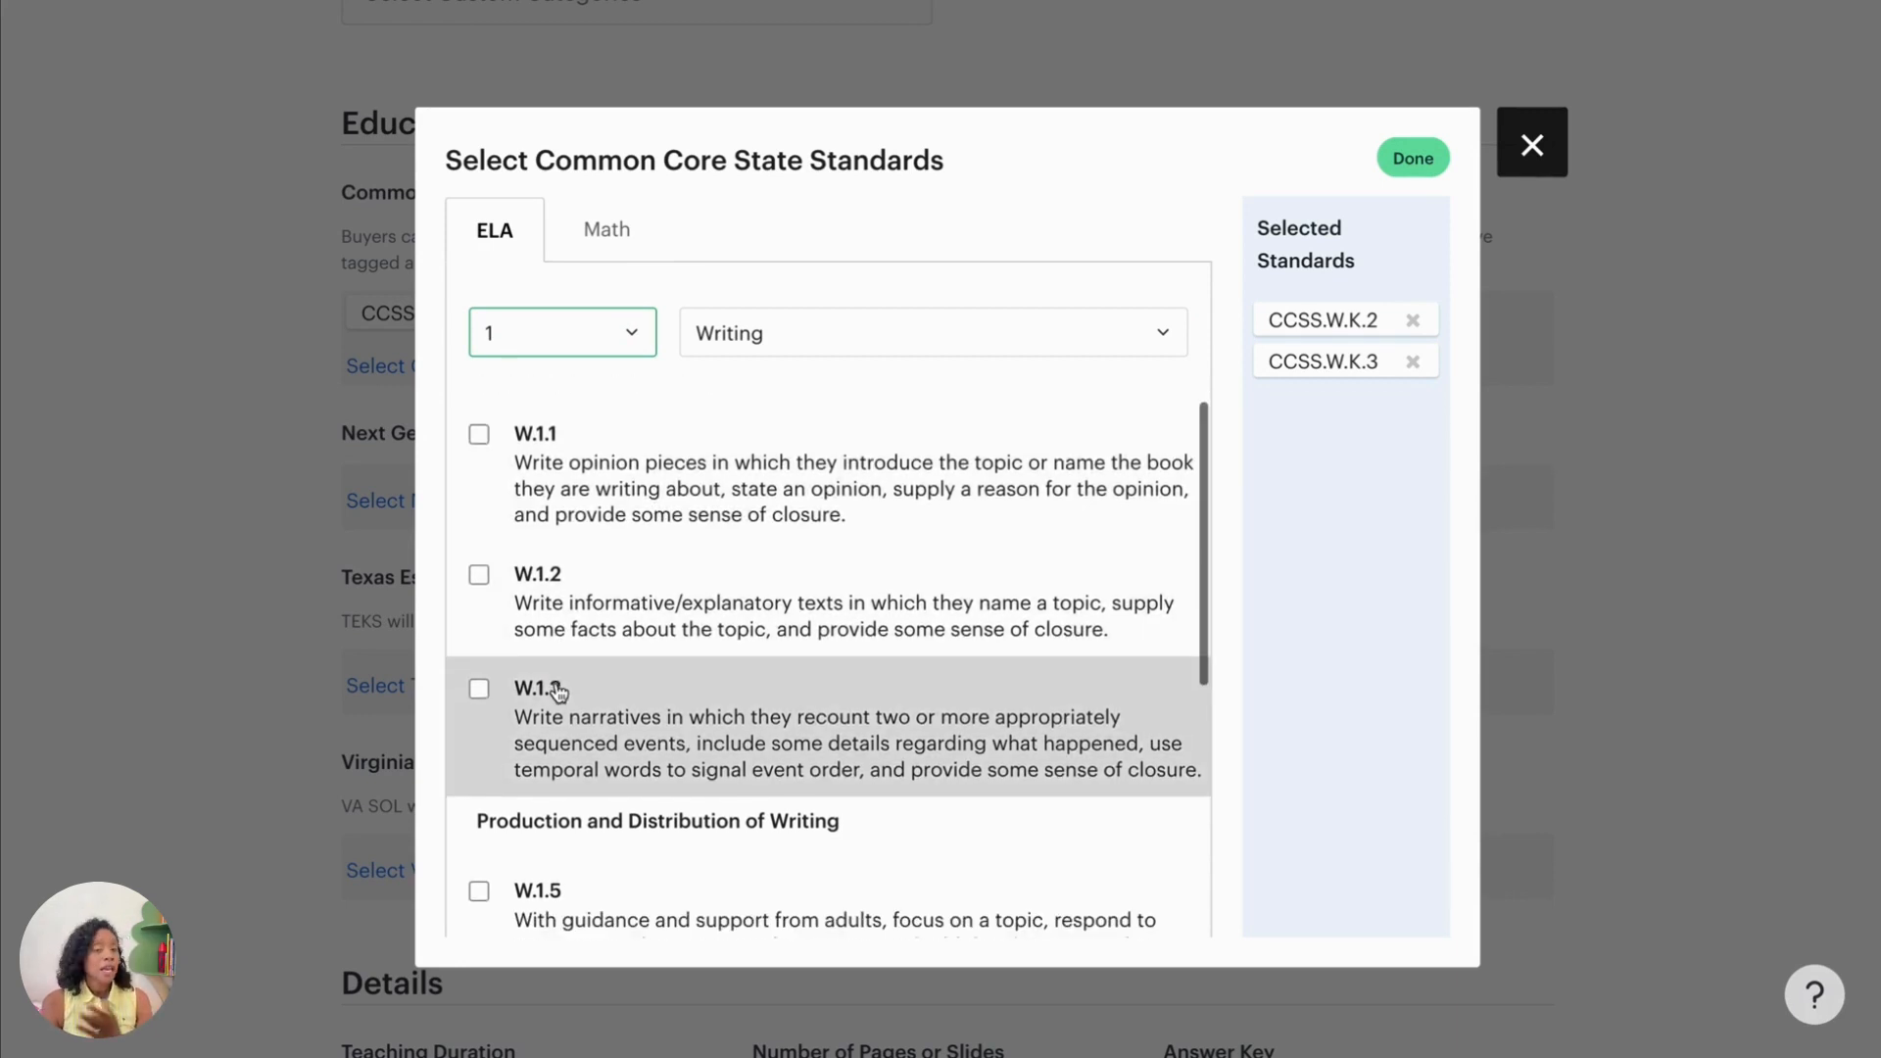
left_click(479, 688)
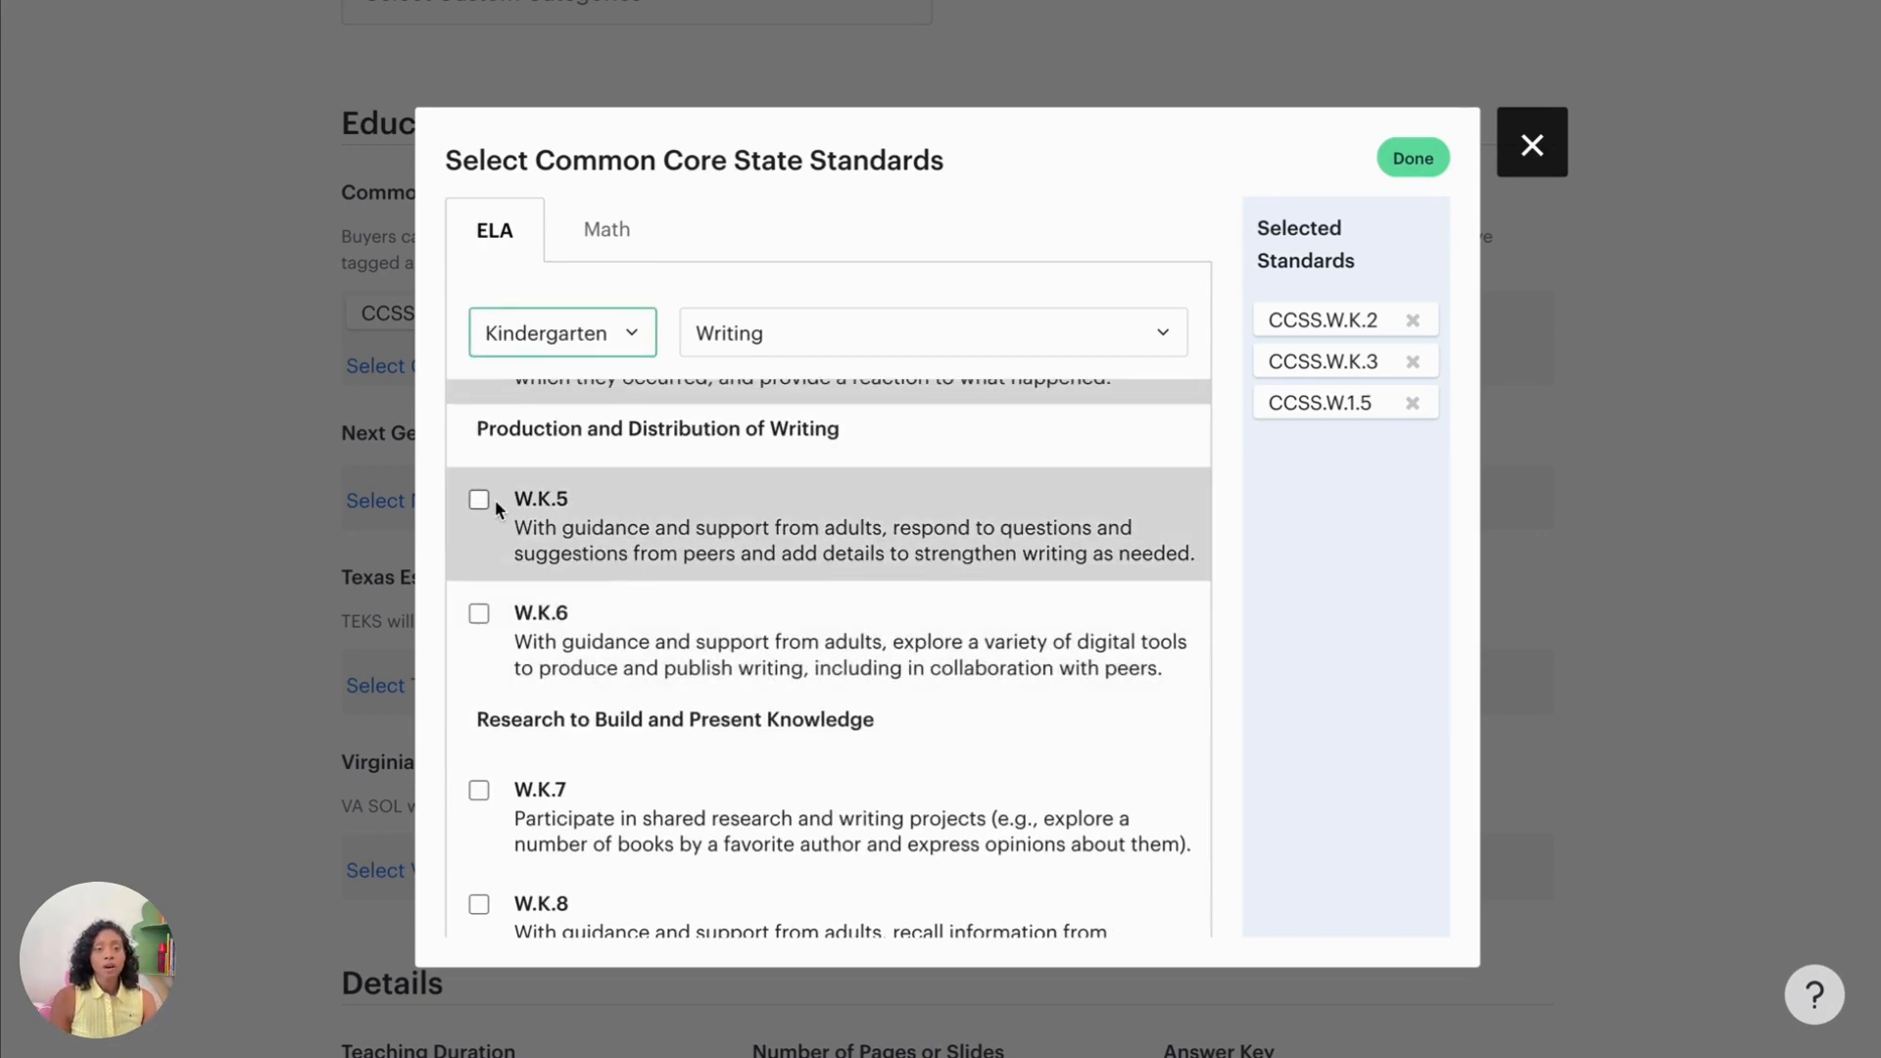
left_click(479, 498)
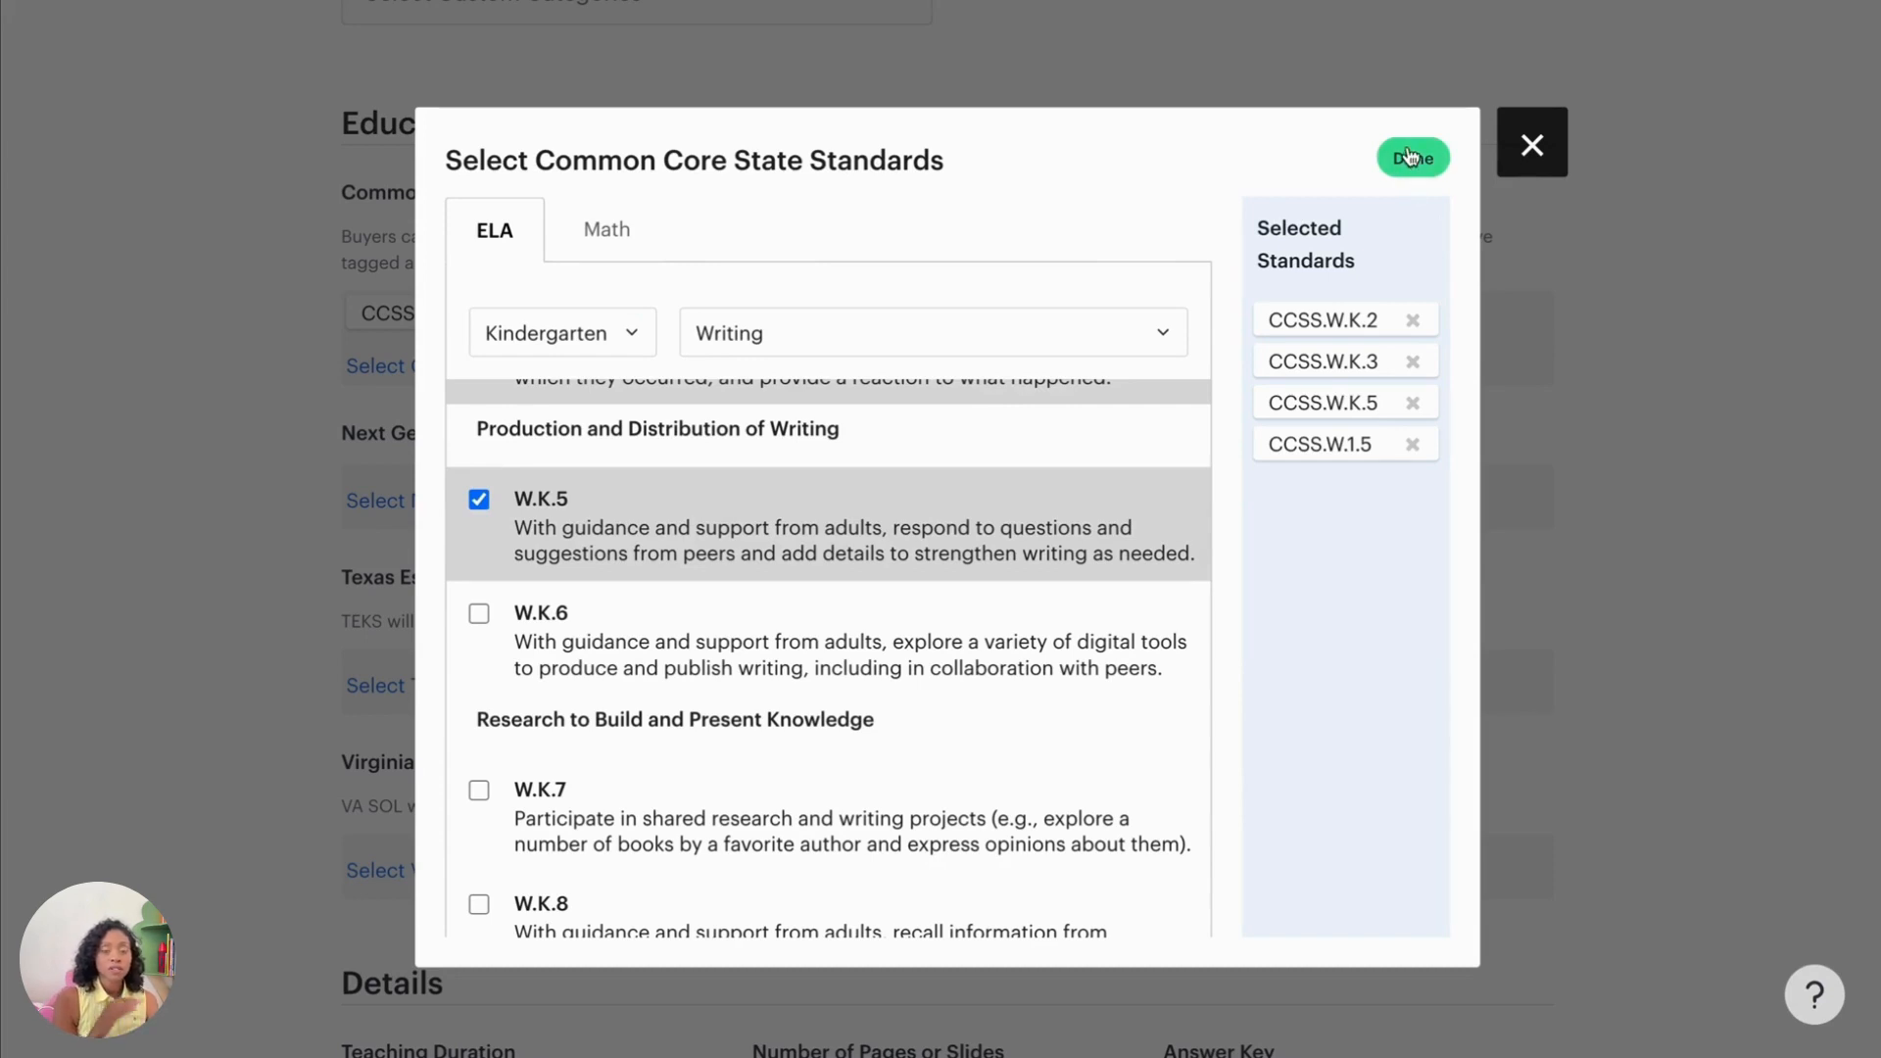
left_click(1412, 157)
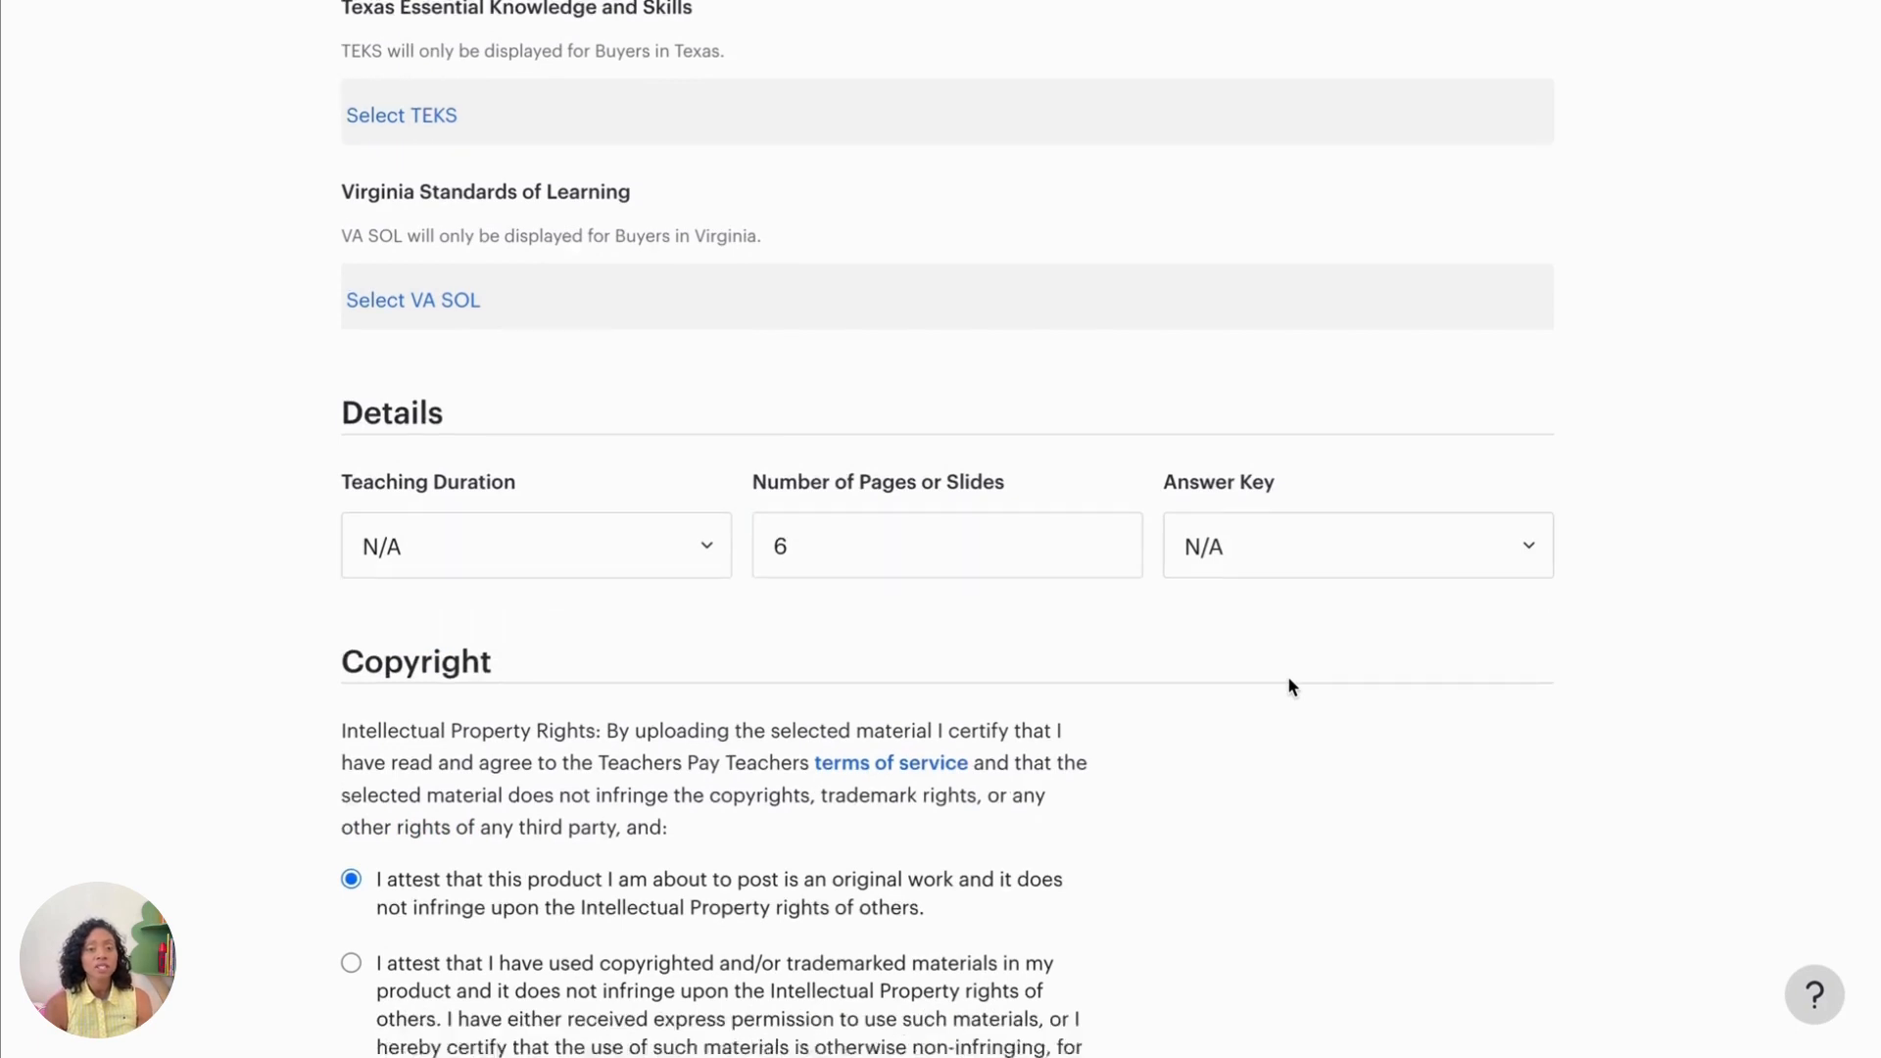
Step: Attest that the product uses copyrighted materials with permission
scroll("down", 3)
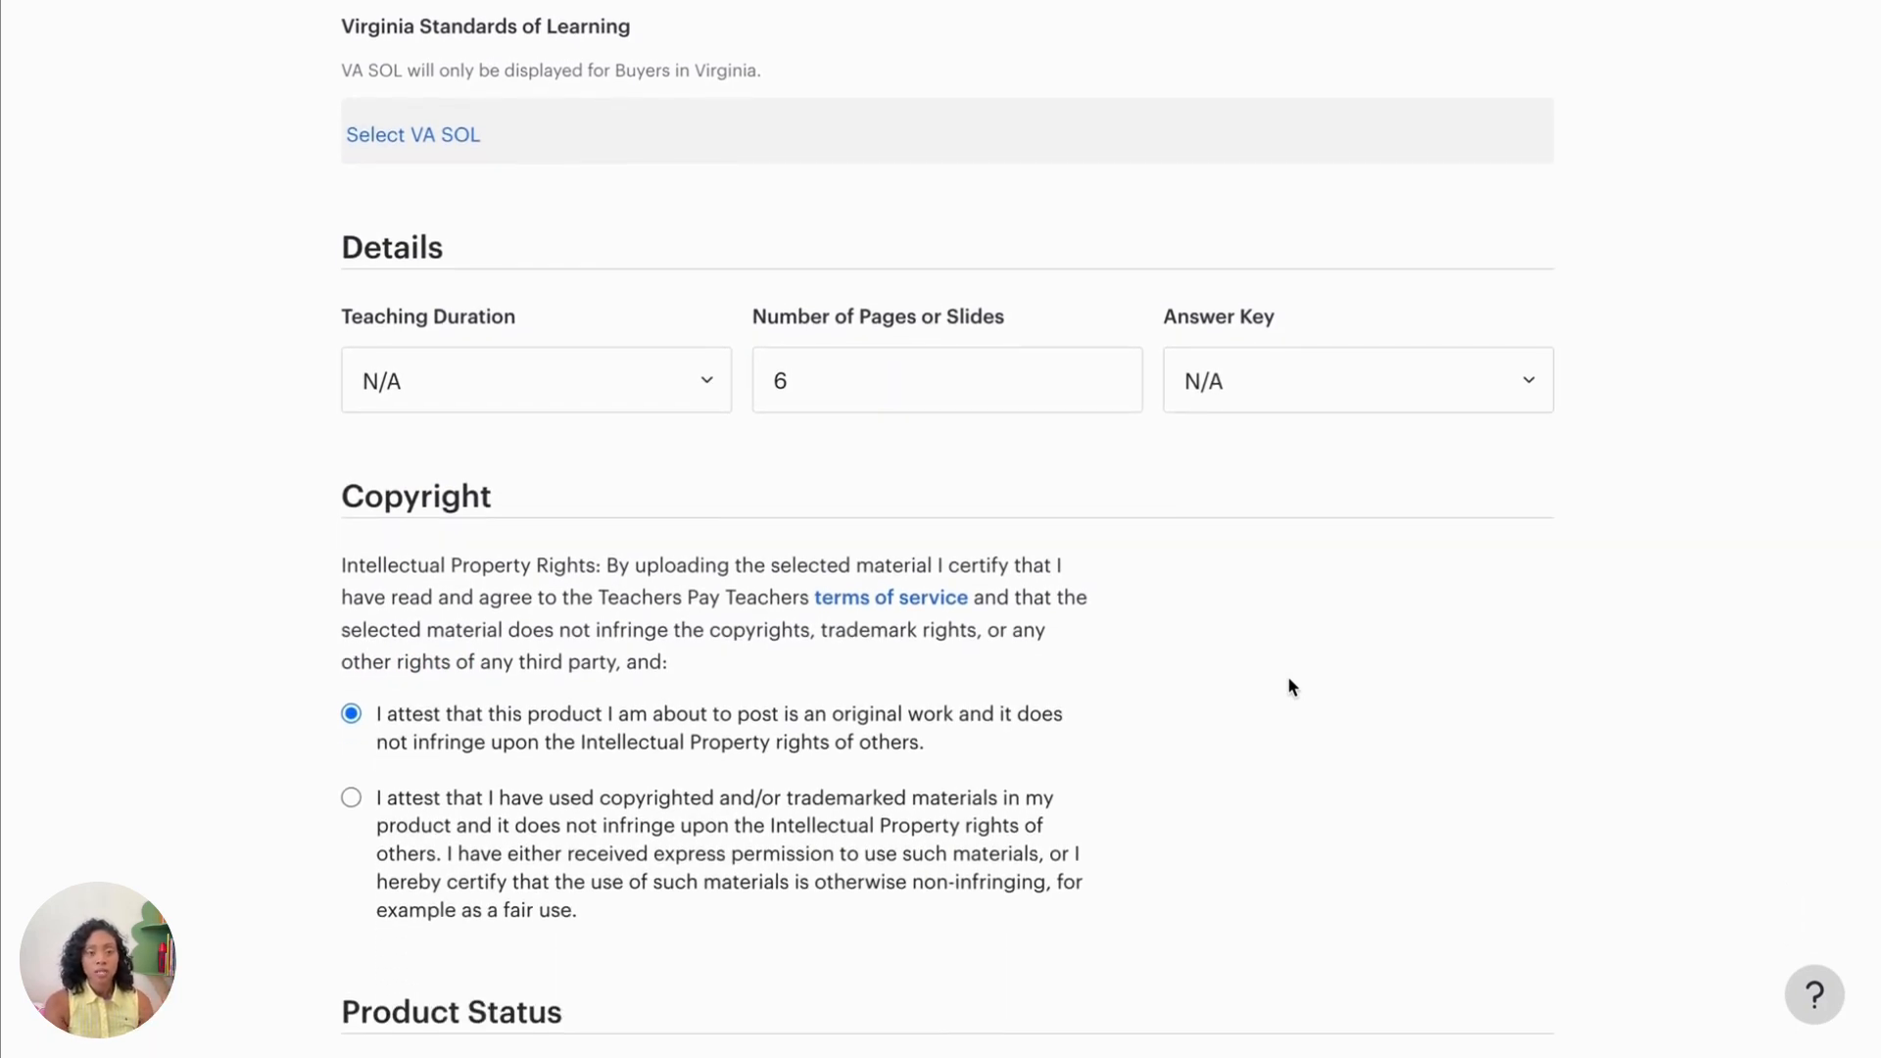
scroll("down", 3)
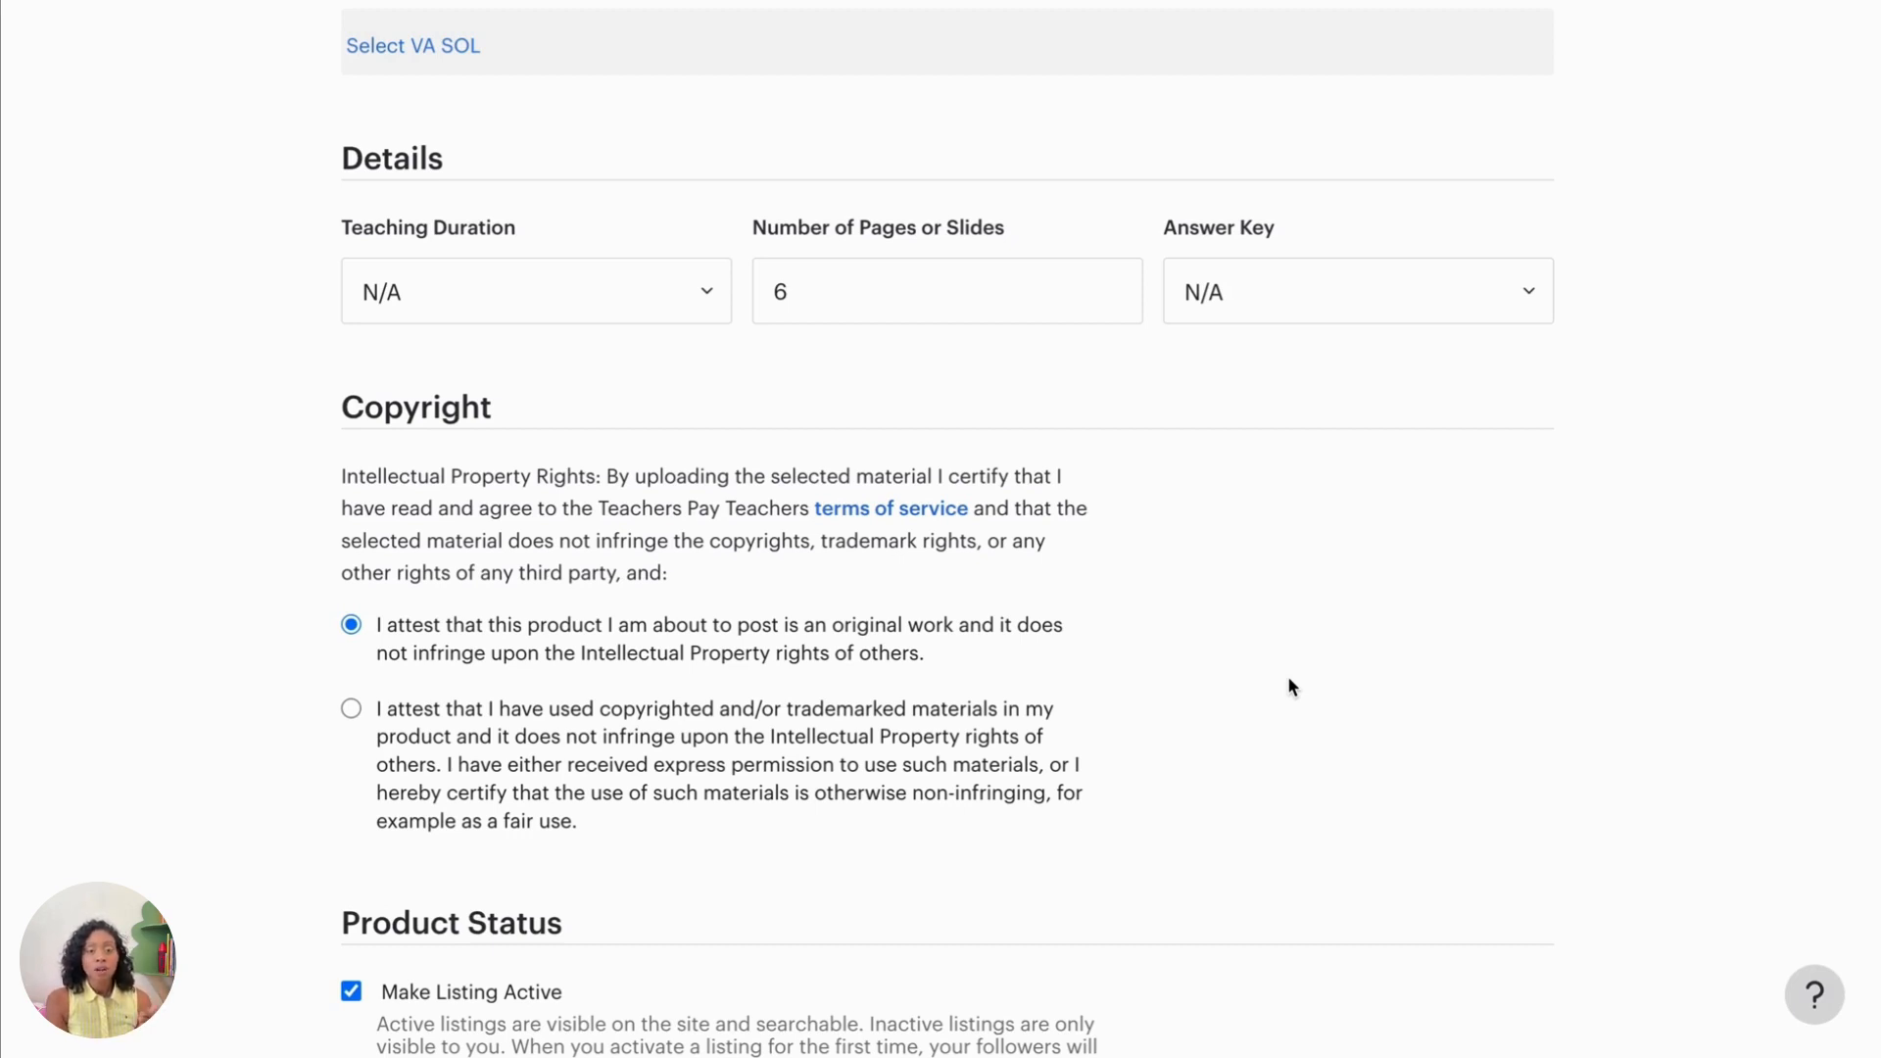
mouse_move(749, 645)
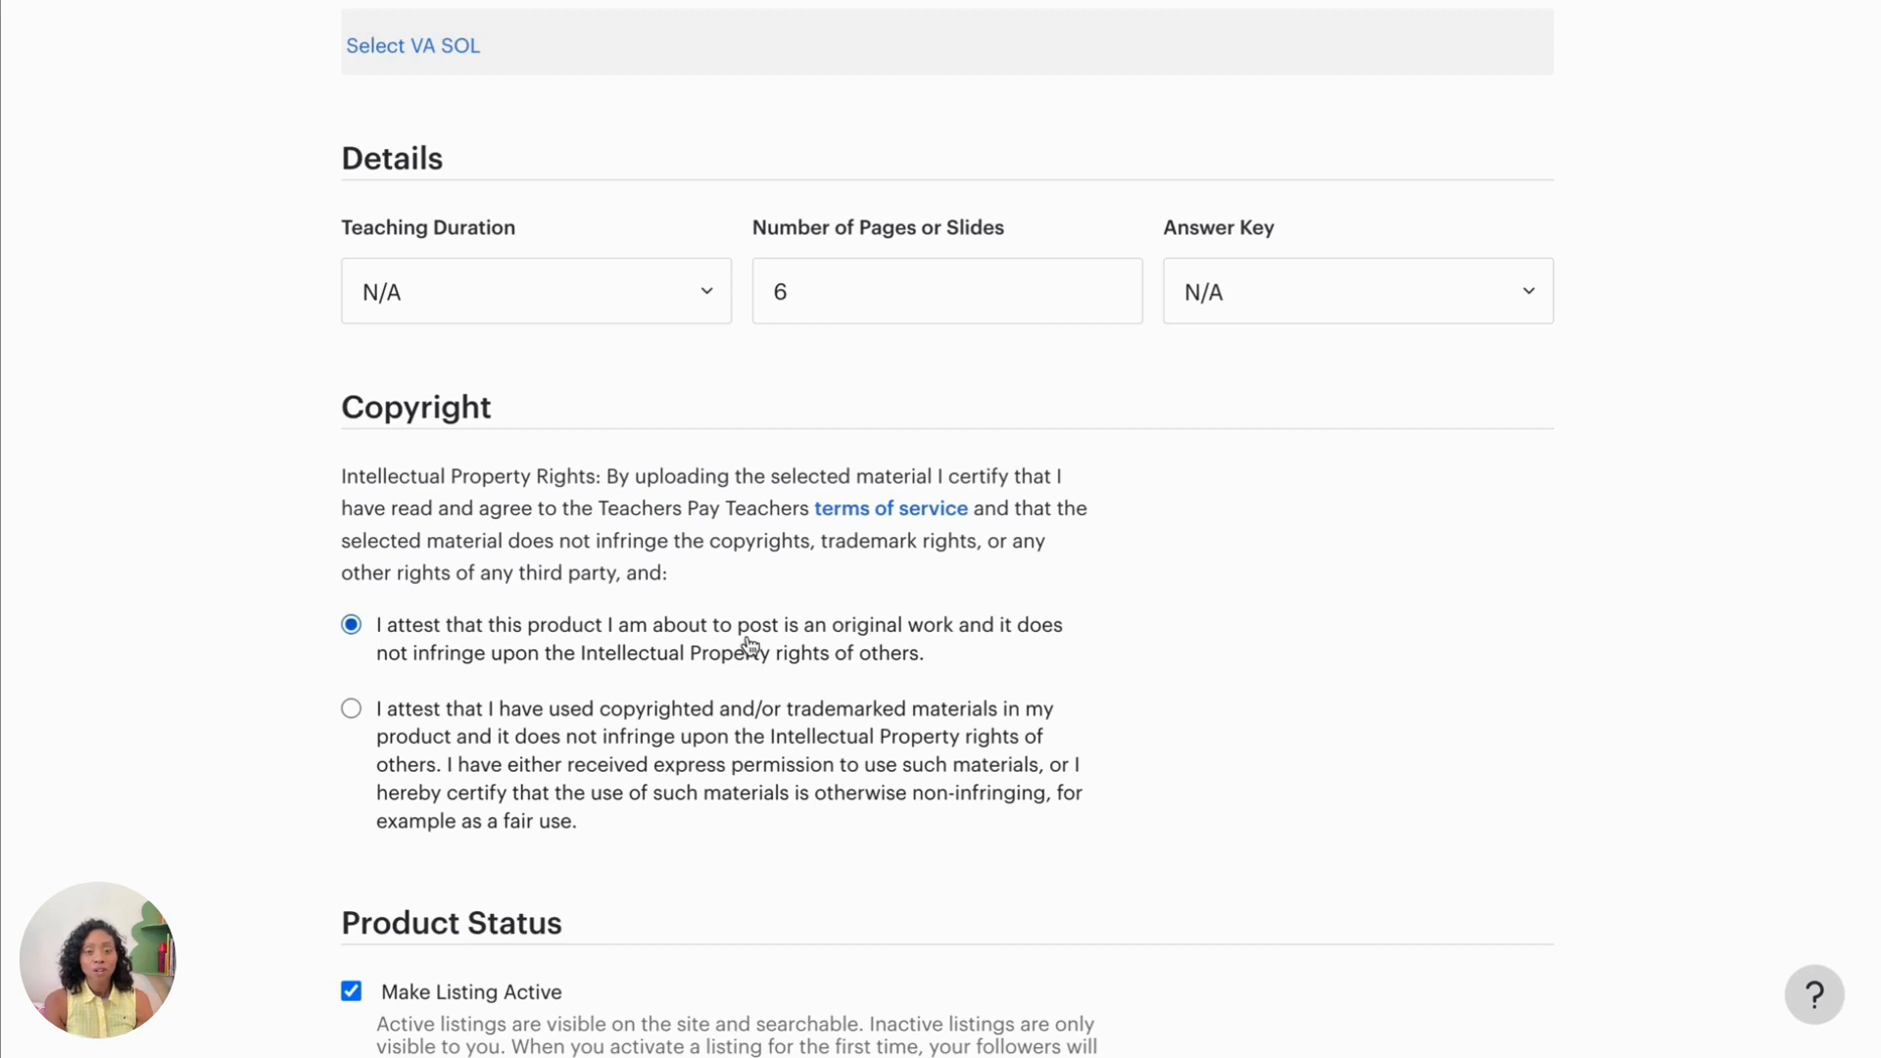
left_click(351, 709)
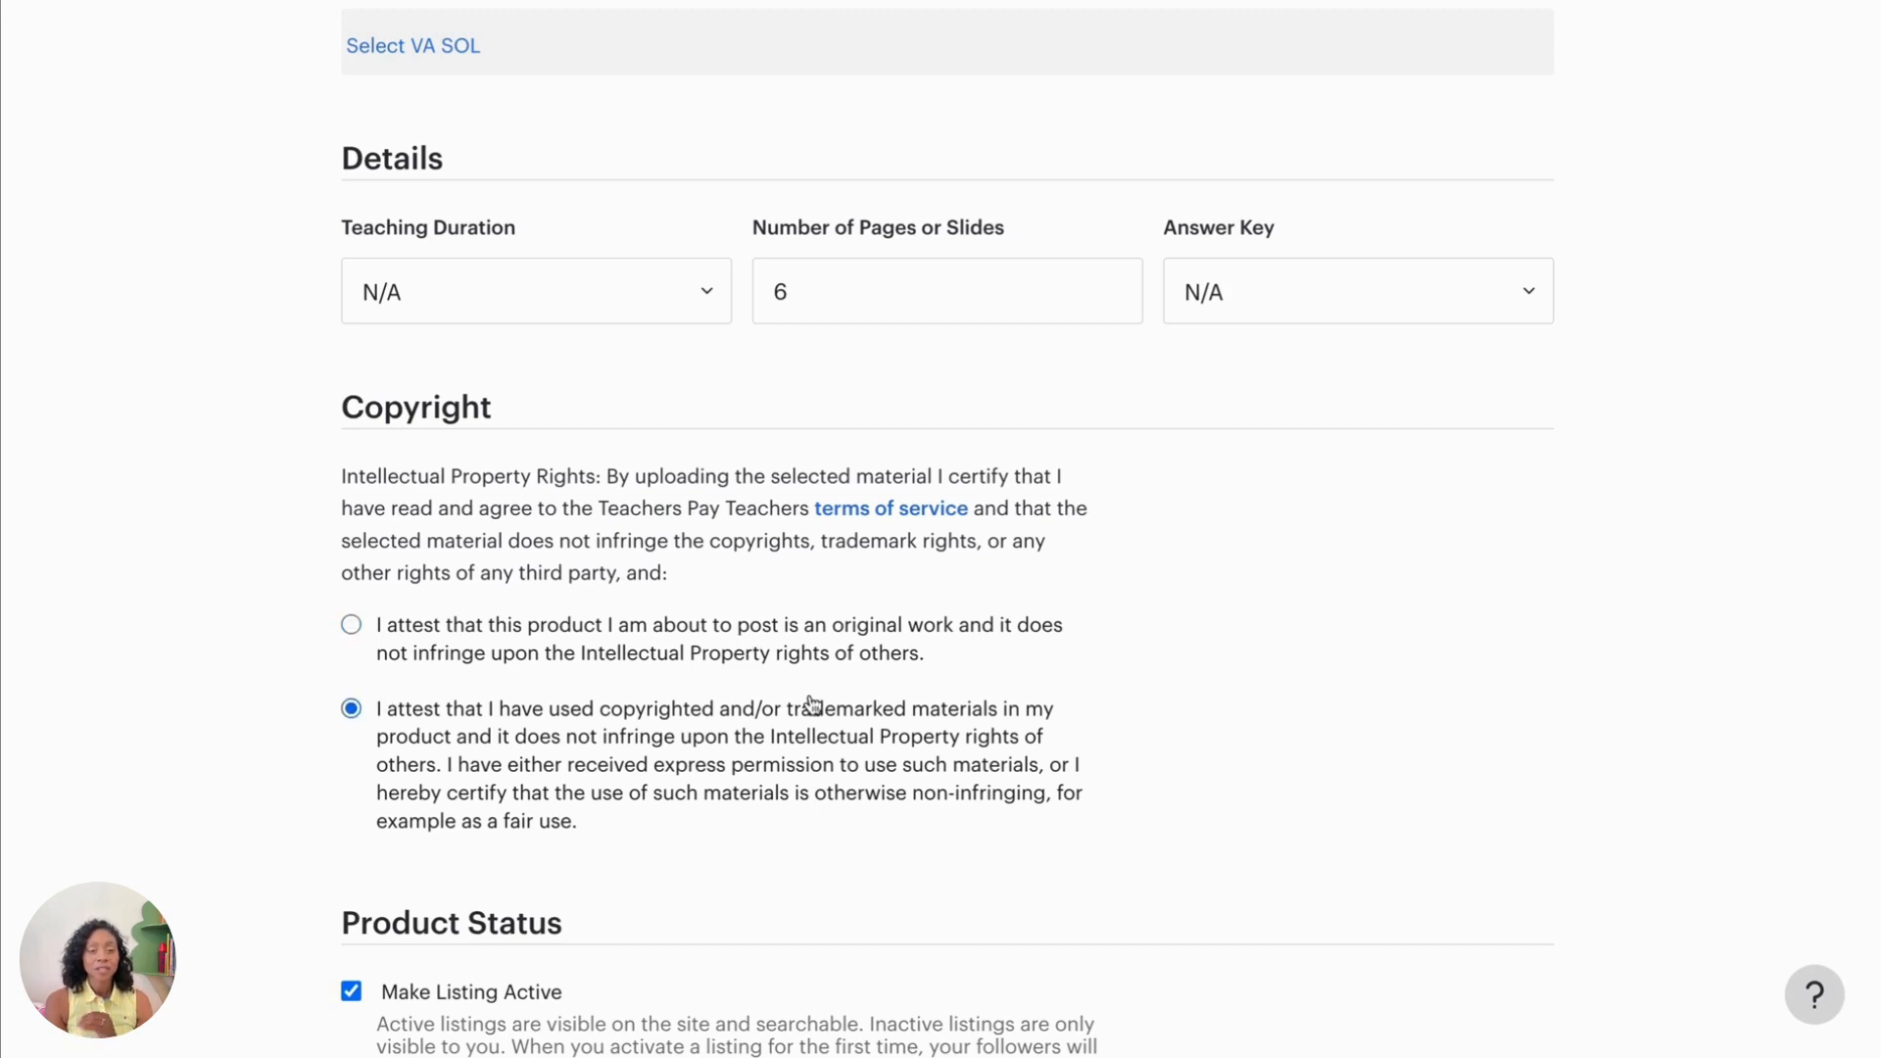
mouse_move(1206, 843)
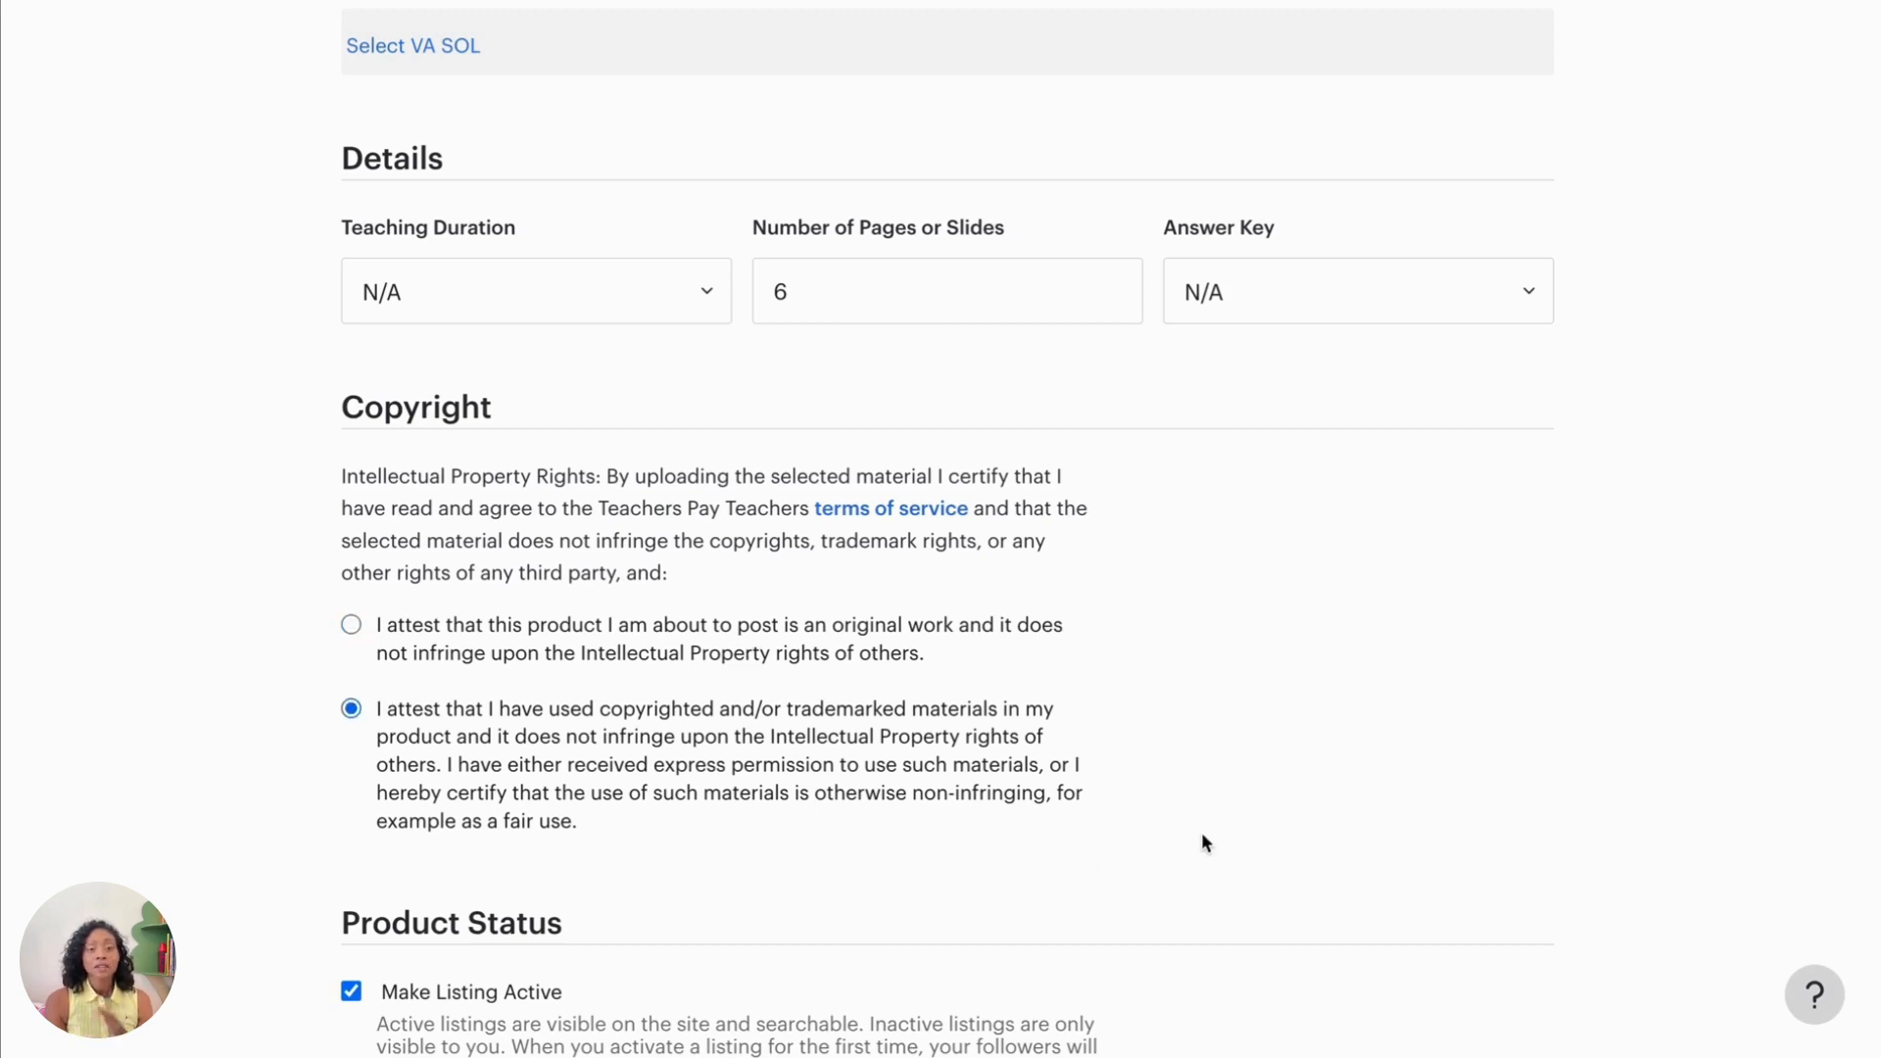
Step: Submit the listing with Make Listing Active left checked
scroll("down", 3)
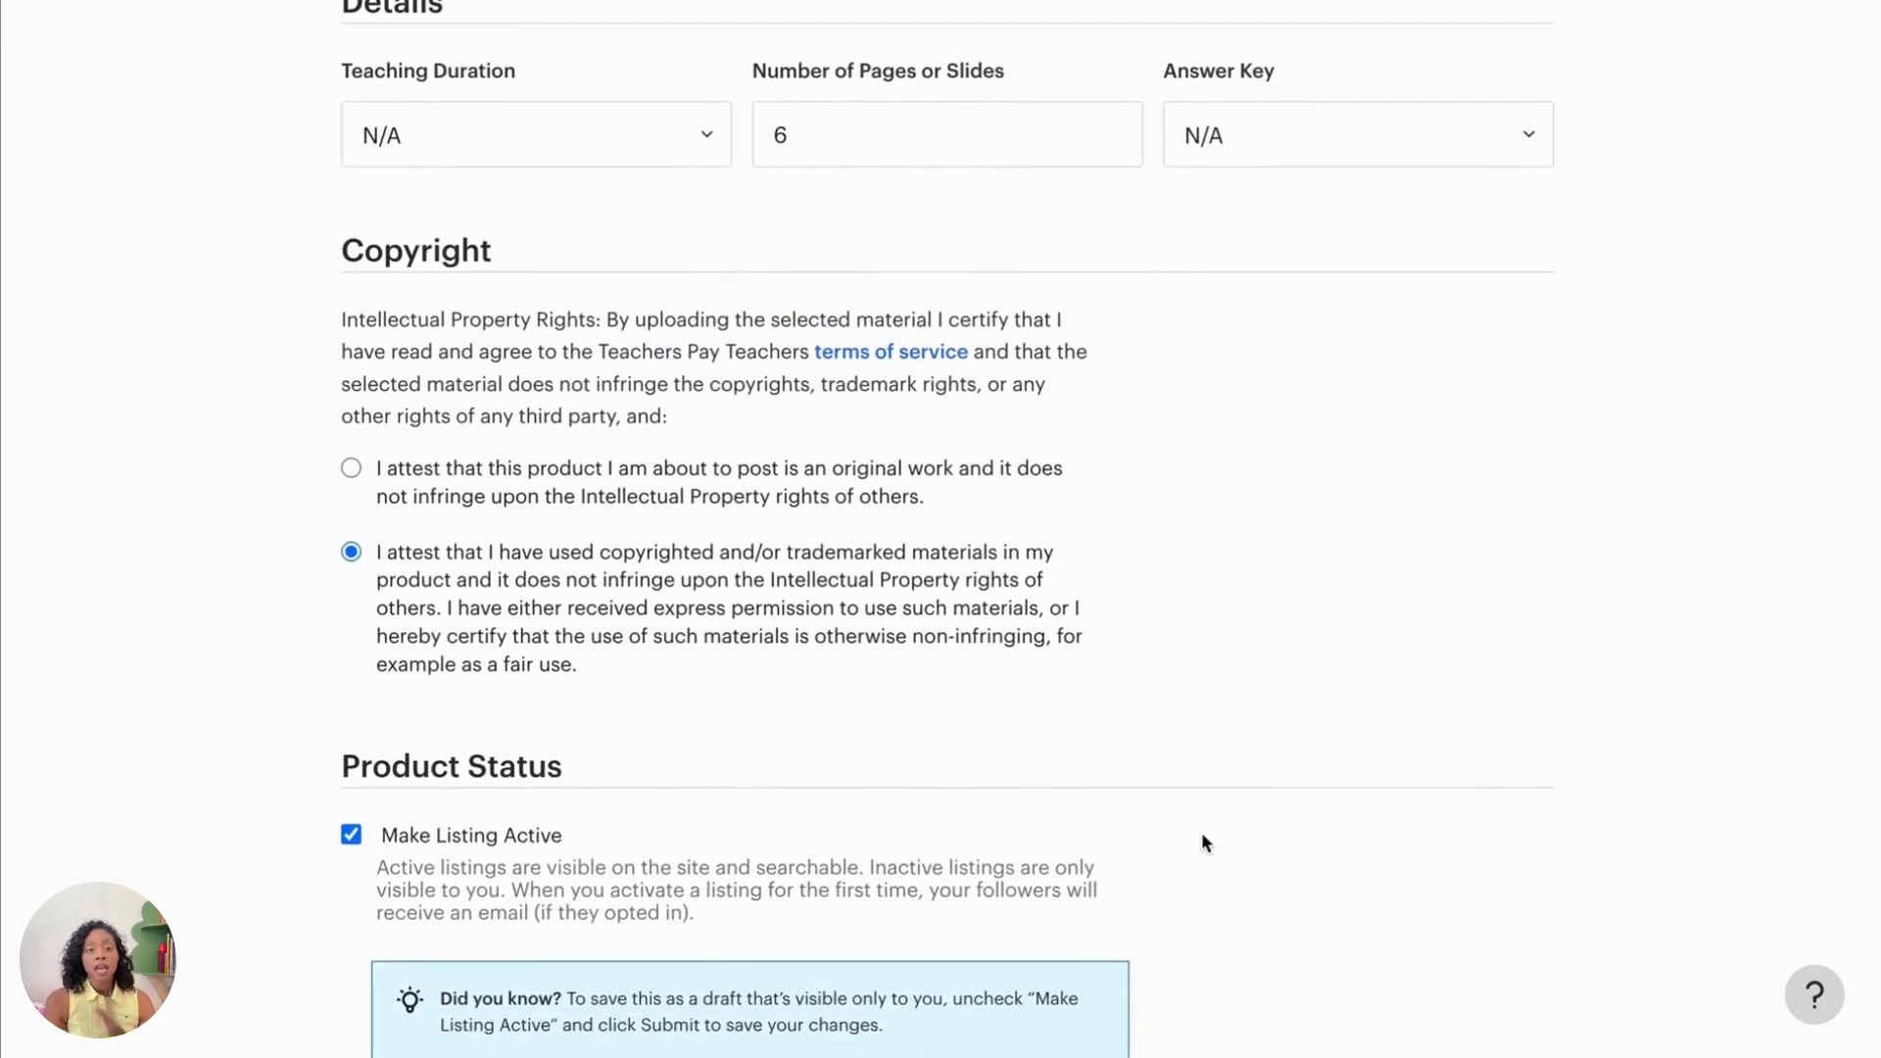
scroll("down", 3)
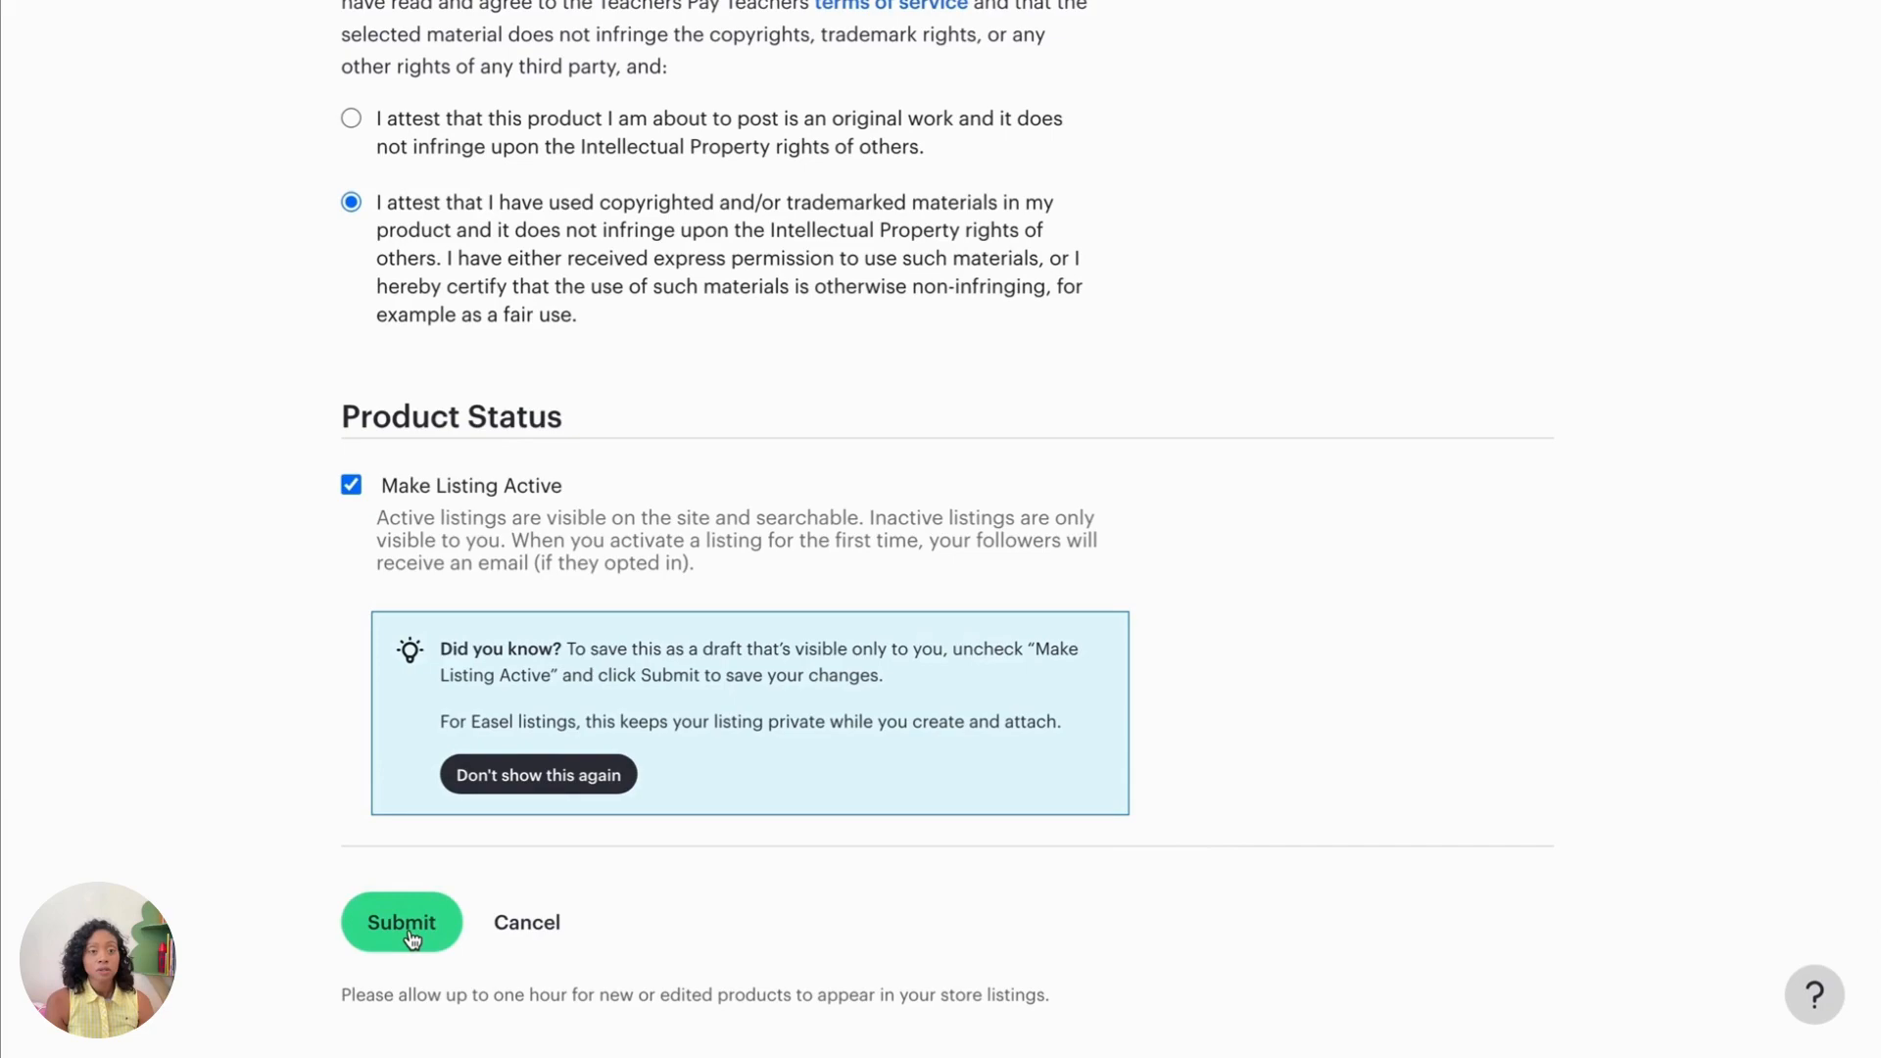
left_click(400, 921)
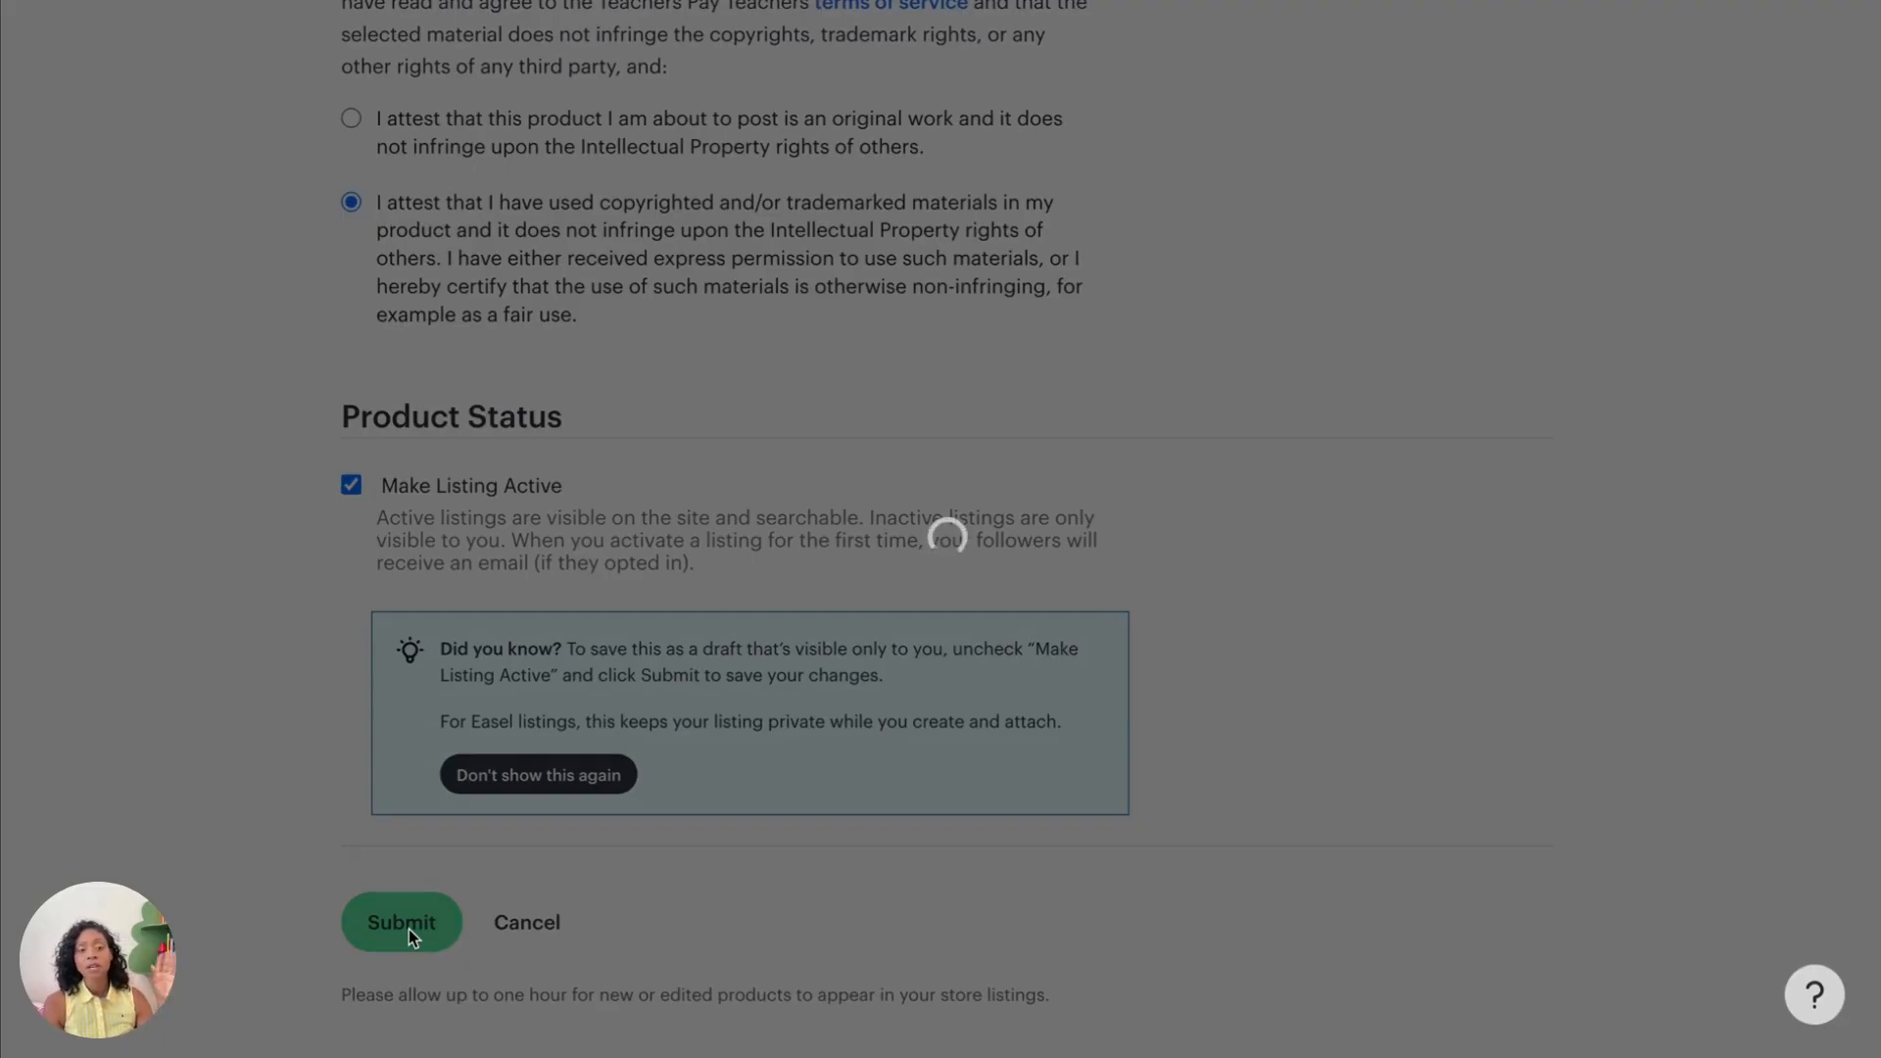
Step: Go to the seller's store page and sort products by Most Recent
left_click(401, 920)
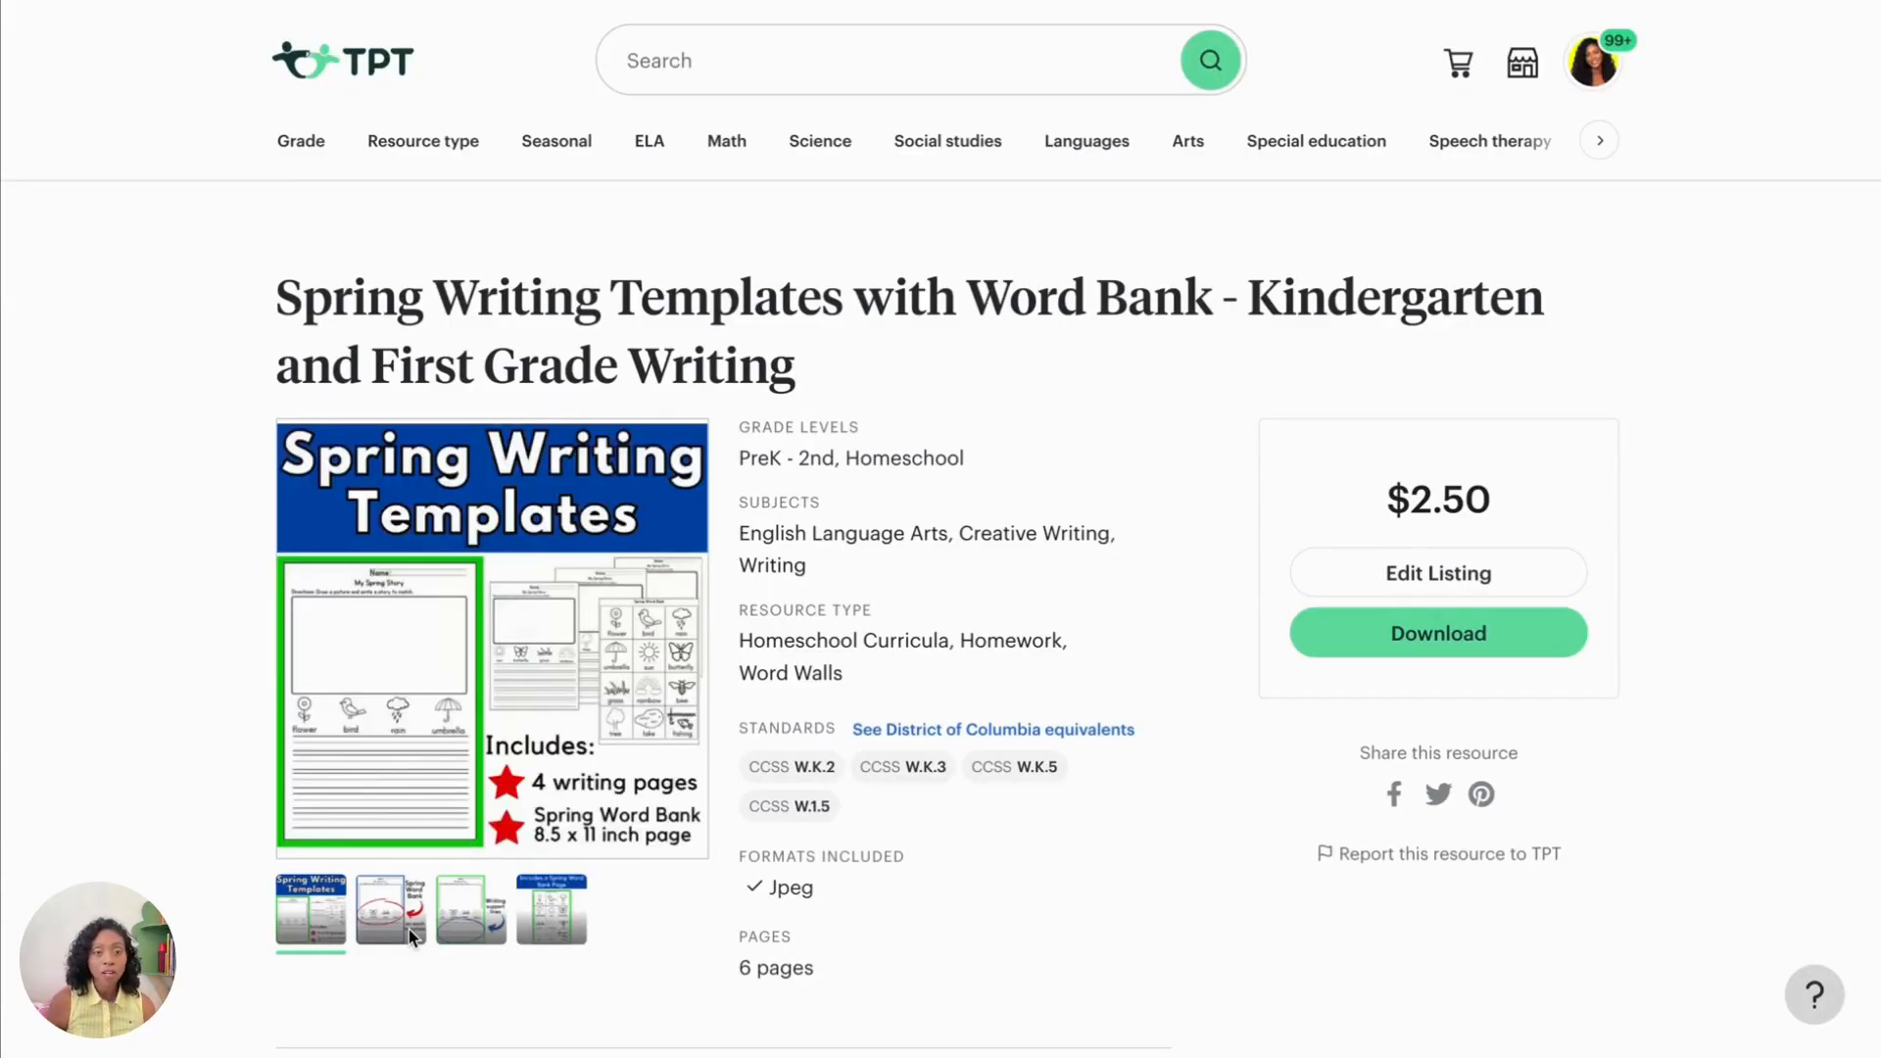
scroll("down", 3)
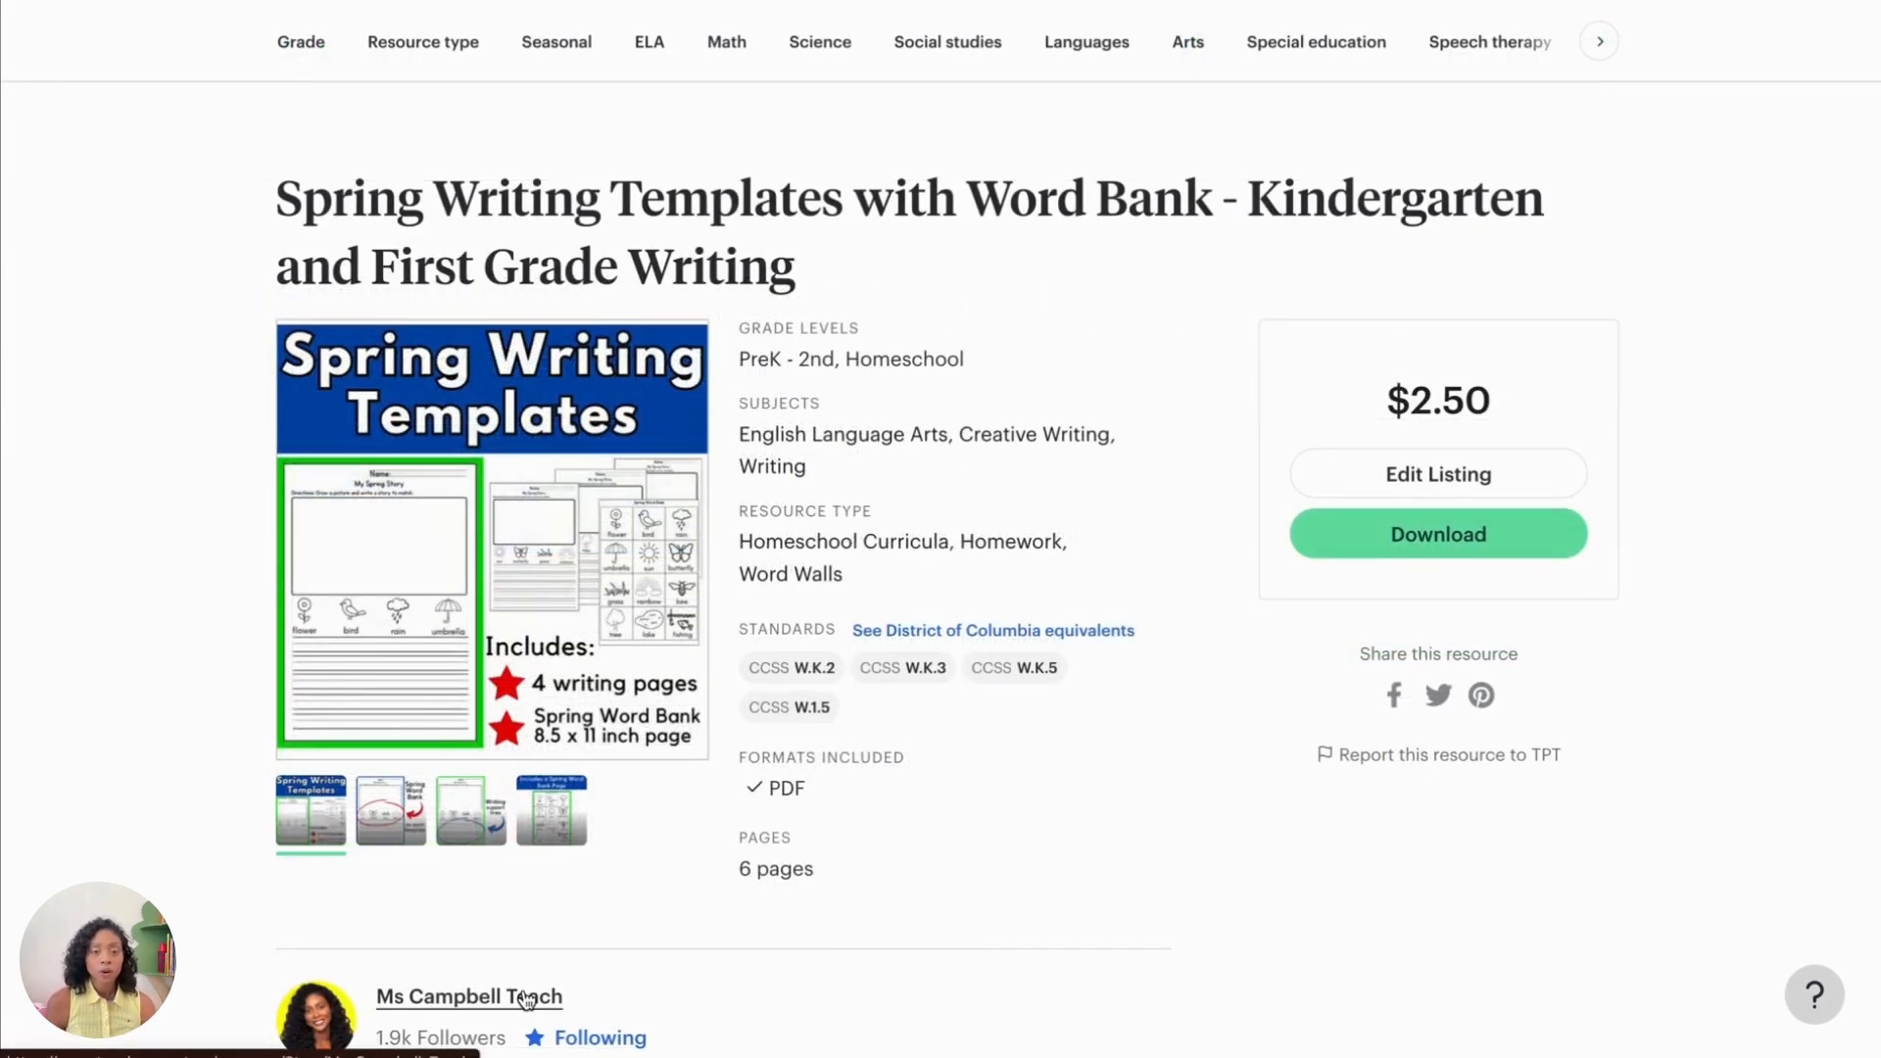
left_click(468, 998)
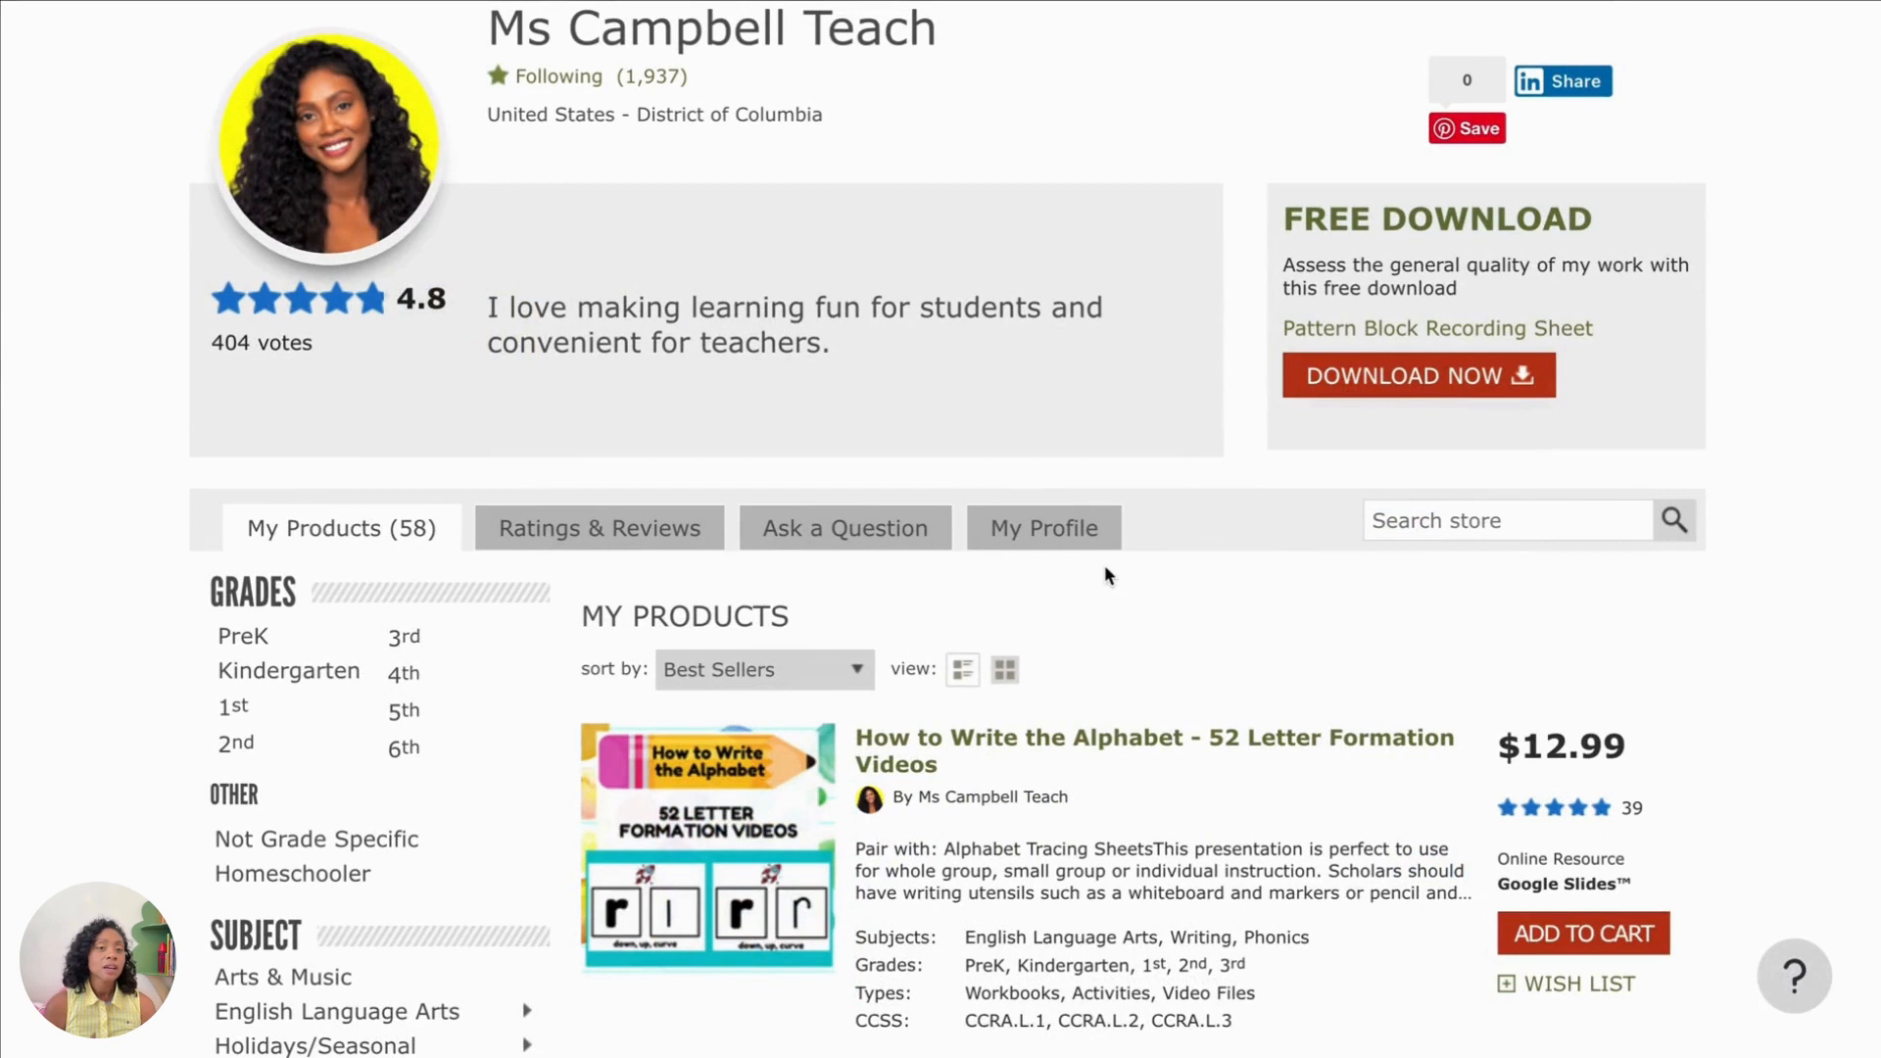
left_click(759, 669)
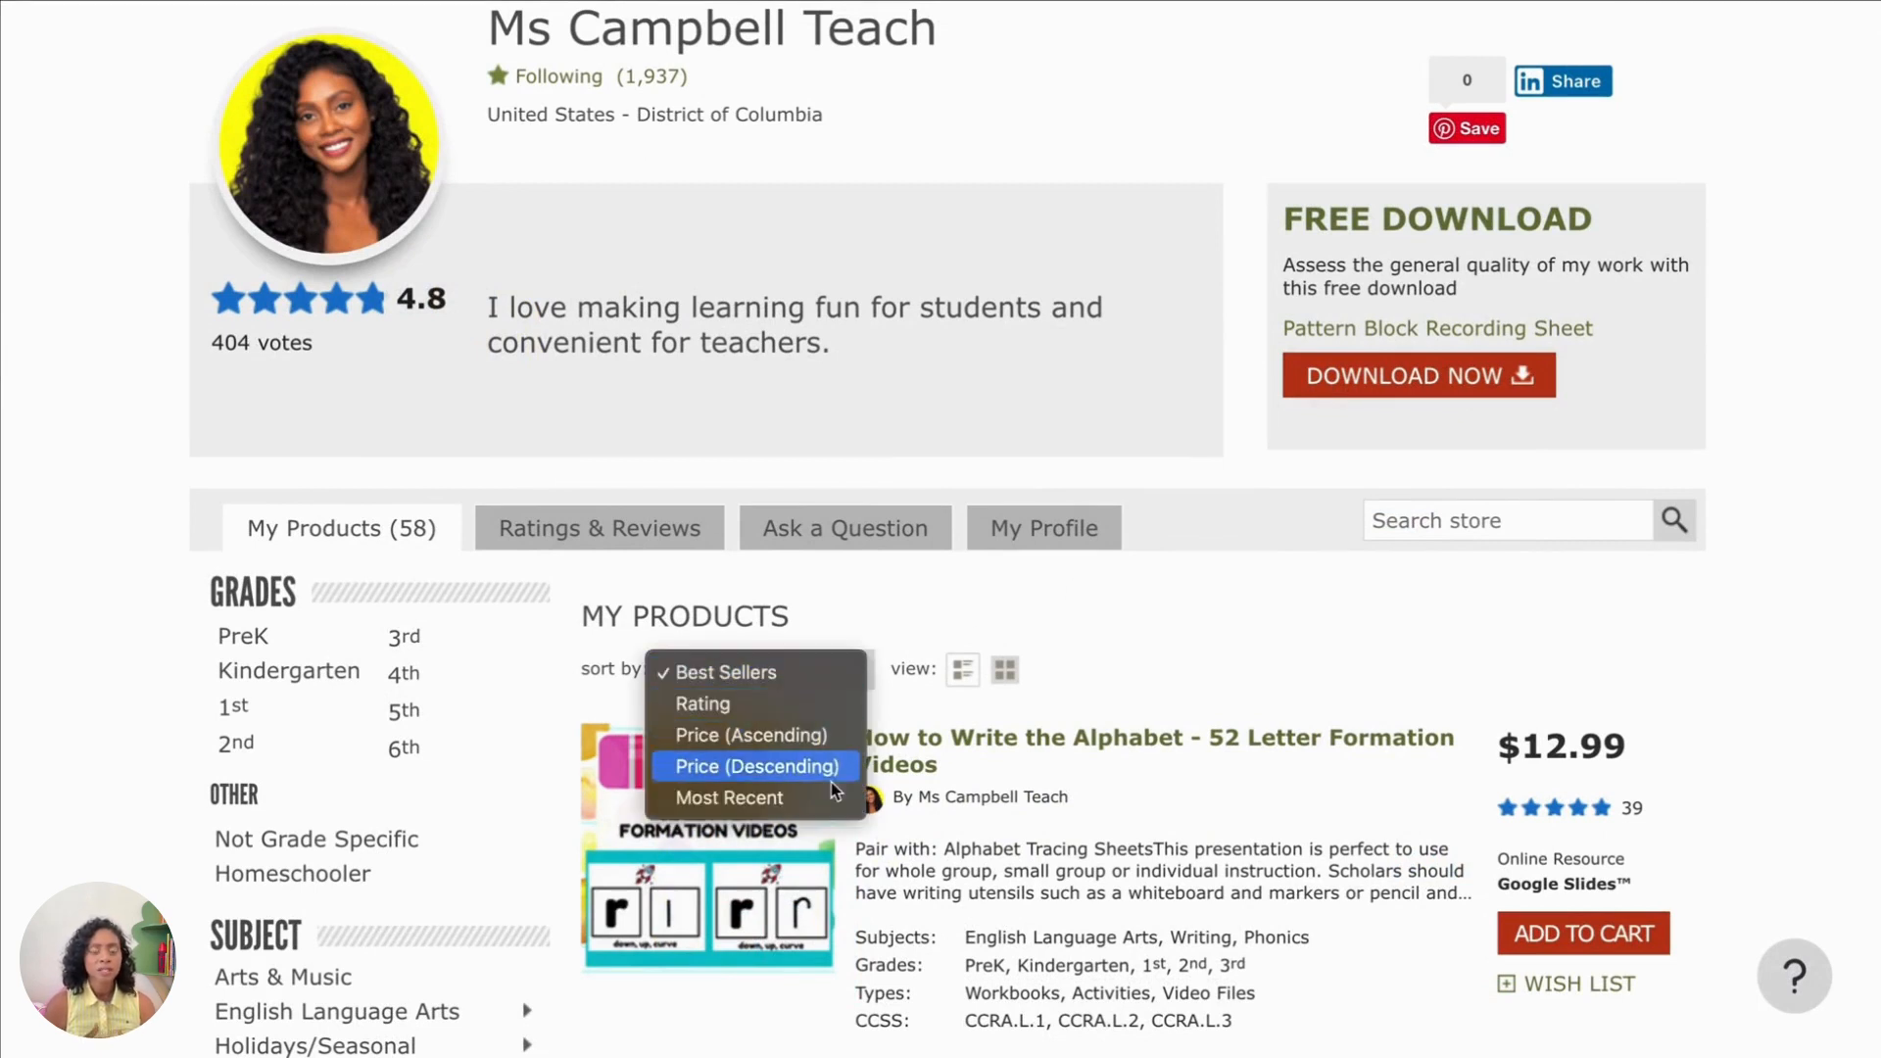
left_click(729, 796)
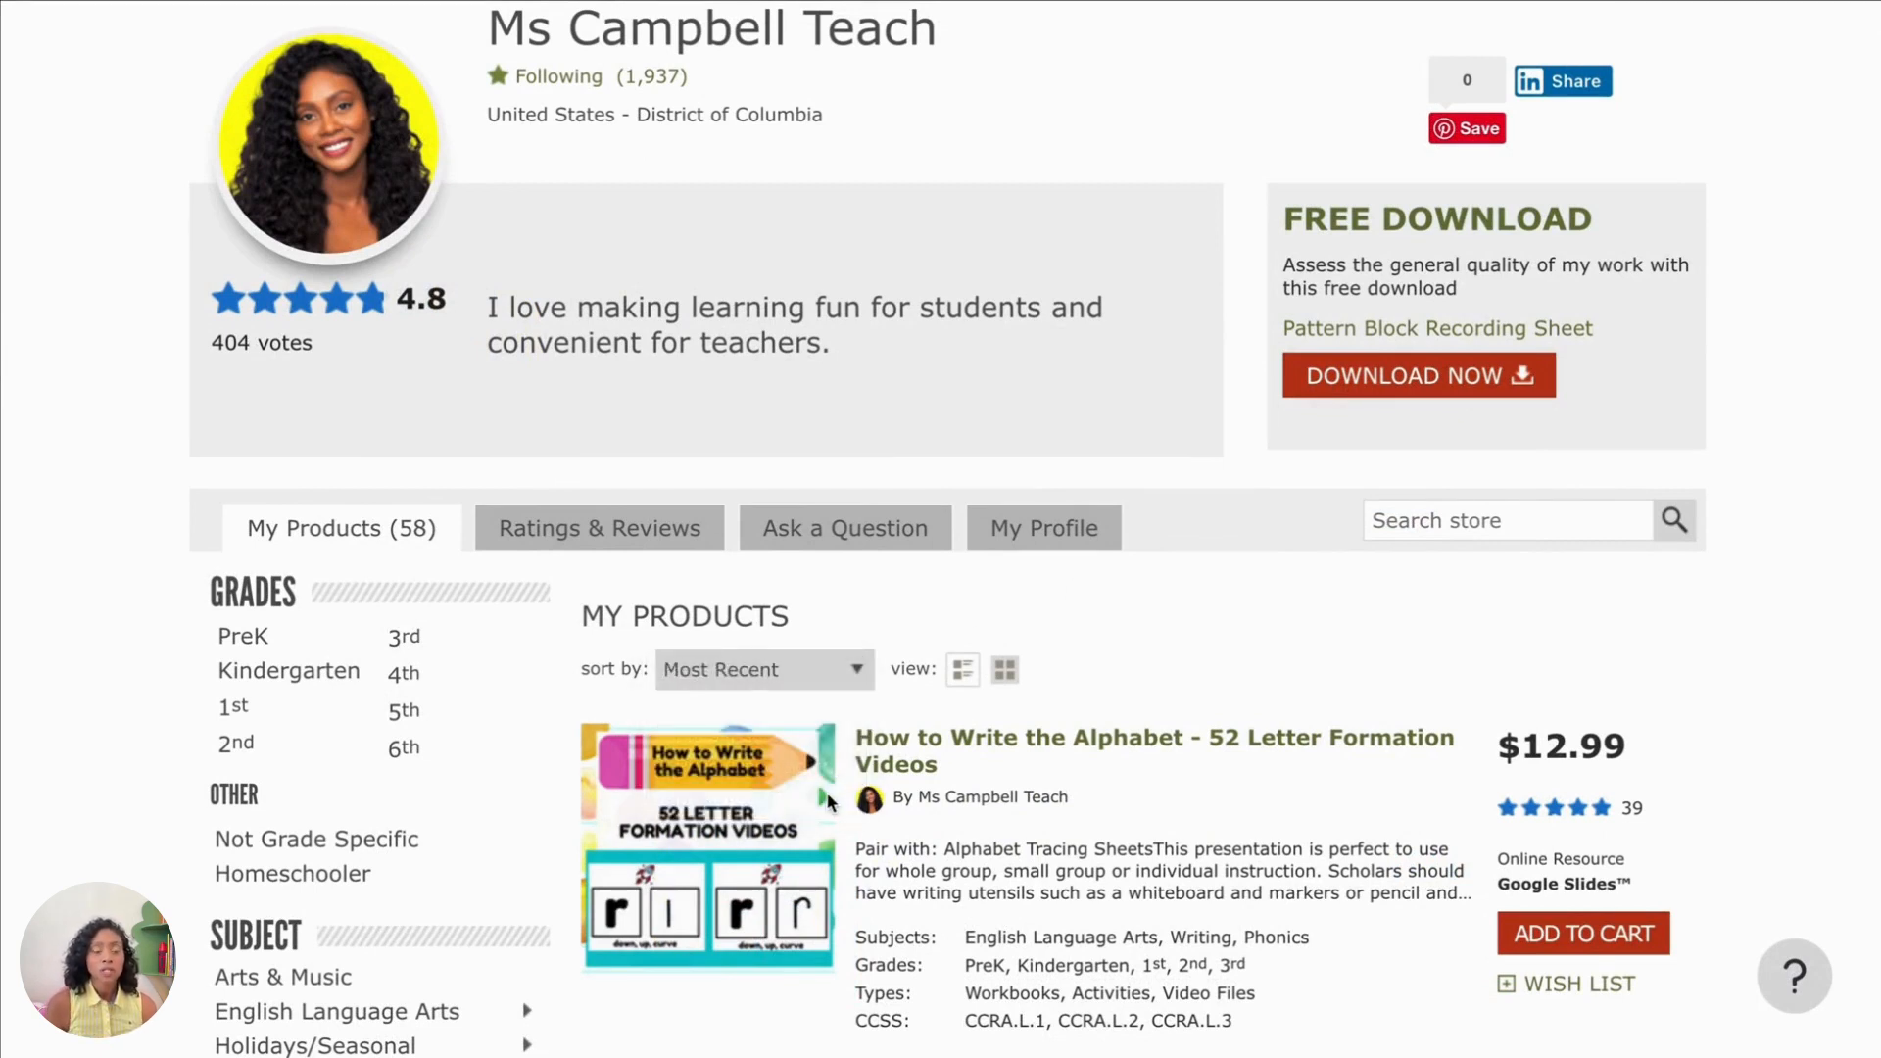
Step: Open and review the Spring Writing Templates listing priced at $2.50
scroll("down", 3)
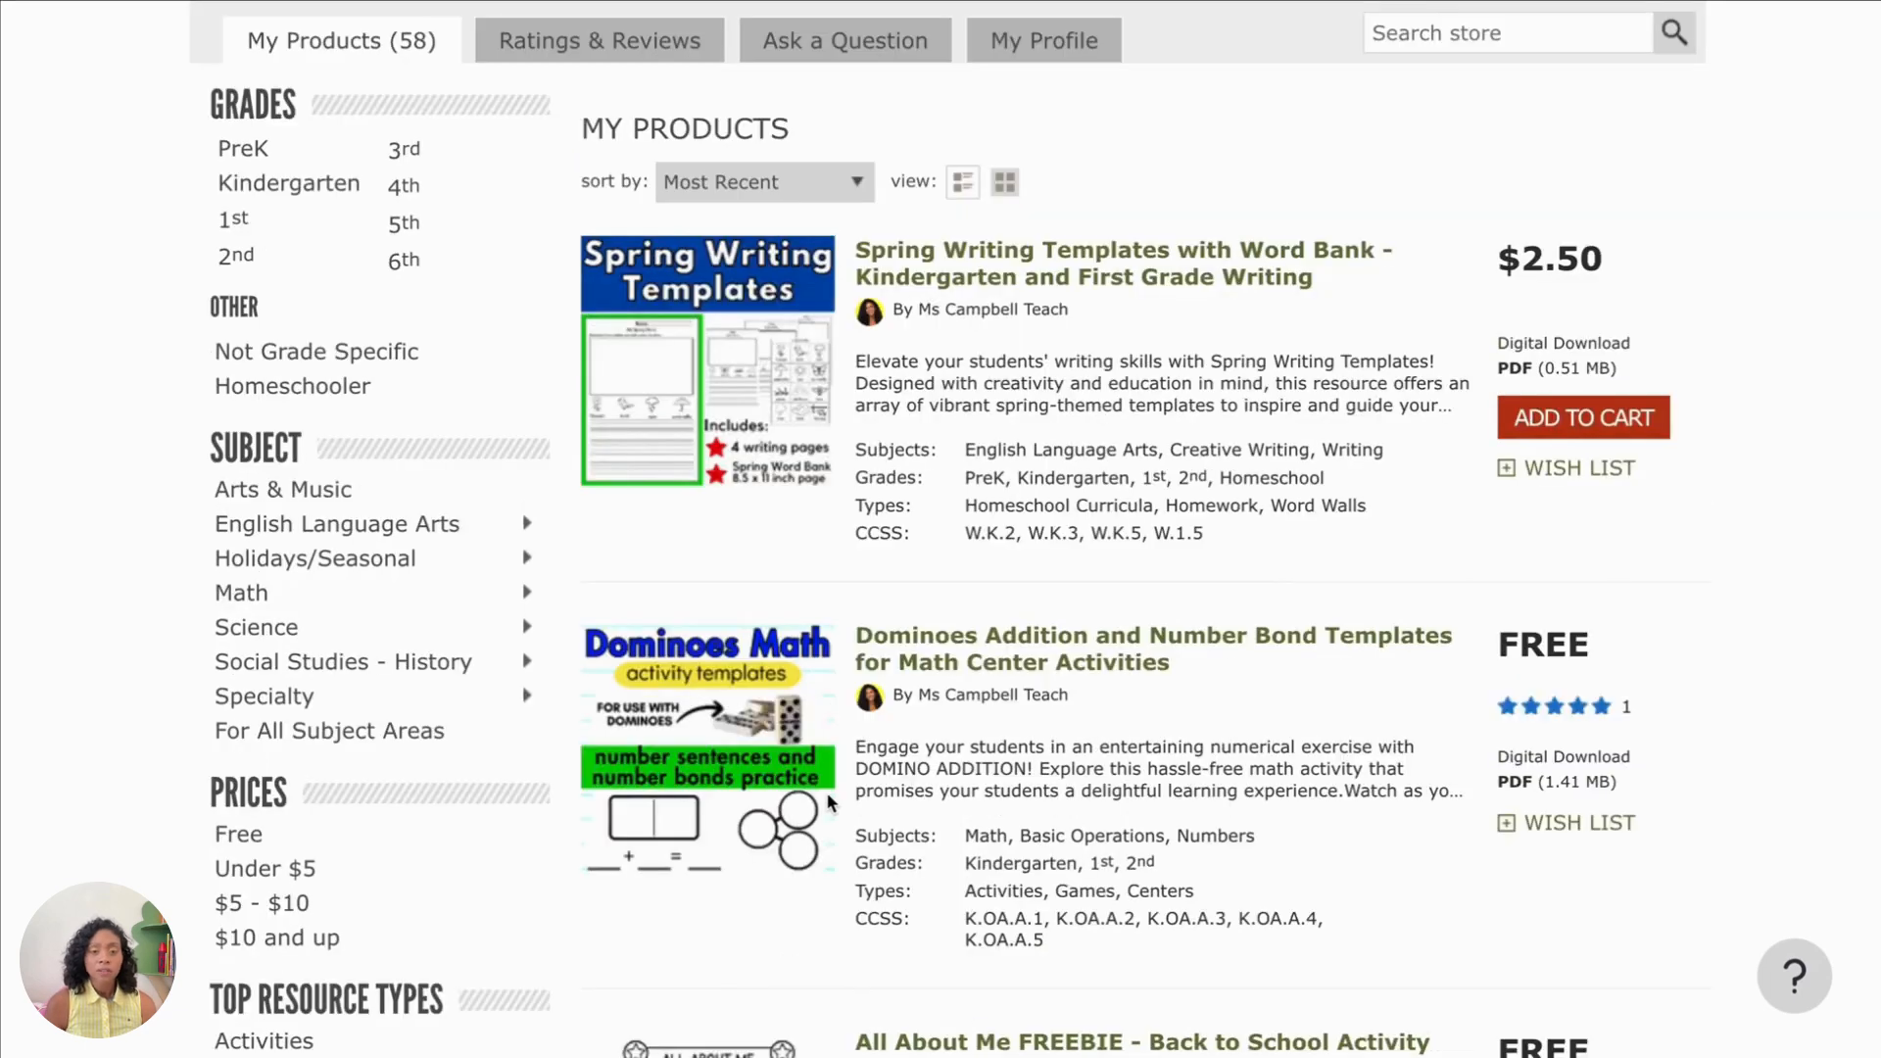
mouse_move(1043, 555)
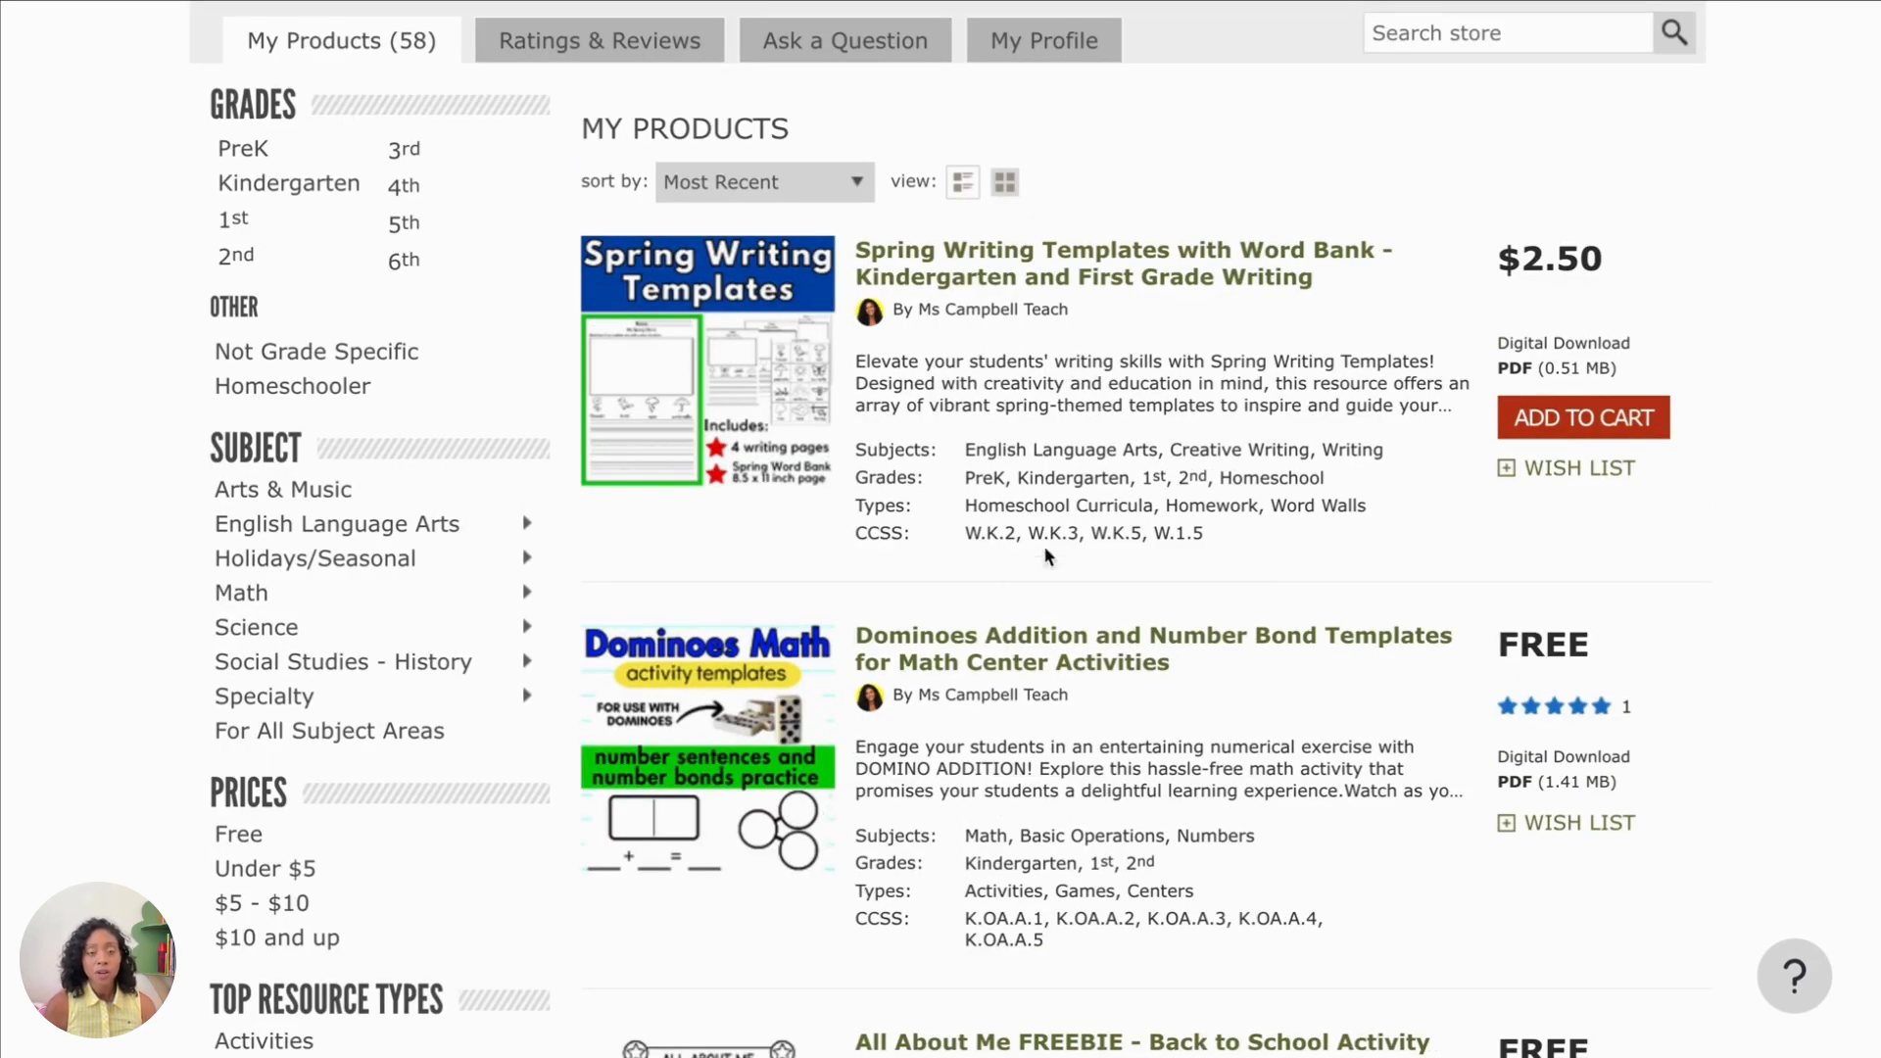
mouse_move(944, 520)
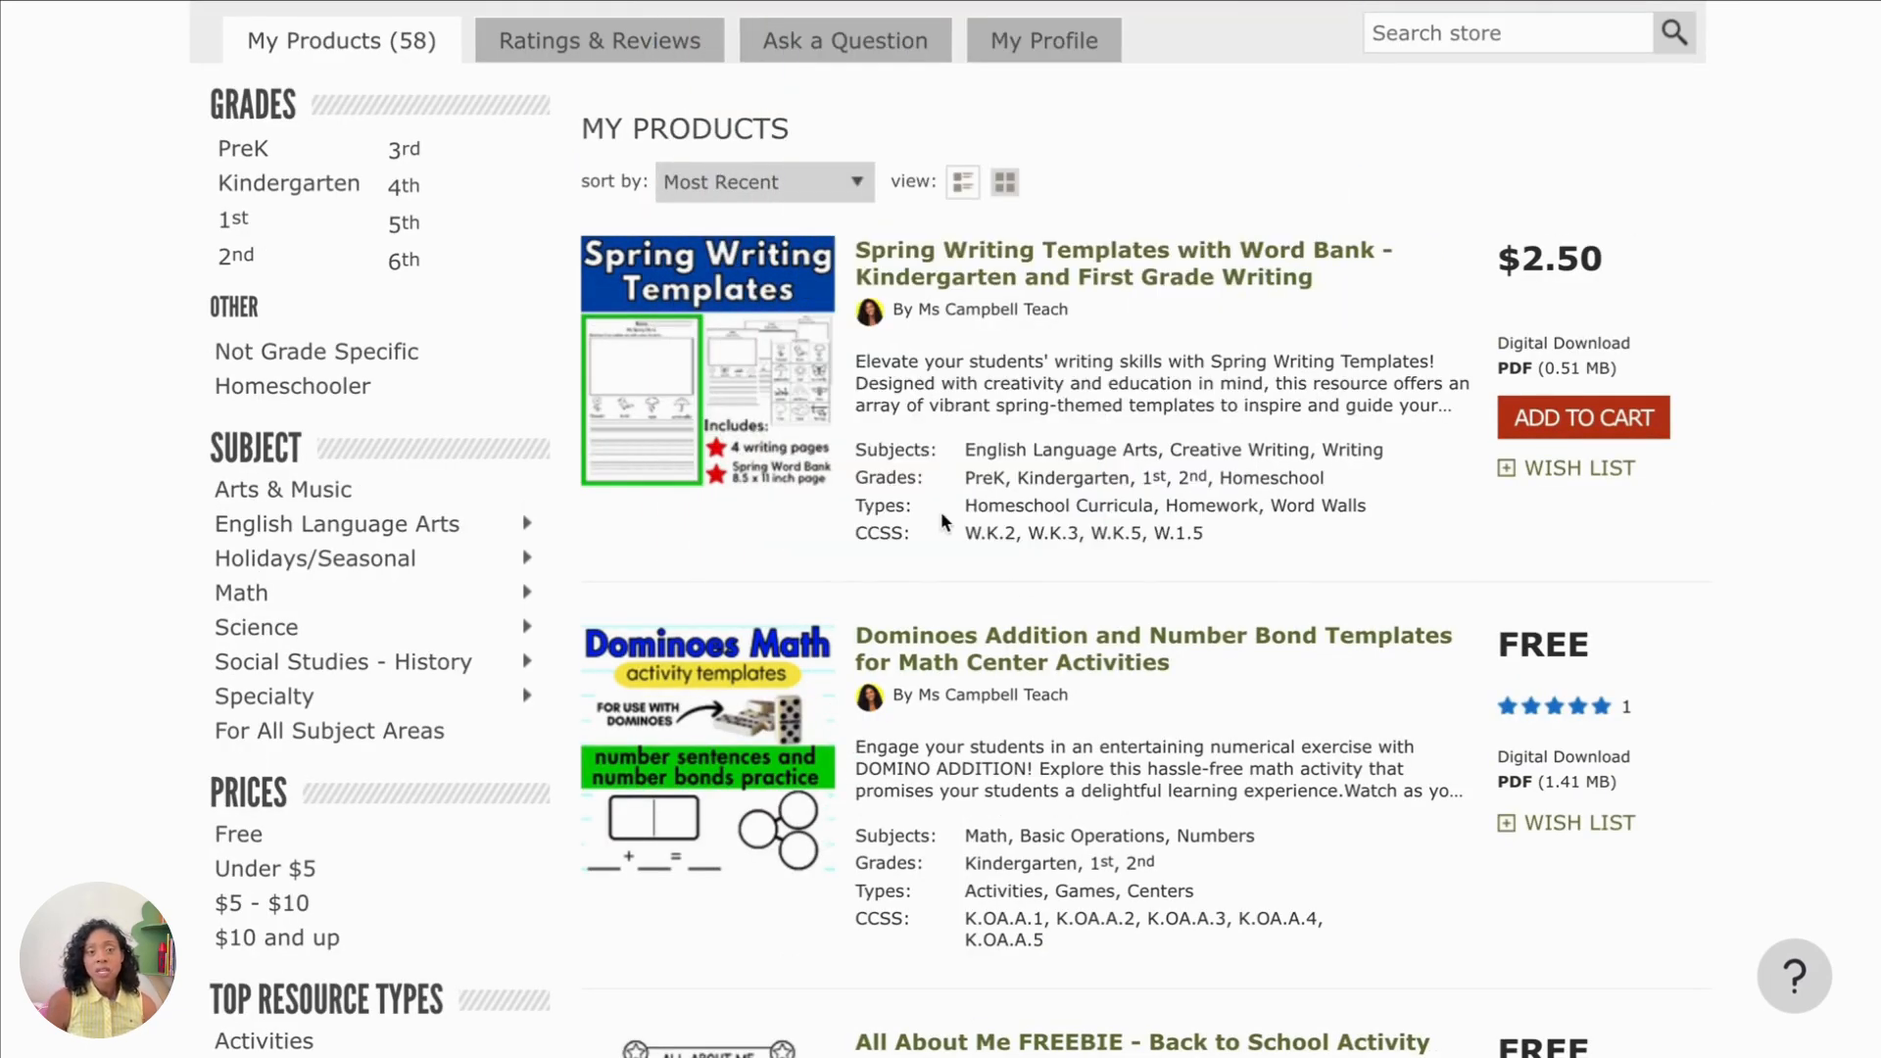
left_click(1122, 262)
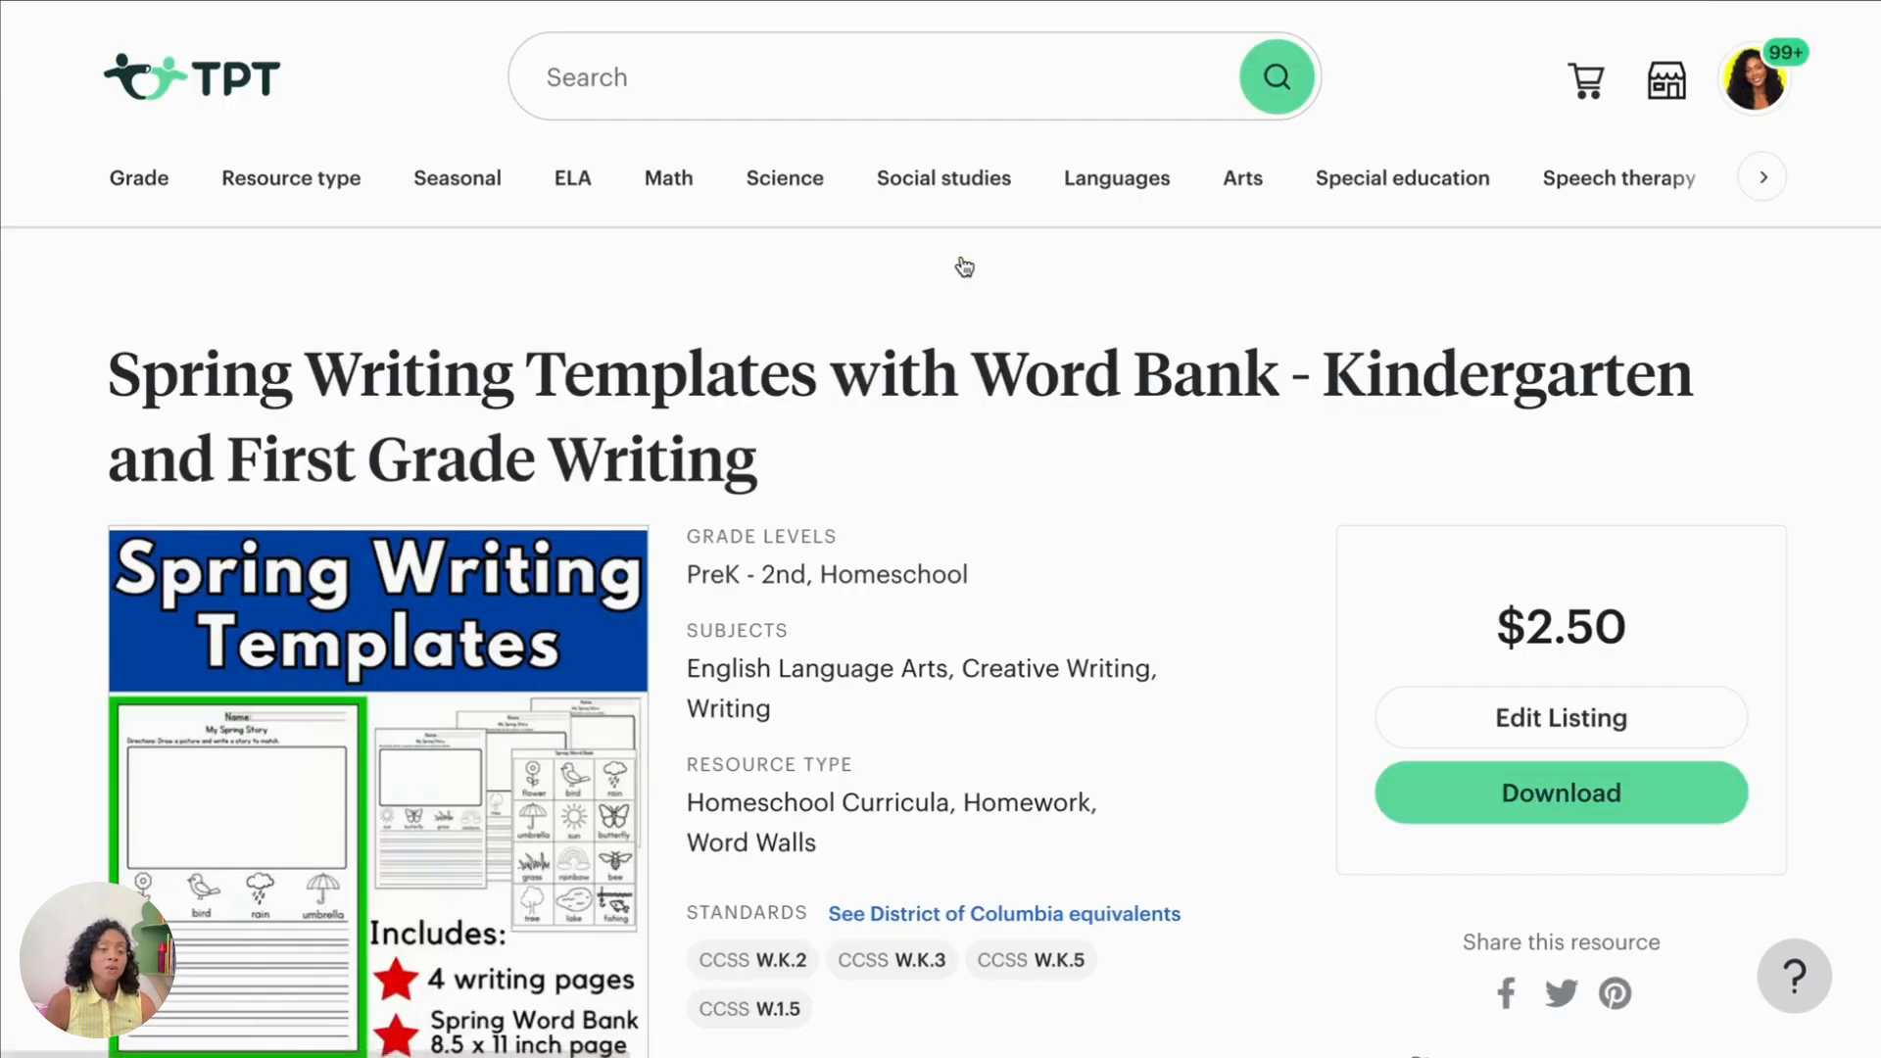
scroll("down", 3)
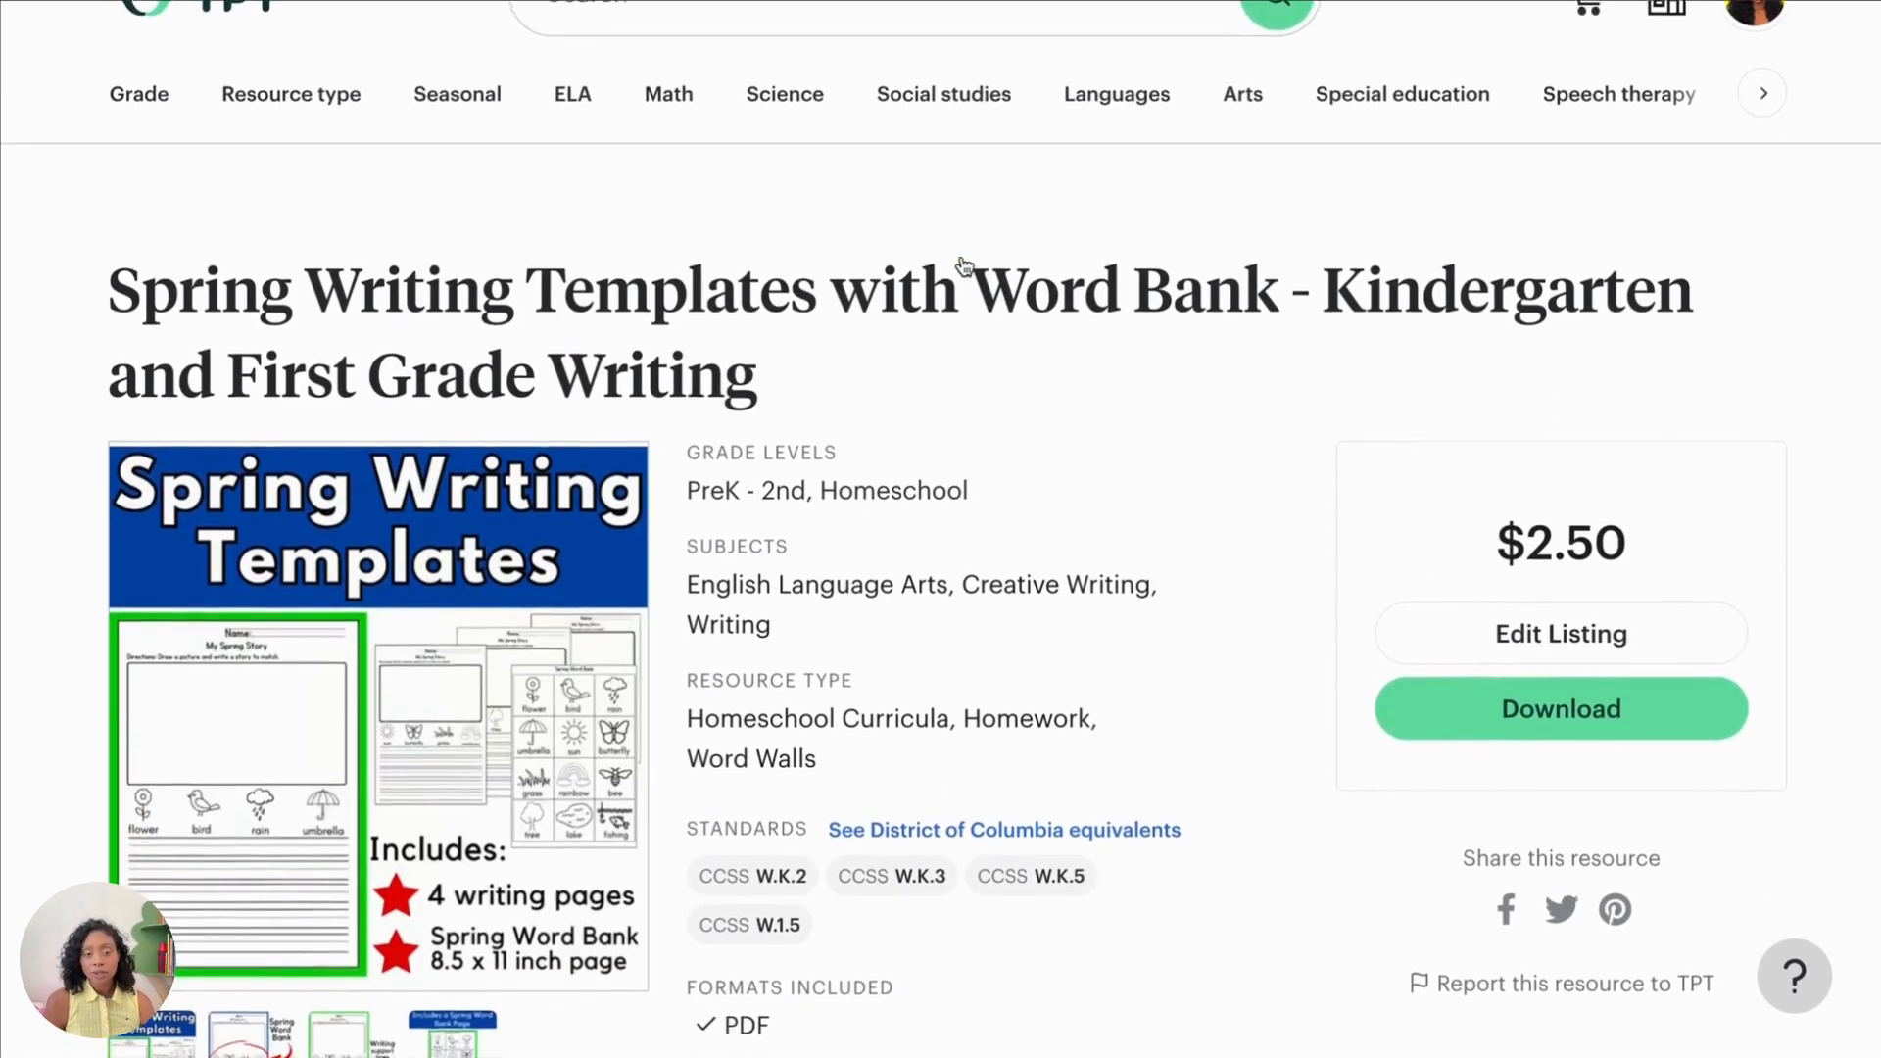
scroll("down", 3)
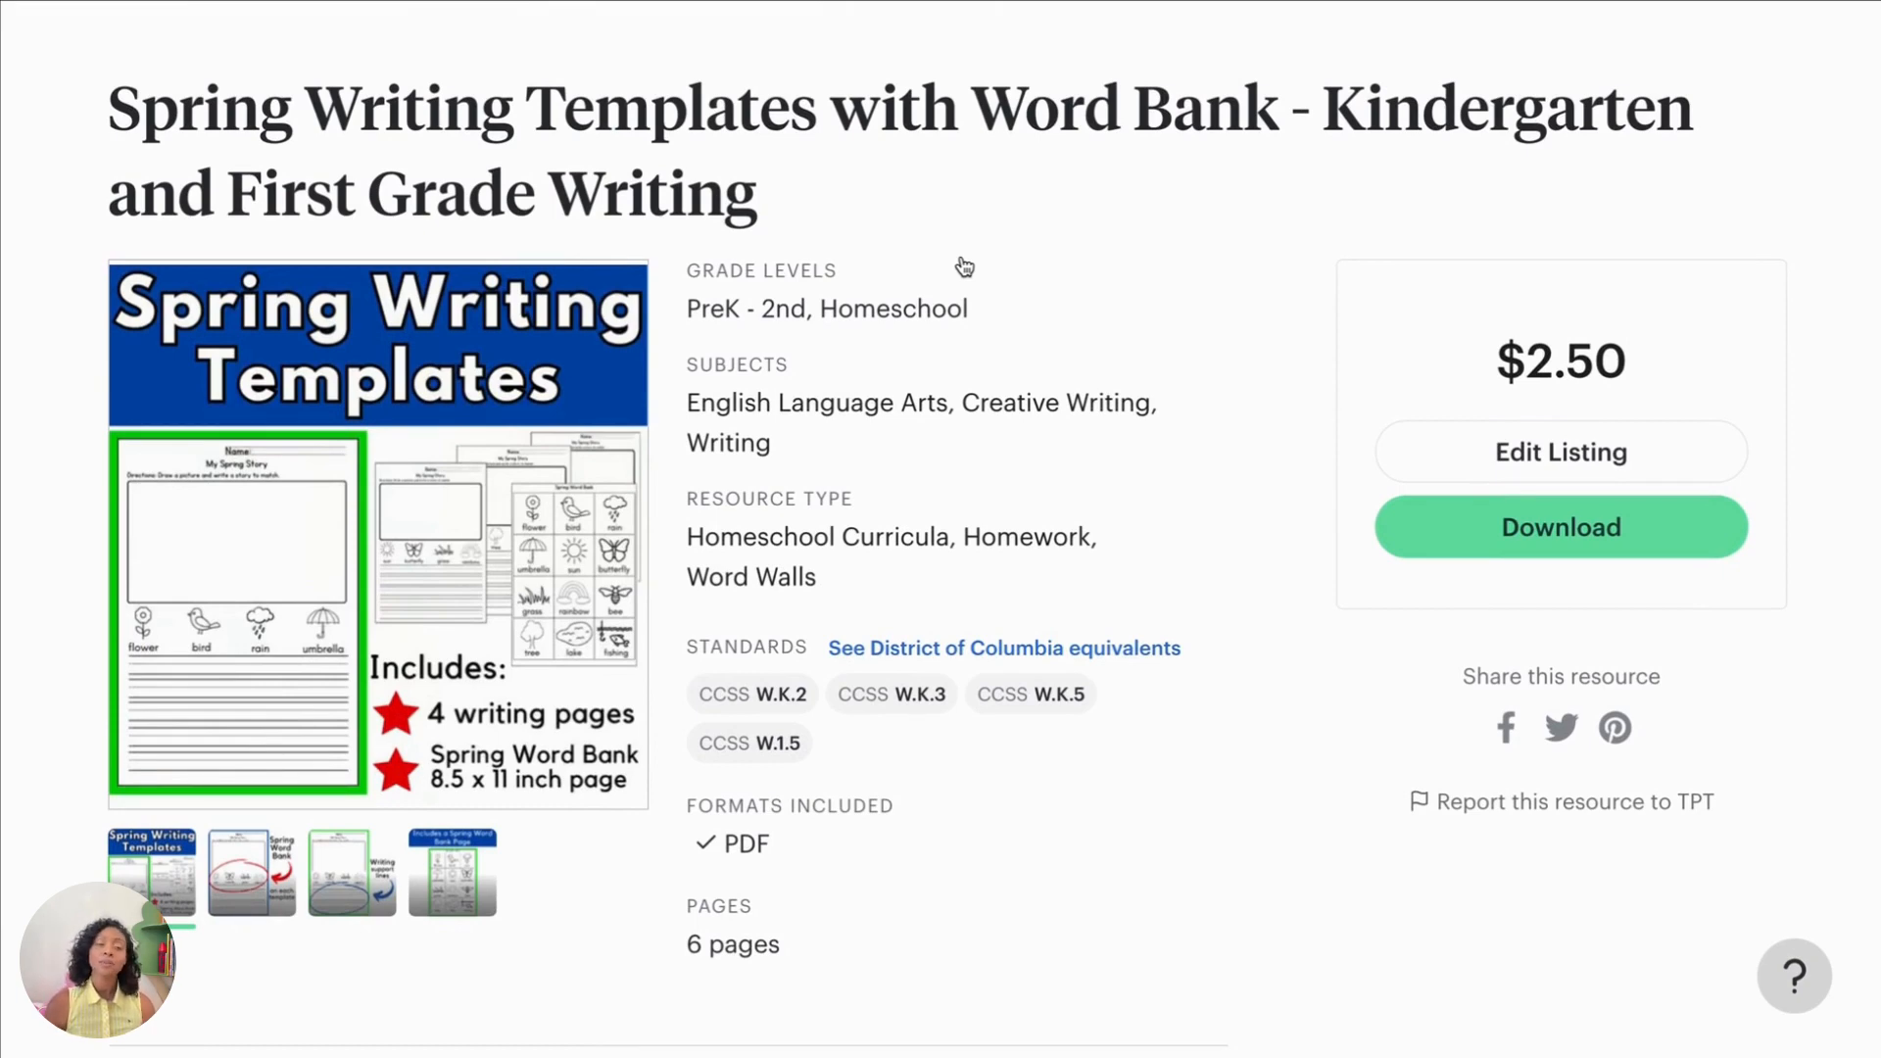
scroll("down", 3)
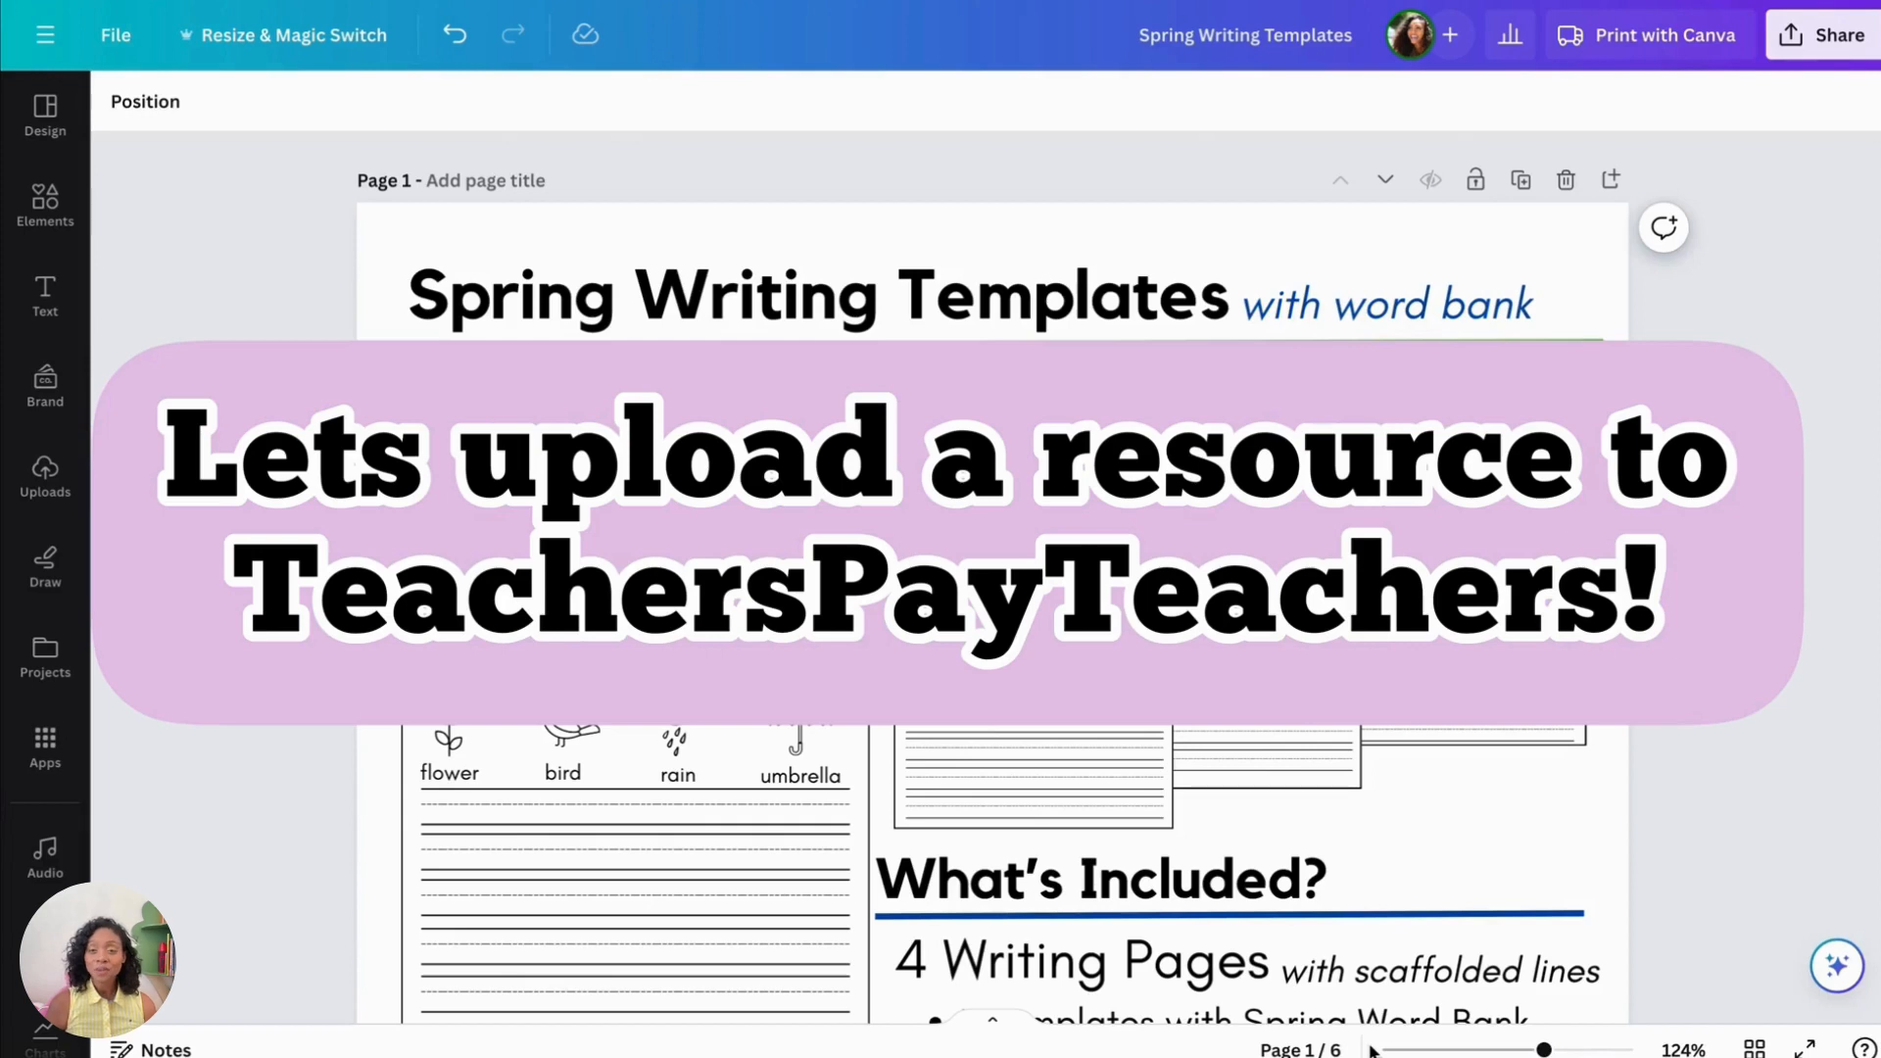
mouse_move(1823, 670)
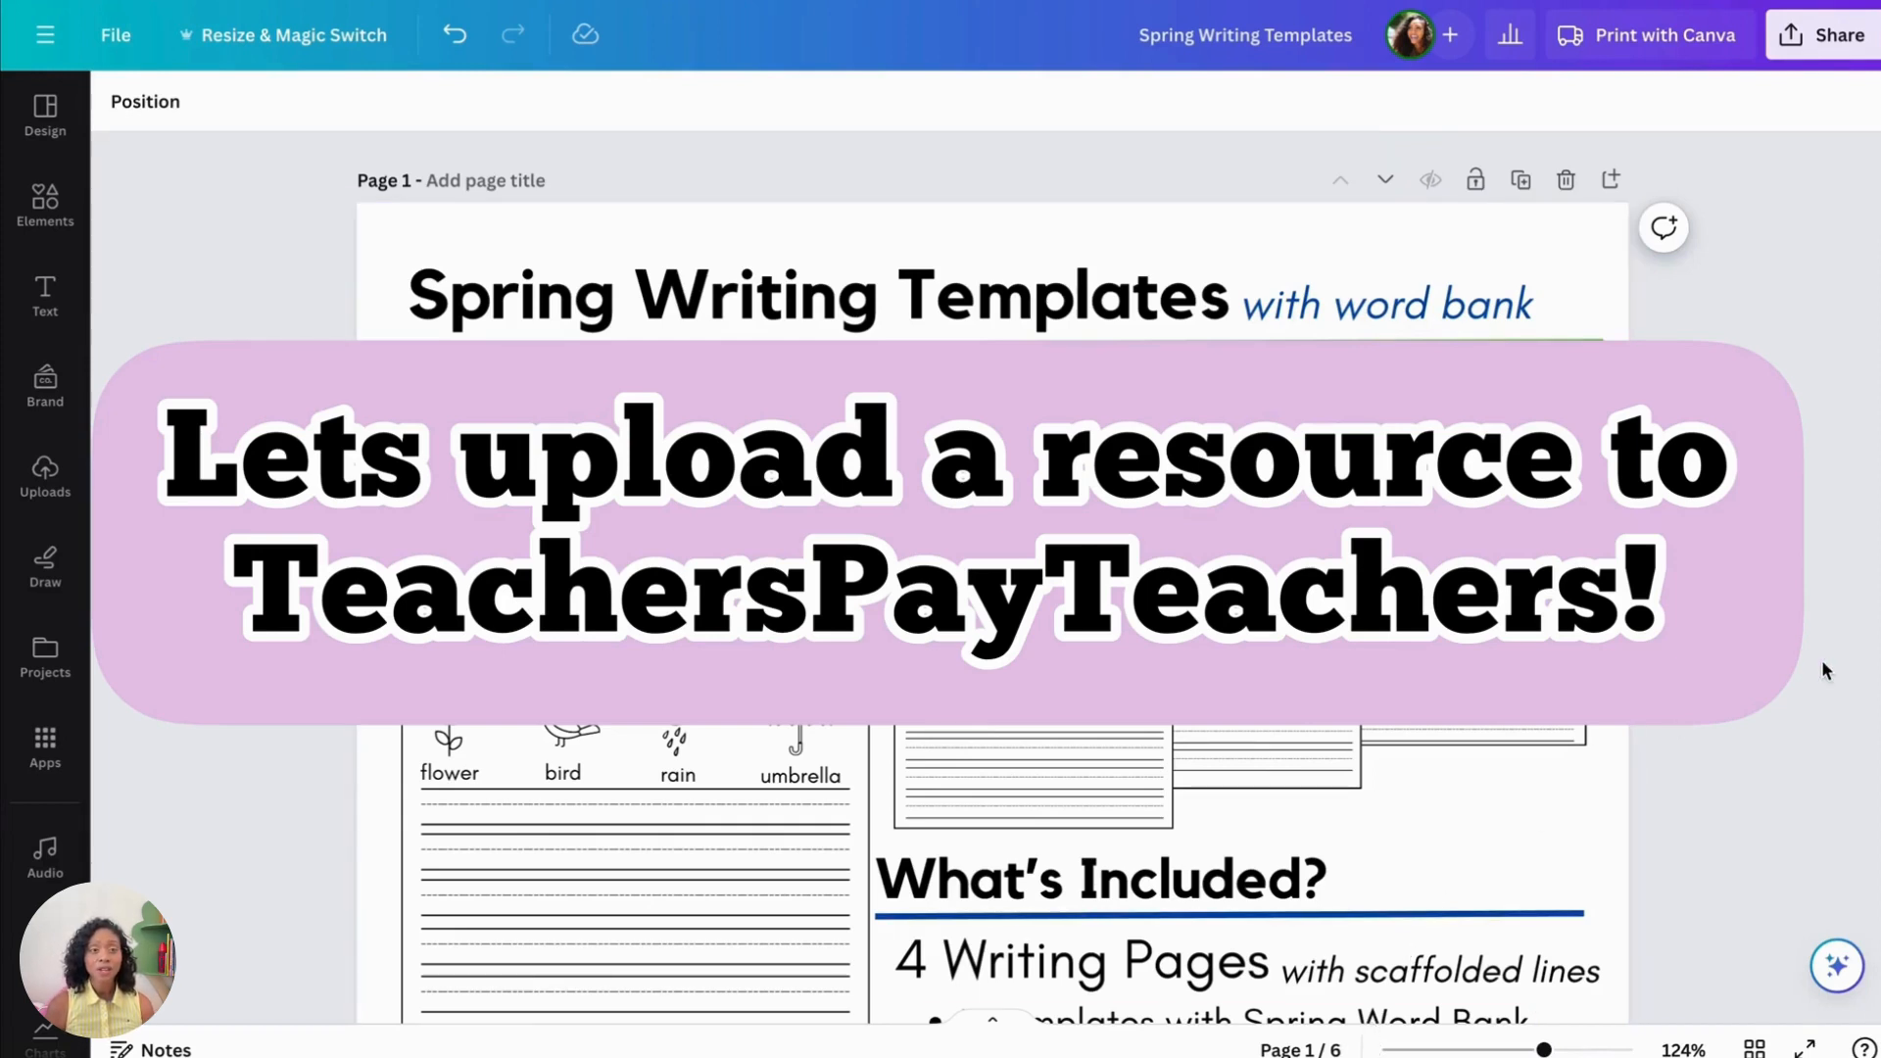